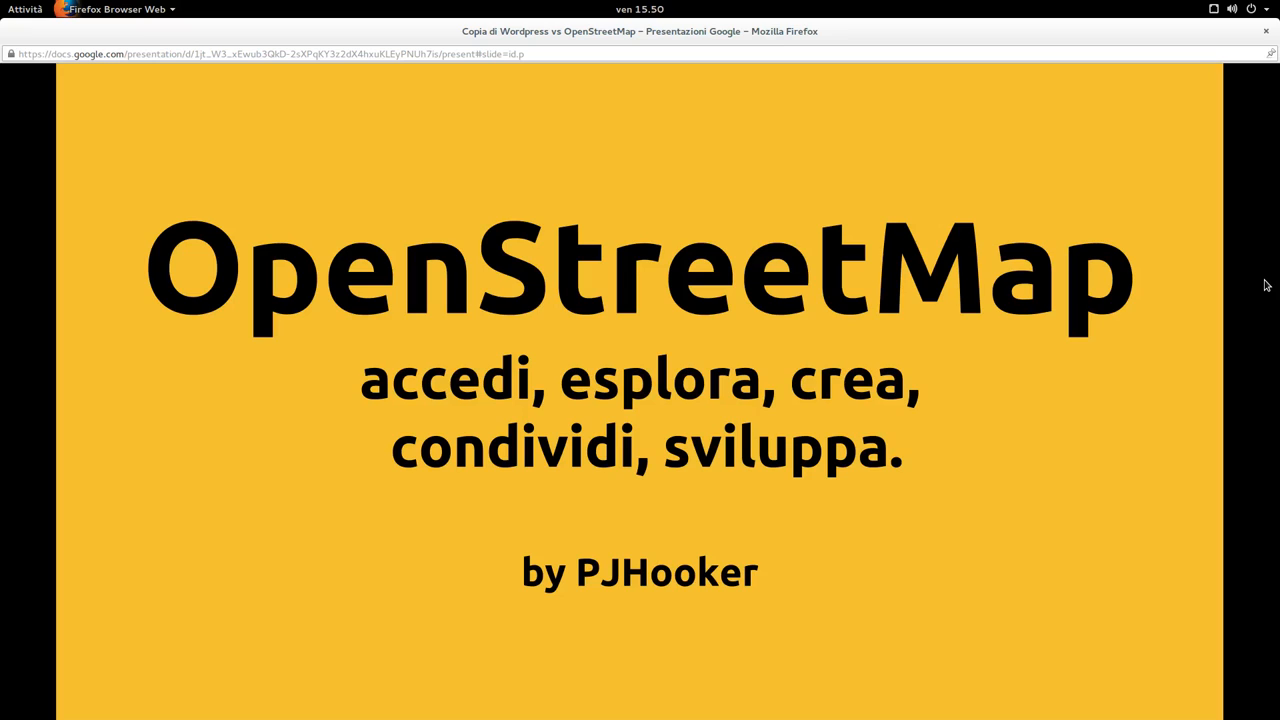
{"action": "mouse_move", "coordinate": [956, 476]}
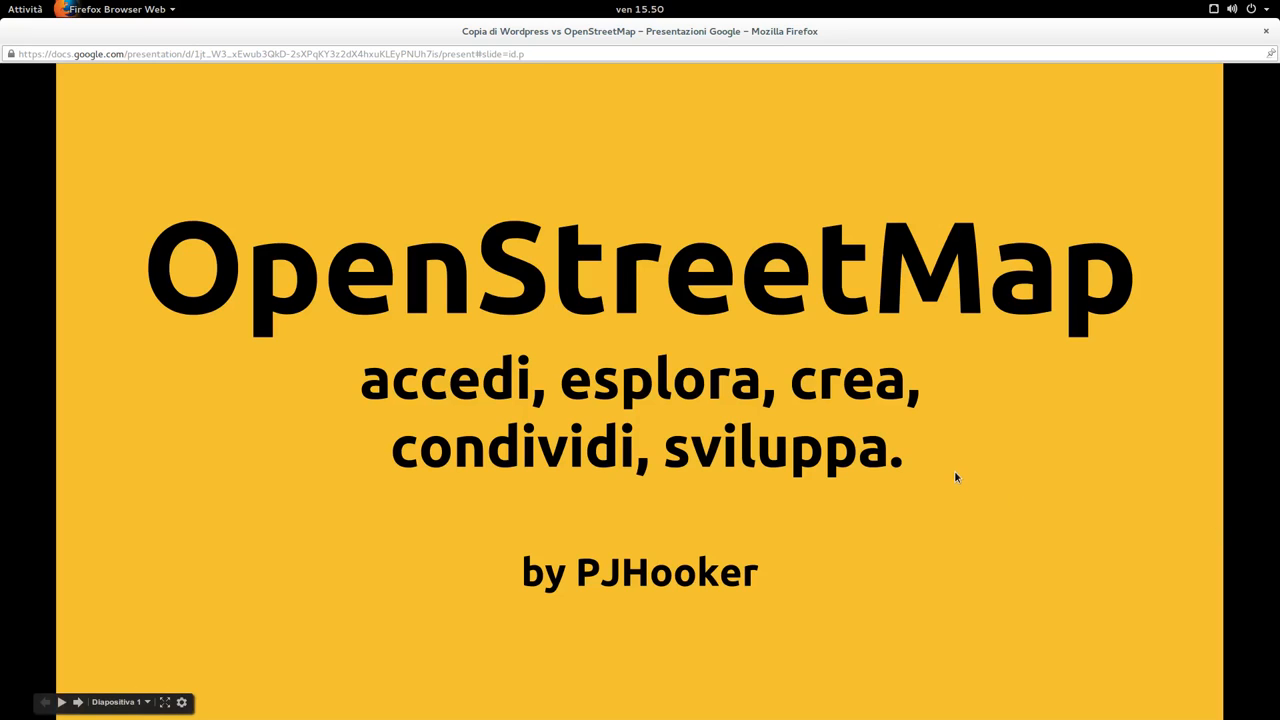
{"action": "mouse_move", "coordinate": [956, 472]}
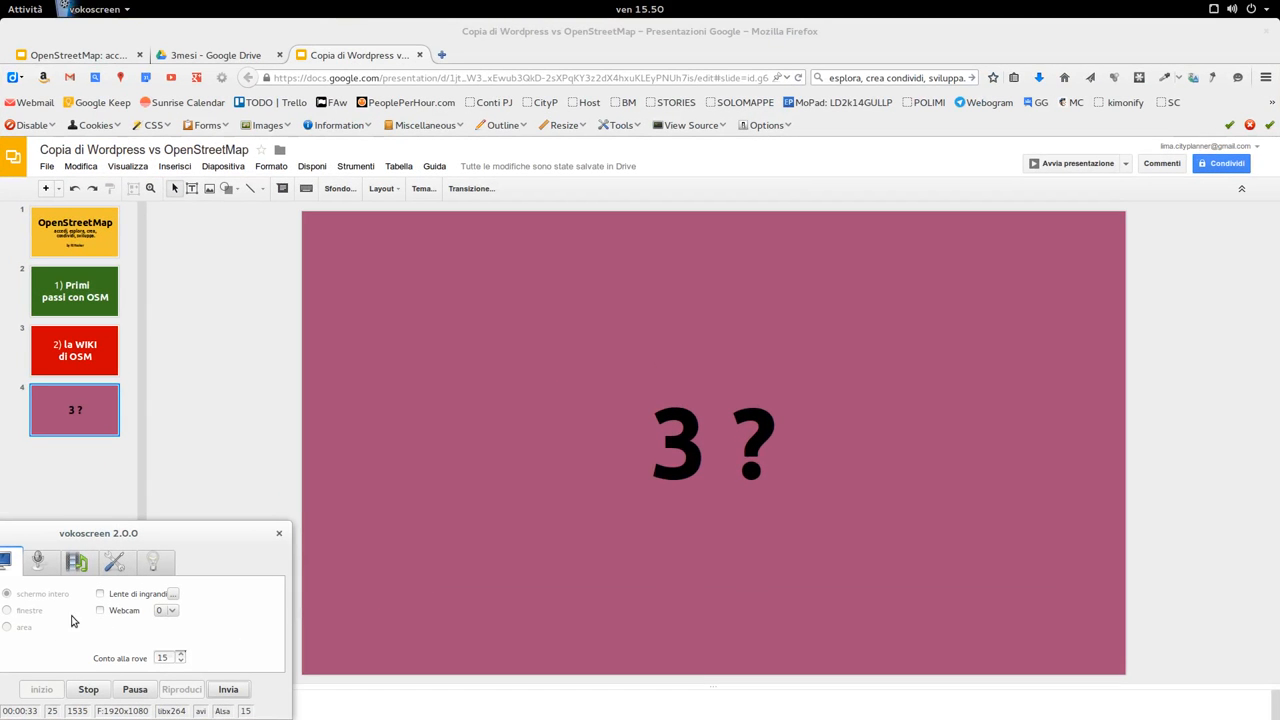
Leave the slideshow and show the '3 ?' slide of the OpenStreetMap deck in the editor
{"action": "left_click", "coordinate": [100, 610]}
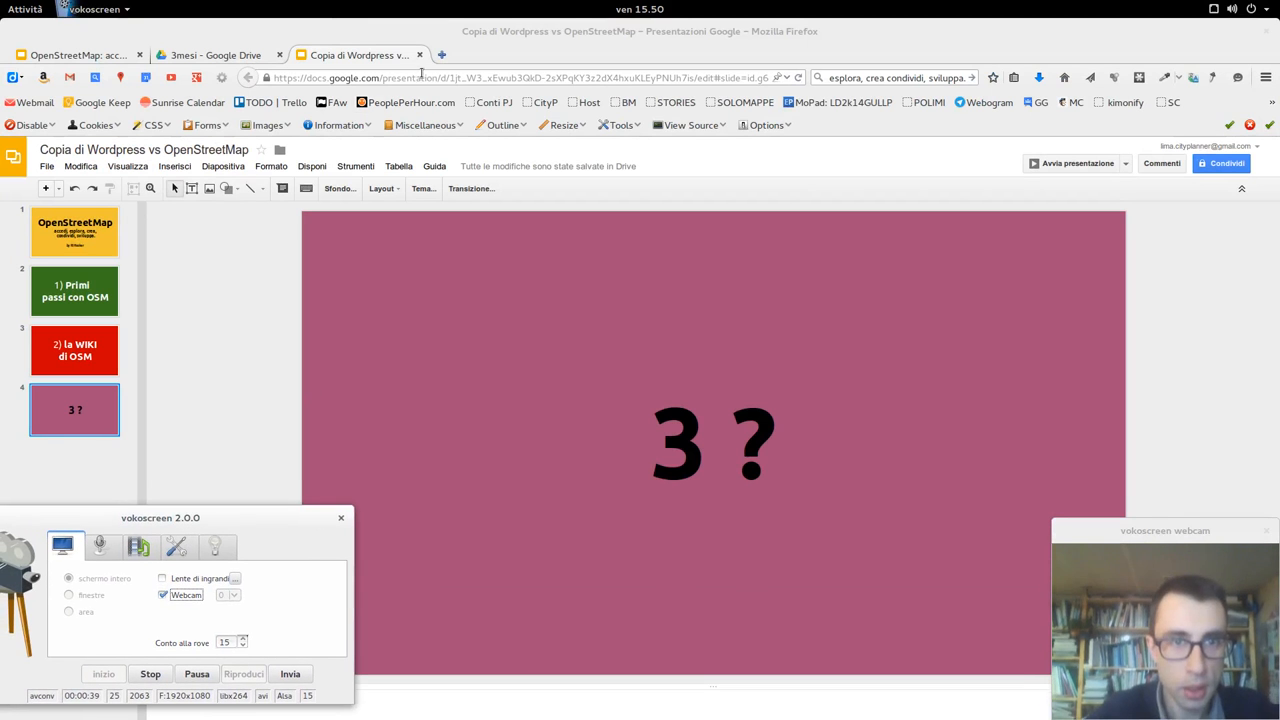
From the 3mesi Drive tab, go up to My files and into Manuali: non solo GIS, then PJHOOKER risorse GIS
{"action": "left_click", "coordinate": [216, 56]}
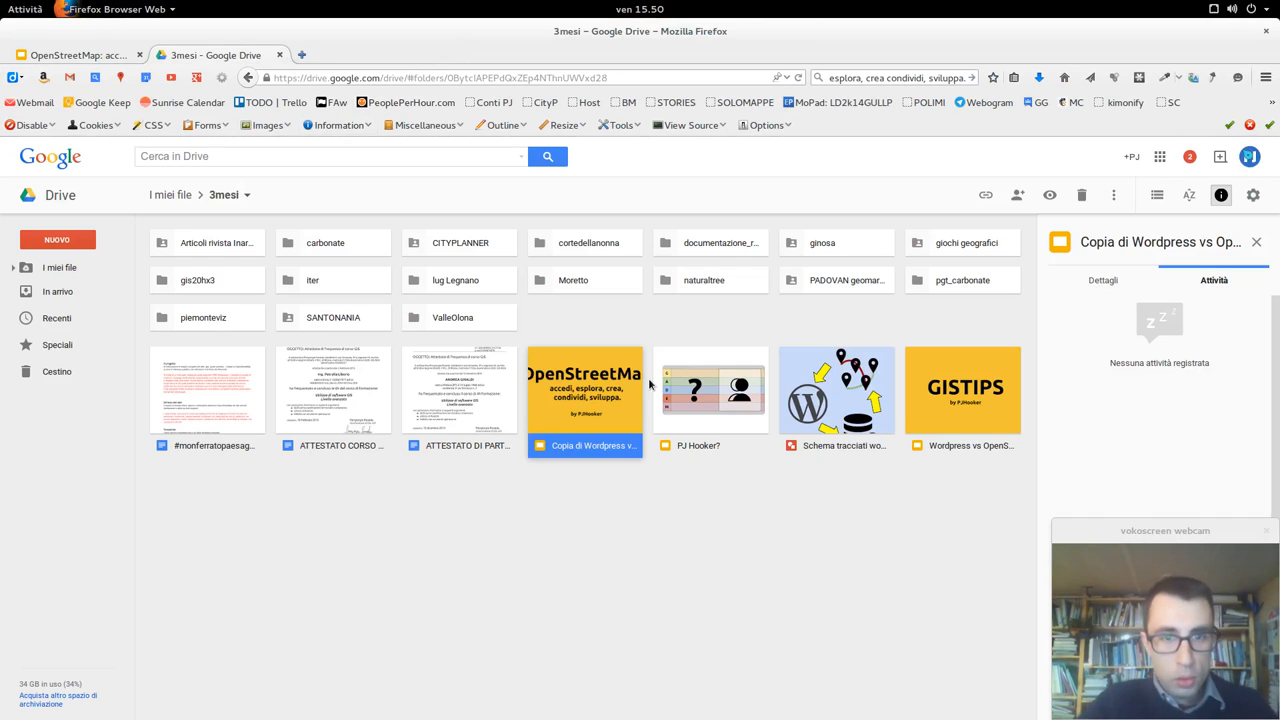
{"action": "mouse_move", "coordinate": [618, 506]}
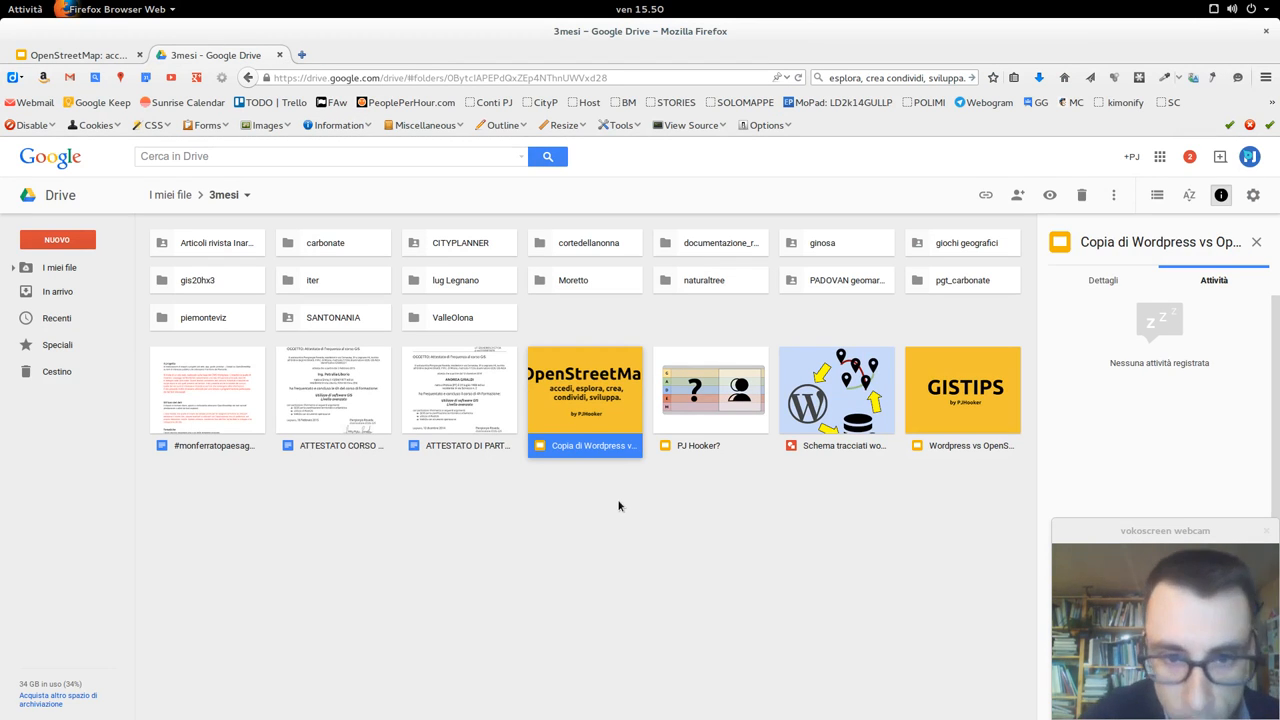
{"action": "mouse_move", "coordinate": [632, 468]}
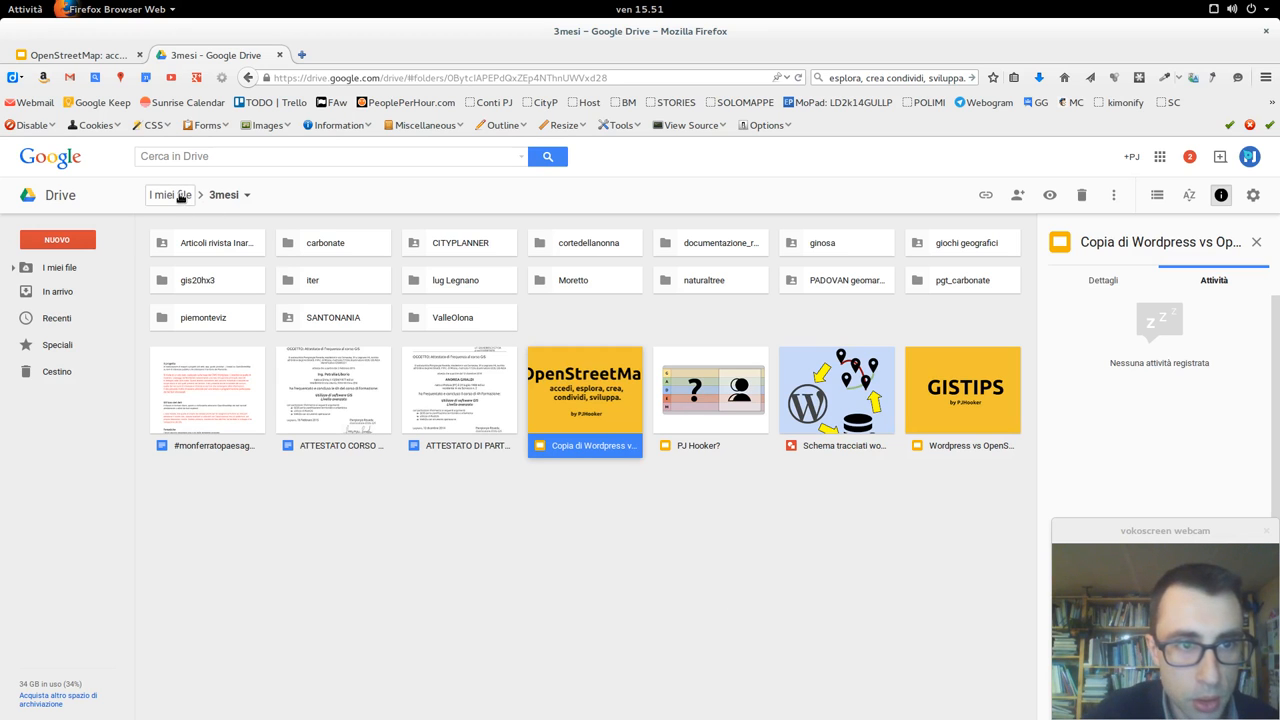
{"action": "left_click", "coordinate": [170, 194]}
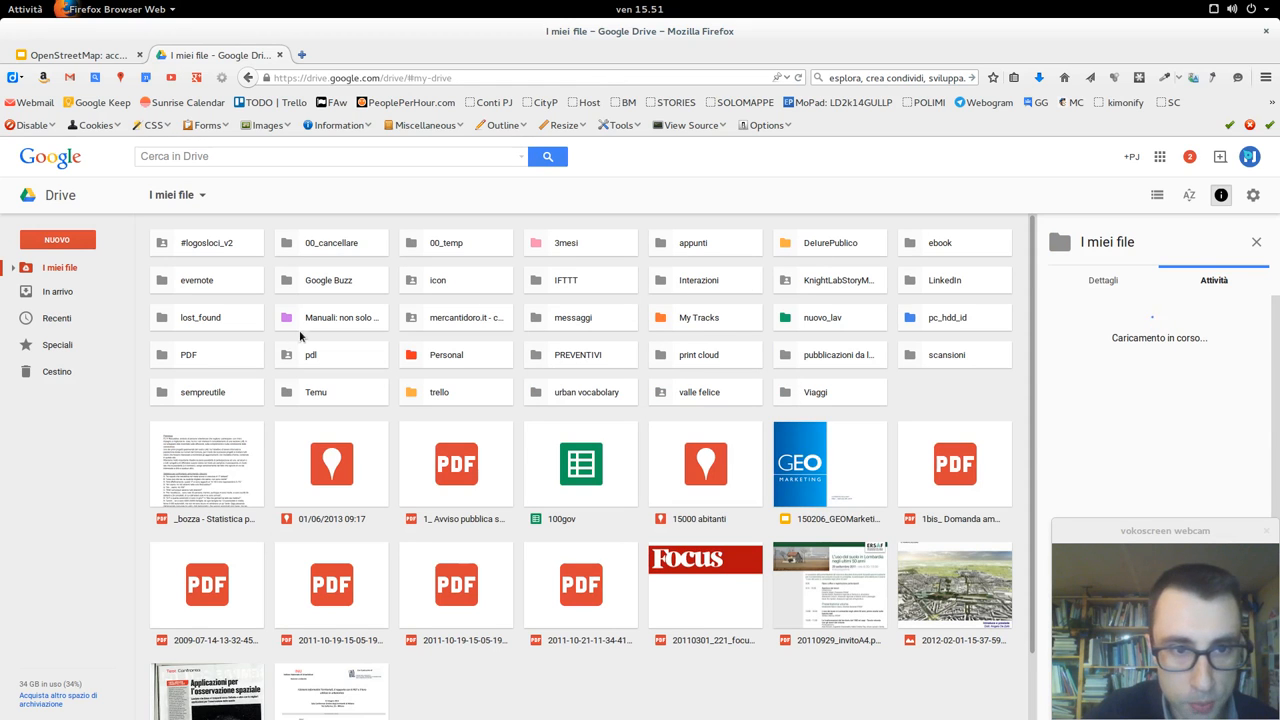
{"action": "double_click", "coordinate": [340, 316]}
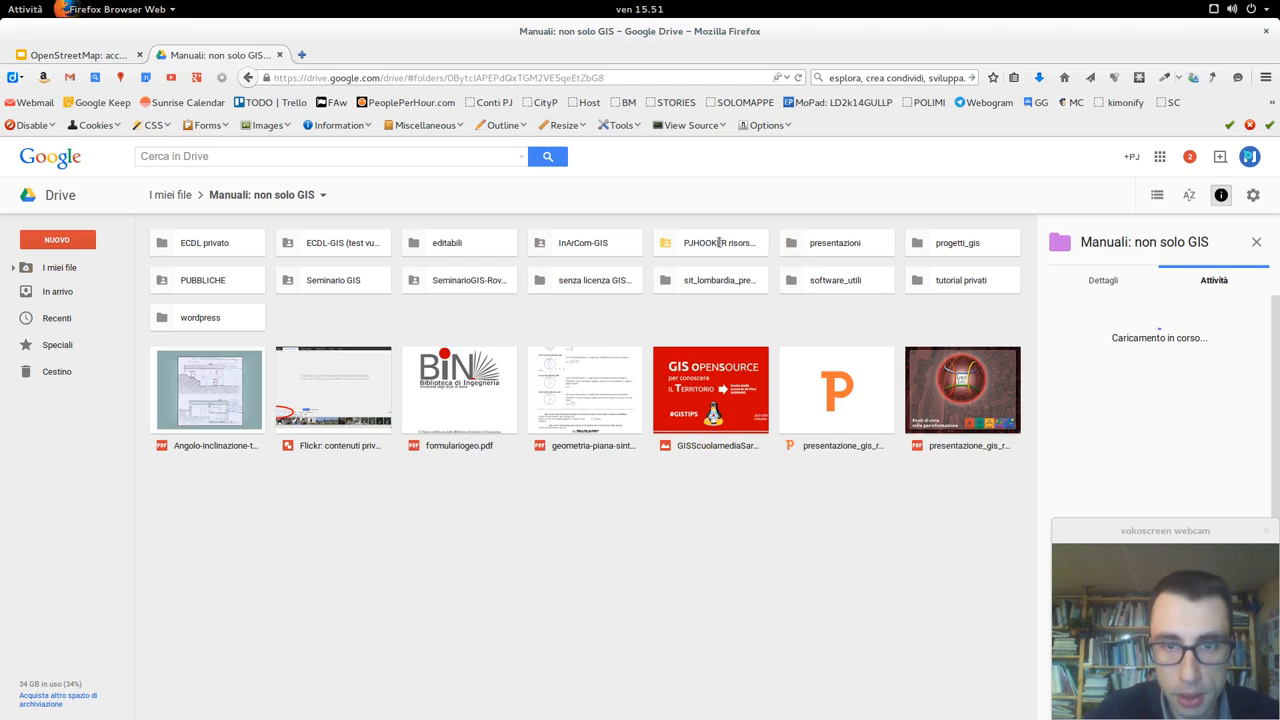
{"action": "double_click", "coordinate": [718, 242]}
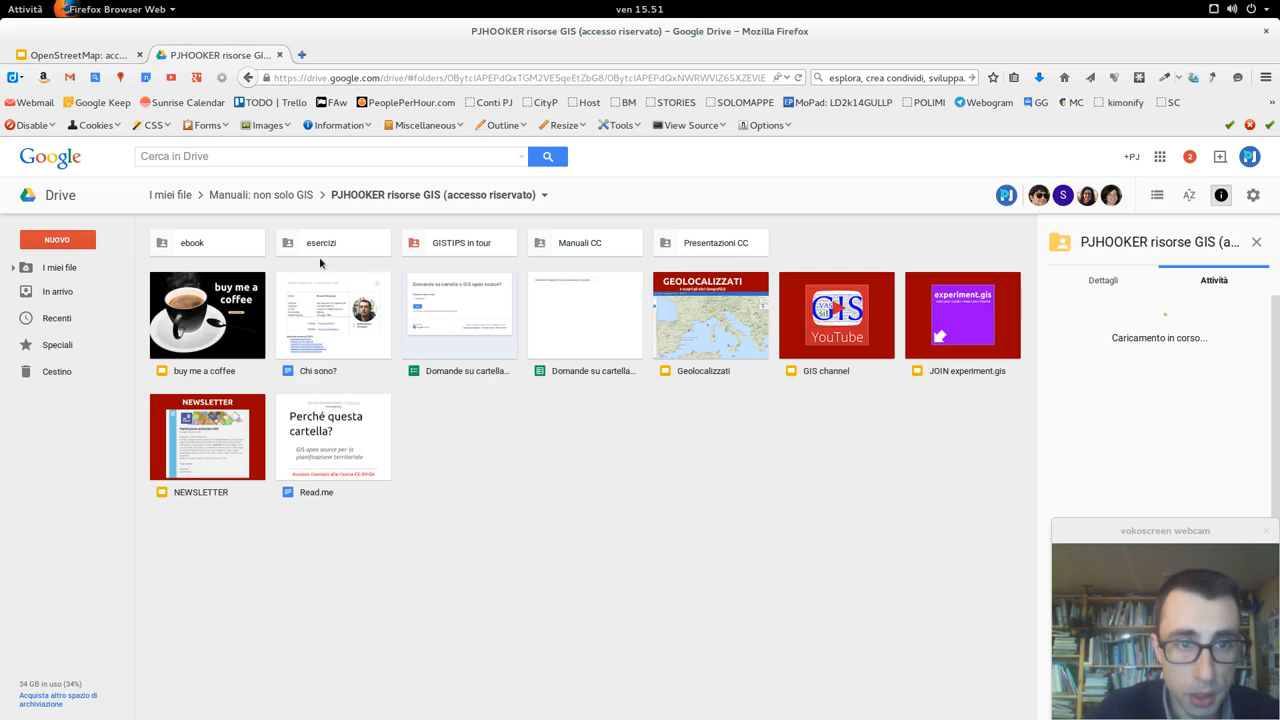
Continue into the esercizi folder and its OpenStreetMap exercises subfolder
{"action": "left_click", "coordinate": [332, 242]}
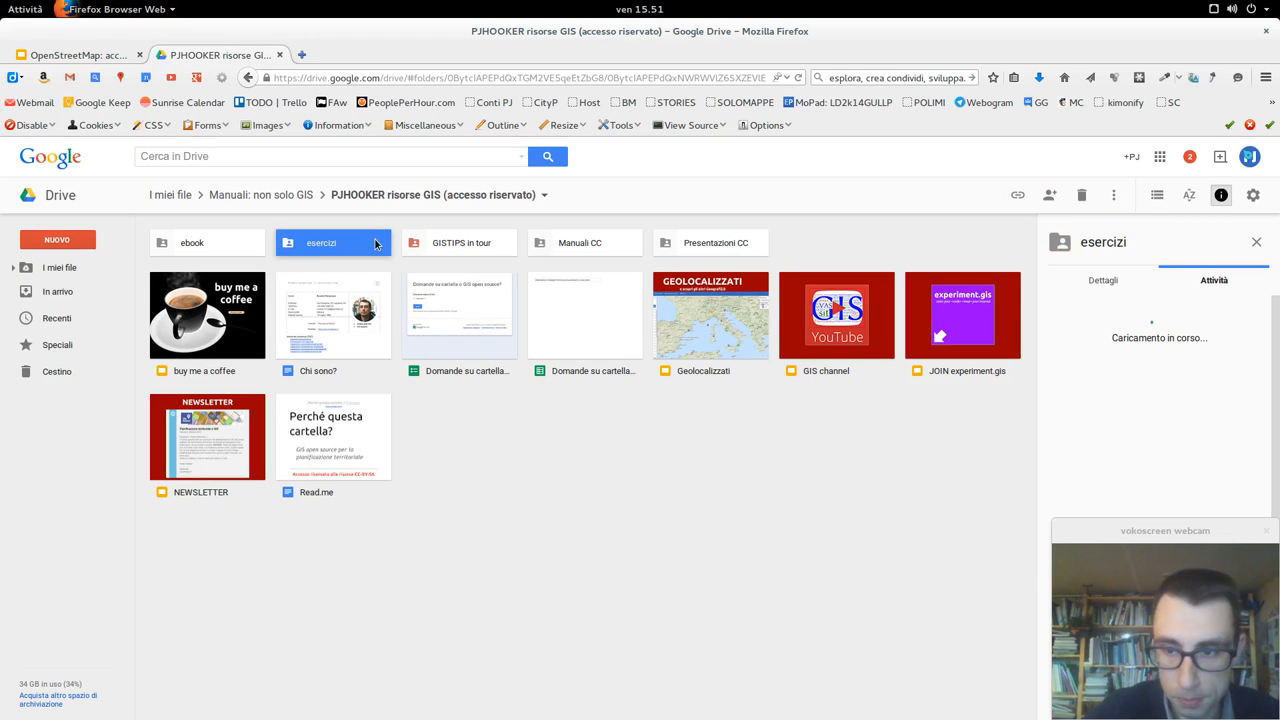
{"action": "double_click", "coordinate": [332, 242]}
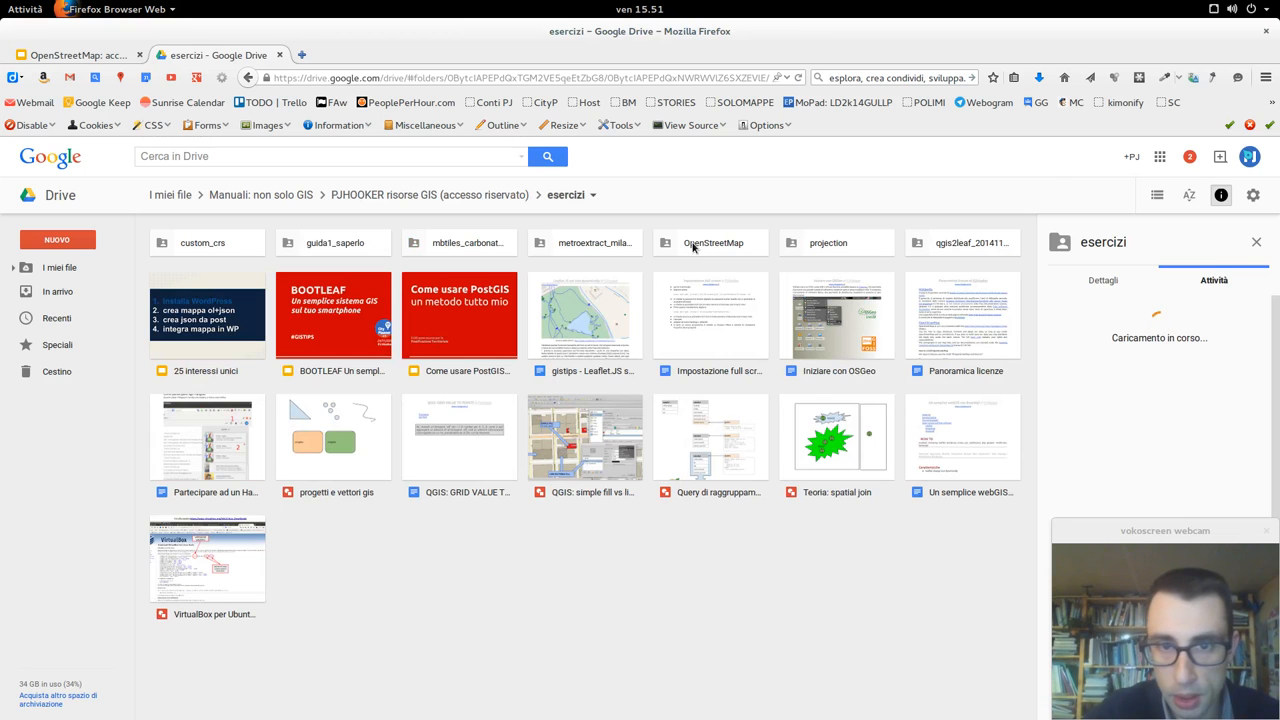
{"action": "double_click", "coordinate": [712, 242]}
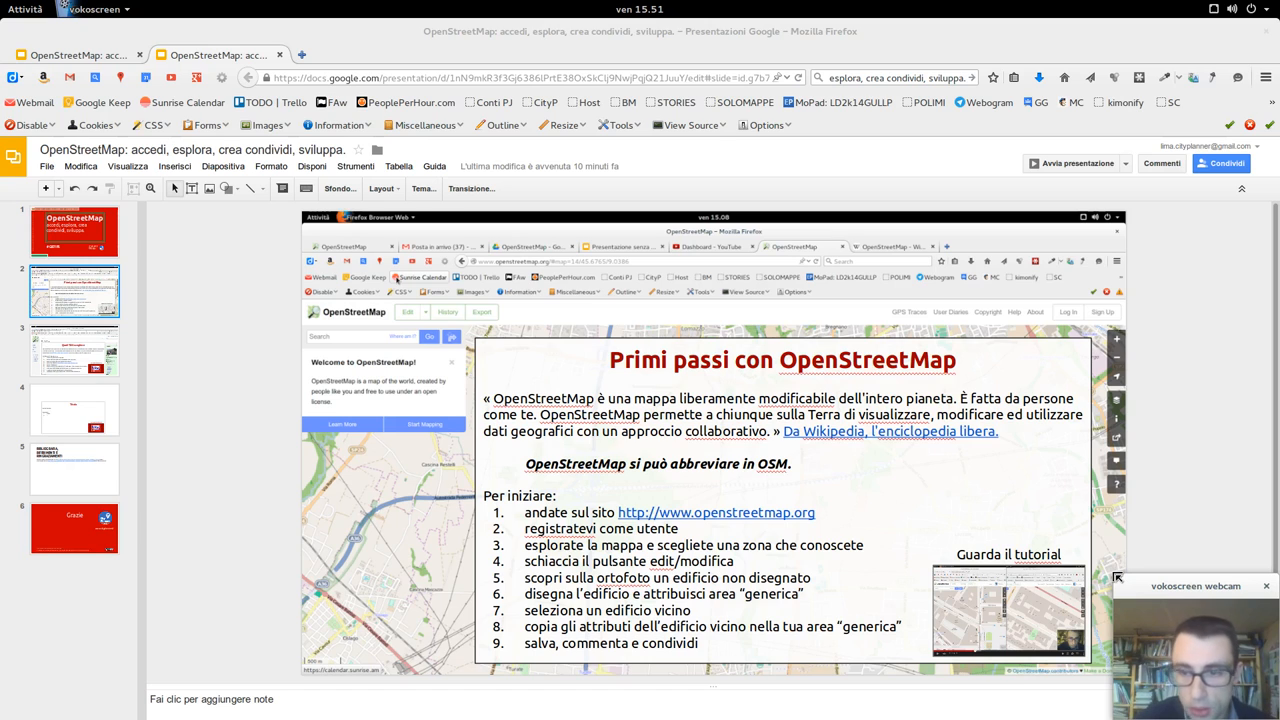
{"action": "mouse_move", "coordinate": [244, 366]}
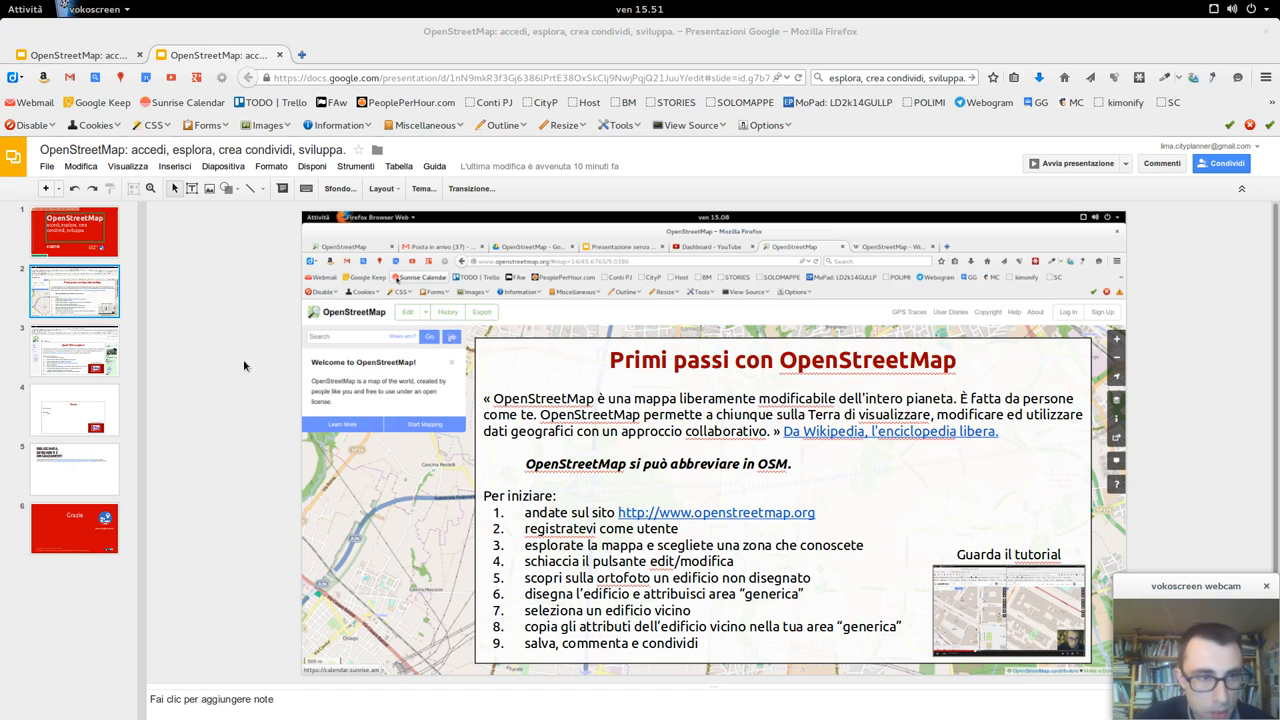
{"action": "mouse_move", "coordinate": [280, 418]}
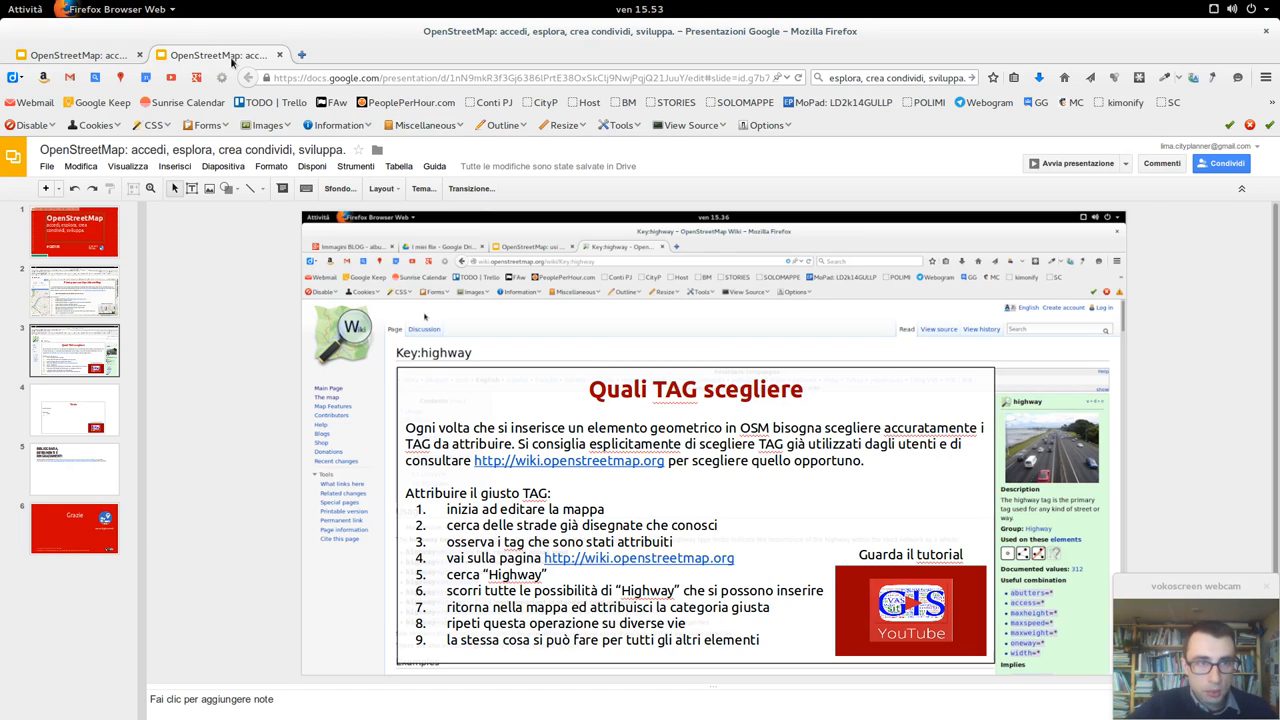
Switch from the slides to the OpenStreetMap map page in the browser
{"action": "left_click", "coordinate": [140, 54]}
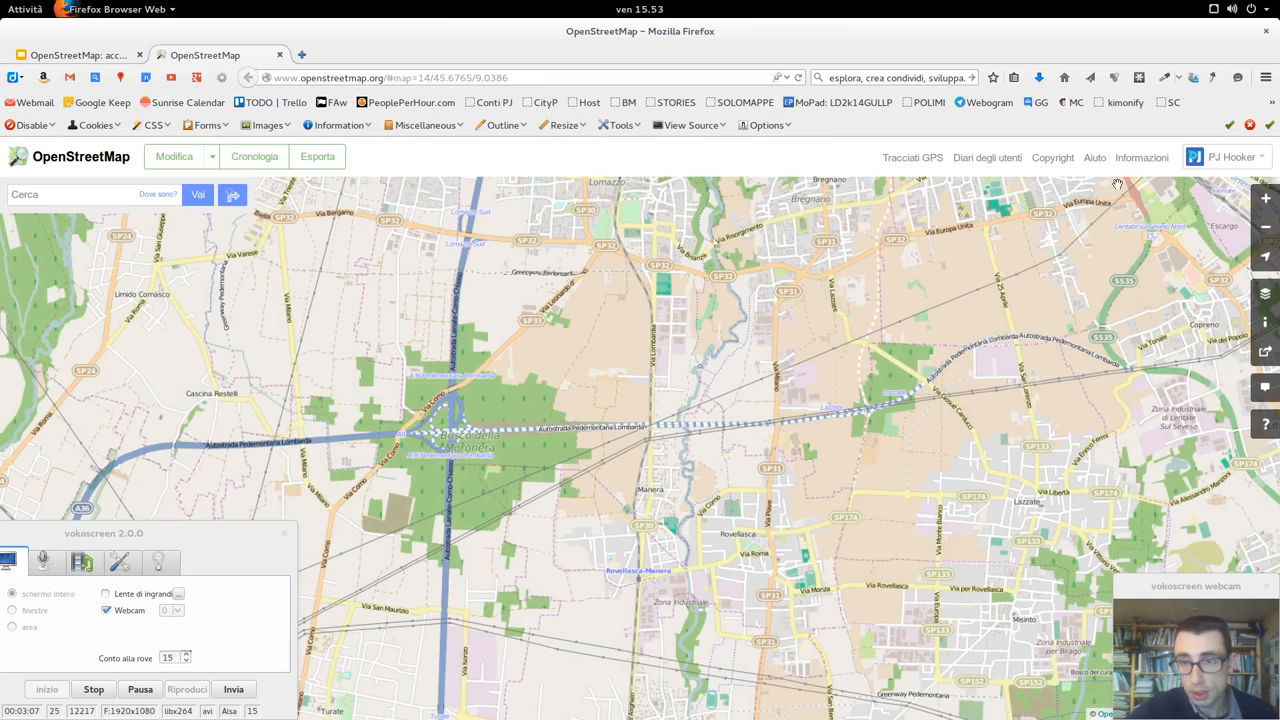
{"action": "mouse_move", "coordinate": [590, 394]}
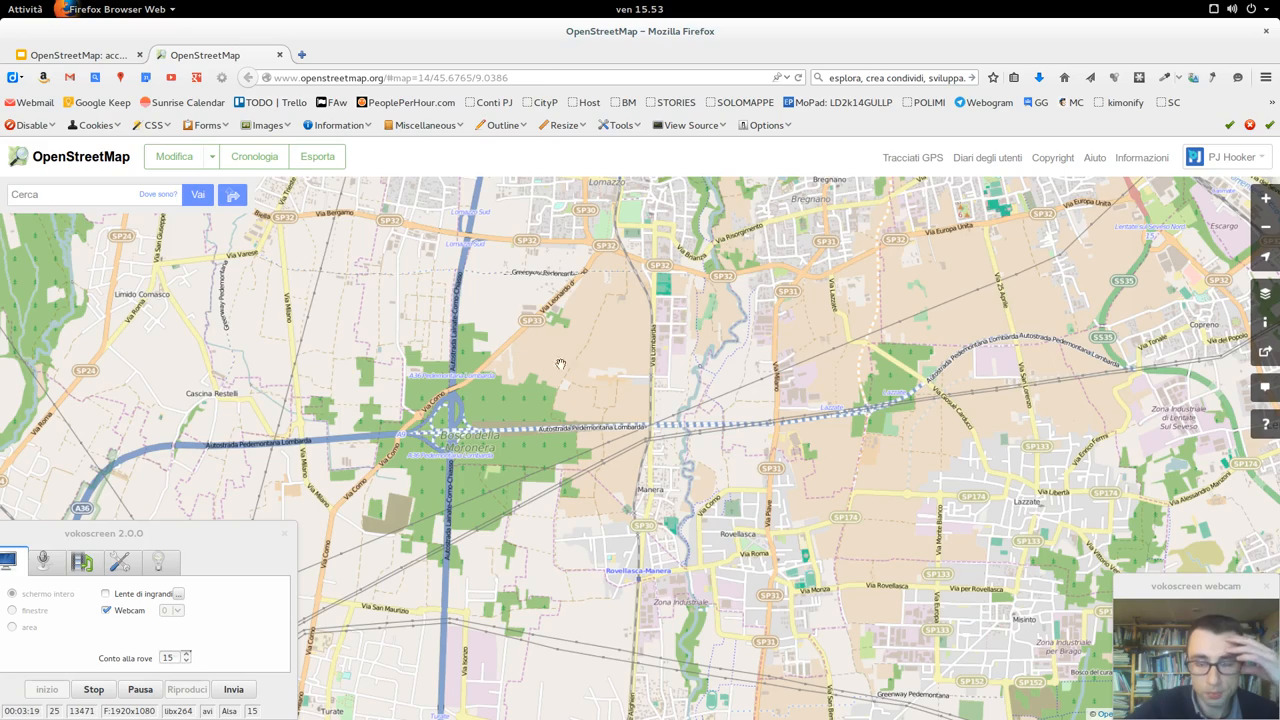
Pan the map toward Legnano and Parco Castello and start editing that area with Modifica
{"action": "left_click_drag", "start_coordinate": [560, 364], "coordinate": [648, 296]}
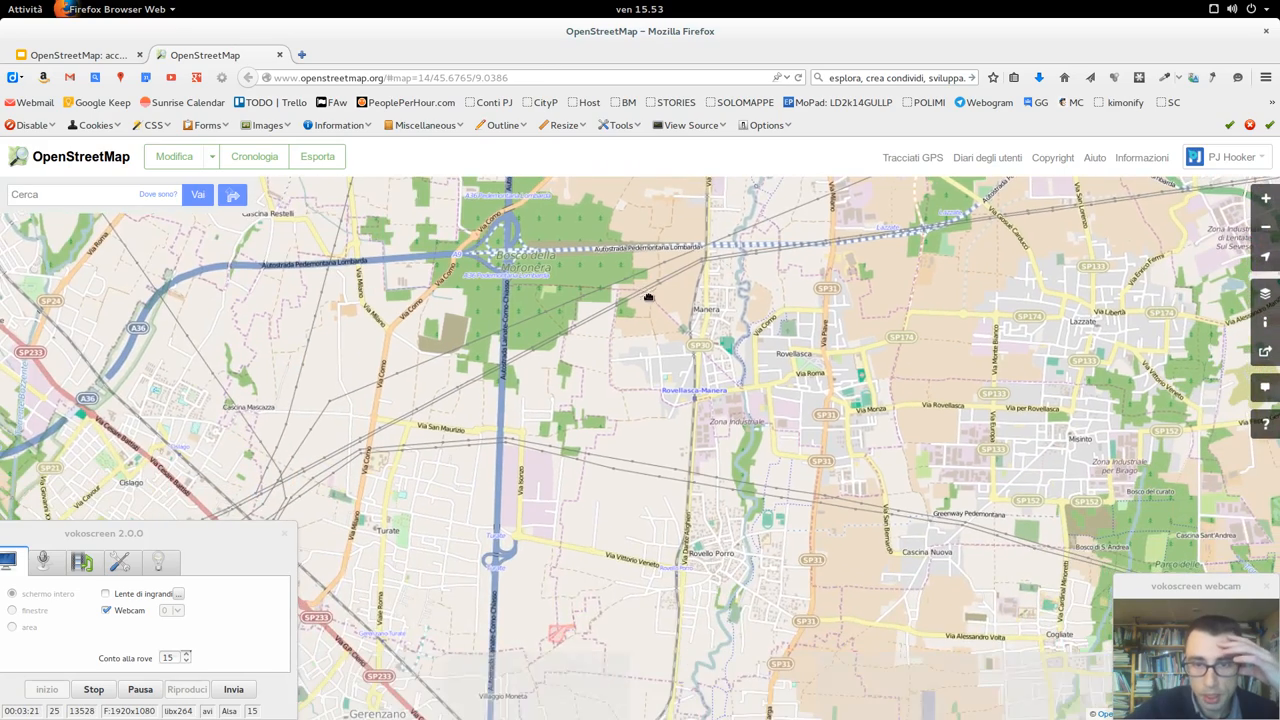
{"action": "left_click_drag", "start_coordinate": [648, 296], "coordinate": [608, 516]}
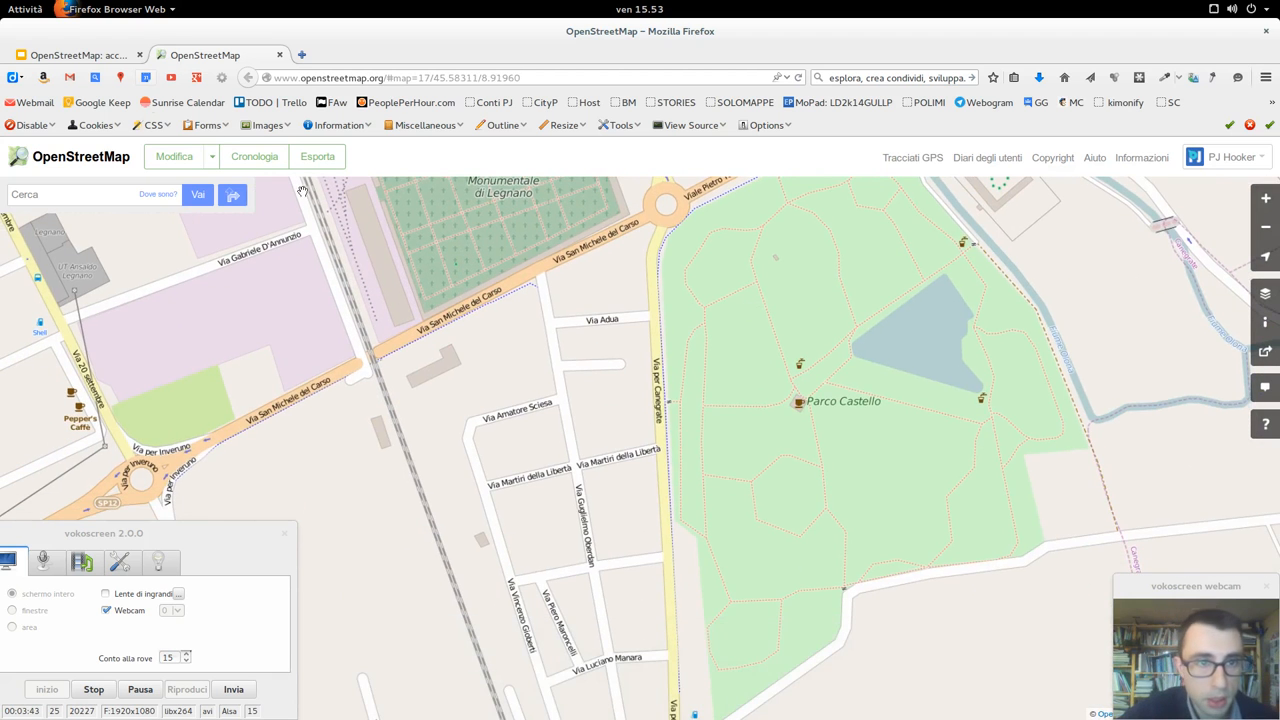
{"action": "left_click", "coordinate": [174, 156]}
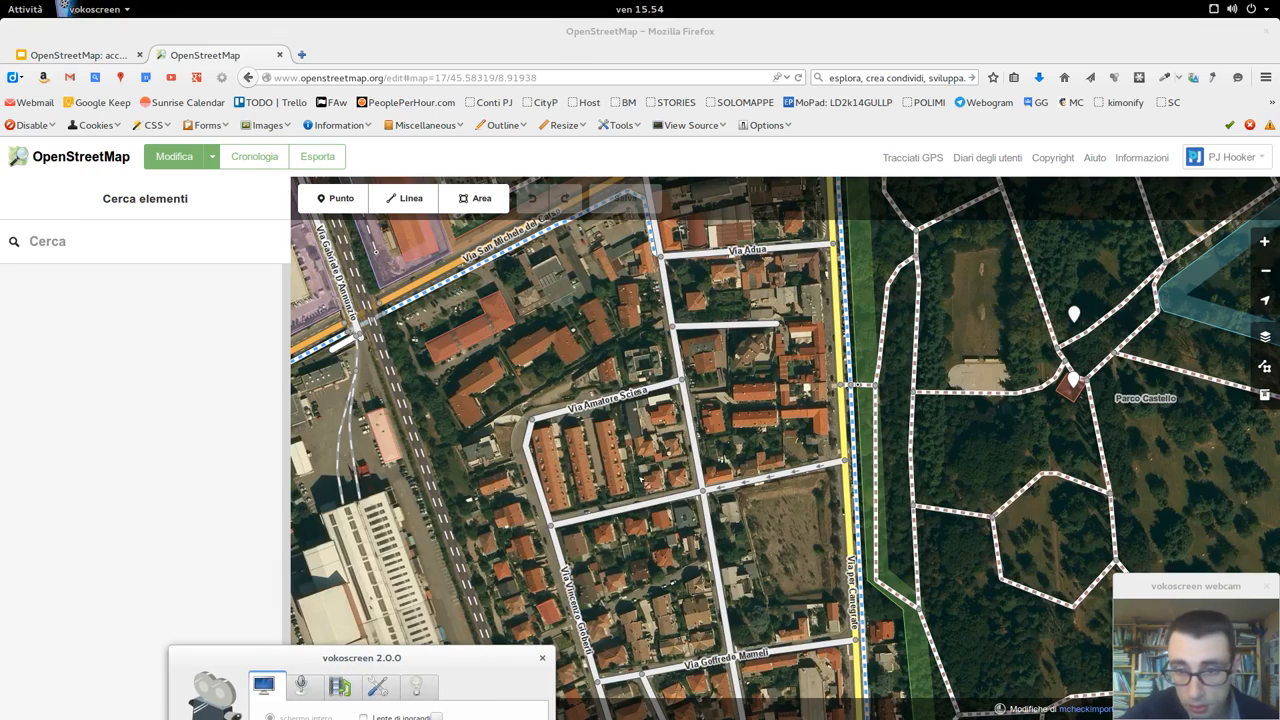
Select Via Guglielmo Oberdan and list alternative values for its highway=unclassified tag
{"action": "left_click", "coordinate": [700, 440]}
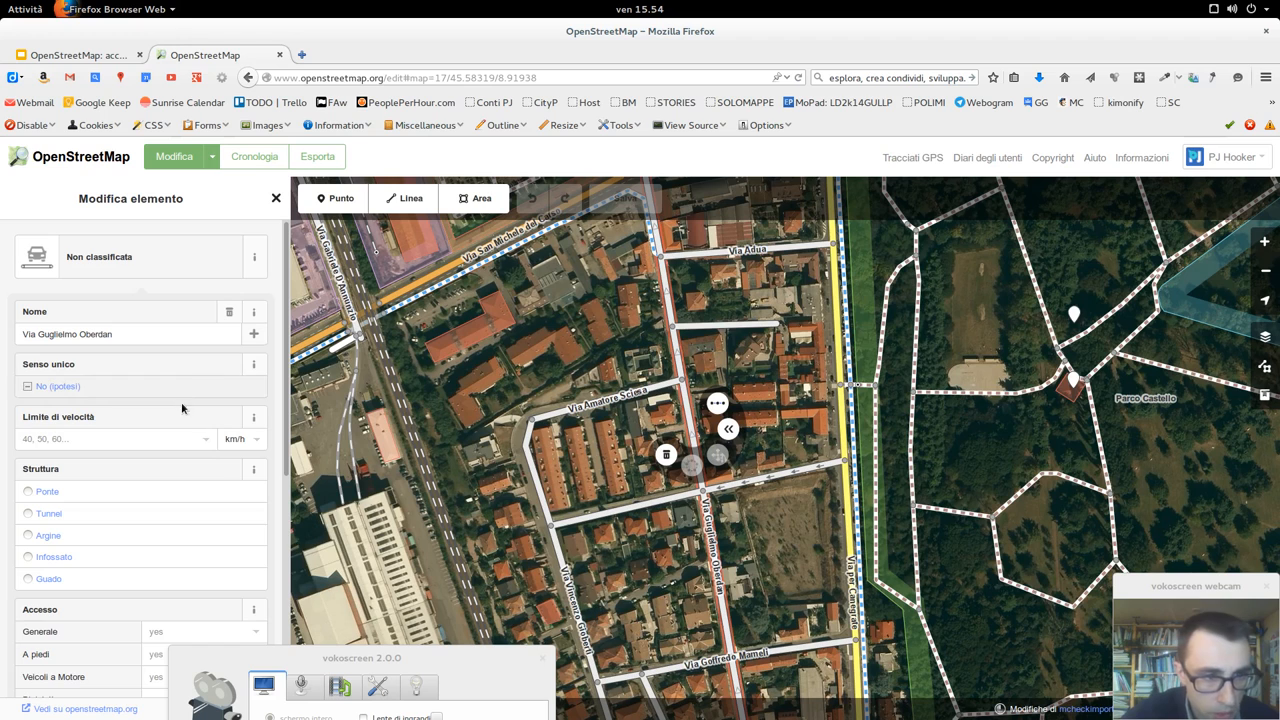
{"action": "scroll", "scroll_direction": "down", "scroll_amount": 3}
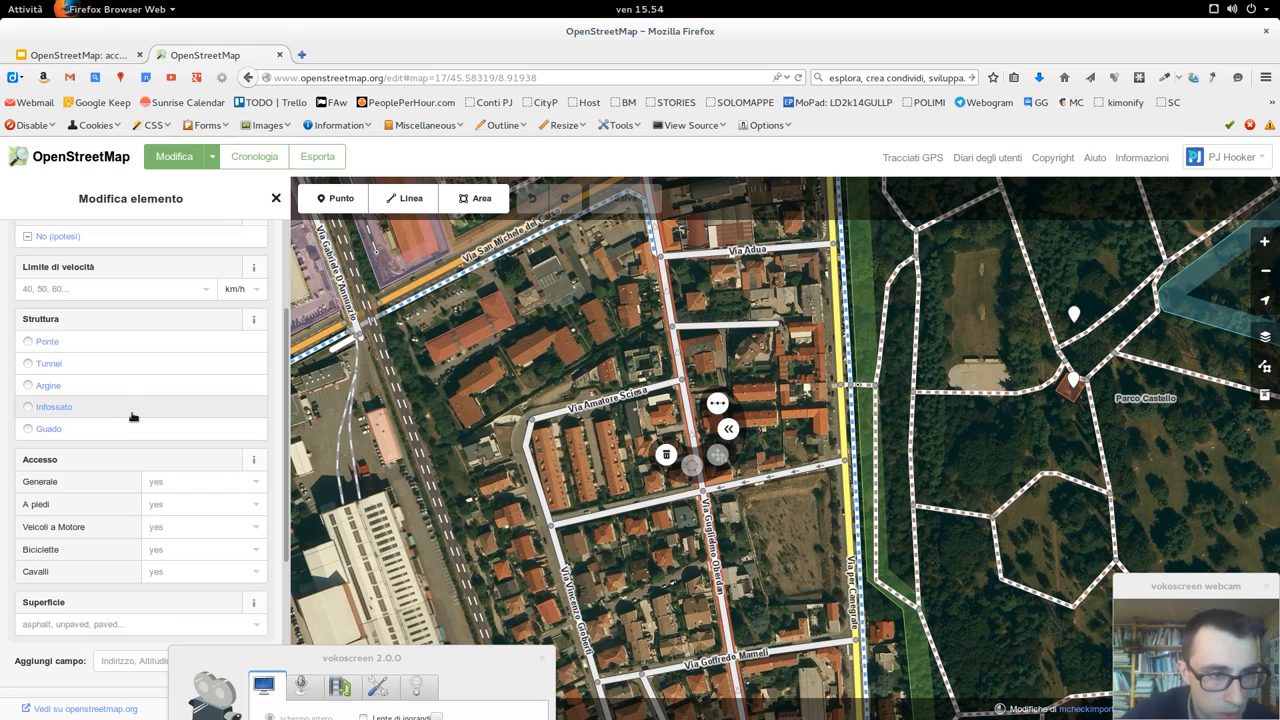
{"action": "scroll", "scroll_direction": "down", "scroll_amount": 3}
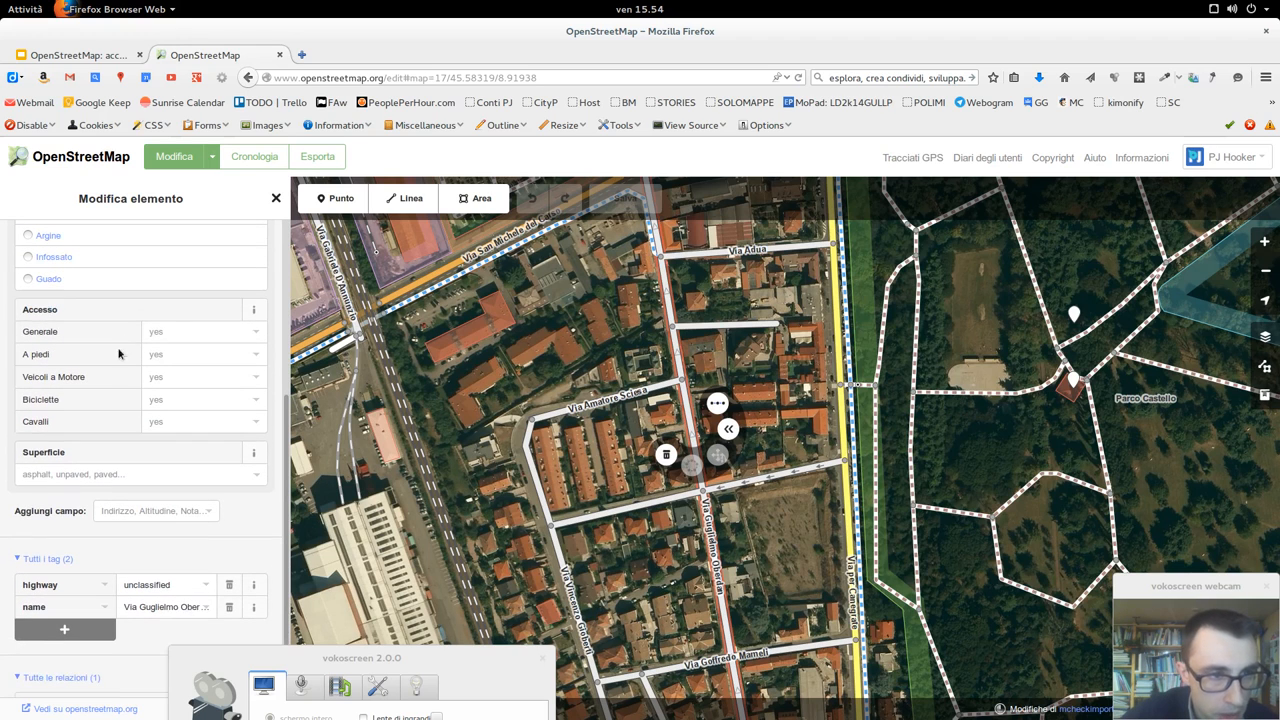
{"action": "mouse_move", "coordinate": [218, 390]}
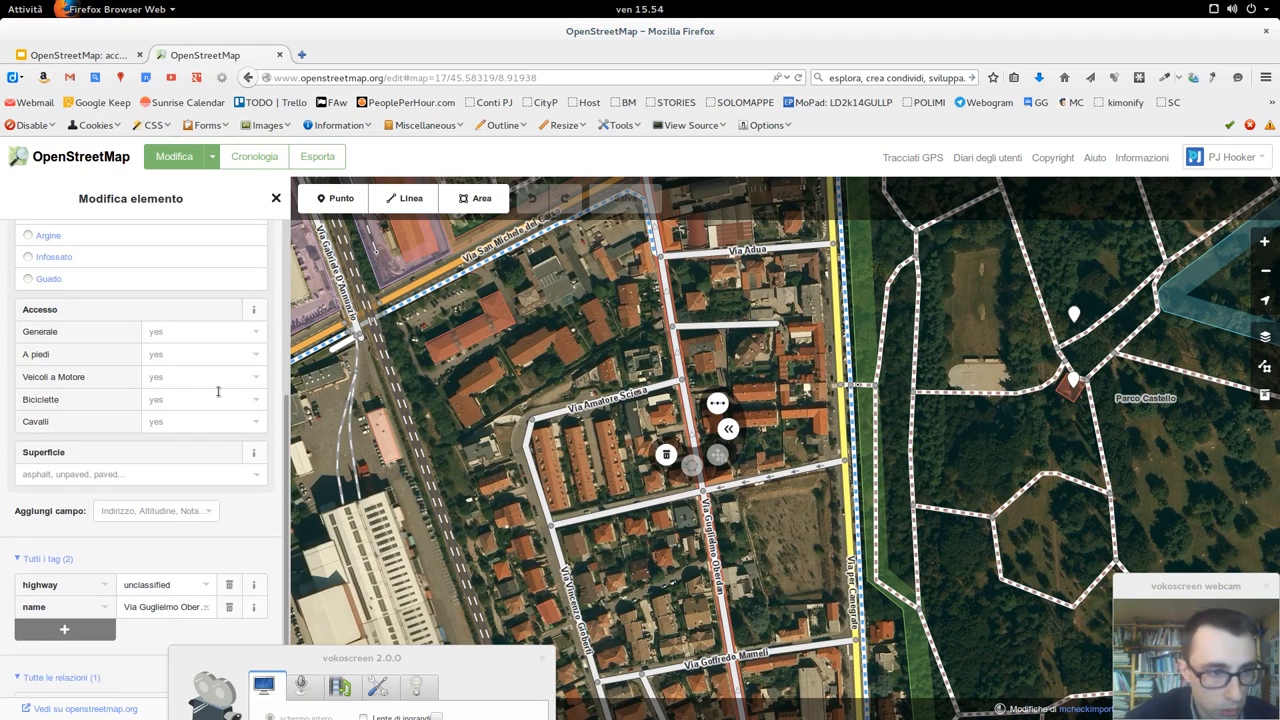
{"action": "scroll", "scroll_direction": "down", "scroll_amount": 3}
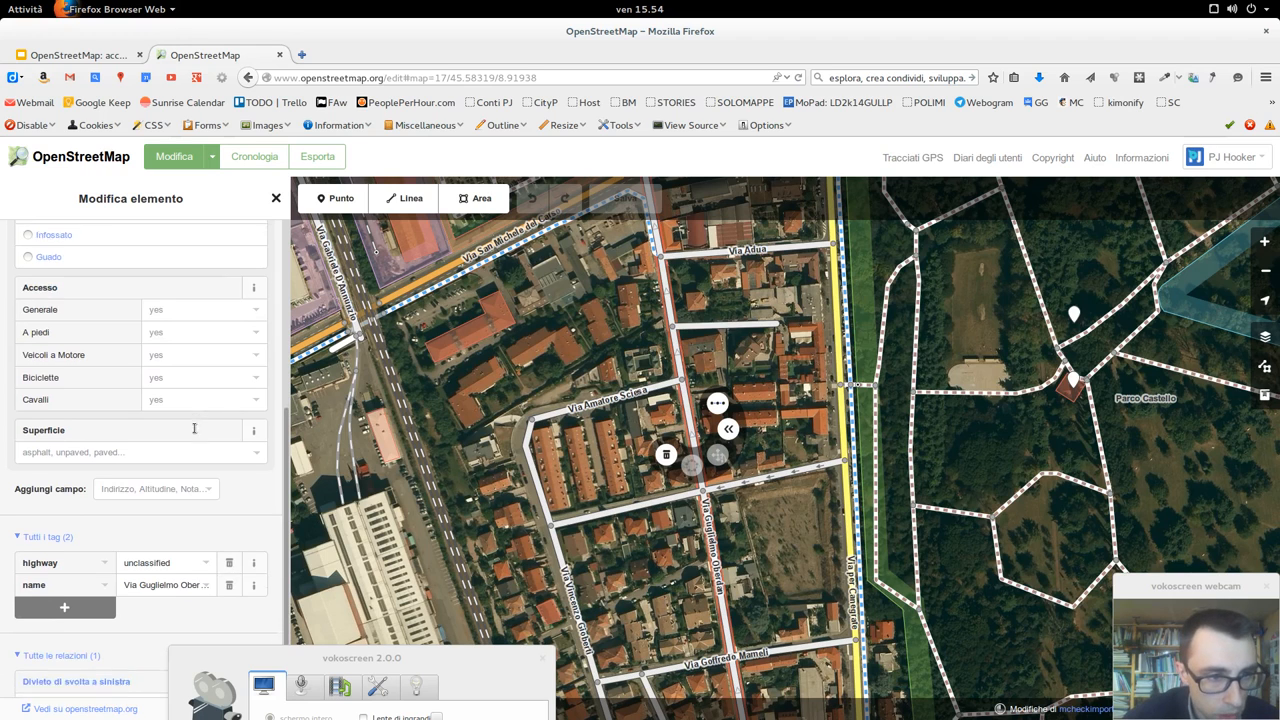
{"action": "scroll", "scroll_direction": "down", "scroll_amount": 3}
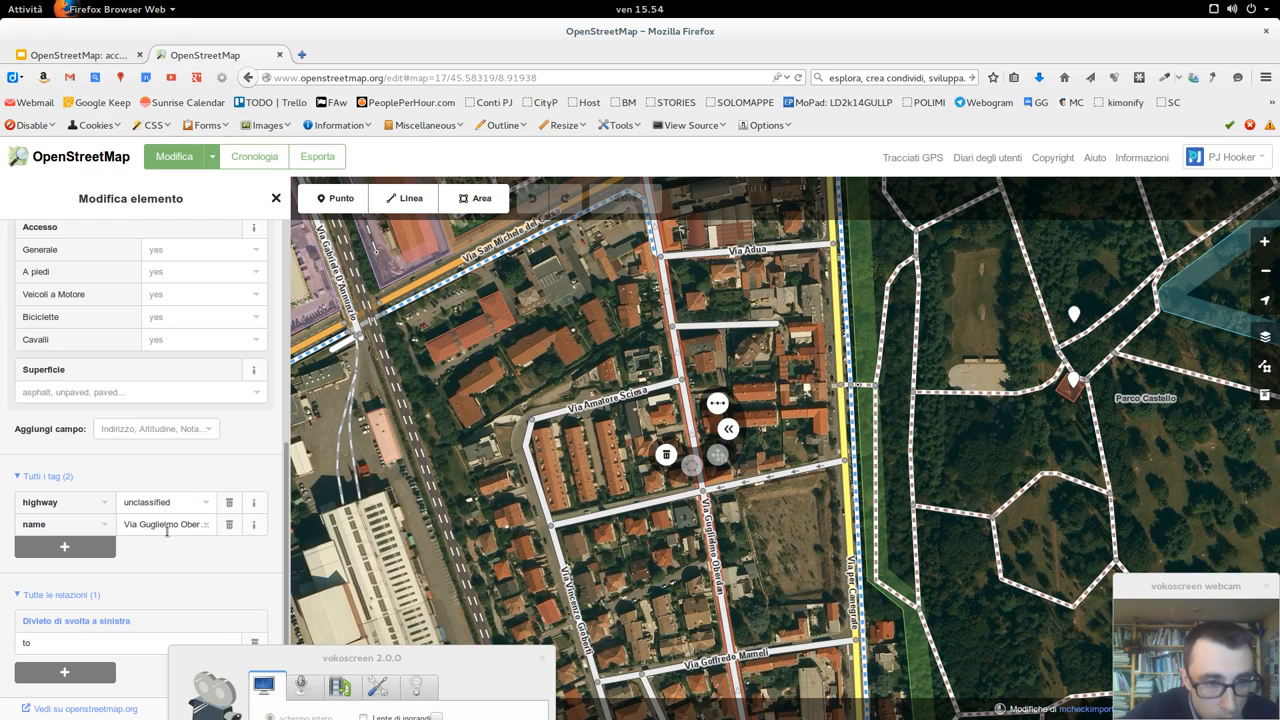
{"action": "left_click", "coordinate": [164, 502]}
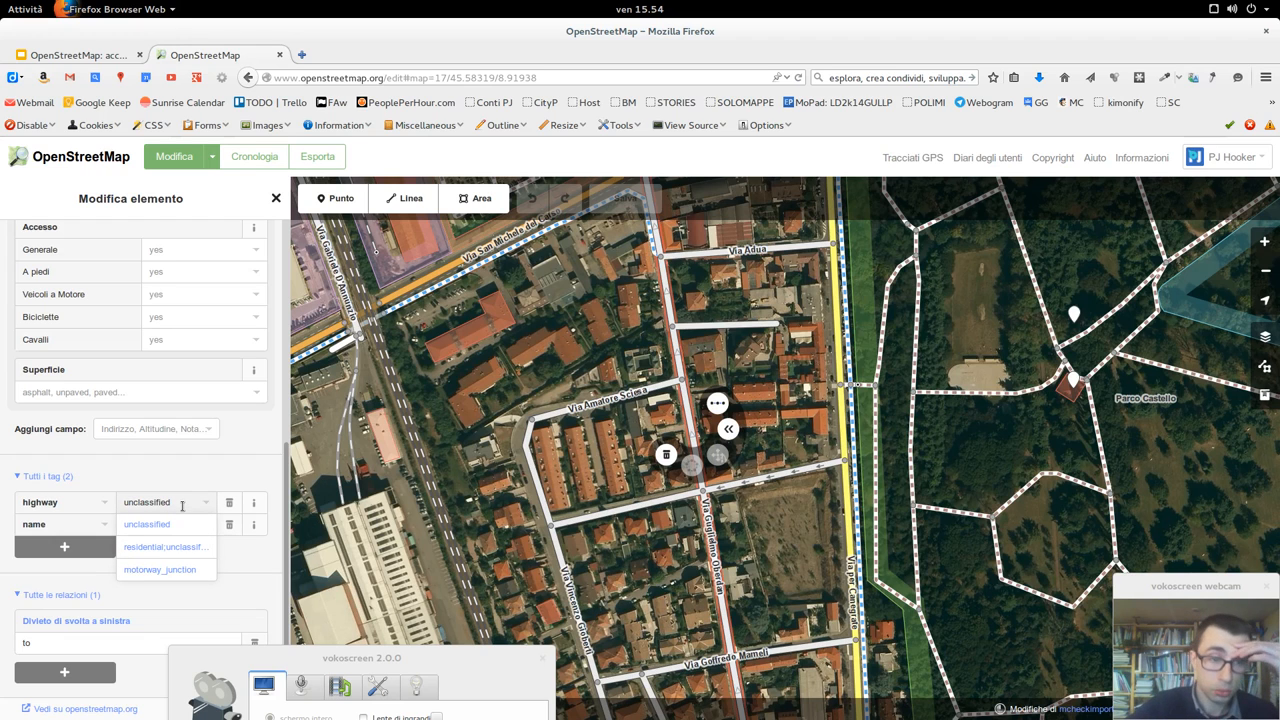
{"action": "mouse_move", "coordinate": [164, 458]}
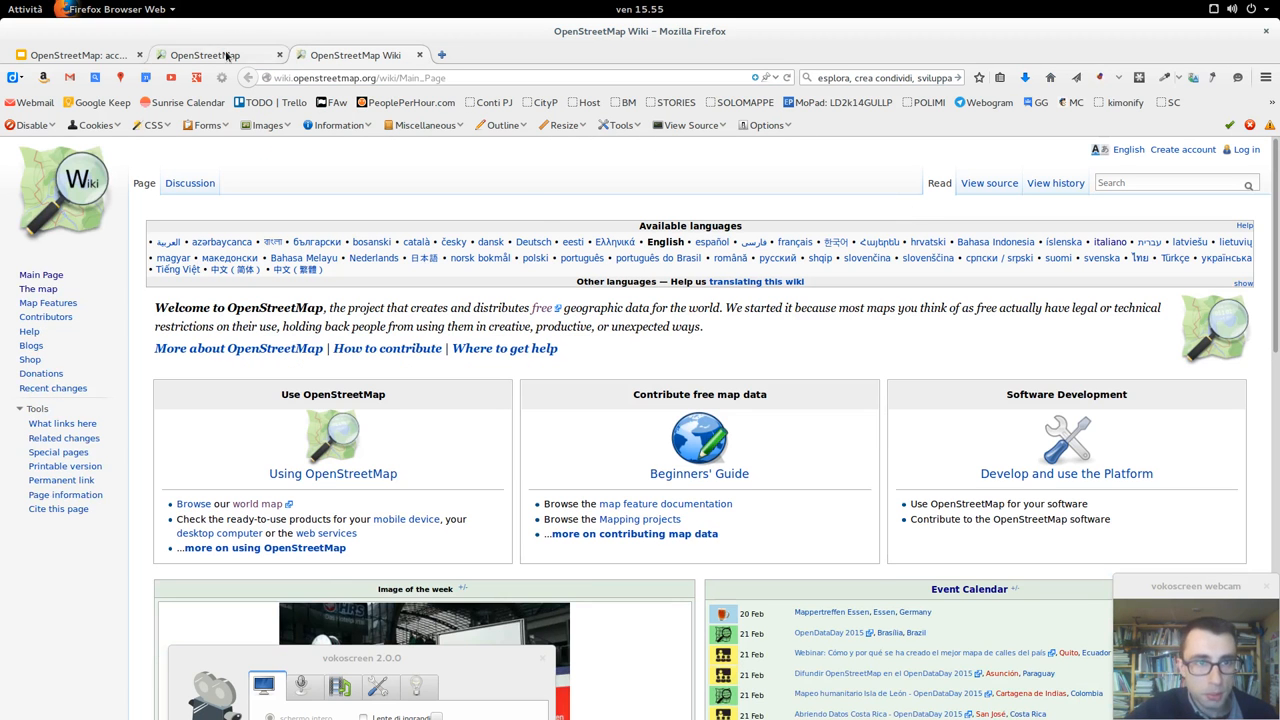
Check the editor briefly, then search the OpenStreetMap Wiki for 'highway'
{"action": "left_click", "coordinate": [210, 56]}
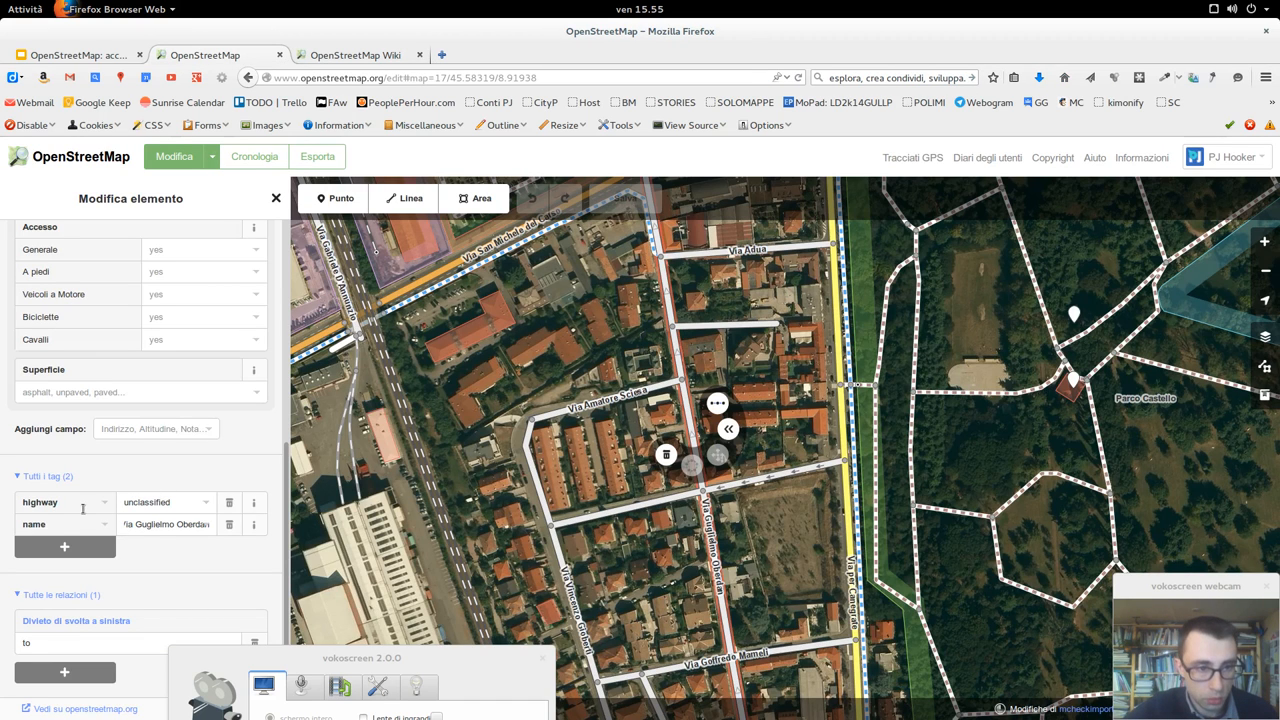
{"action": "left_click", "coordinate": [56, 502]}
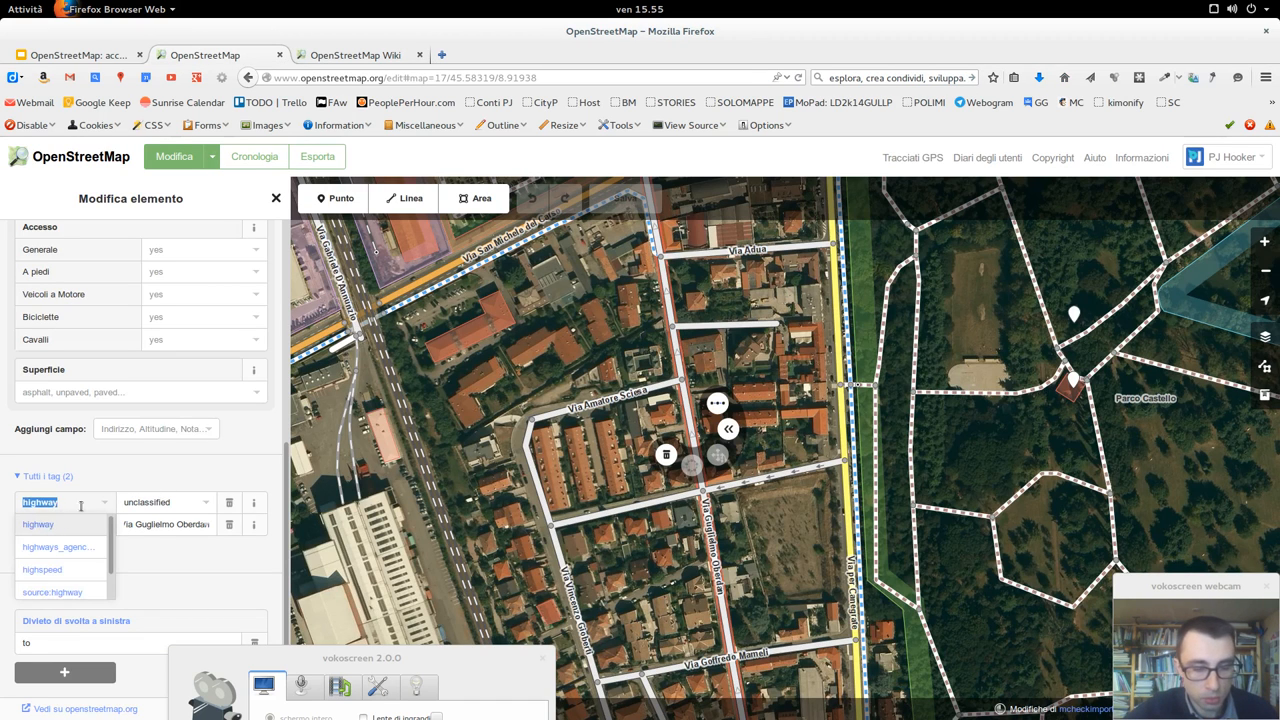
{"action": "left_click", "coordinate": [356, 56]}
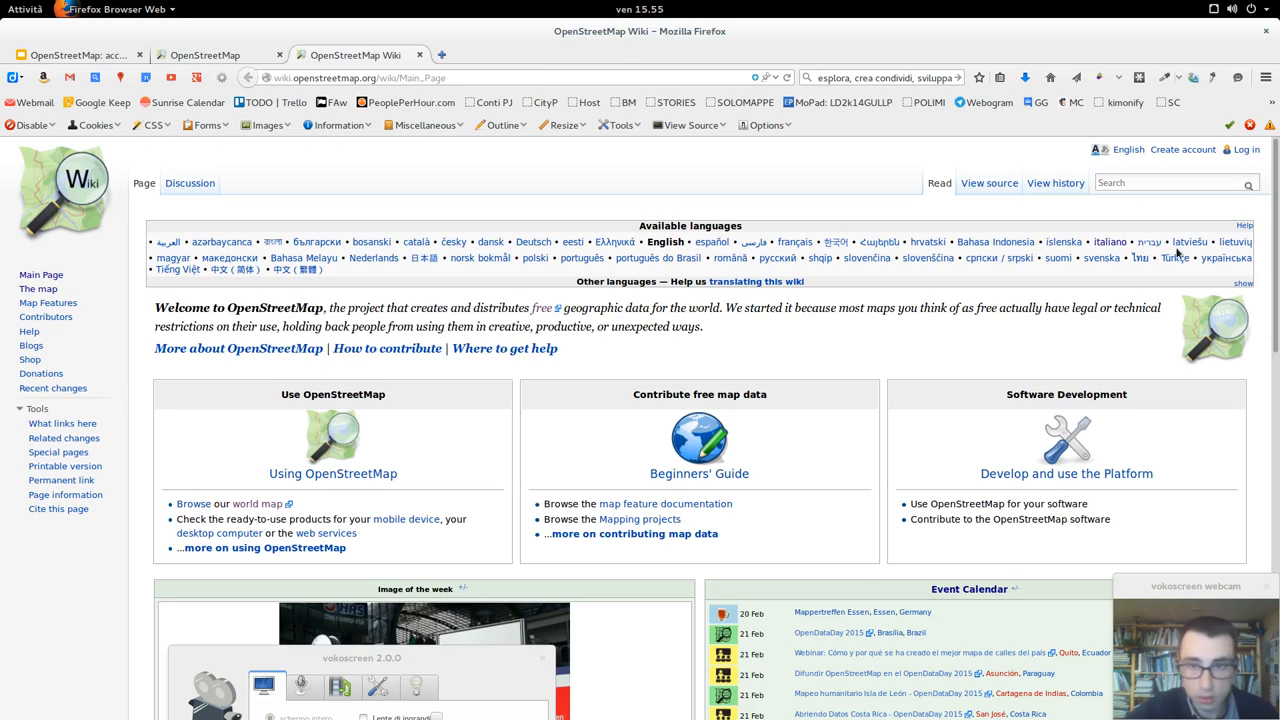
{"action": "type", "text": "highway"}
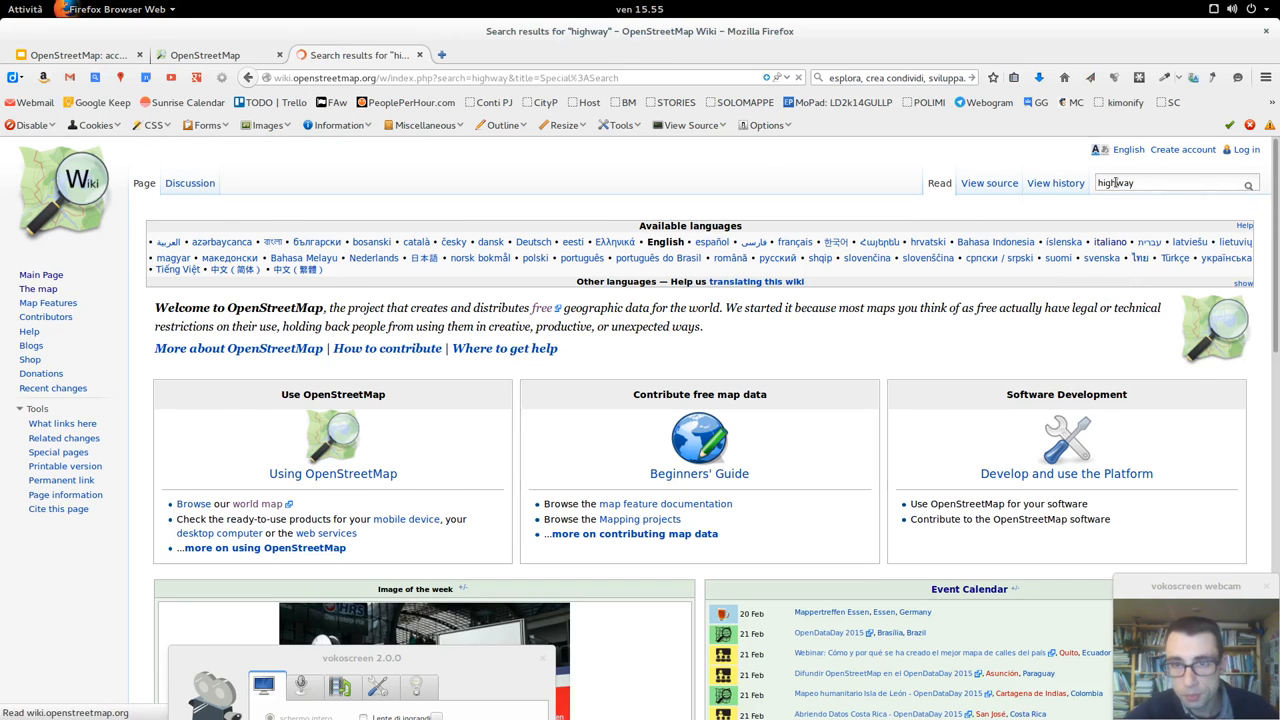
{"action": "key", "text": "Return"}
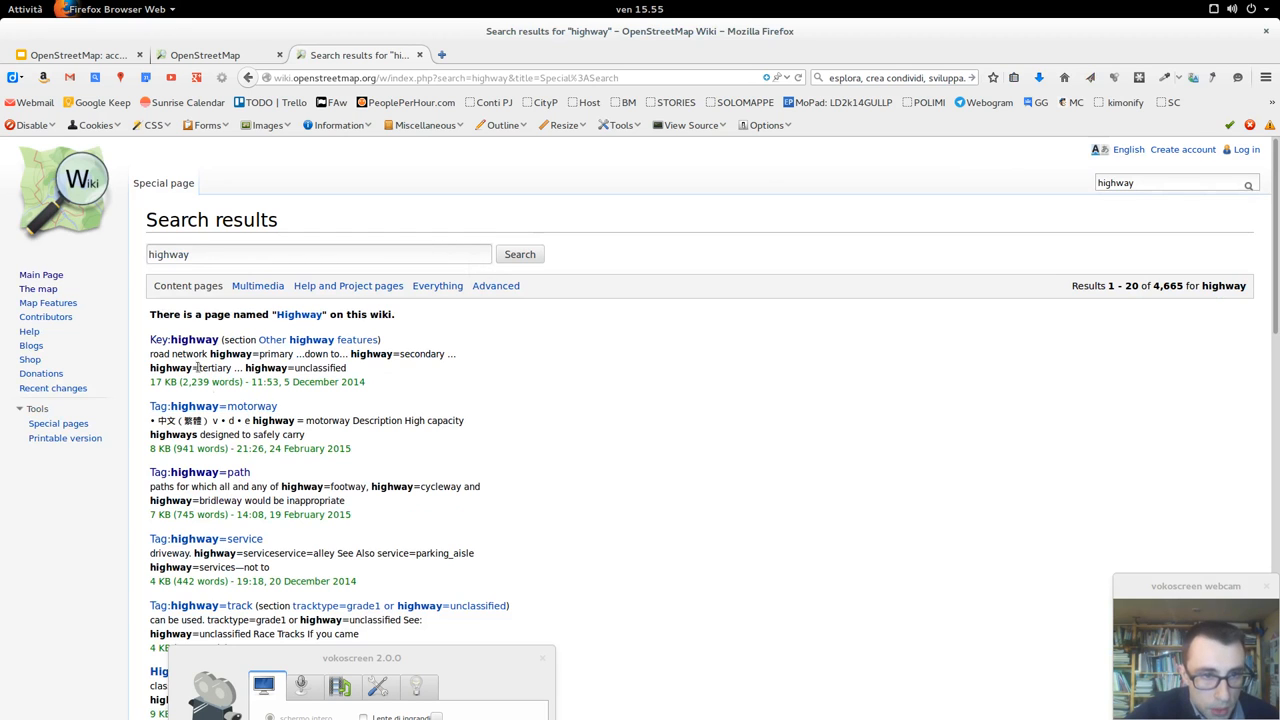
Open the Key:highway page from the wiki search results
{"action": "left_click", "coordinate": [194, 340]}
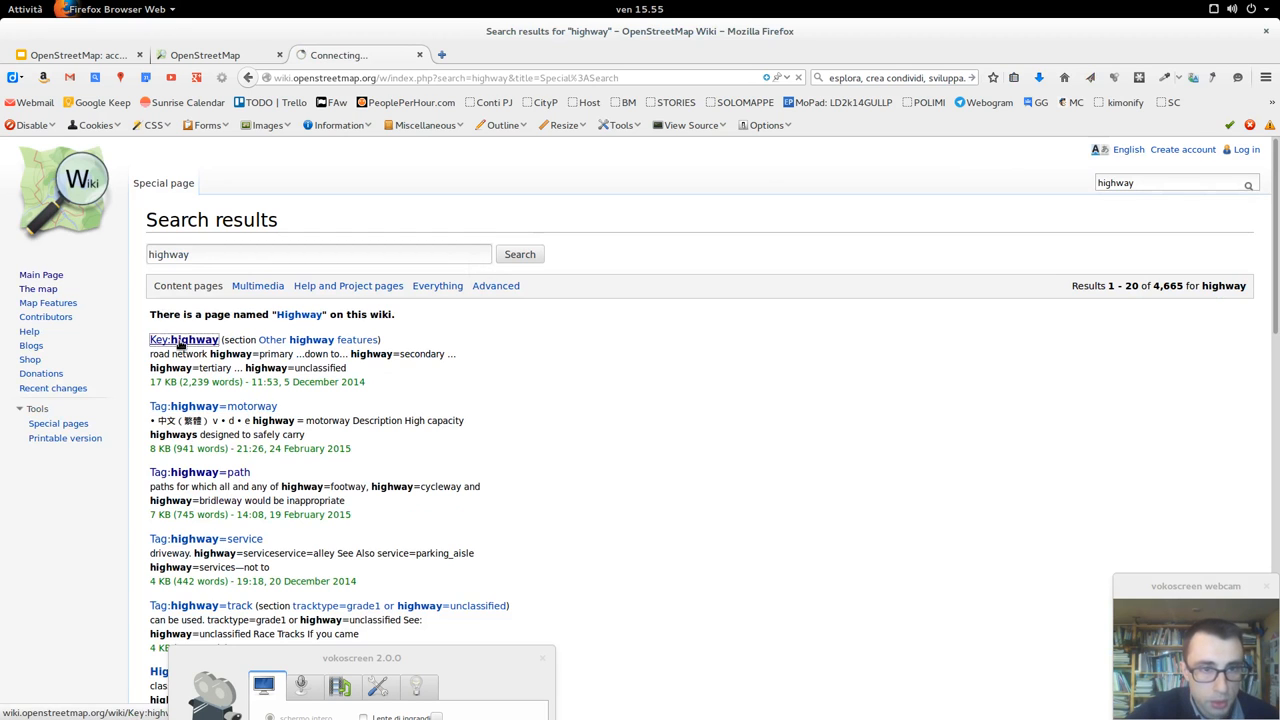
{"action": "left_click", "coordinate": [184, 340]}
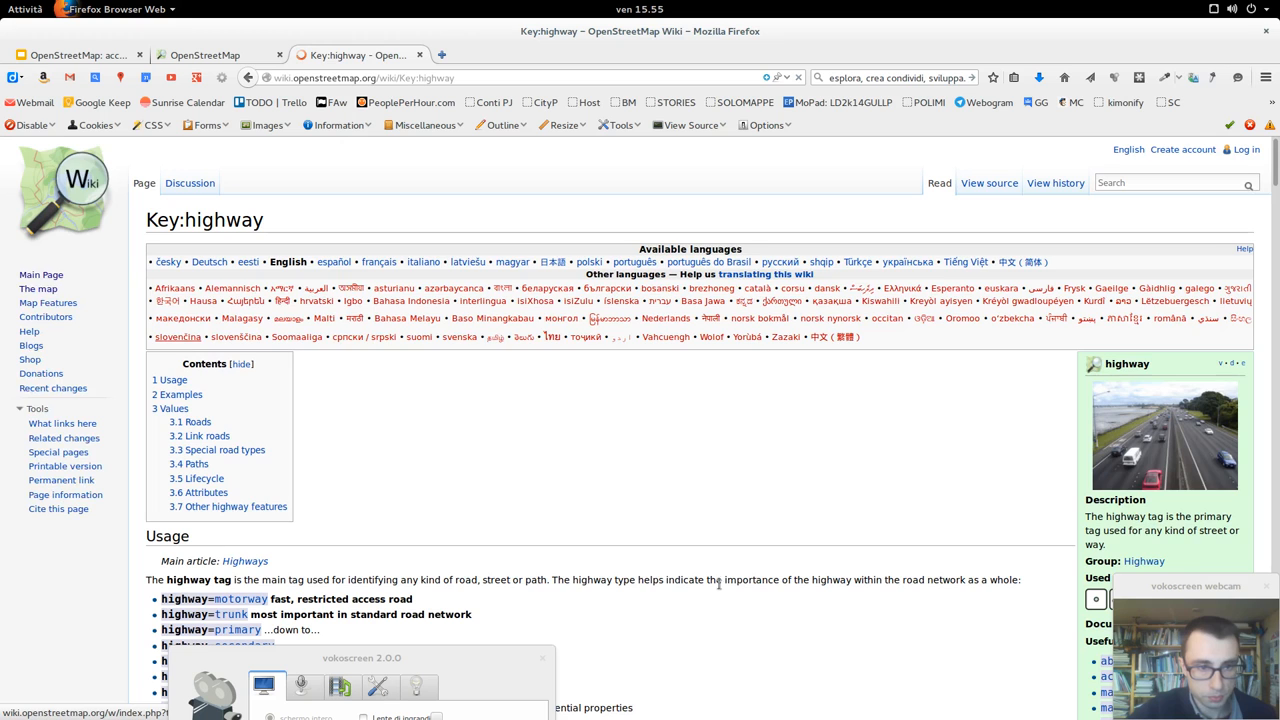
Read the ranked Usage list of highway values, then return to the editor on the yellow main road
{"action": "scroll", "scroll_direction": "down", "scroll_amount": 3}
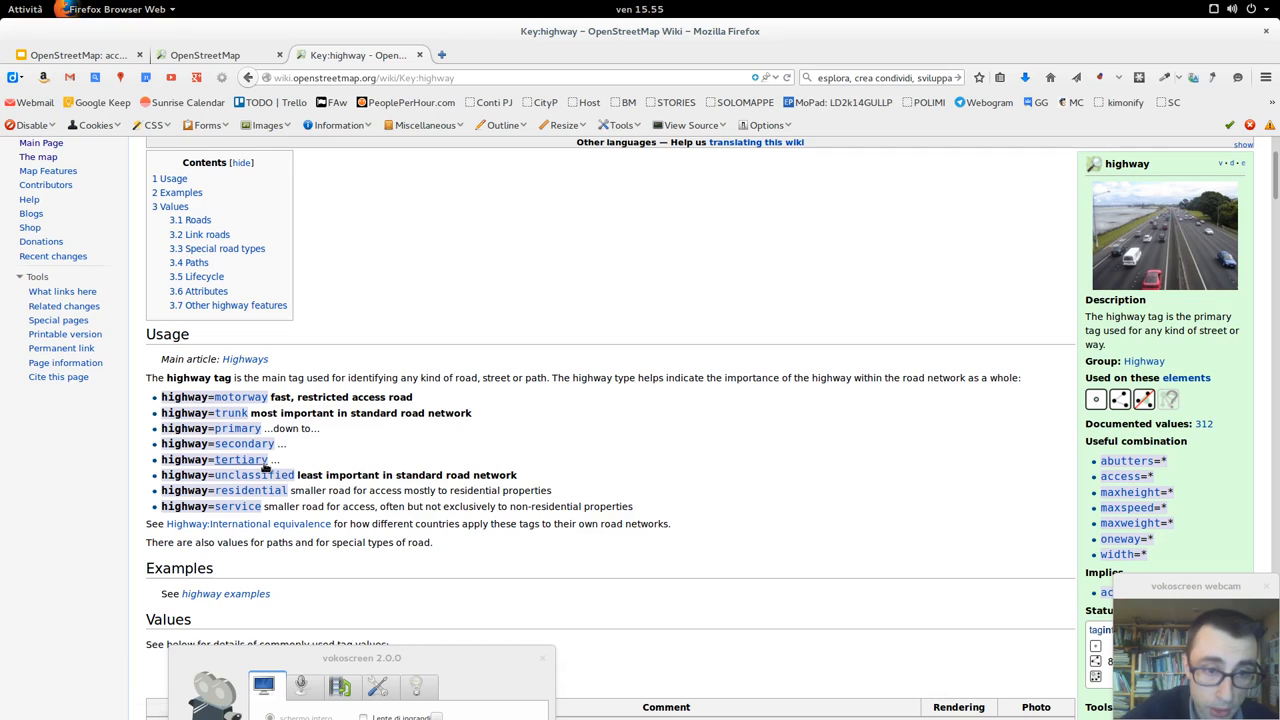
{"action": "mouse_move", "coordinate": [252, 474]}
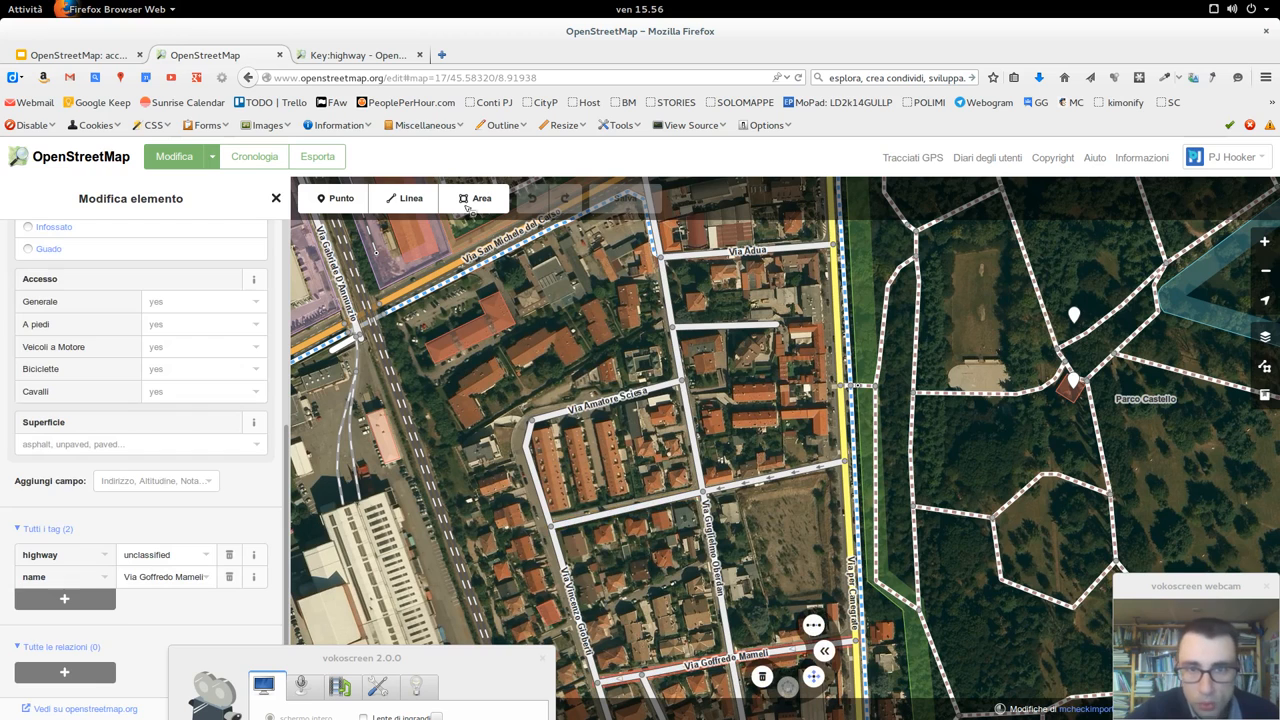
{"action": "left_click", "coordinate": [356, 54]}
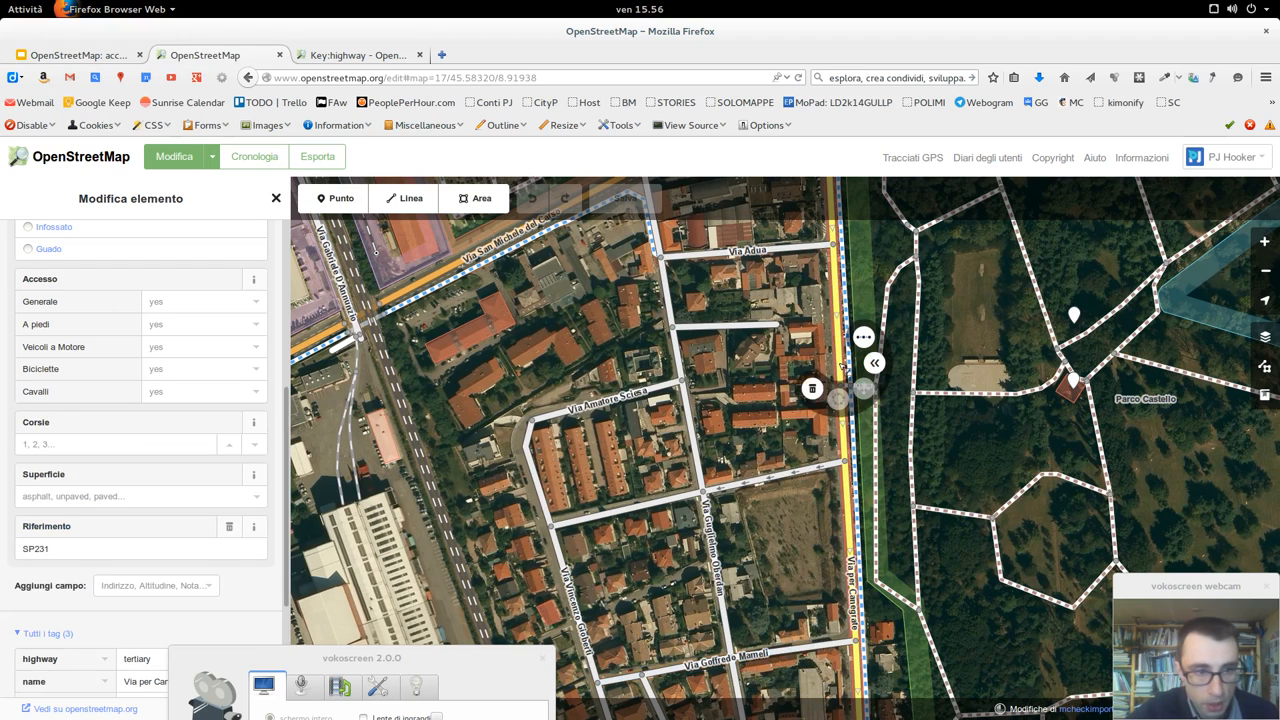
Move the view toward the roundabout to show Via San Michele, a four-lane asphalt secondary road
{"action": "scroll", "scroll_direction": "down", "scroll_amount": 3}
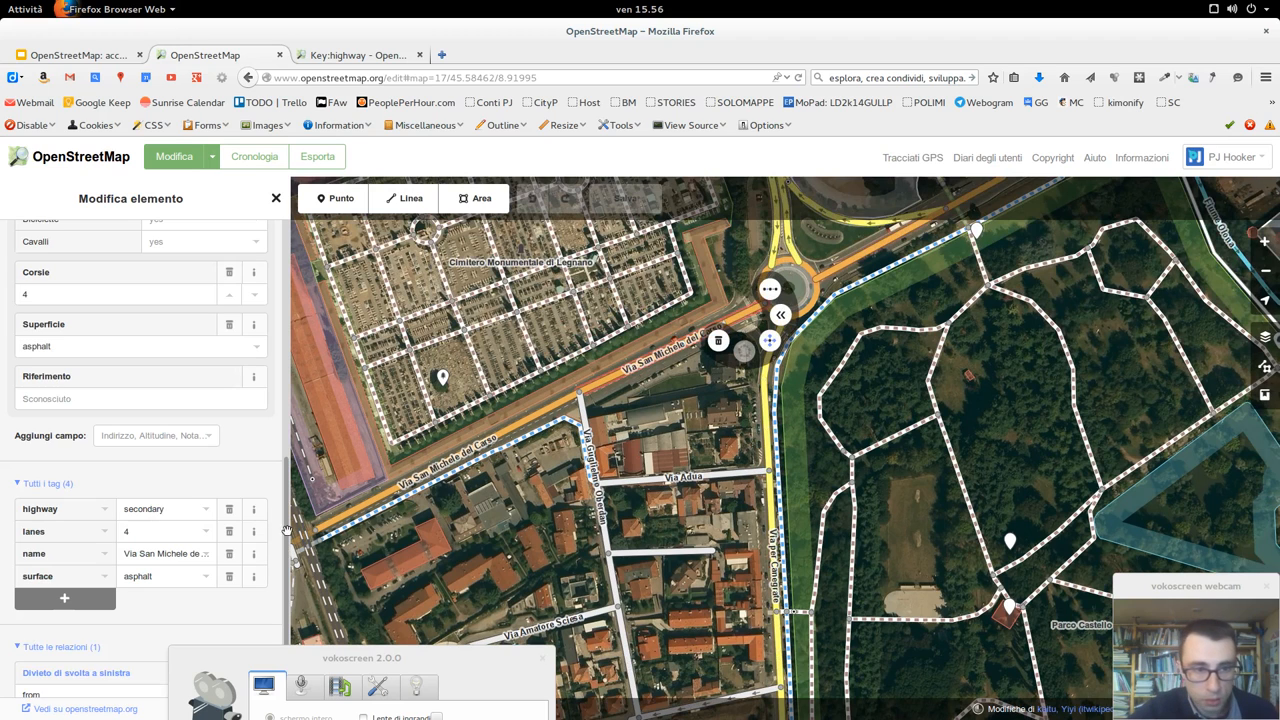
{"action": "mouse_move", "coordinate": [850, 260]}
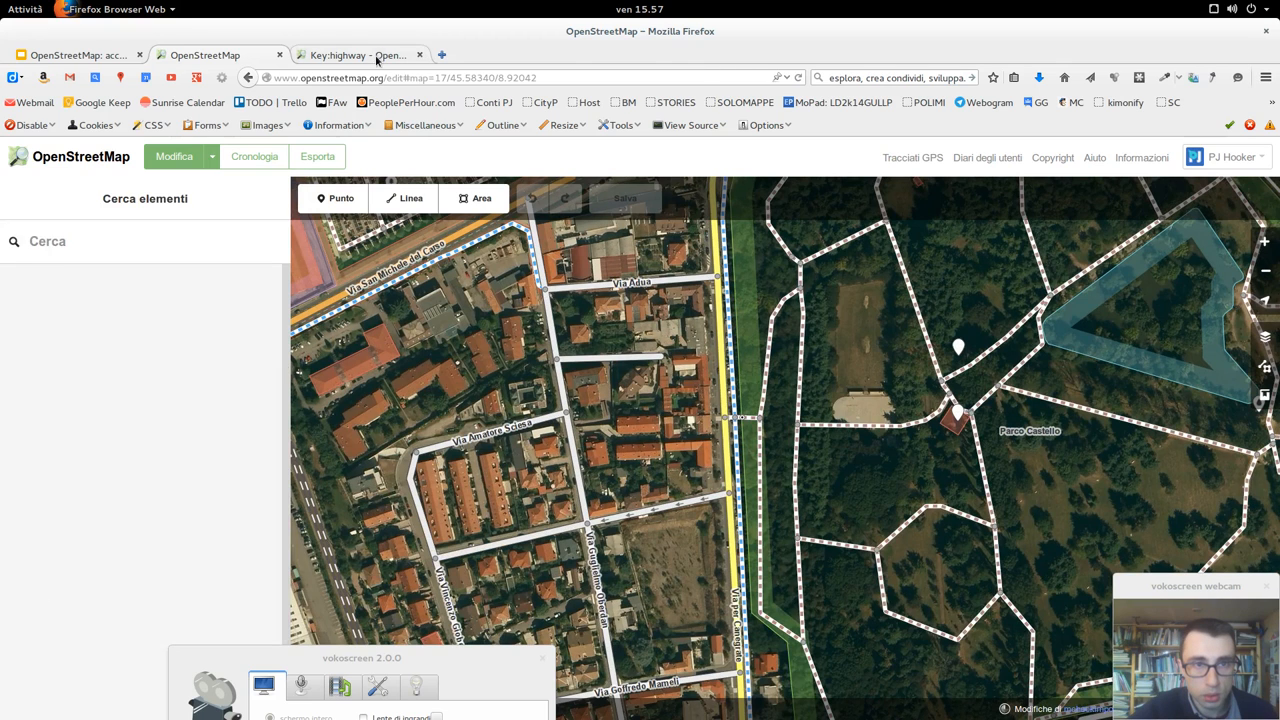
On the Key:highway Usage list, highlight the non-residential properties wording of the service road description
{"action": "left_click", "coordinate": [356, 56]}
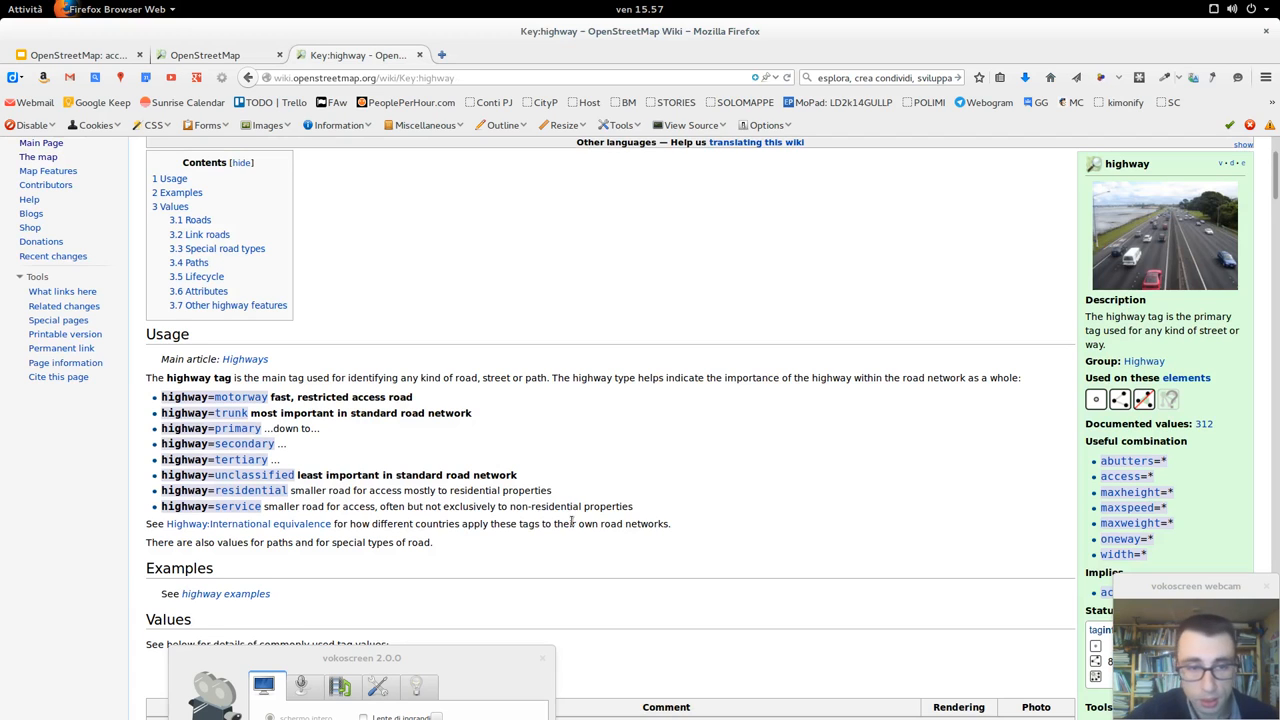
{"action": "mouse_move", "coordinate": [644, 482]}
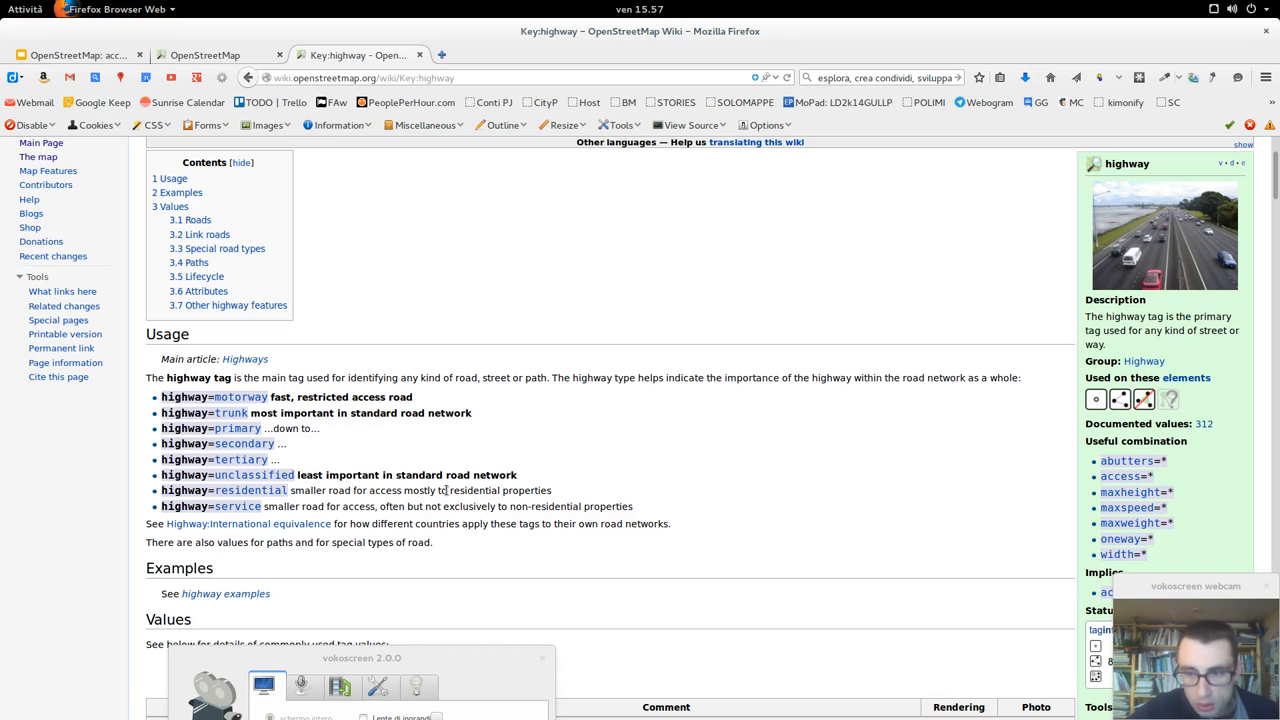
{"action": "scroll", "scroll_direction": "down", "scroll_amount": 3}
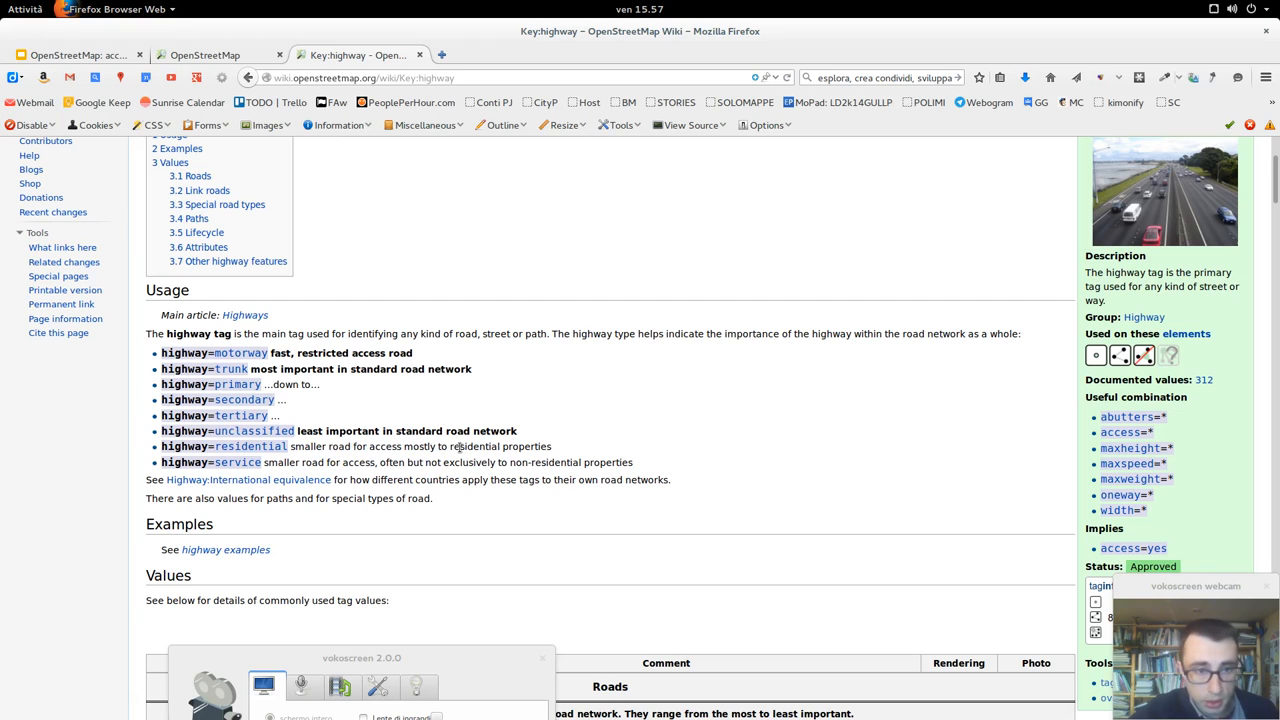
{"action": "mouse_move", "coordinate": [236, 462]}
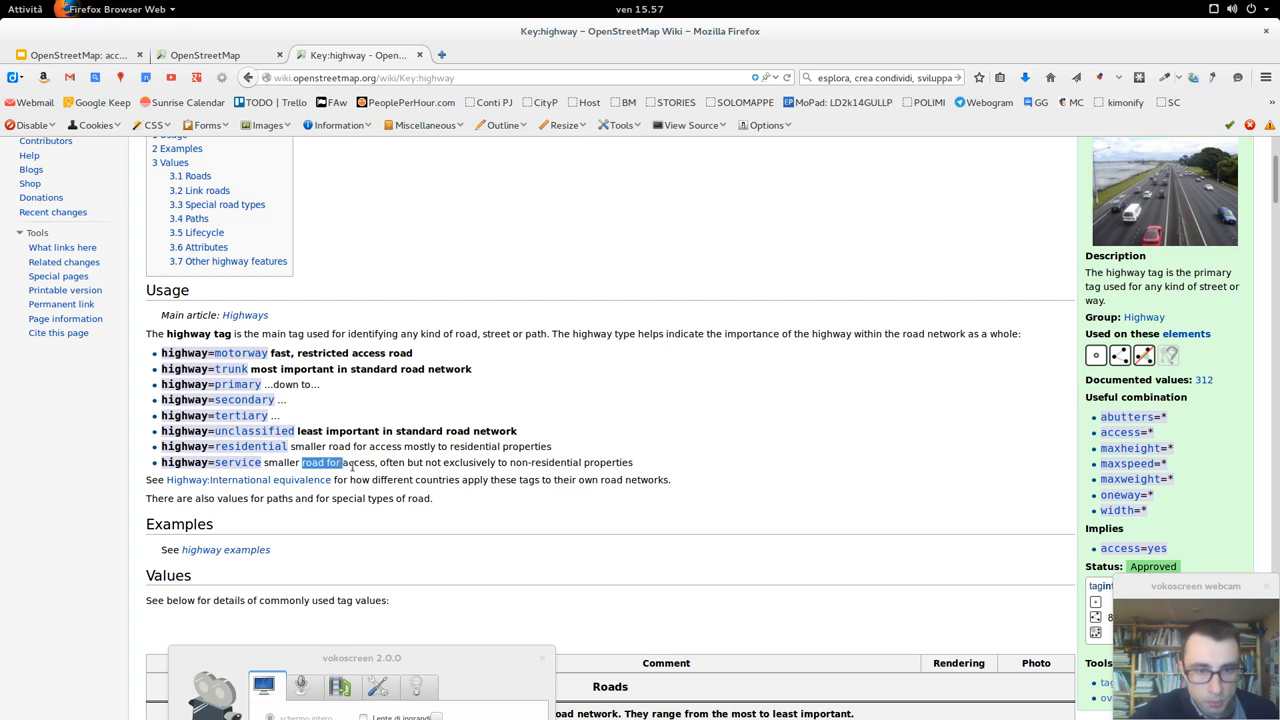
{"action": "left_click_drag", "start_coordinate": [304, 462], "coordinate": [632, 462]}
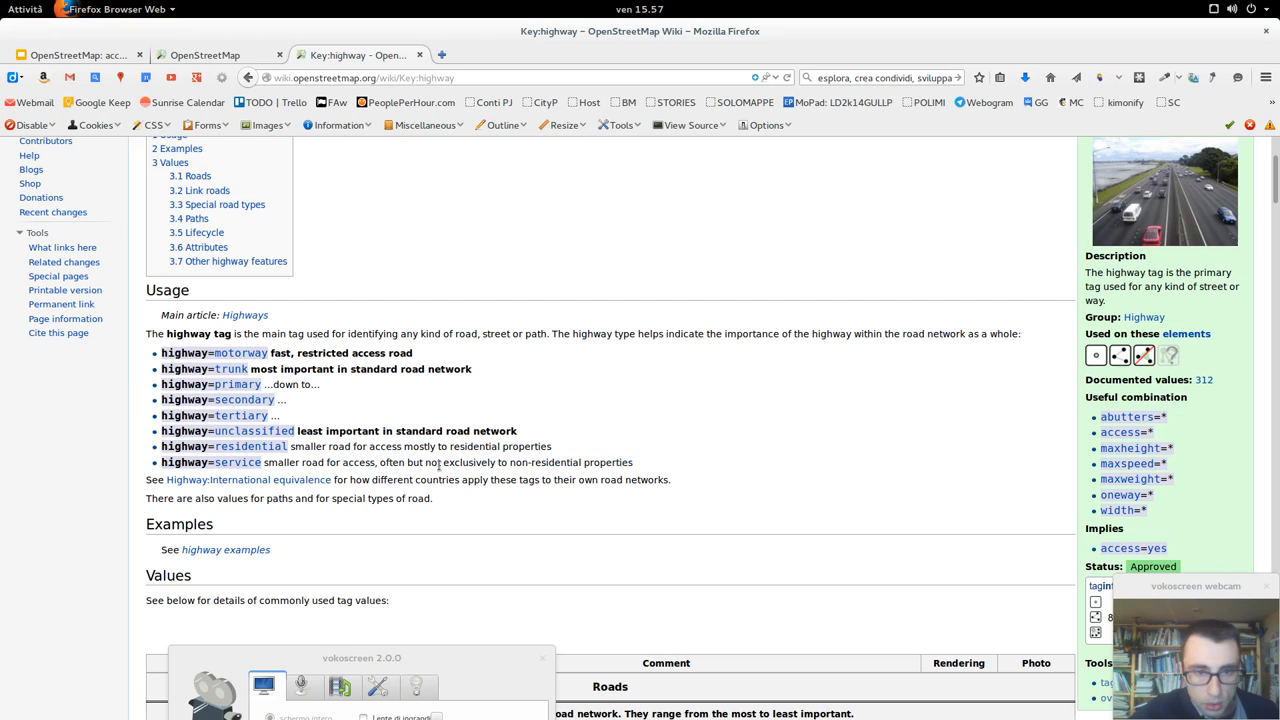
{"action": "left_click_drag", "start_coordinate": [488, 462], "coordinate": [620, 462]}
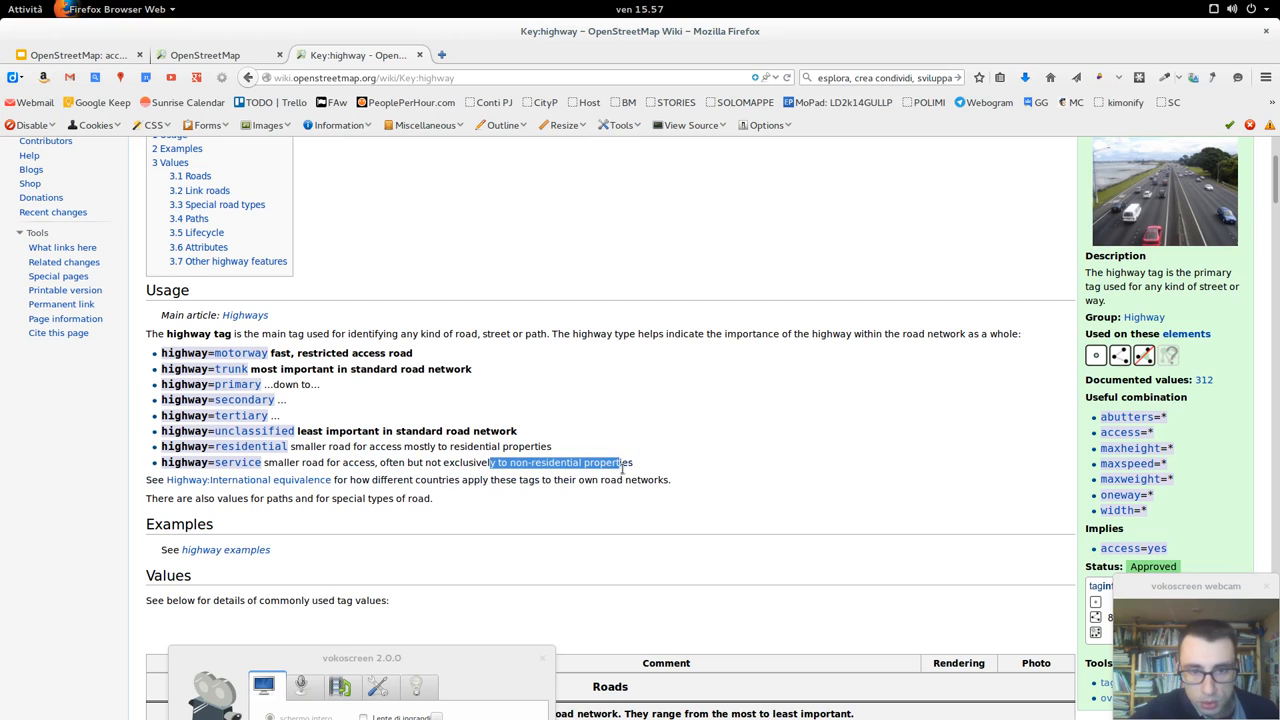
{"action": "left_click", "coordinate": [608, 462]}
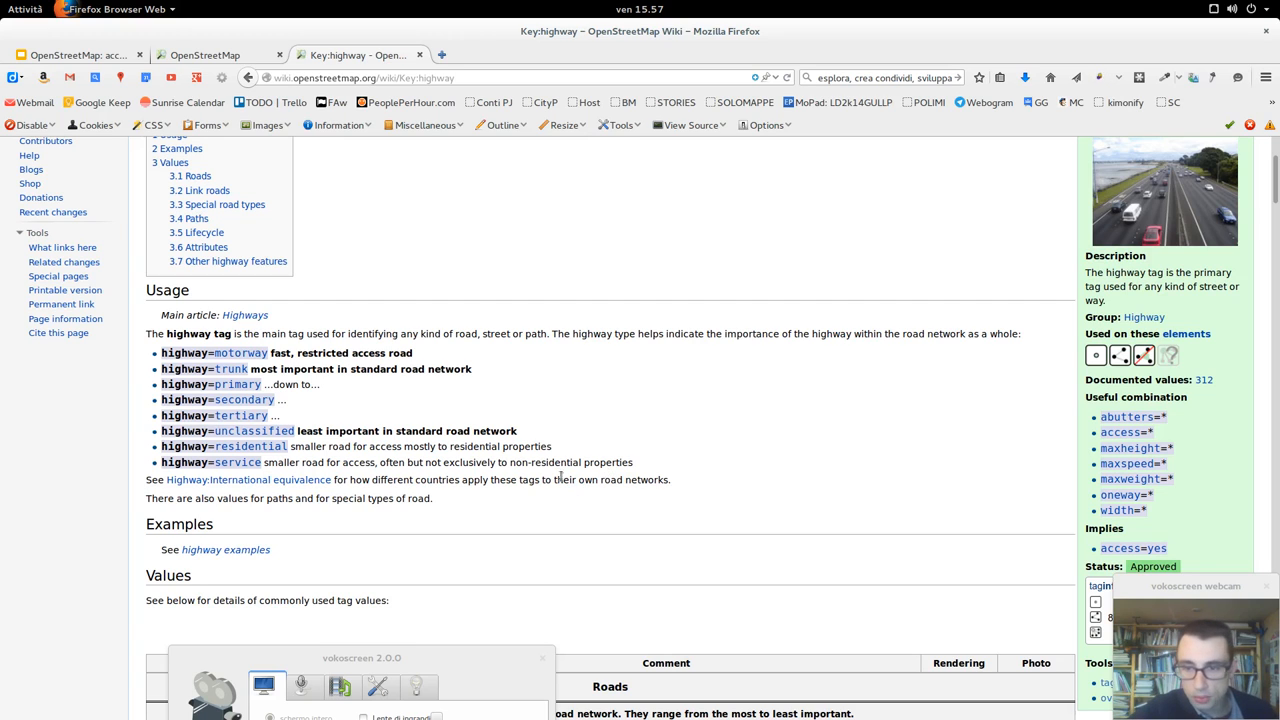
{"action": "mouse_move", "coordinate": [480, 444]}
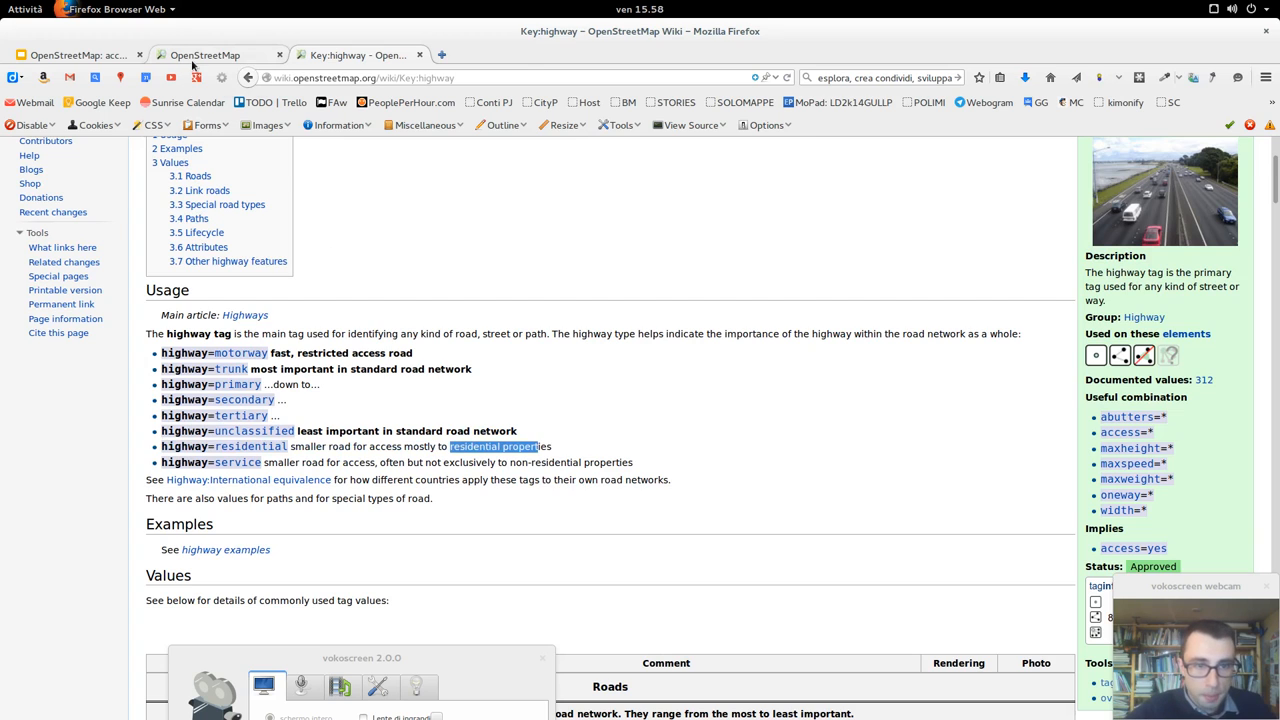
Return to the standard OpenStreetMap map and pan it toward Via Novara and Chiesa di San Paolo
{"action": "left_click", "coordinate": [204, 56]}
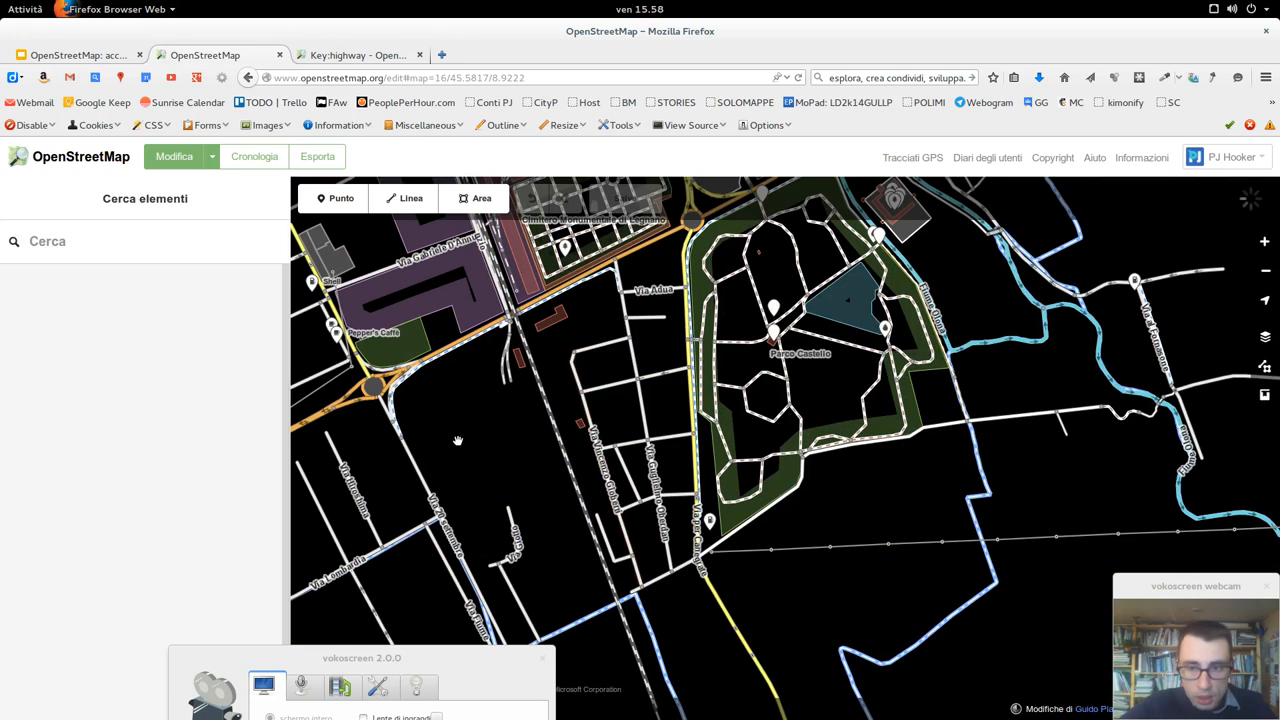
{"action": "mouse_move", "coordinate": [498, 432]}
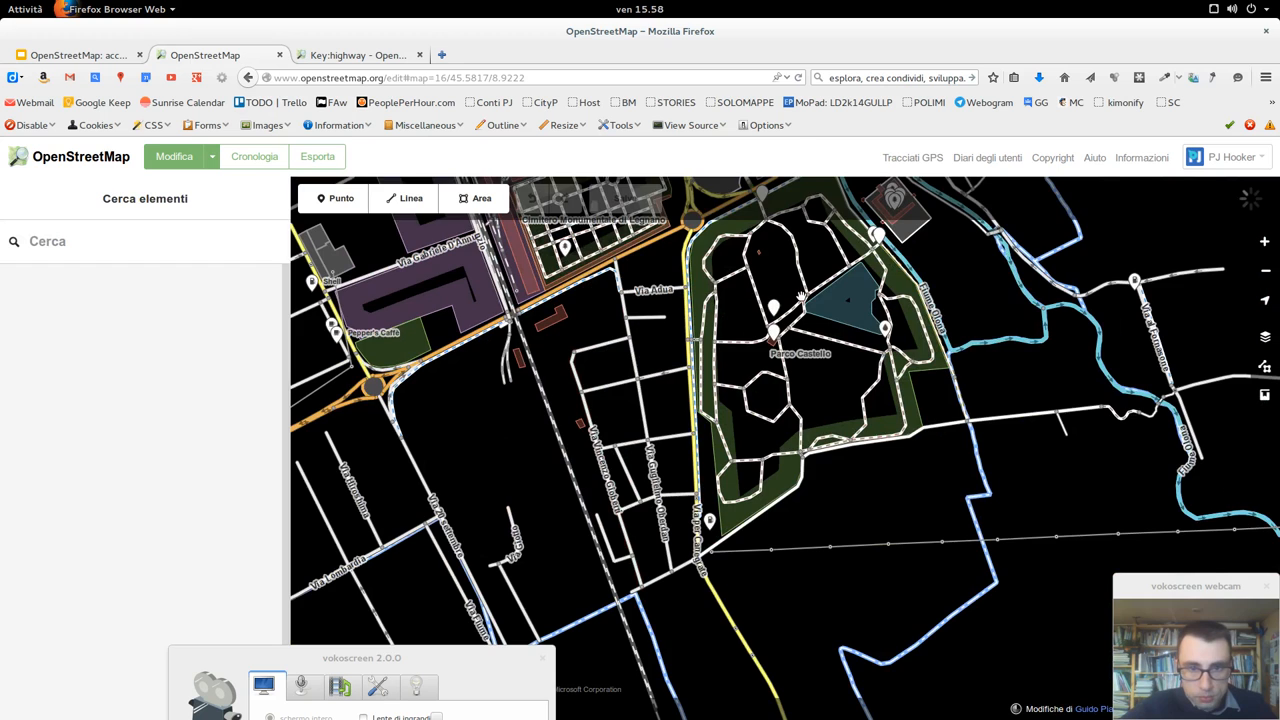
{"action": "left_click_drag", "start_coordinate": [800, 300], "coordinate": [696, 380]}
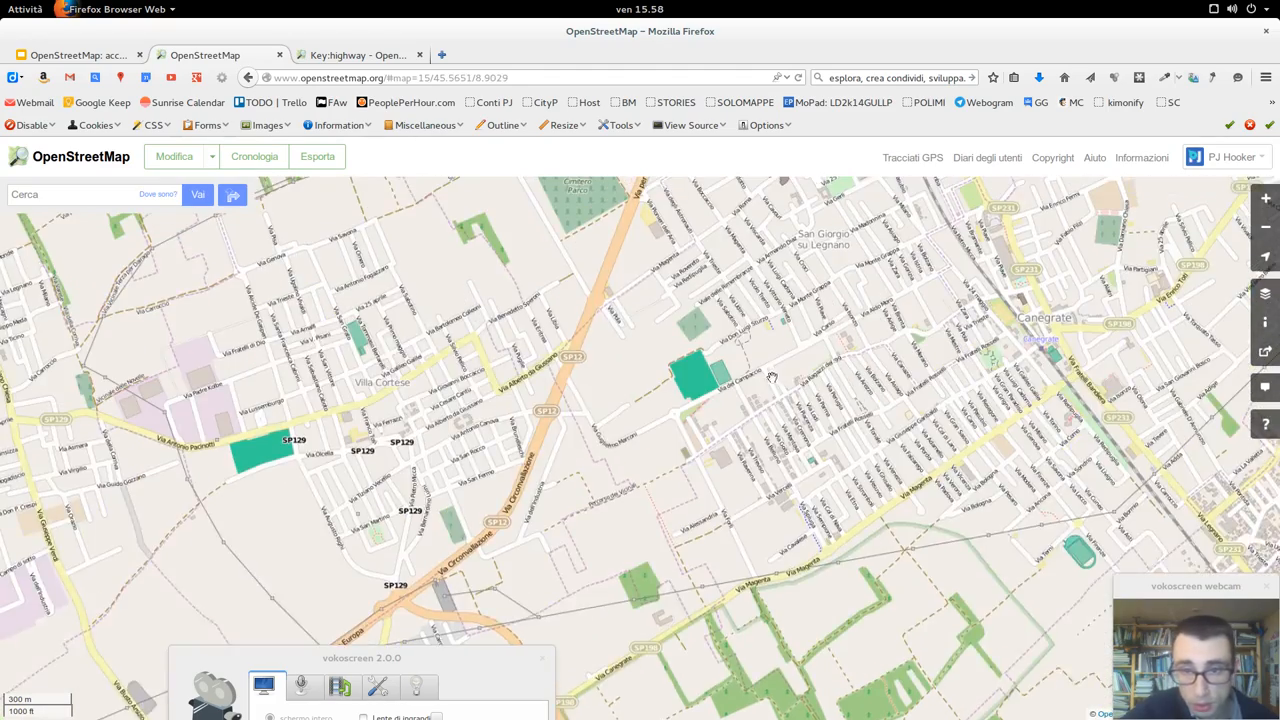
{"action": "left_click_drag", "start_coordinate": [770, 378], "coordinate": [604, 464]}
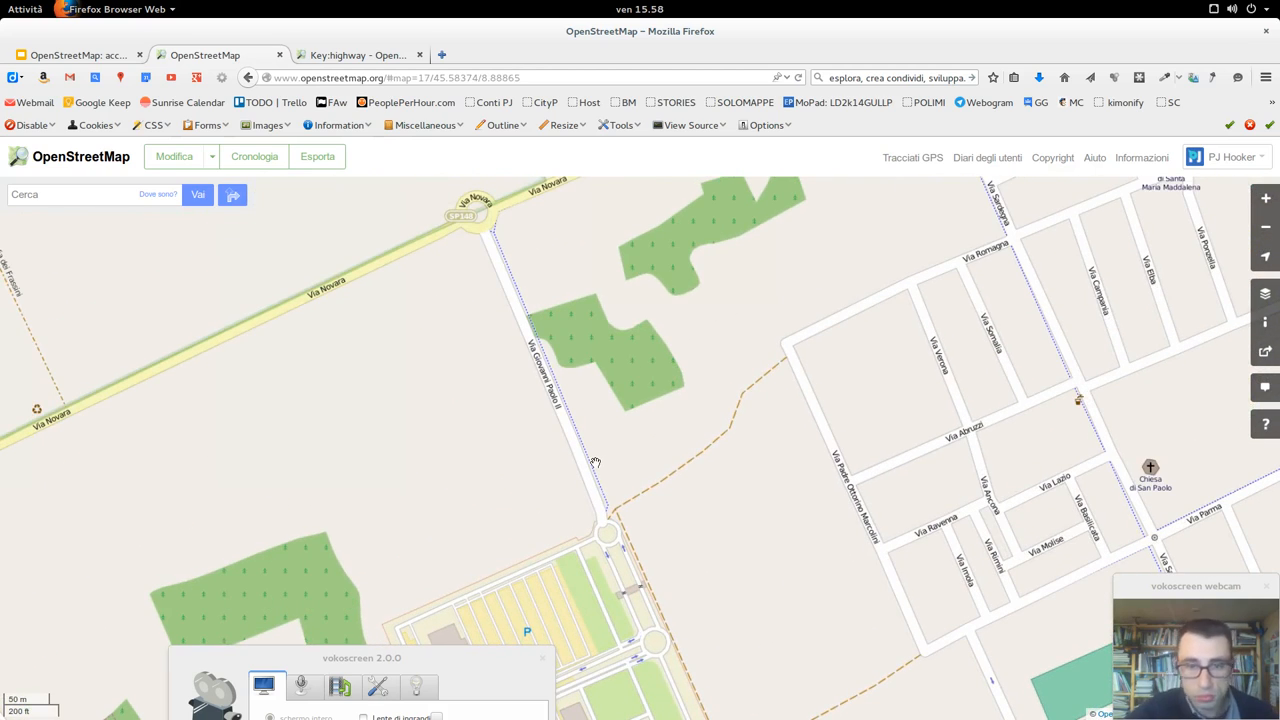
{"action": "mouse_move", "coordinate": [612, 504]}
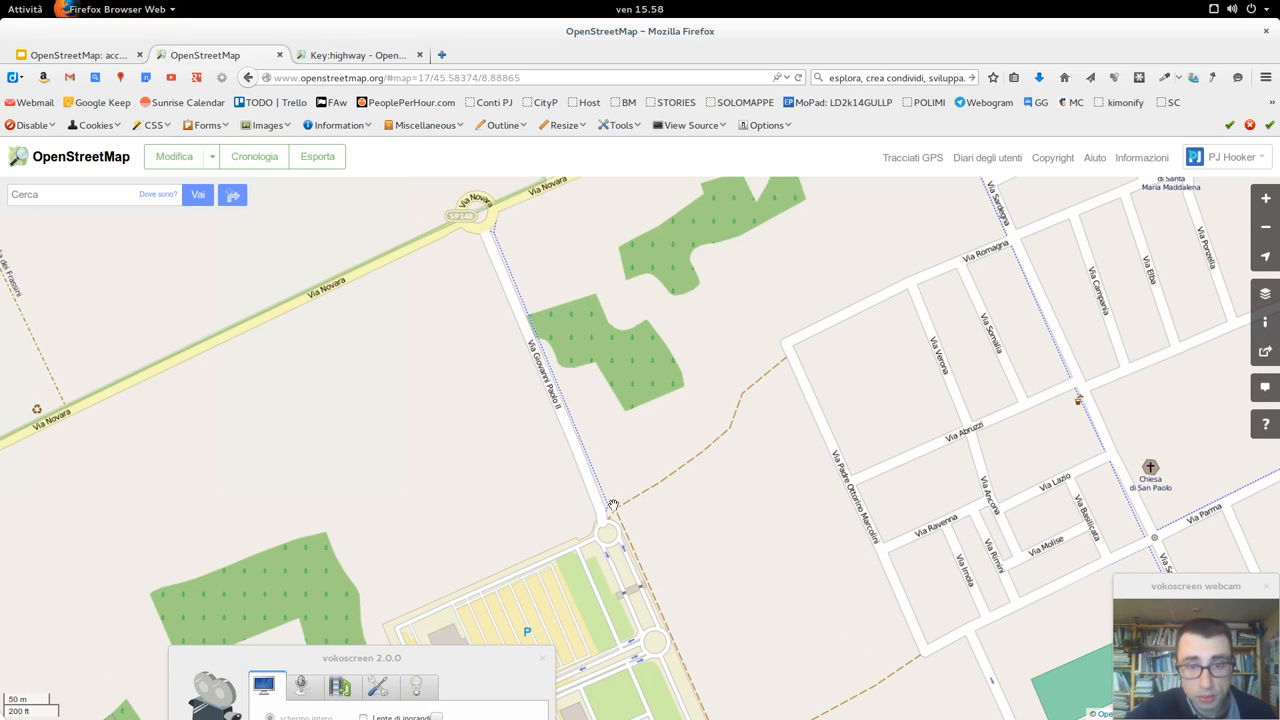
Enter edit mode and review the tag fields of the asphalt road south of Via Novara
{"action": "left_click", "coordinate": [174, 156]}
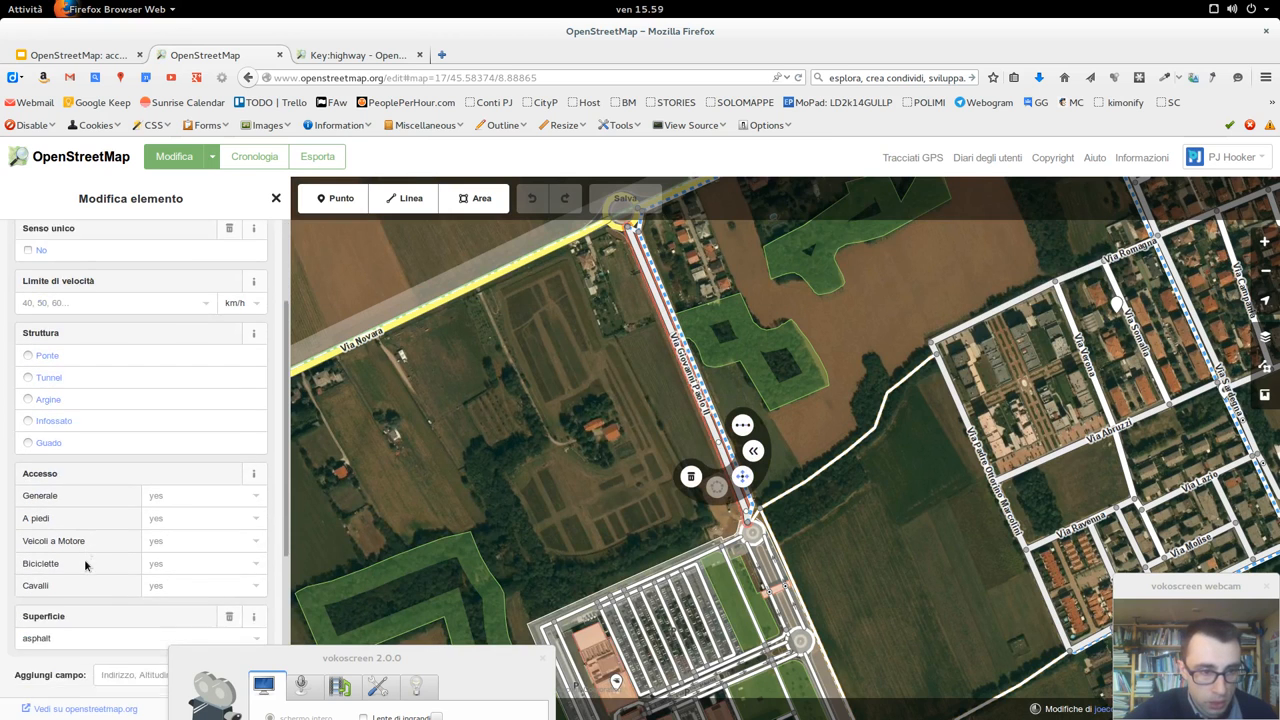
{"action": "scroll", "scroll_direction": "down", "scroll_amount": 3}
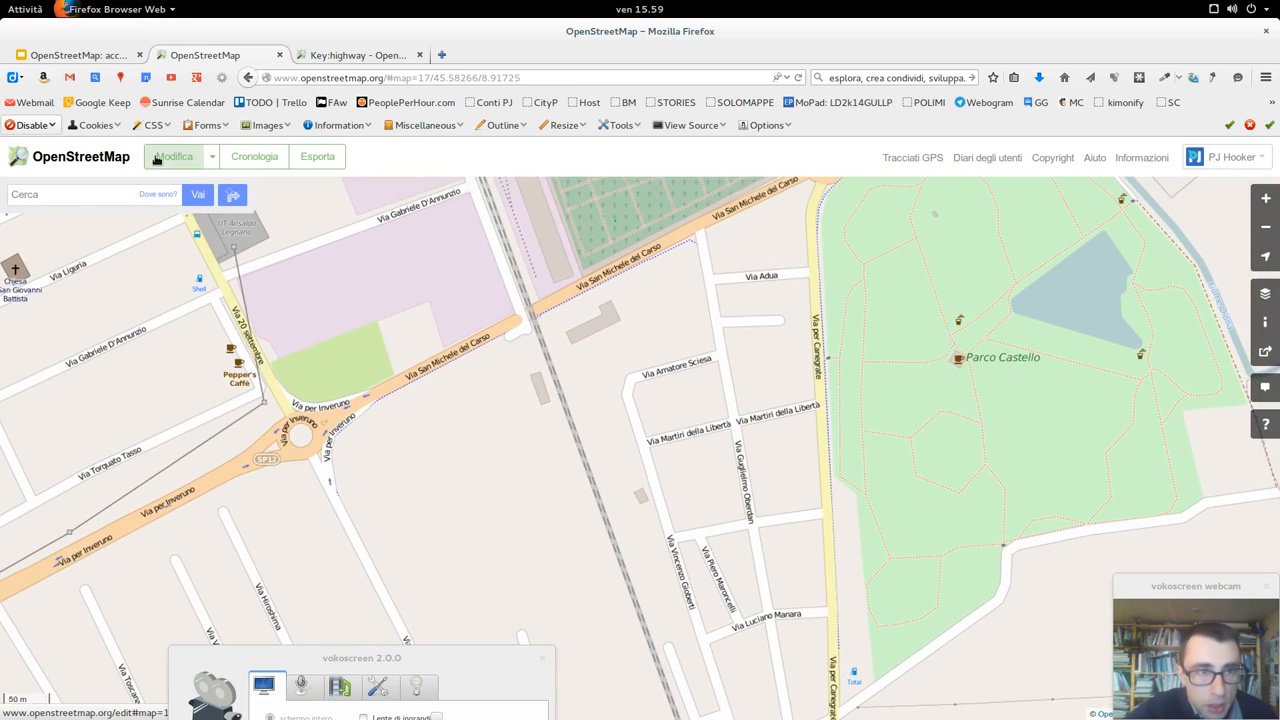
Launch the iD editor on the streets west of Parco Castello over aerial imagery
{"action": "left_click", "coordinate": [172, 156]}
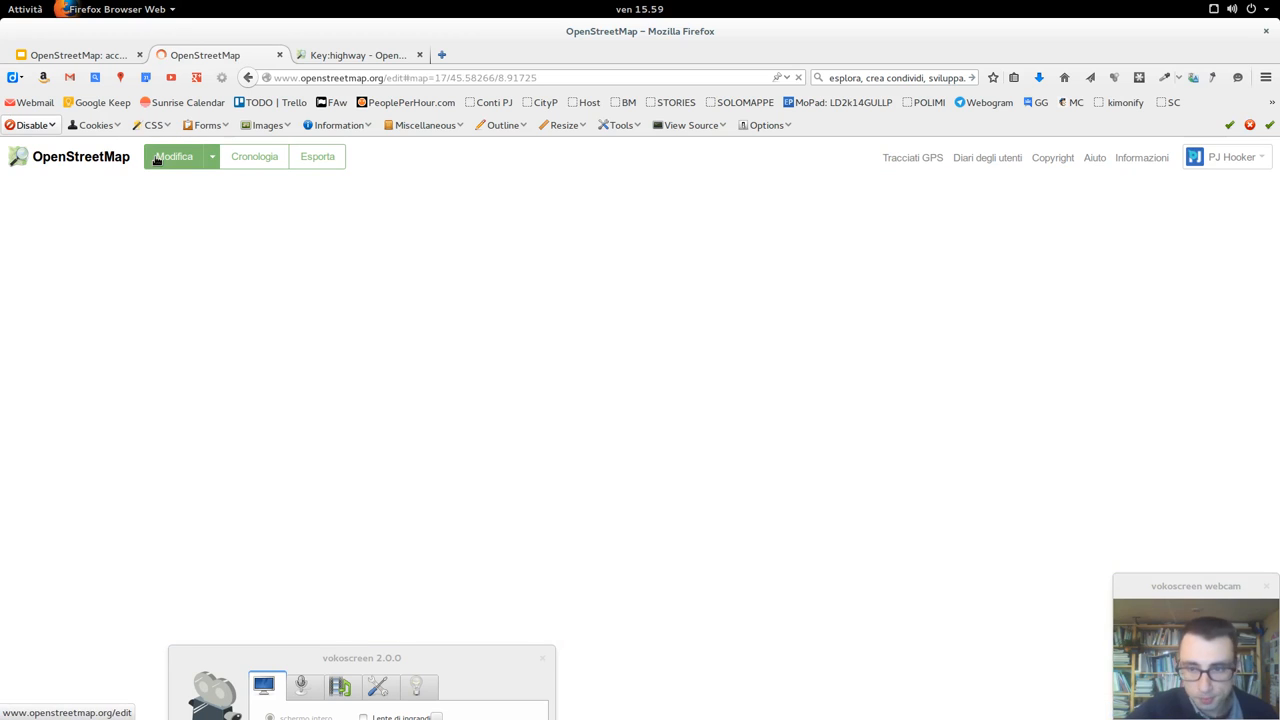
{"action": "left_click", "coordinate": [172, 156]}
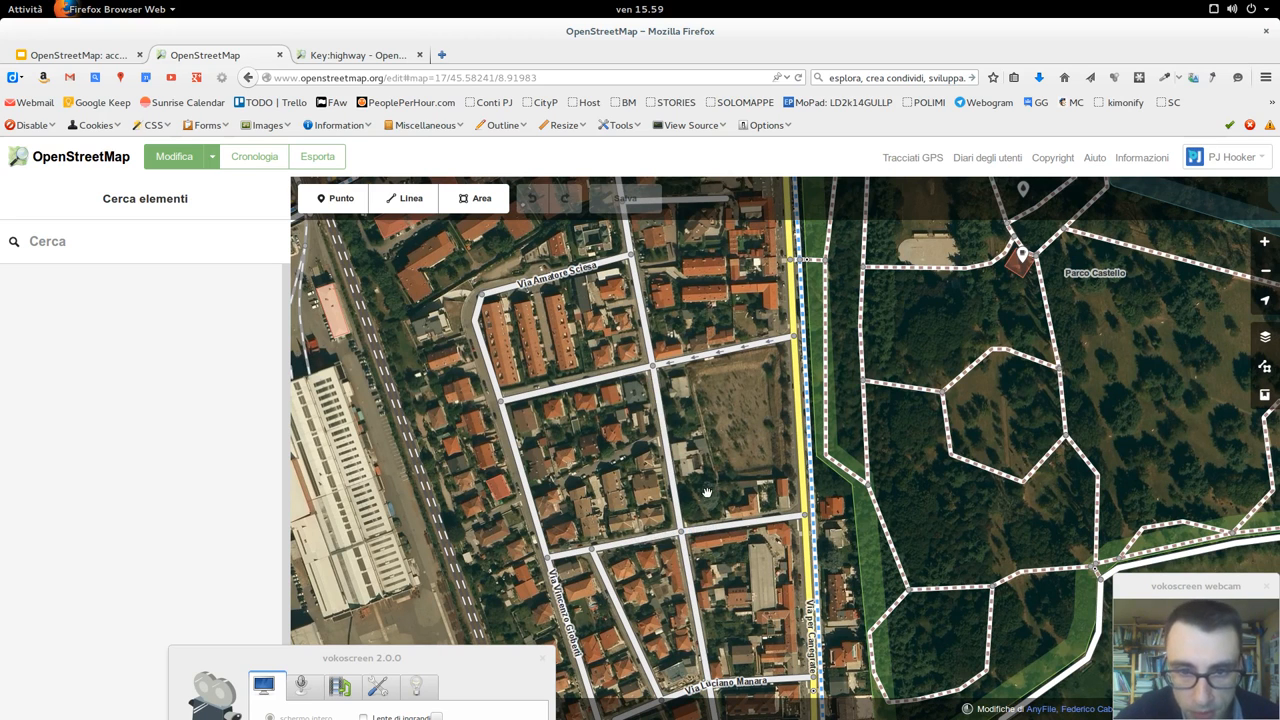
Select the street, set Senso unico to Sì after toggling it, then deselect the way
{"action": "left_click", "coordinate": [680, 490]}
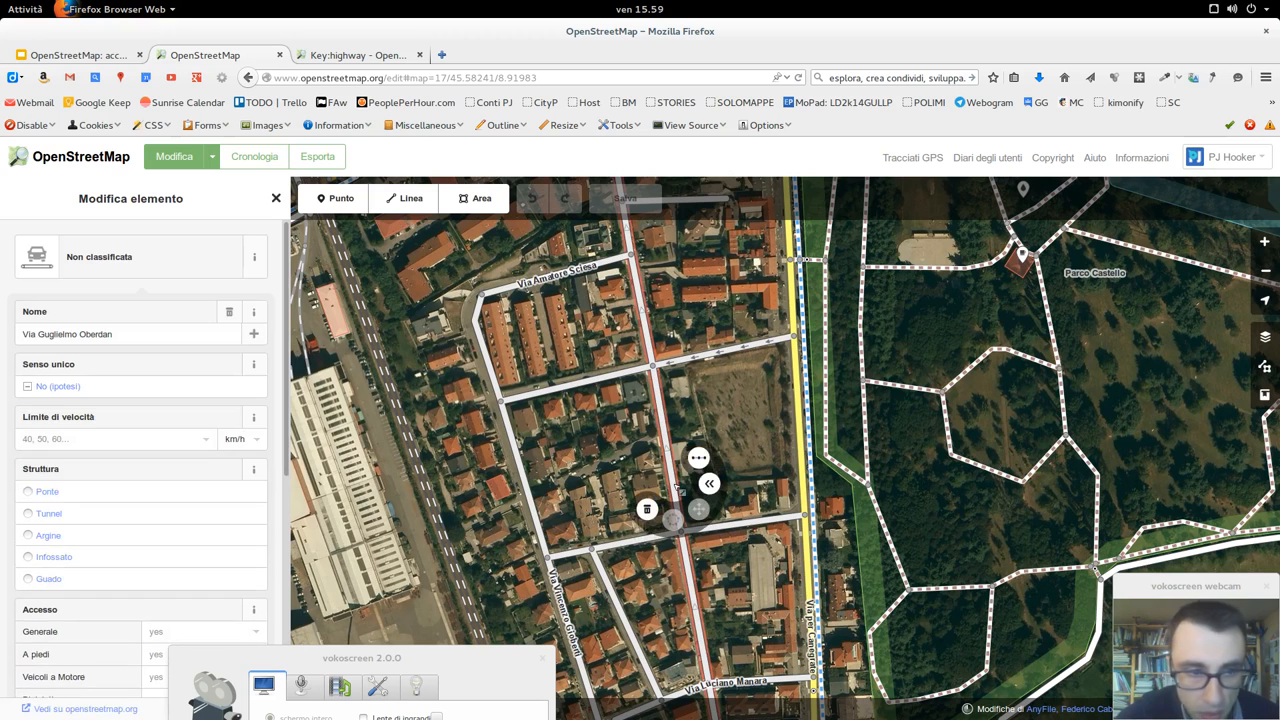
{"action": "scroll", "scroll_direction": "down", "scroll_amount": 3}
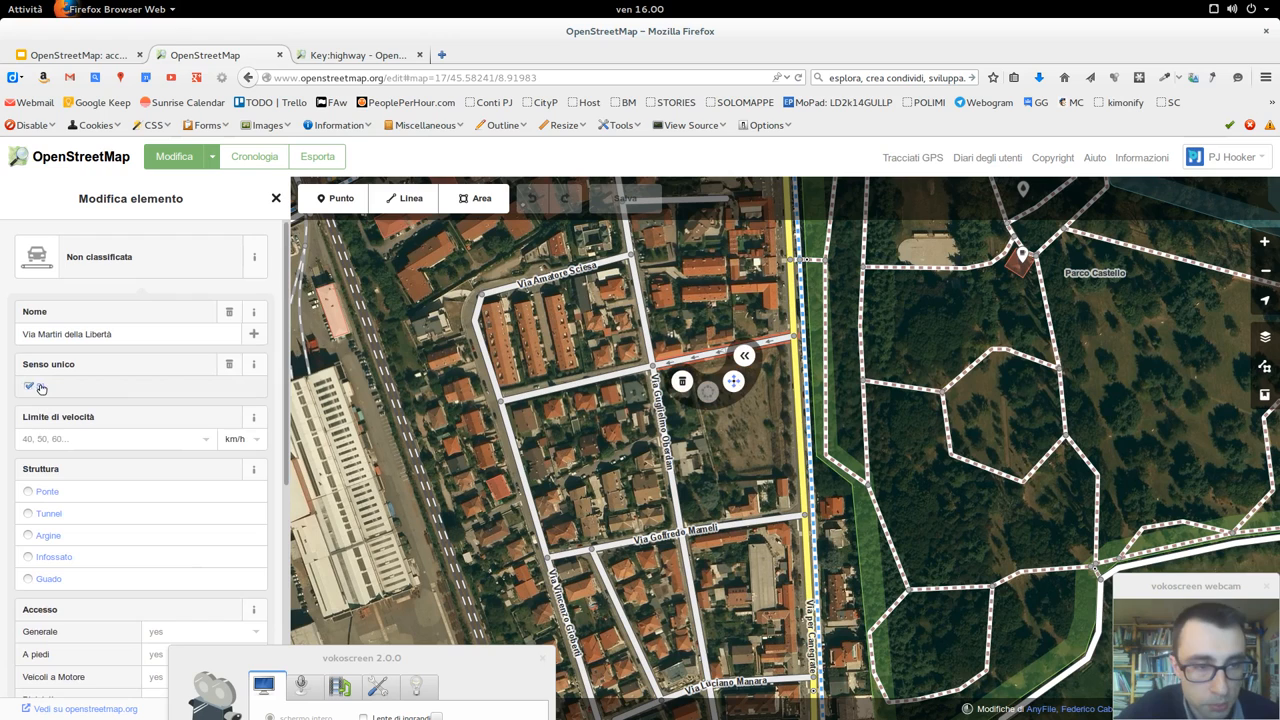
{"action": "left_click", "coordinate": [30, 386]}
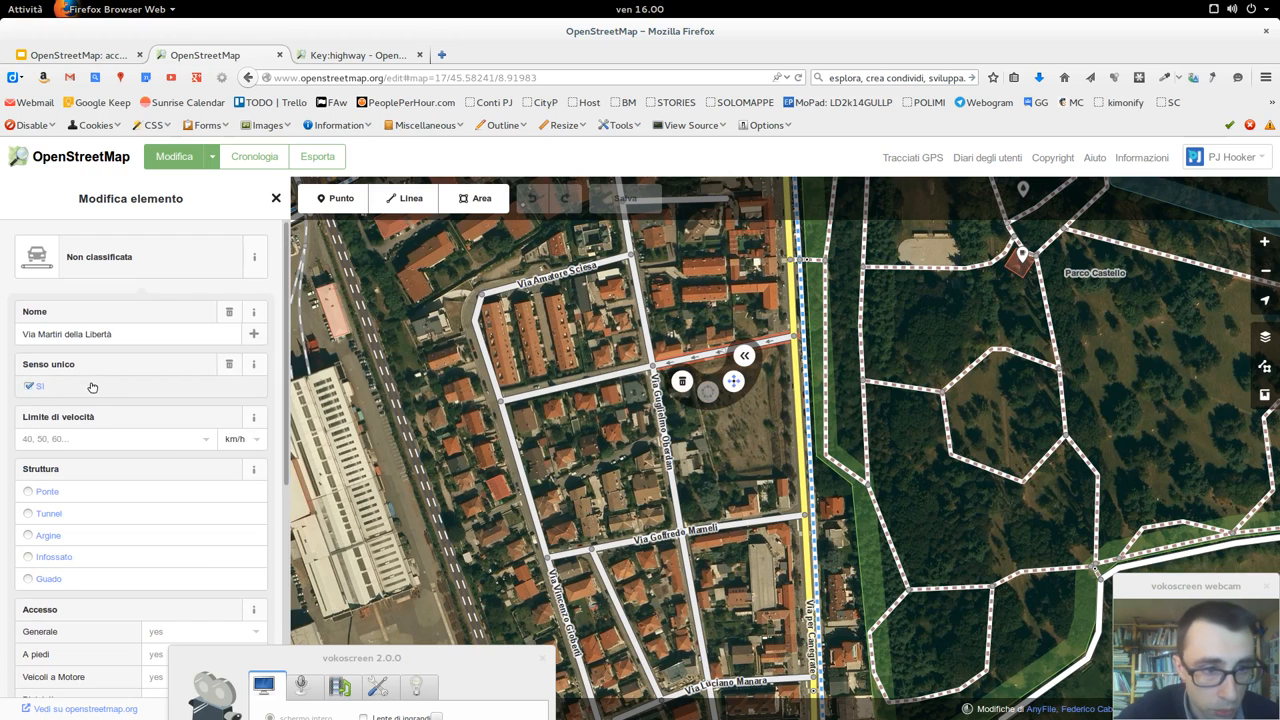
{"action": "left_click", "coordinate": [28, 386]}
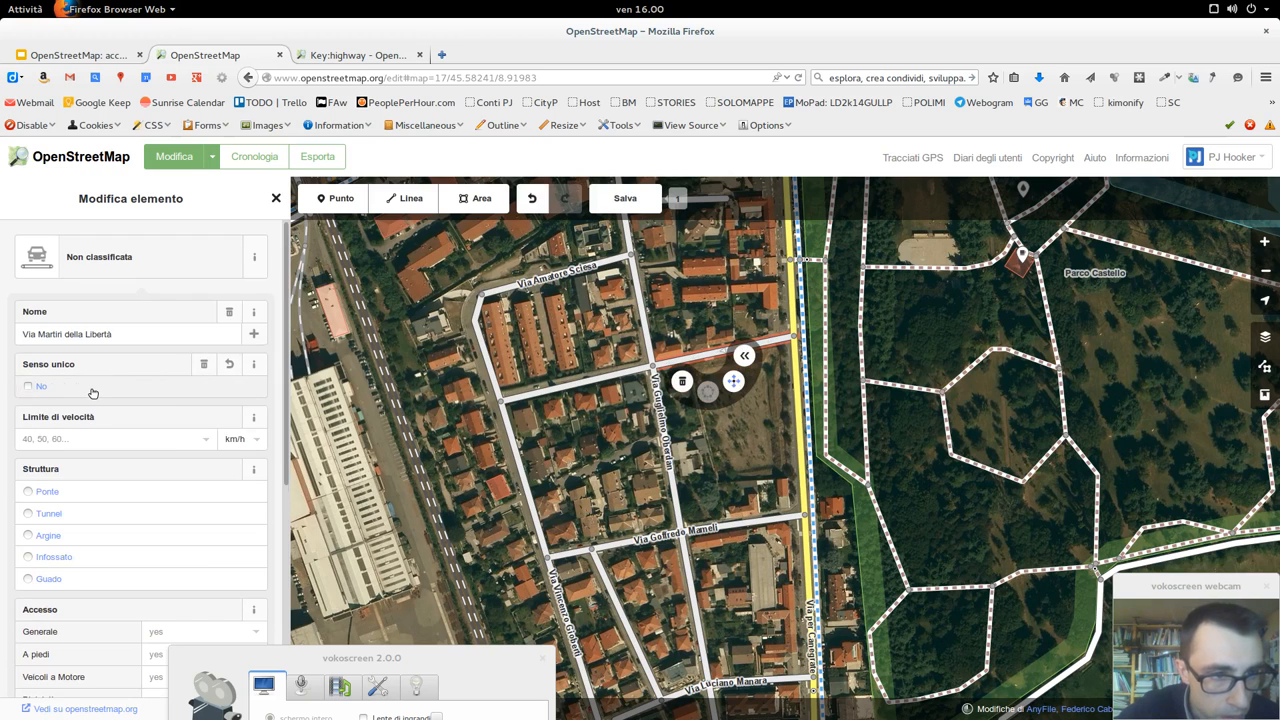
{"action": "left_click", "coordinate": [28, 386]}
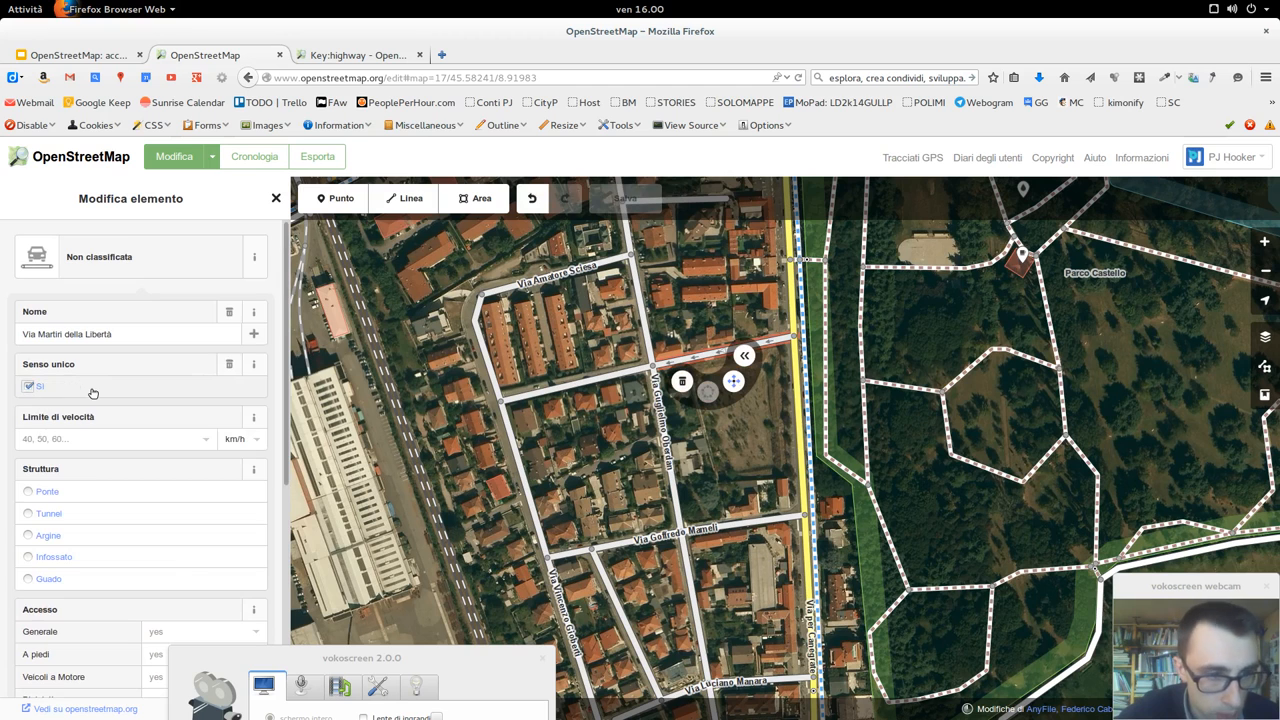
{"action": "scroll", "scroll_direction": "down", "scroll_amount": 3}
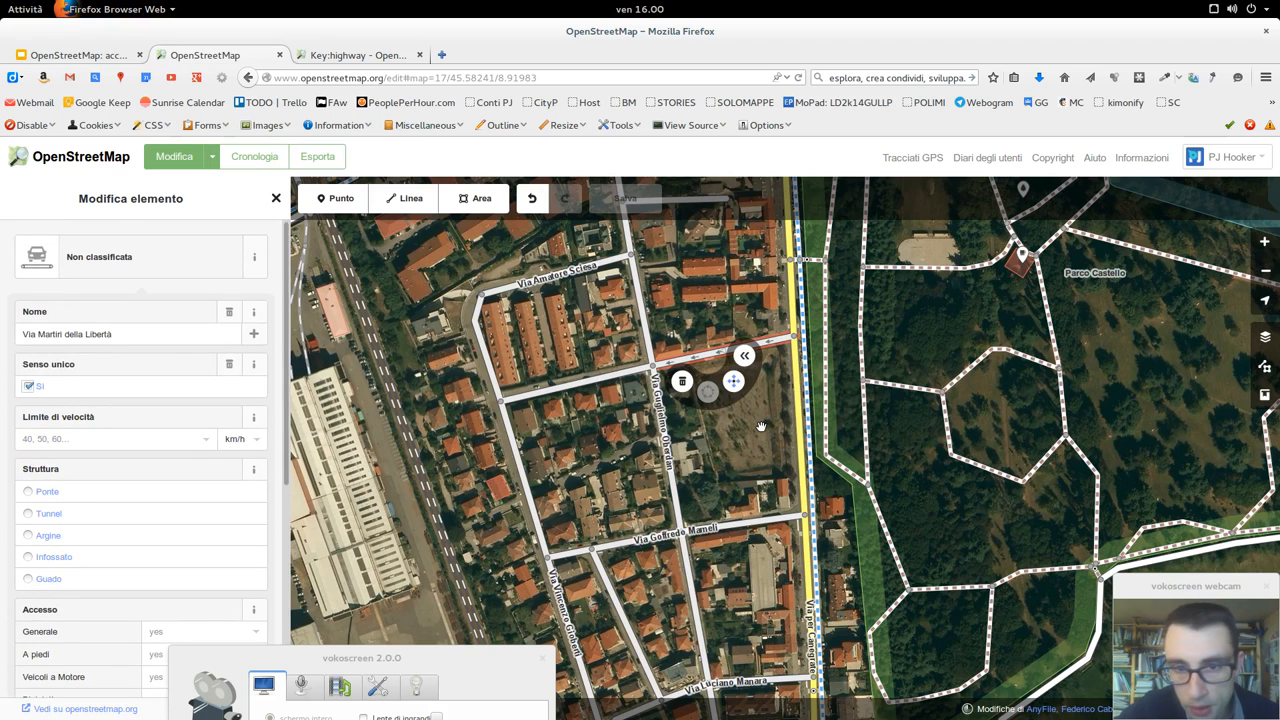
{"action": "left_click", "coordinate": [276, 198]}
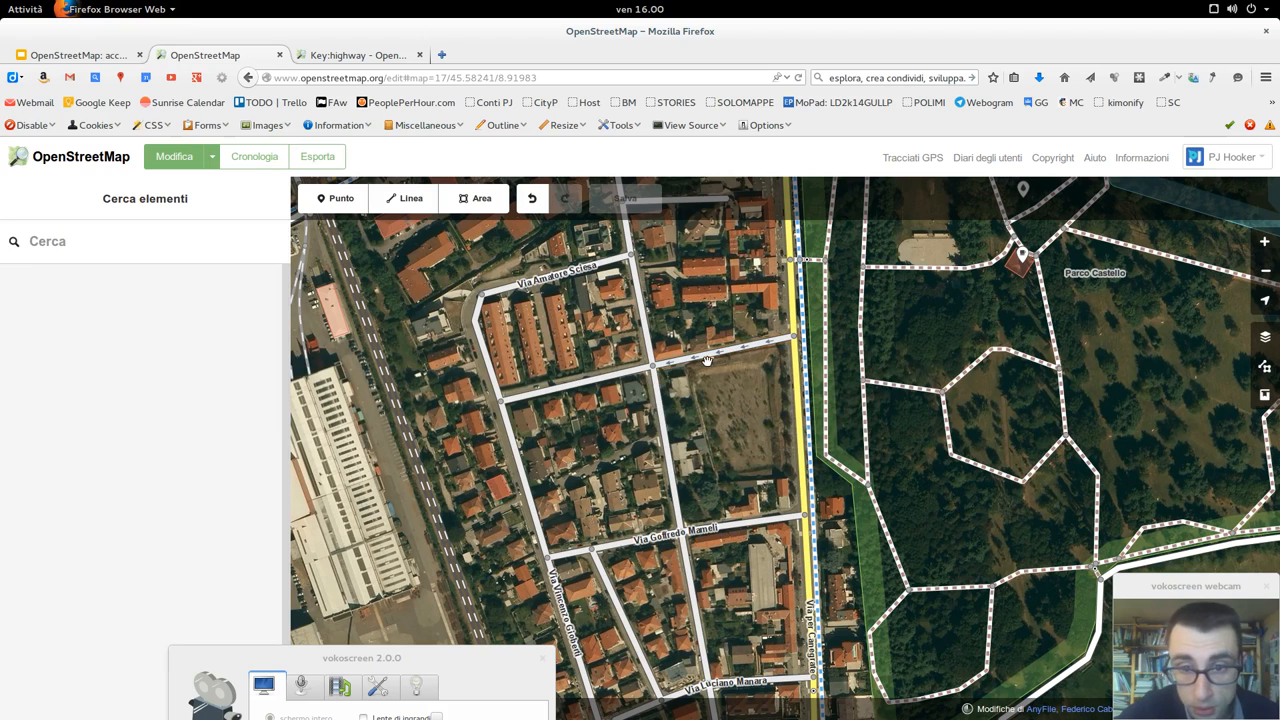
Select the shared cycleway along the park edge to show its tags
{"action": "left_click", "coordinate": [700, 360]}
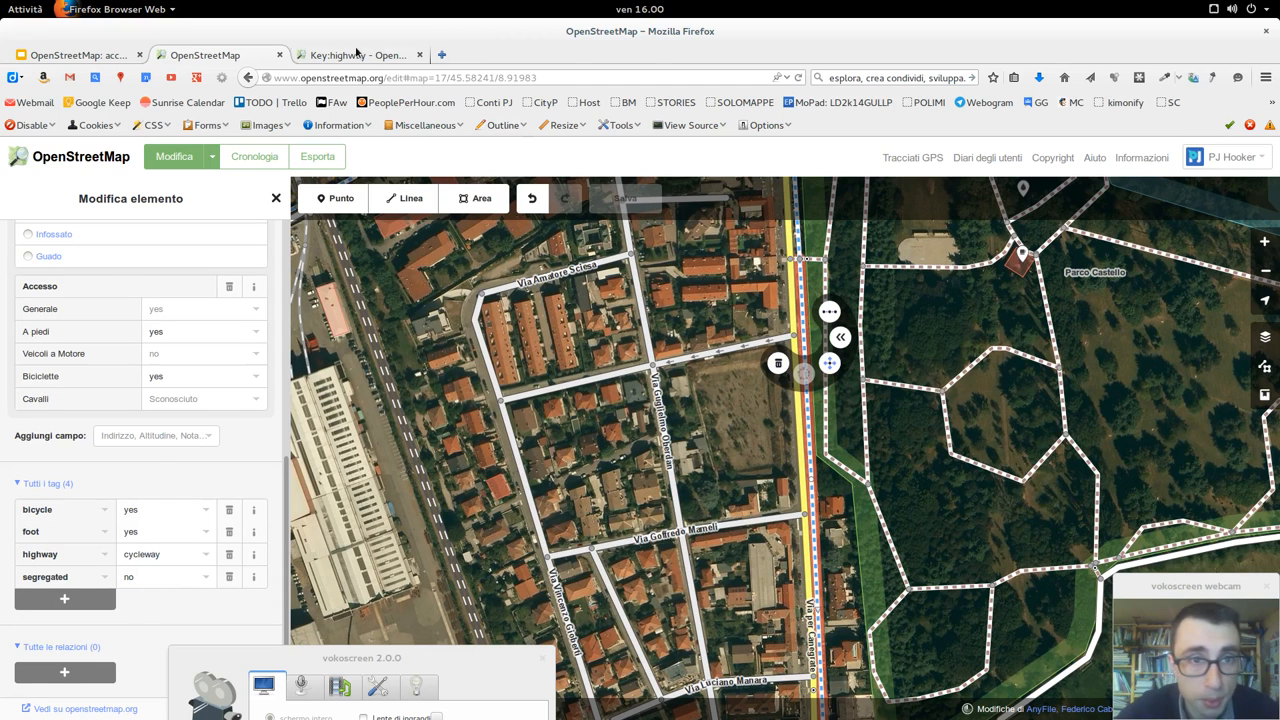
On the Key:highway wiki page, reach the Paths table and open the cycleway rendering image
{"action": "left_click", "coordinate": [356, 56]}
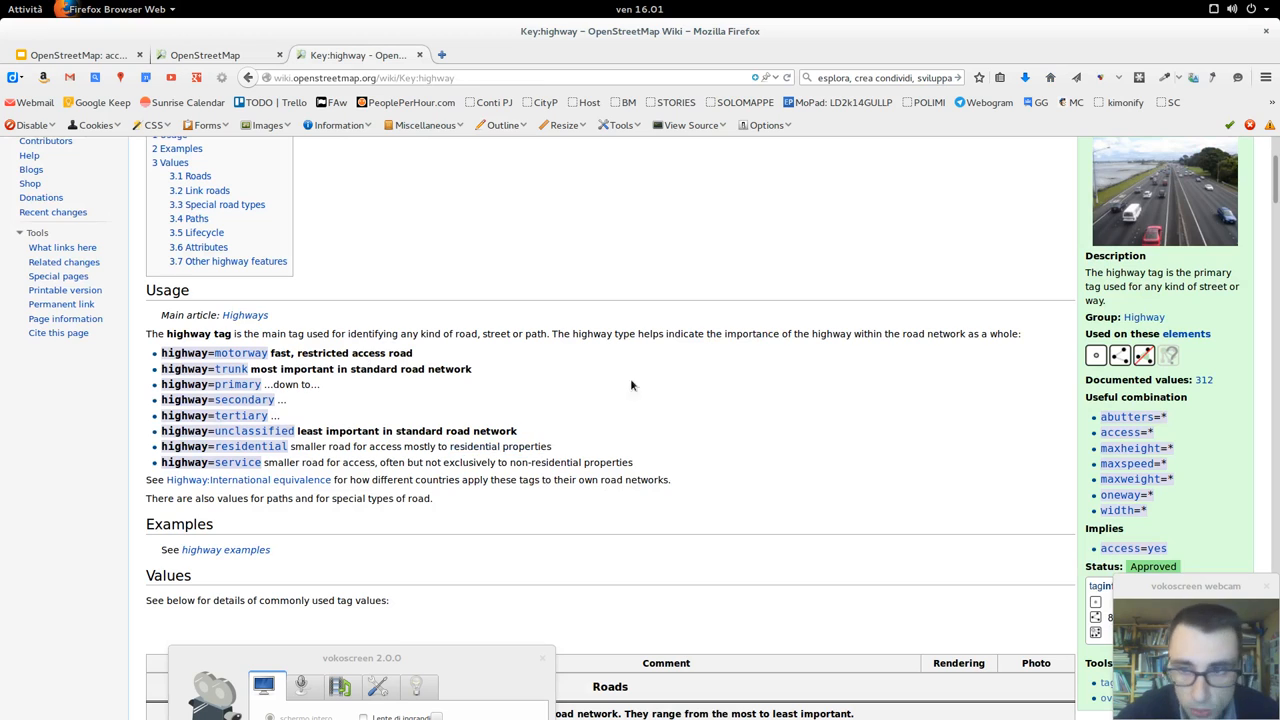
{"action": "scroll", "scroll_direction": "down", "scroll_amount": 3}
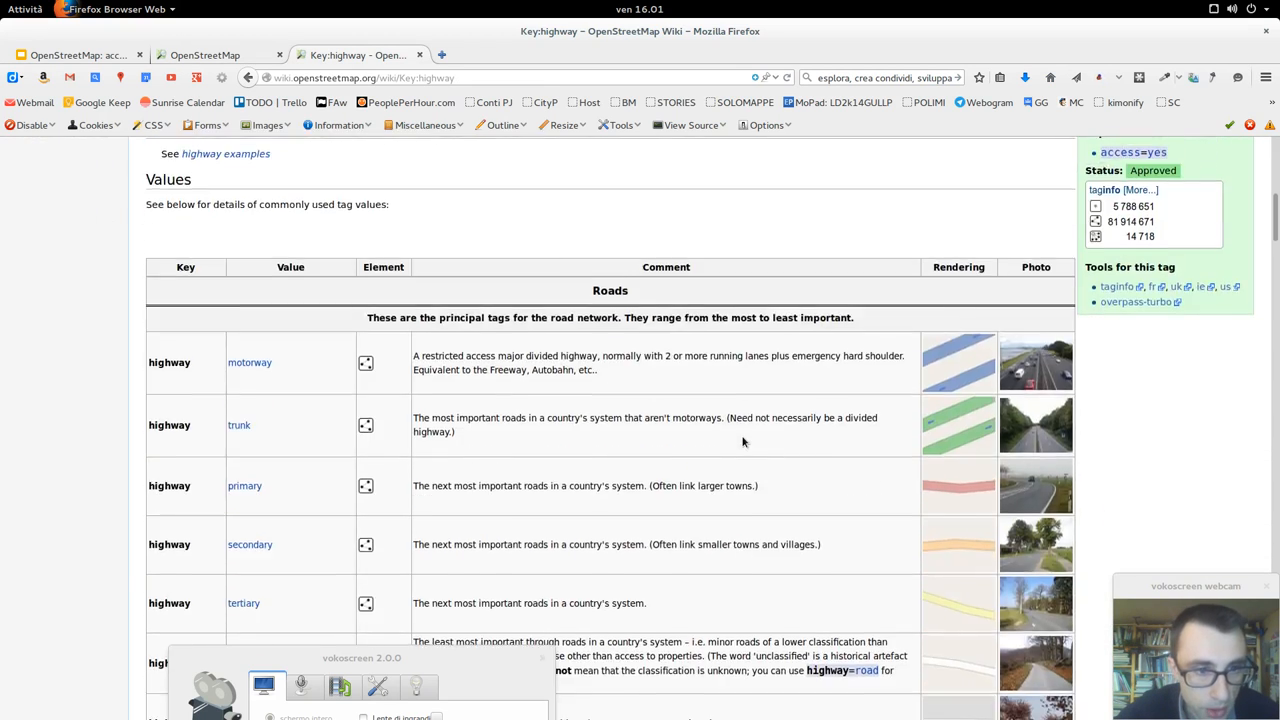
{"action": "scroll", "scroll_direction": "down", "scroll_amount": 3}
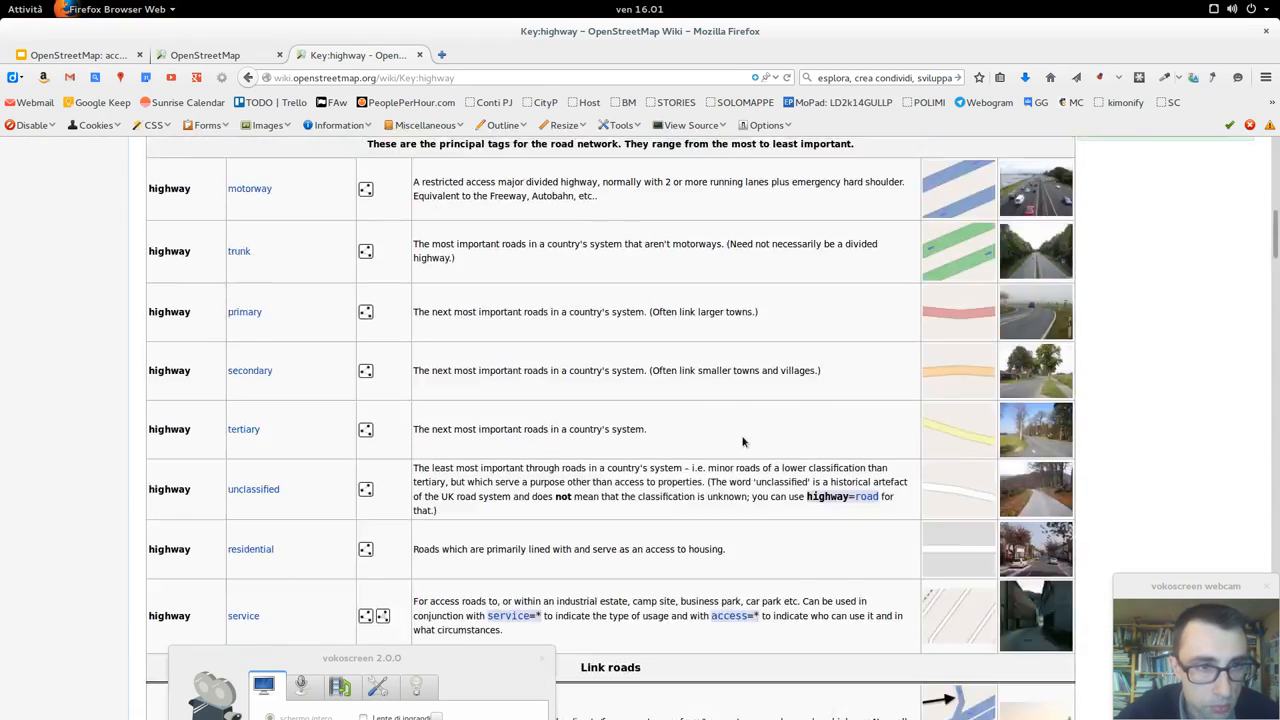
{"action": "scroll", "scroll_direction": "down", "scroll_amount": 3}
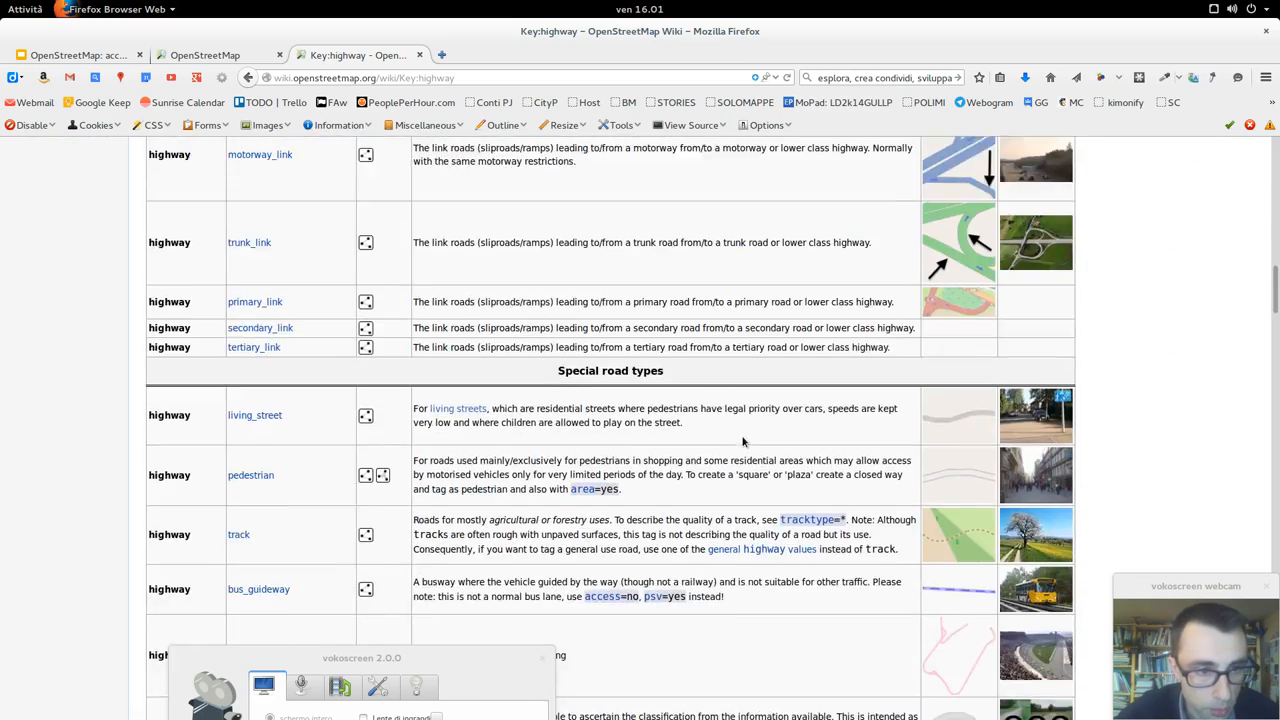
{"action": "scroll", "scroll_direction": "down", "scroll_amount": 3}
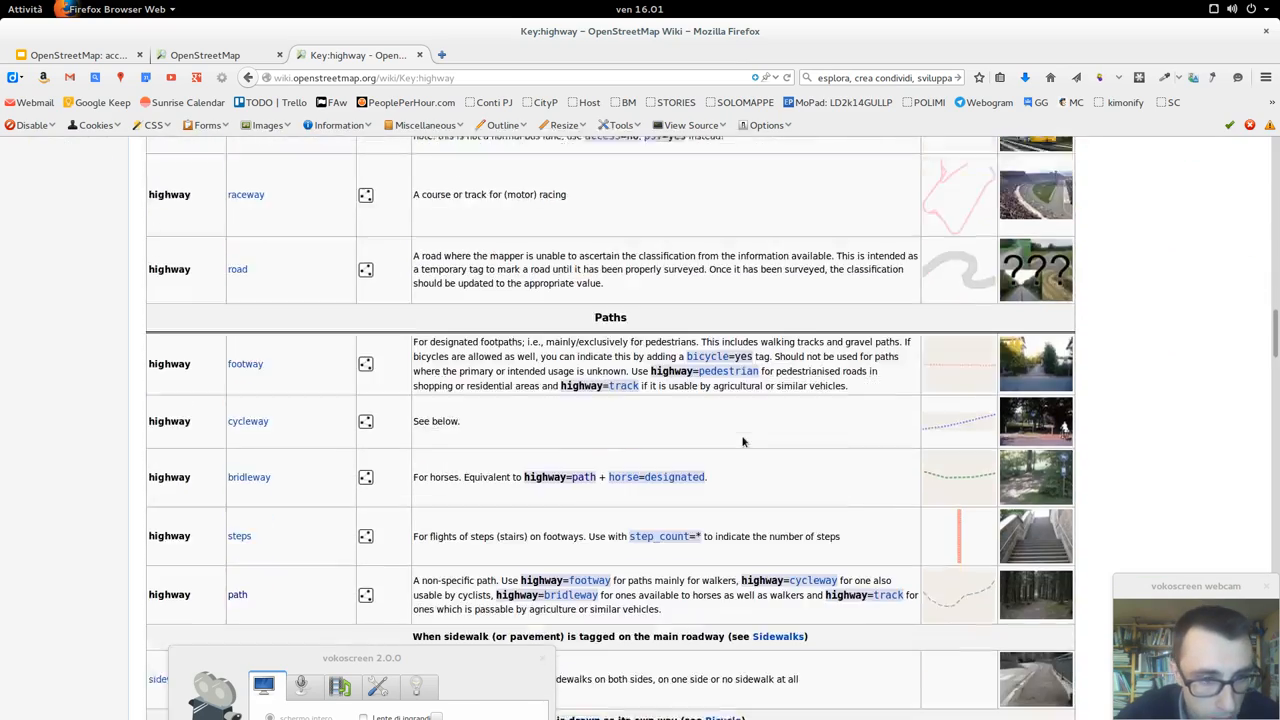
{"action": "scroll", "scroll_direction": "down", "scroll_amount": 3}
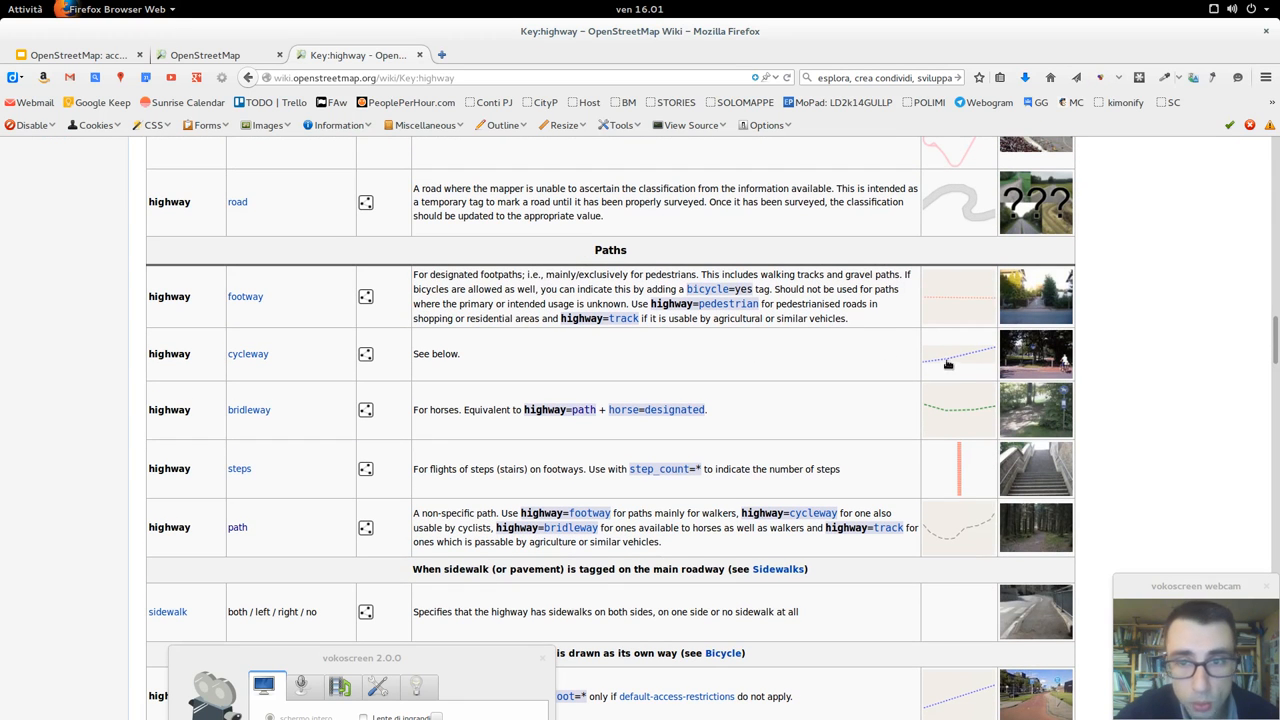
{"action": "left_click", "coordinate": [956, 354]}
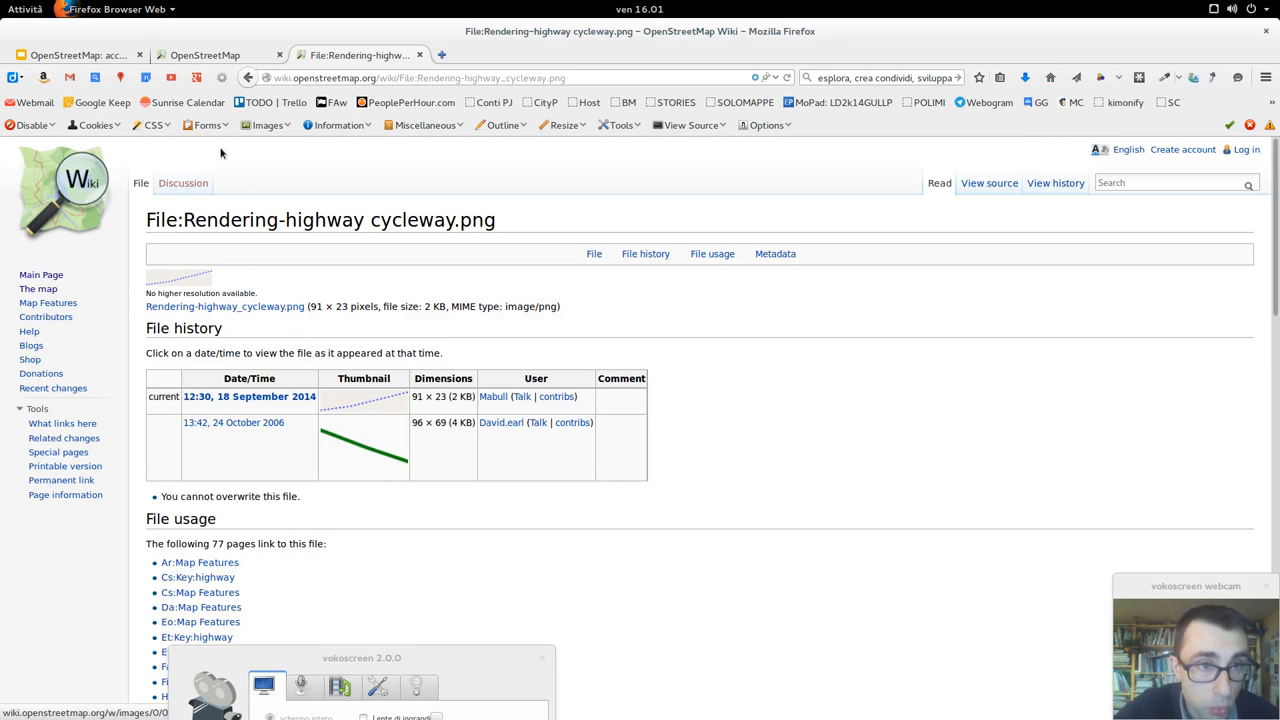
Return to the iD editor showing the park footpath tagged highway=footway
{"action": "left_click", "coordinate": [204, 56]}
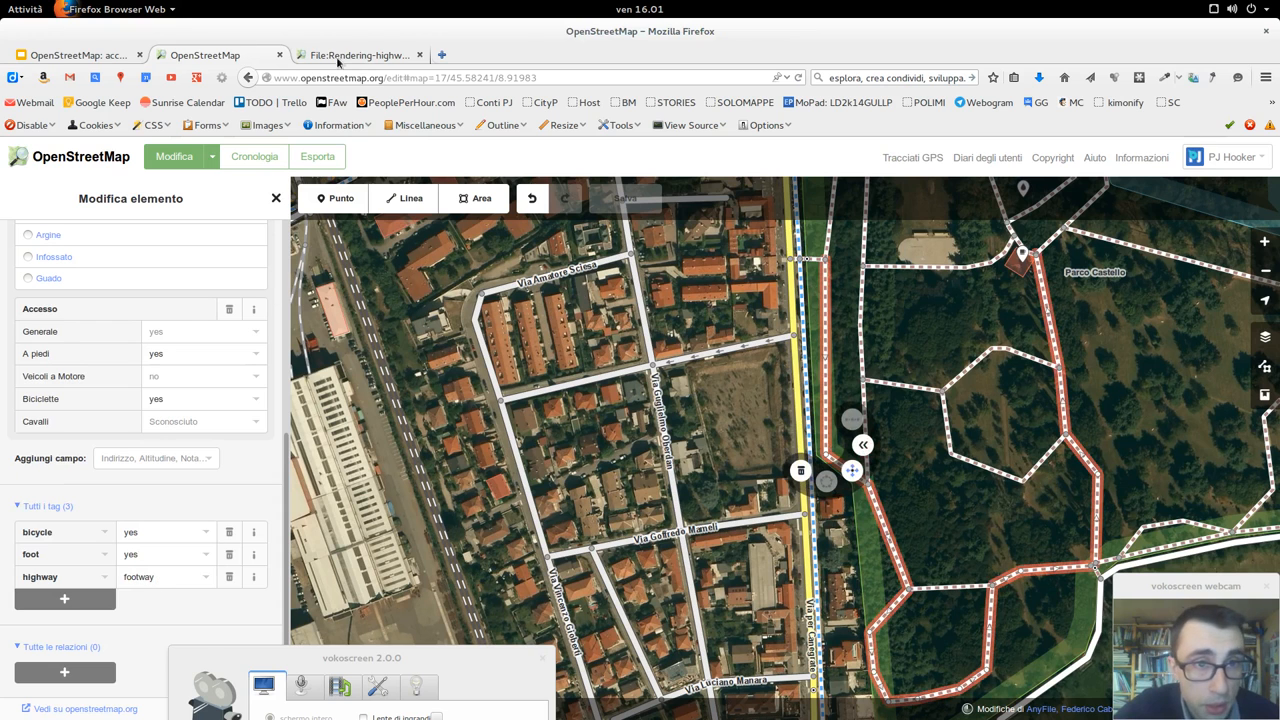
Go back to the Key:highway wiki page and scroll to the Paths values
{"action": "left_click", "coordinate": [360, 56]}
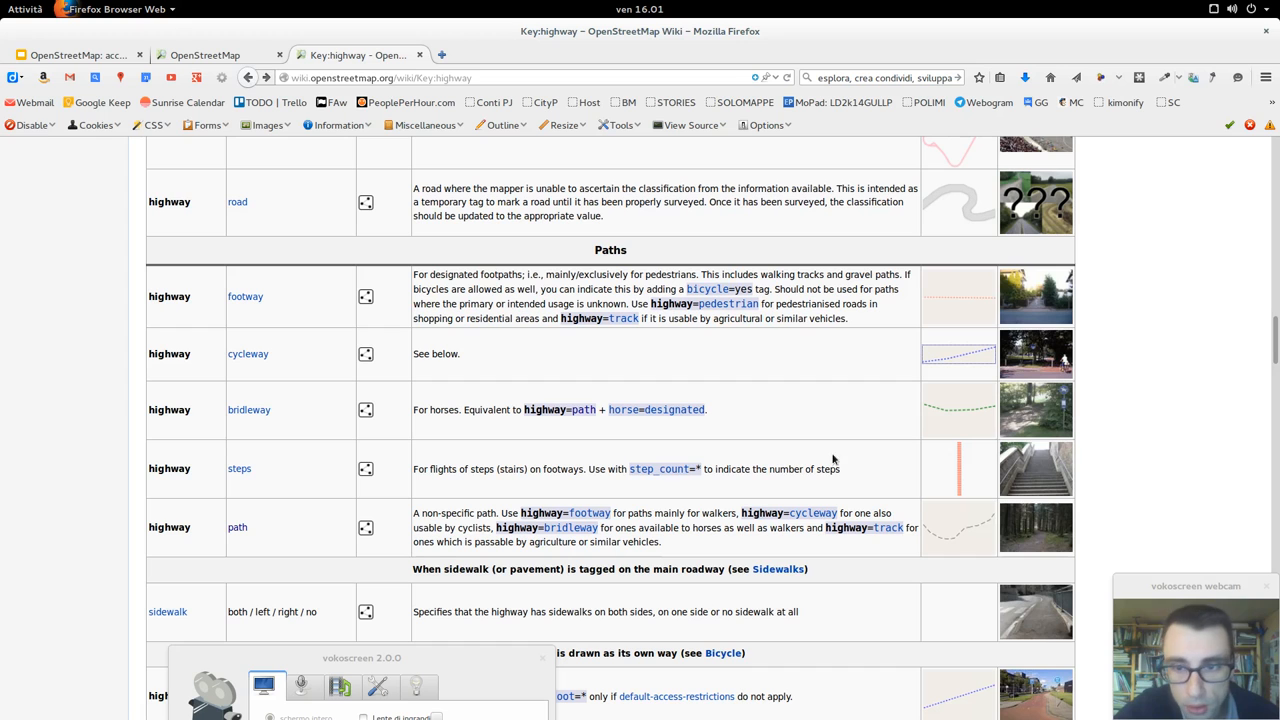
{"action": "mouse_move", "coordinate": [974, 296]}
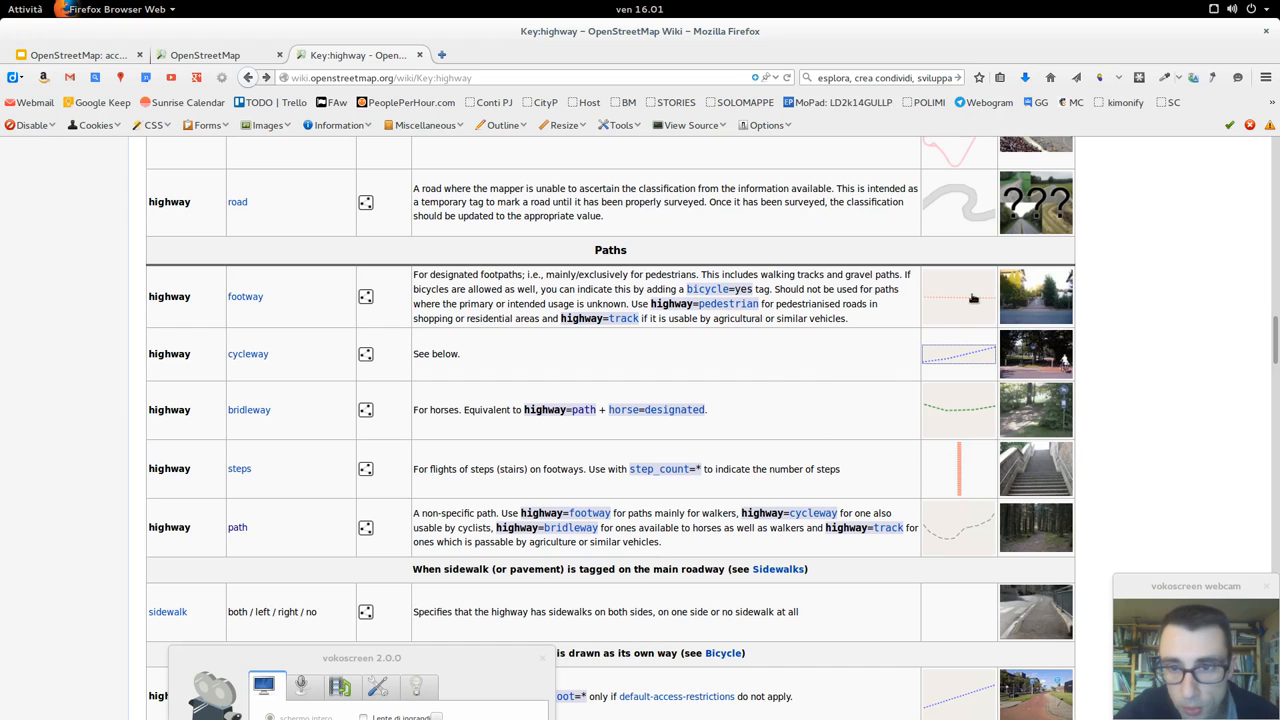
{"action": "mouse_move", "coordinate": [306, 302]}
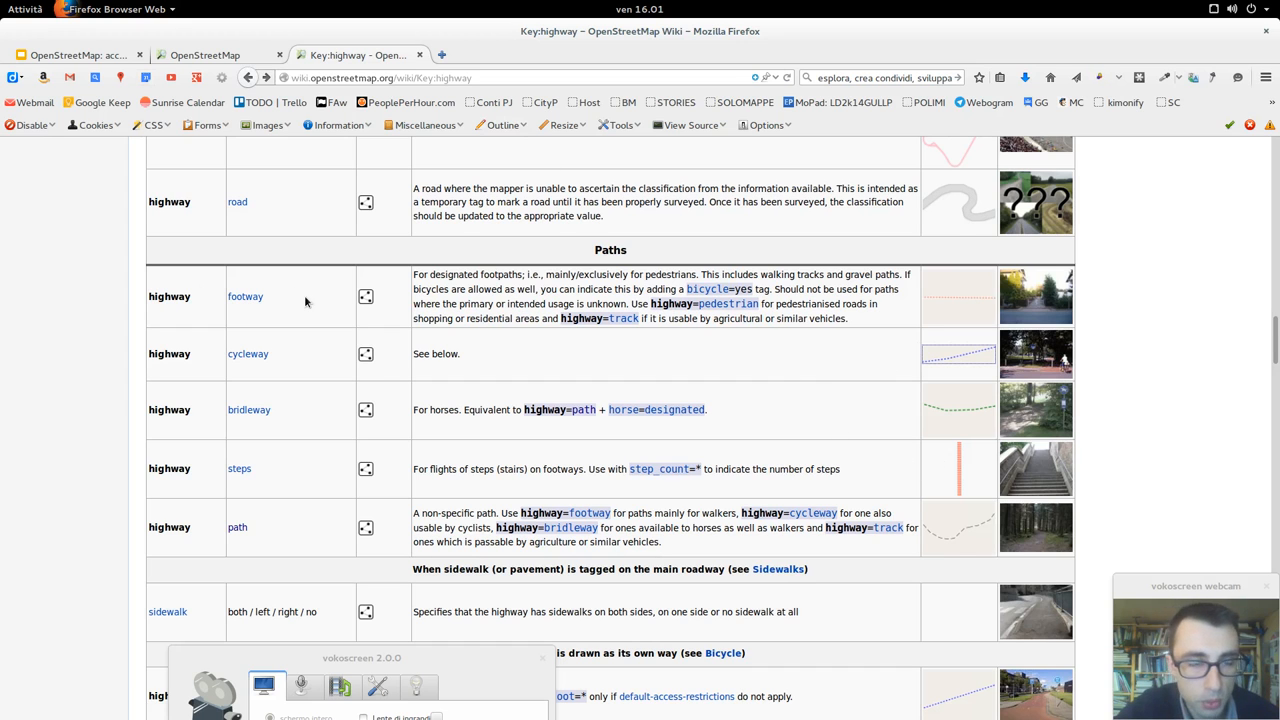
{"action": "scroll", "scroll_direction": "down", "scroll_amount": 3}
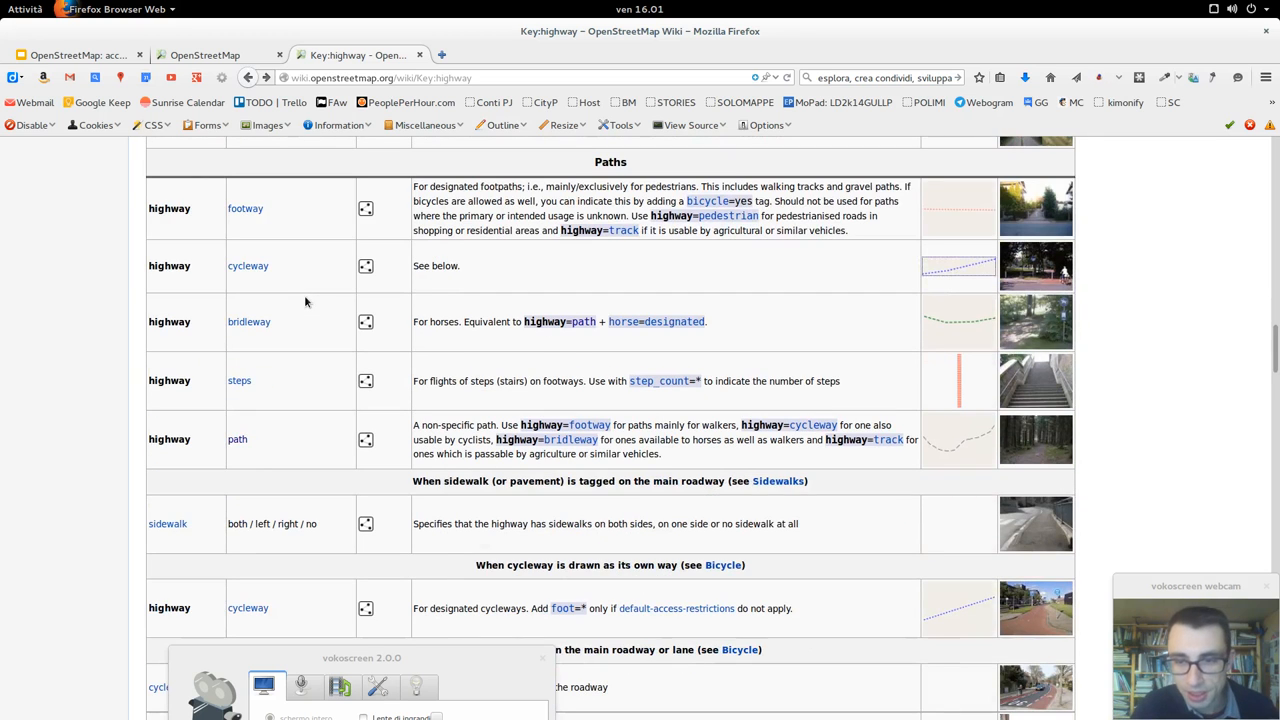
{"action": "mouse_move", "coordinate": [444, 50]}
{"action": "type", "text": "traduci hig"}
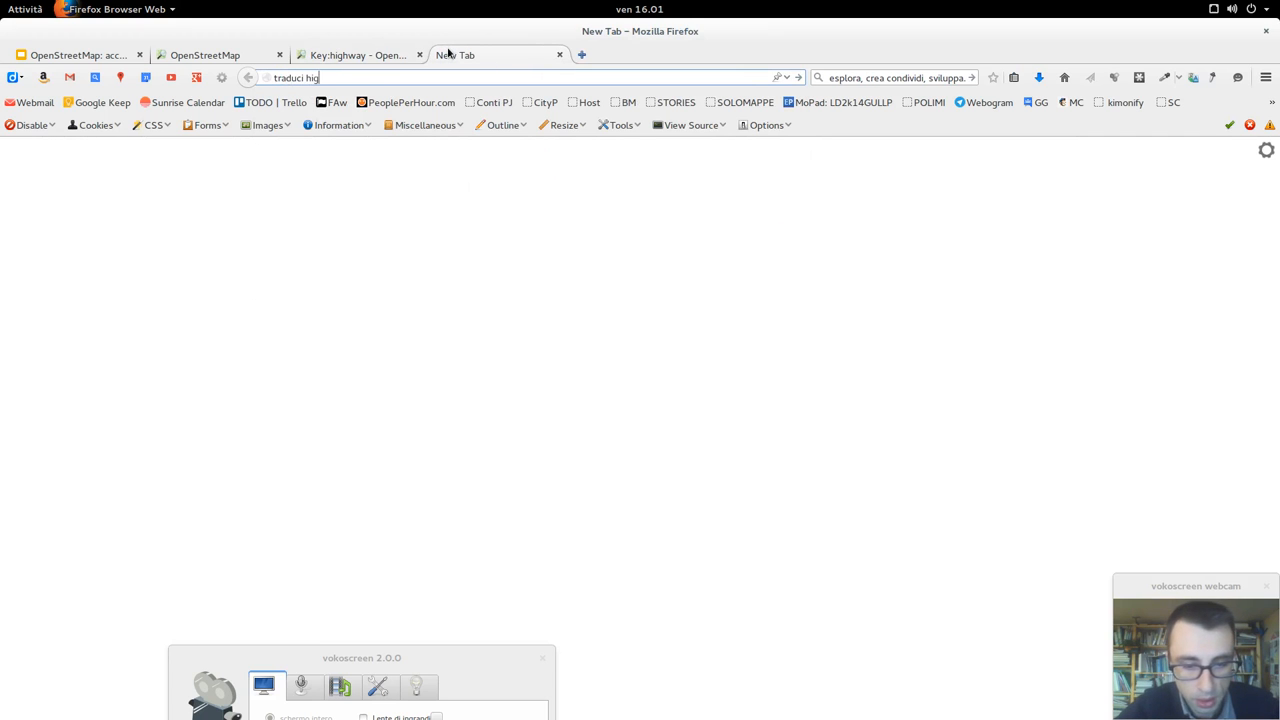
Search the highway translation query and open the bab.la dictionary result
{"action": "type", "text": "https://duckduckgo.com/?q="}
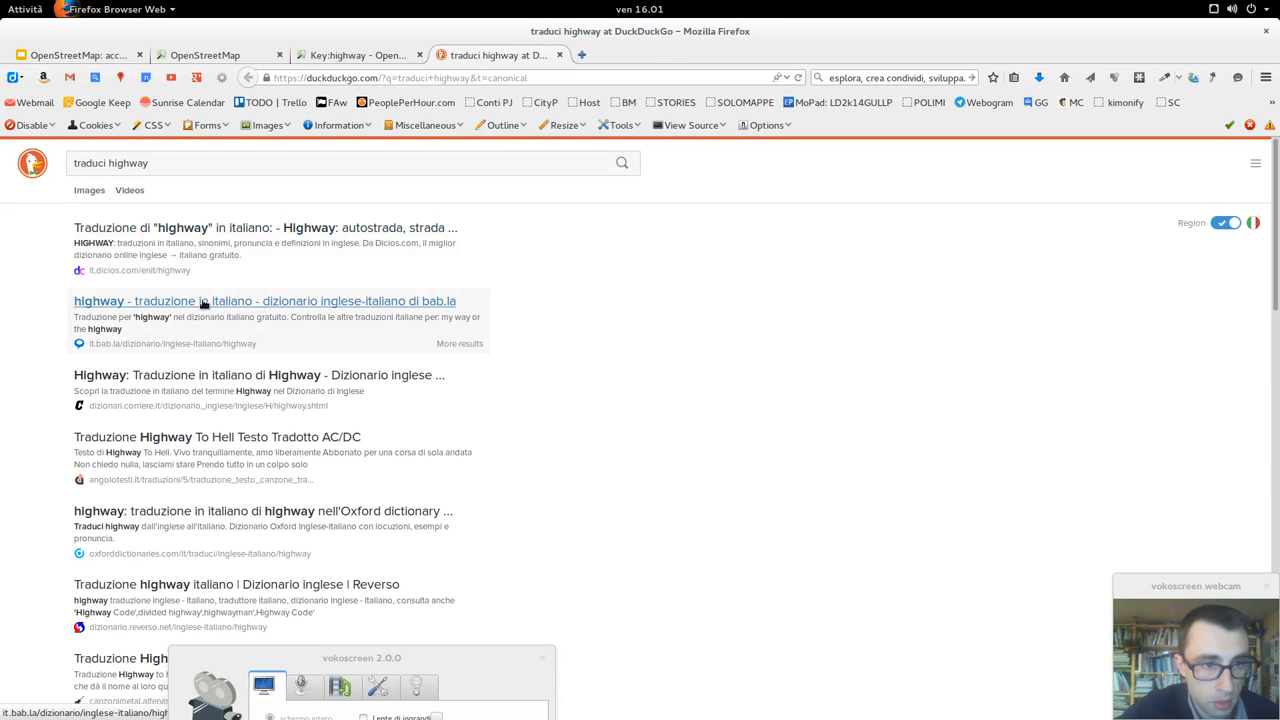
{"action": "left_click", "coordinate": [264, 300]}
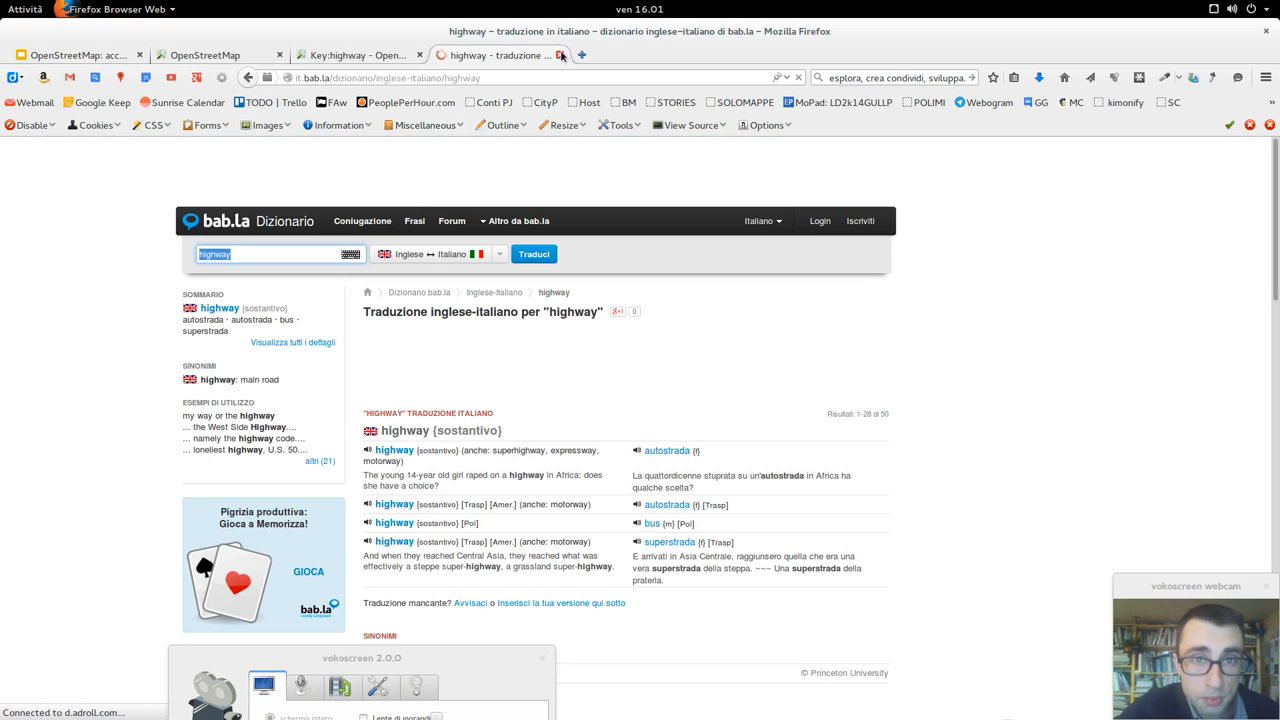
Return to the Key:highway wiki page and review the Roads and Link roads tables
{"action": "left_click", "coordinate": [356, 56]}
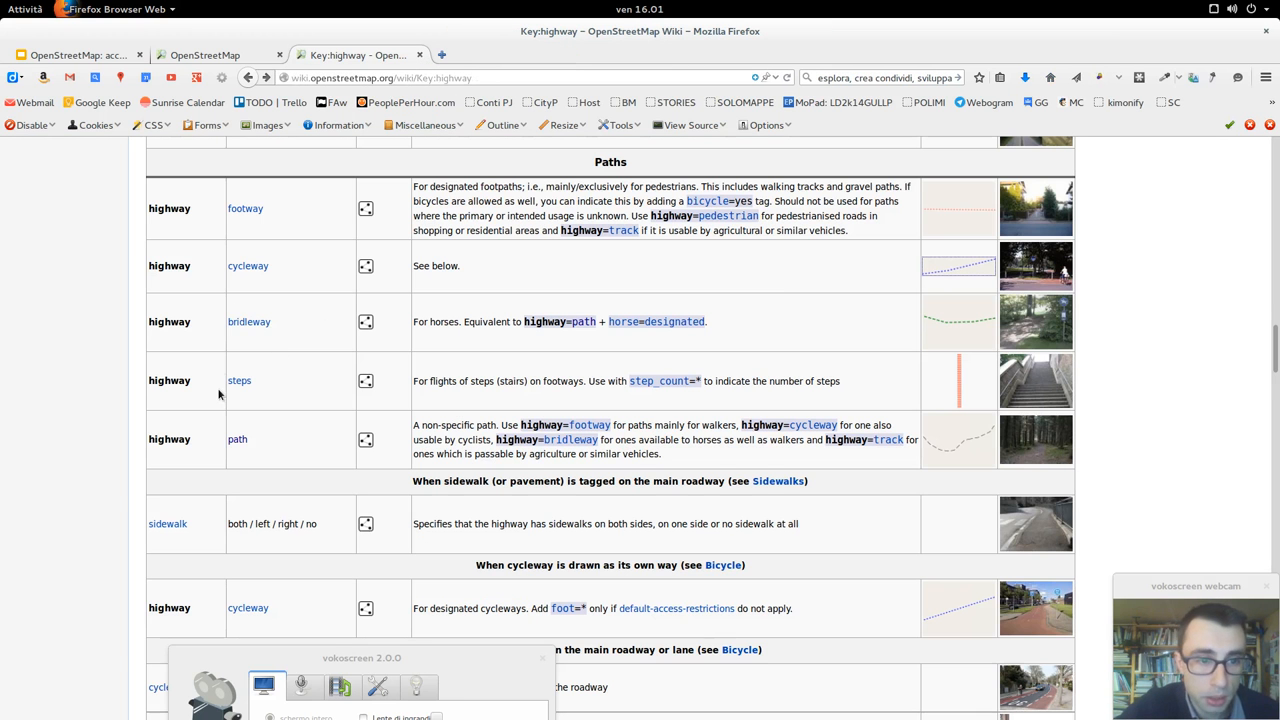
{"action": "scroll", "scroll_direction": "down", "scroll_amount": 3}
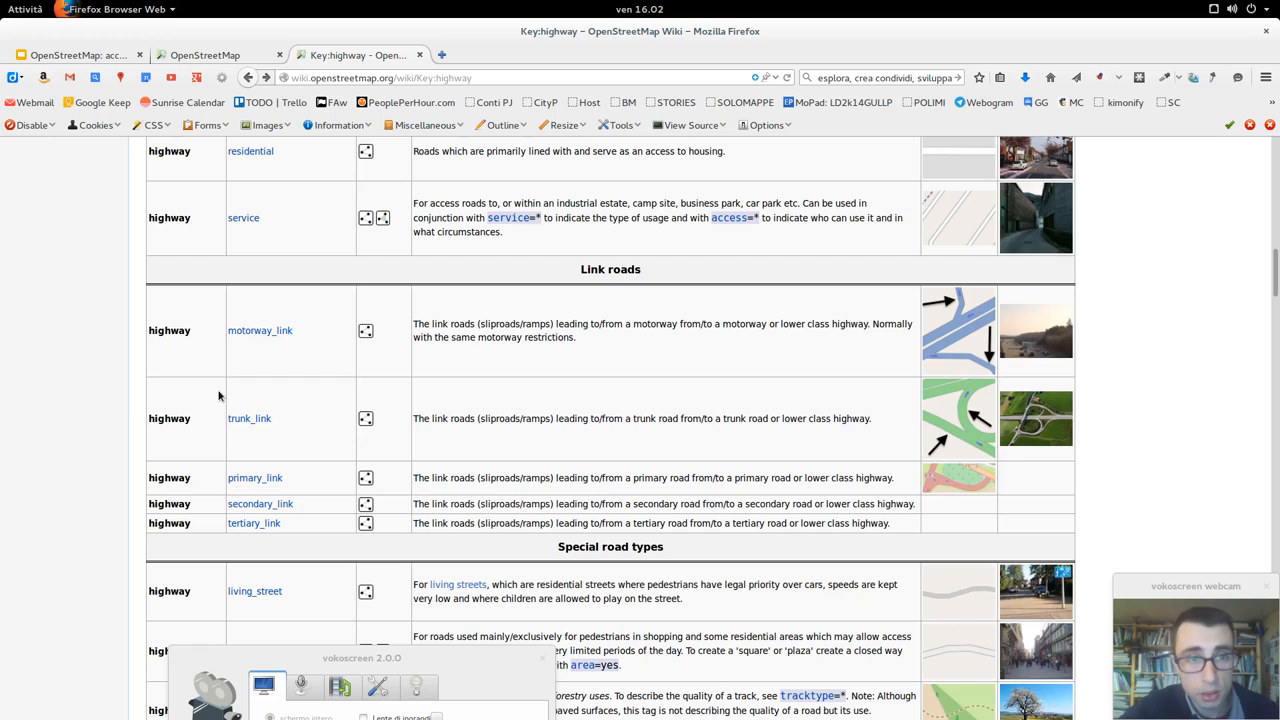
{"action": "scroll", "scroll_direction": "down", "scroll_amount": 3}
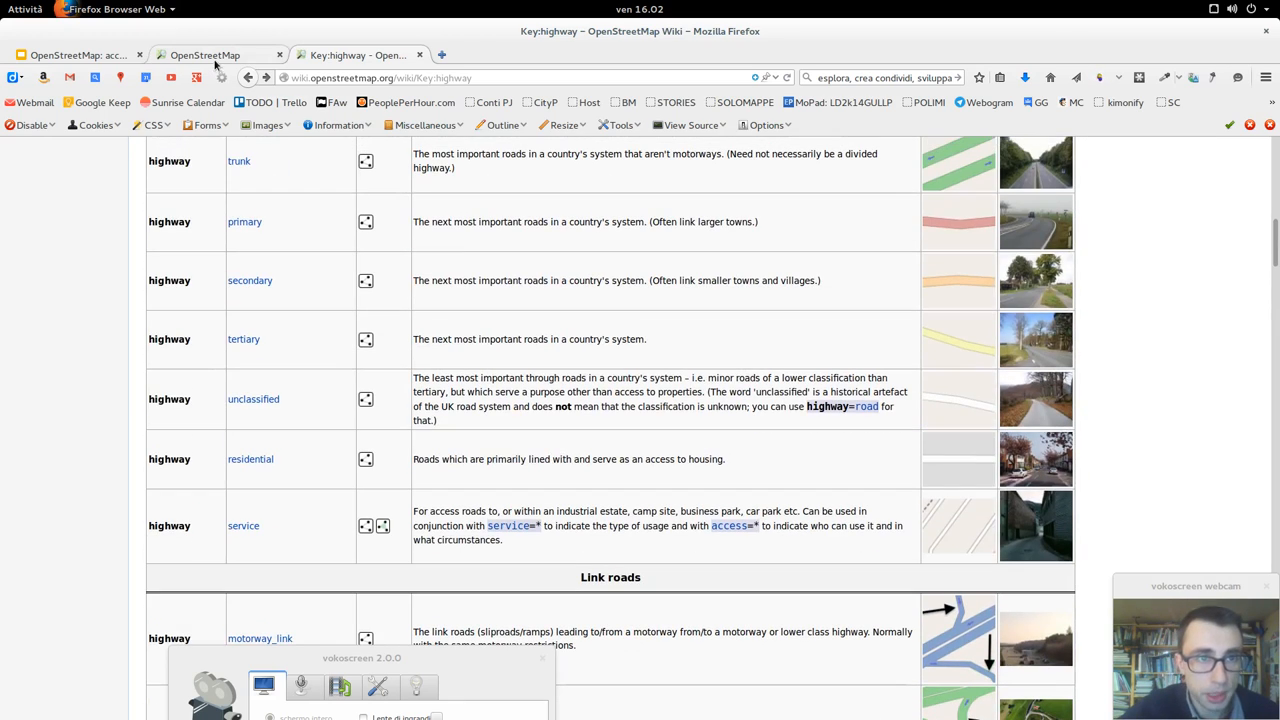
Switch back to the OpenStreetMap tab with the park footpath still selected in iD
{"action": "left_click", "coordinate": [204, 56]}
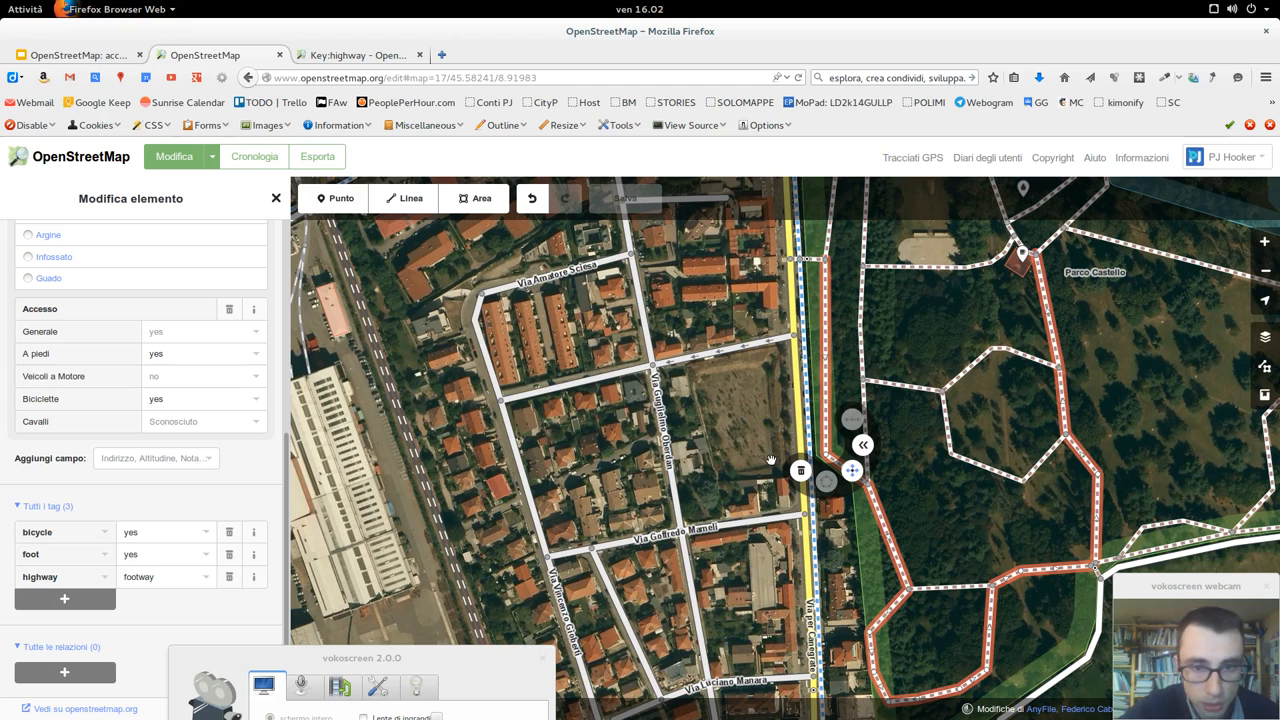
{"action": "mouse_move", "coordinate": [744, 490]}
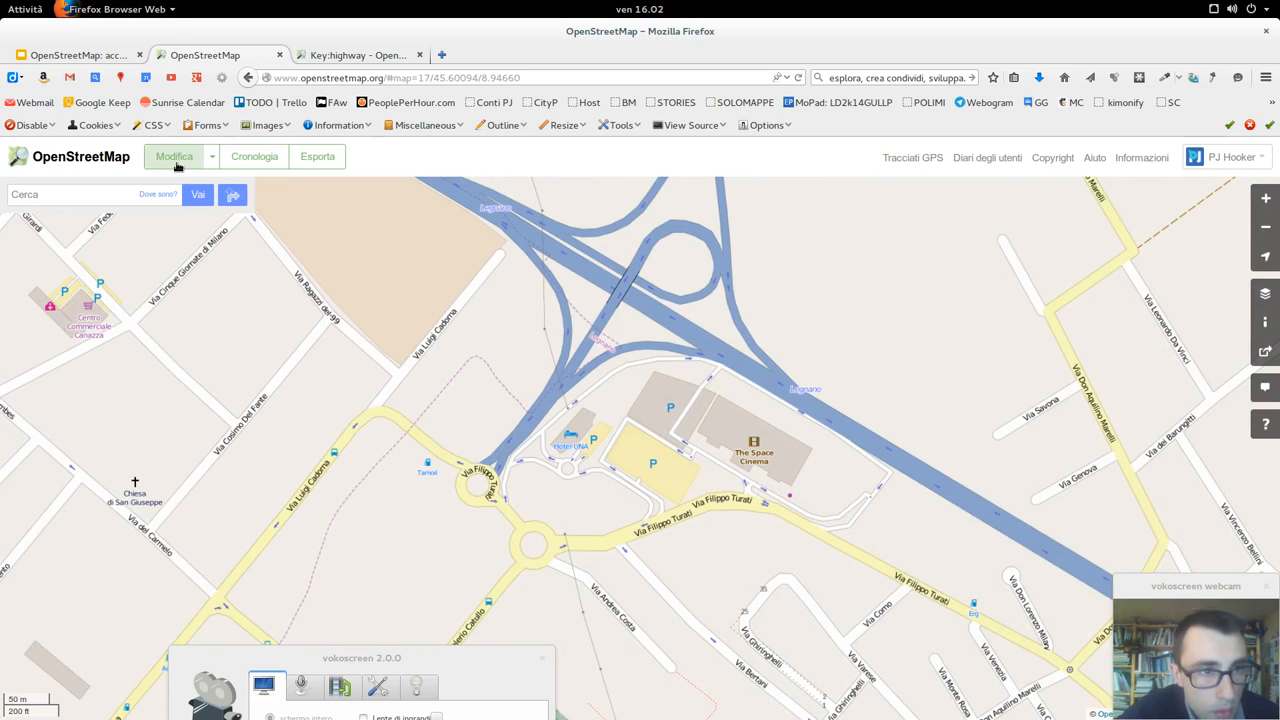
Enter edit mode at the junction and inspect the motorway's tags
{"action": "left_click", "coordinate": [174, 156]}
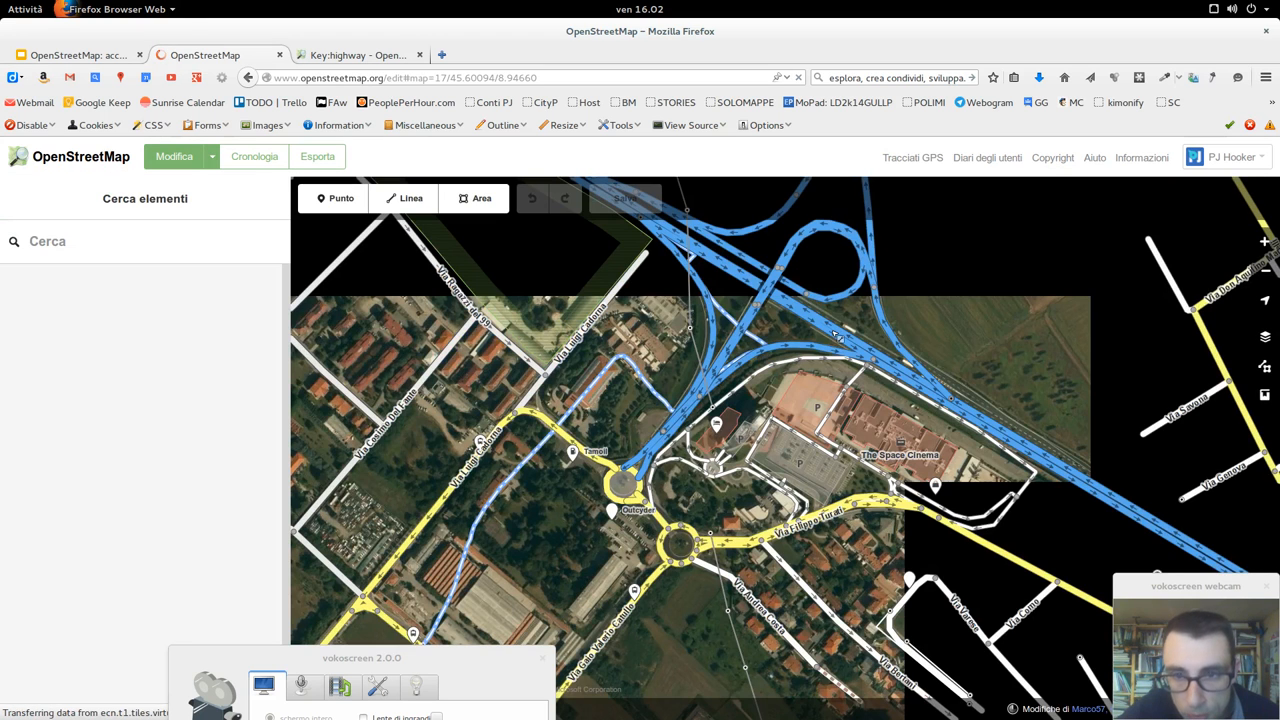
{"action": "left_click", "coordinate": [836, 336]}
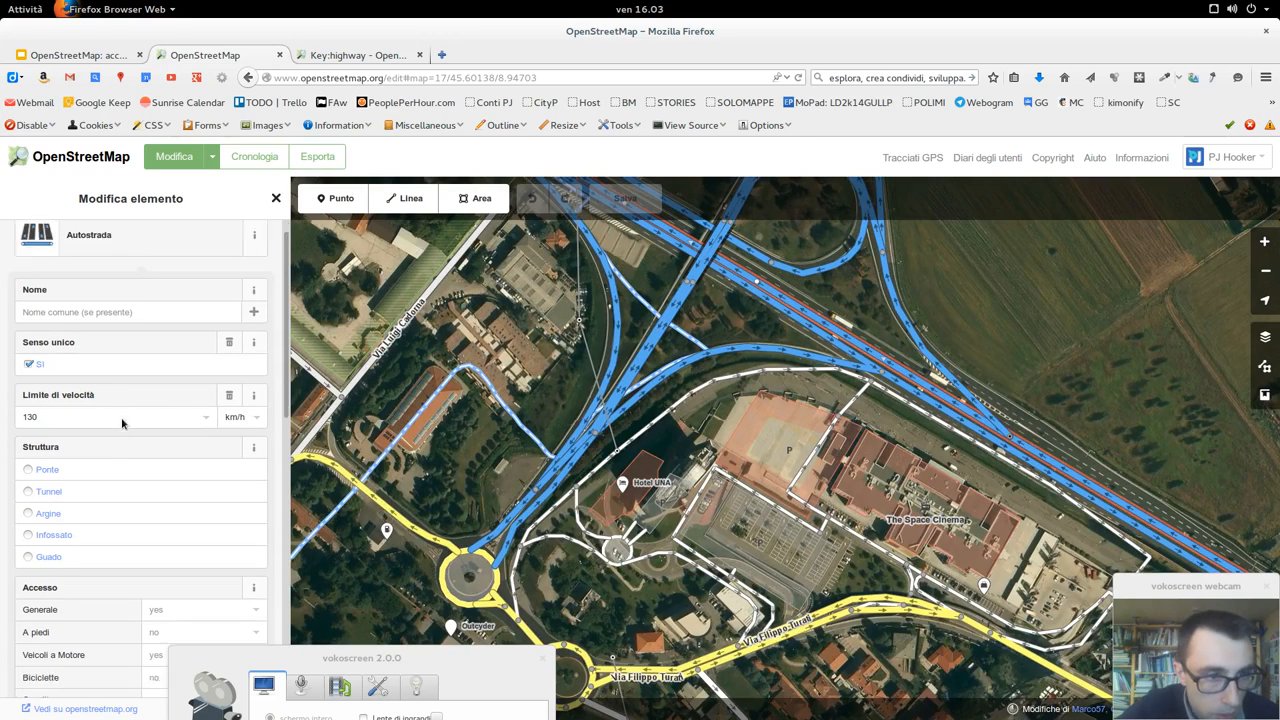
{"action": "scroll", "scroll_direction": "down", "scroll_amount": 3}
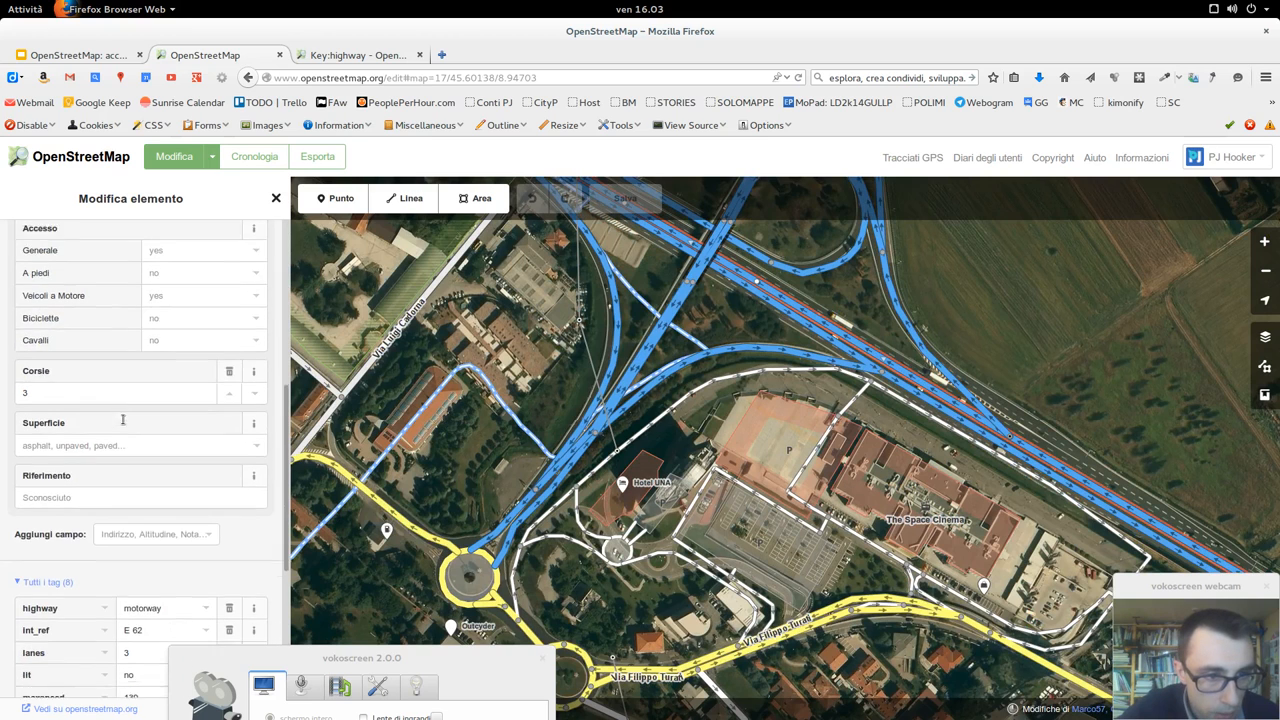
{"action": "scroll", "scroll_direction": "down", "scroll_amount": 3}
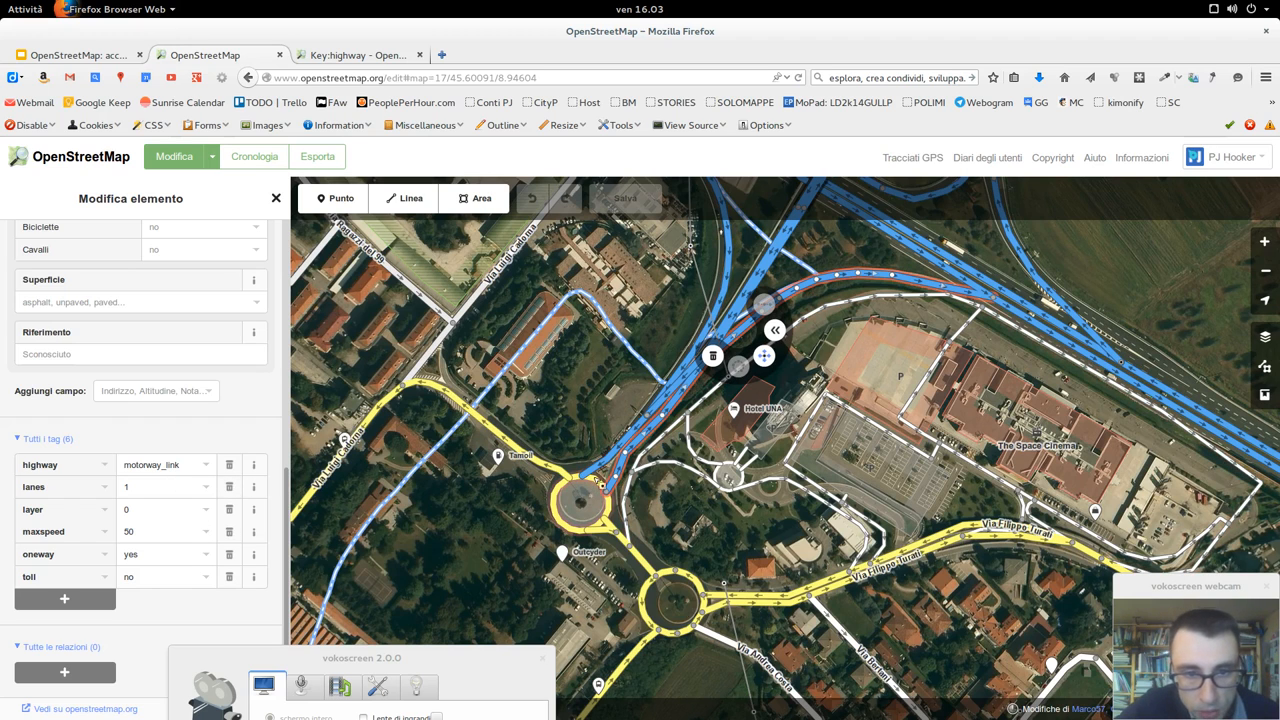
Inspect the tags of the motorway link, then select the tertiary road Via Luigi Cadorna
{"action": "left_click", "coordinate": [618, 504]}
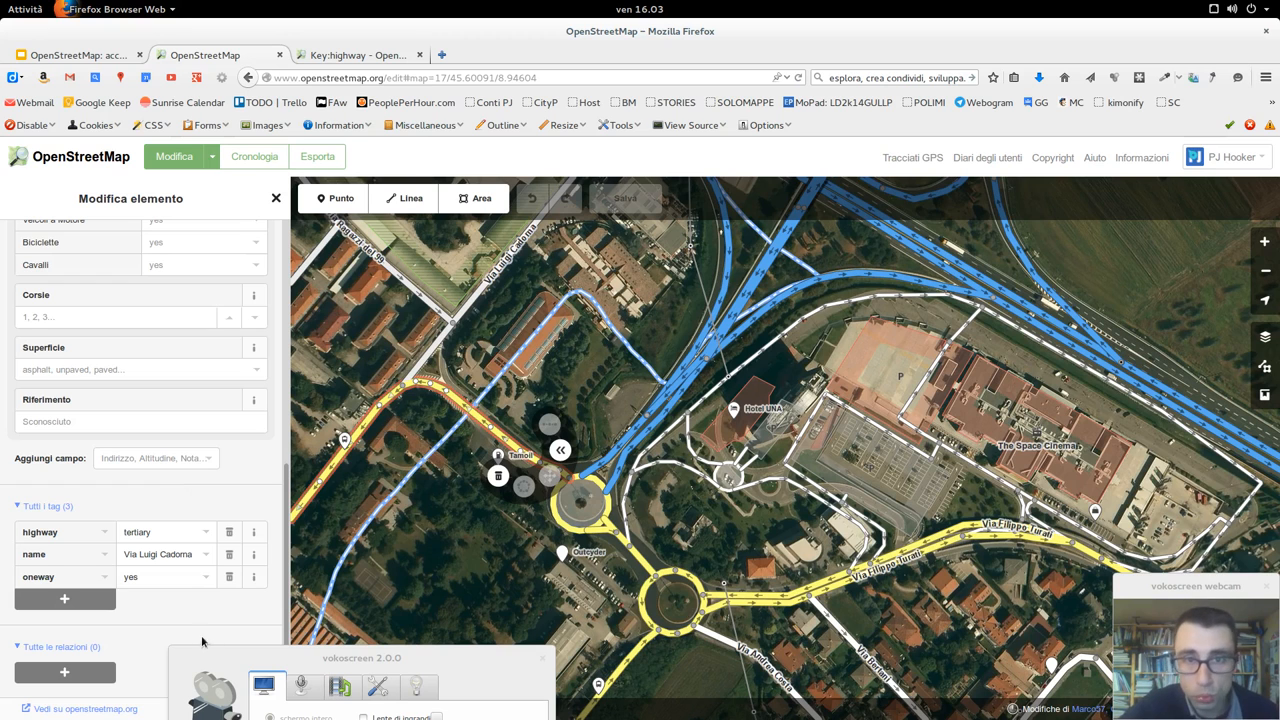
{"action": "left_click", "coordinate": [356, 56]}
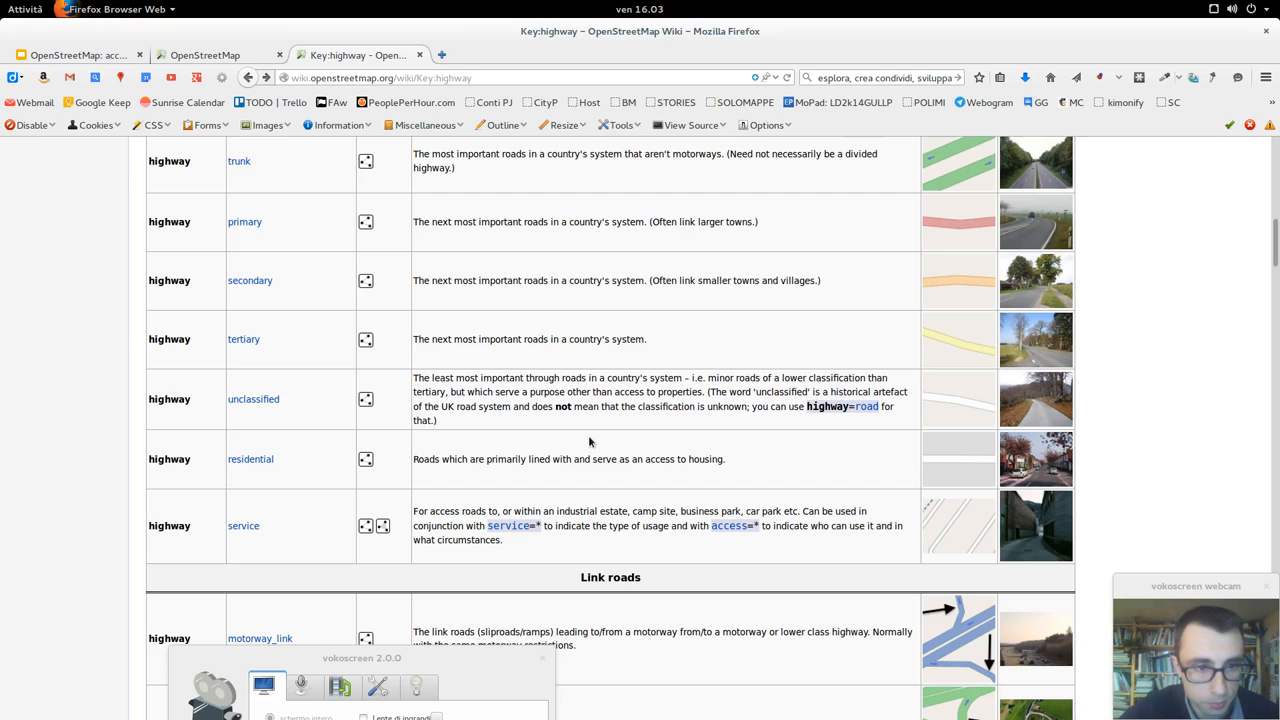
{"action": "scroll", "scroll_direction": "up", "scroll_amount": 3}
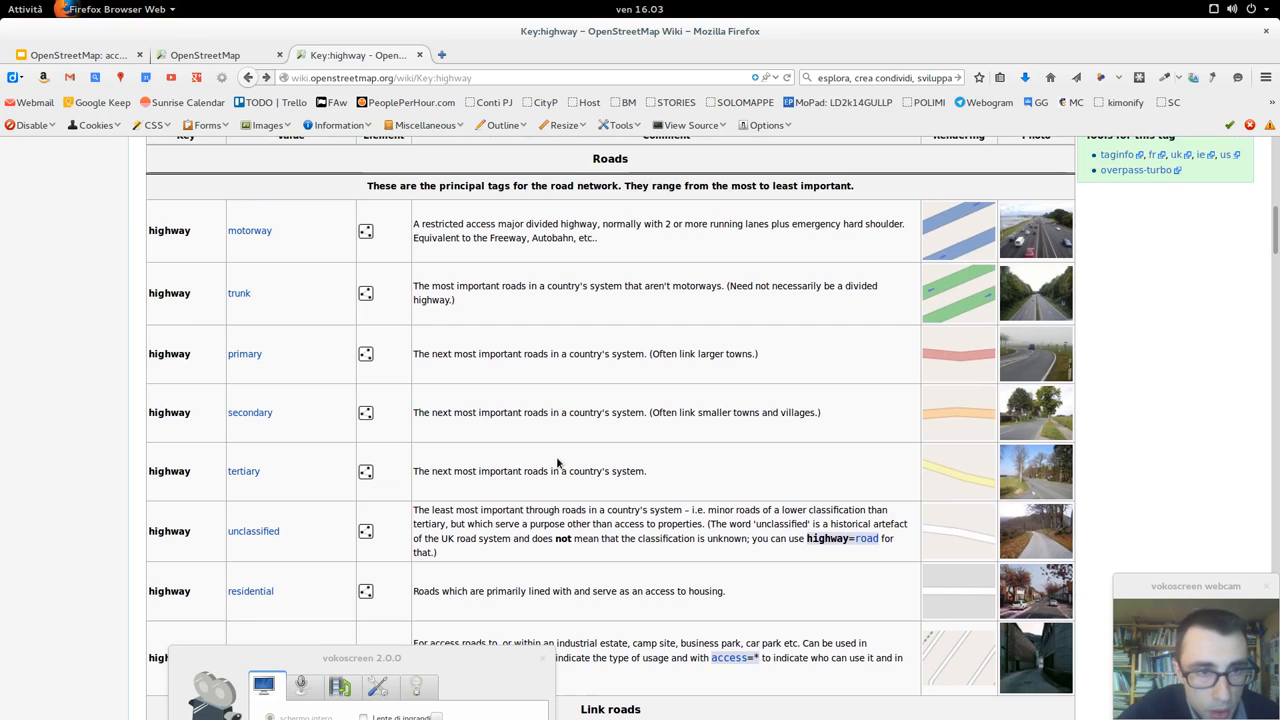
{"action": "mouse_move", "coordinate": [632, 302]}
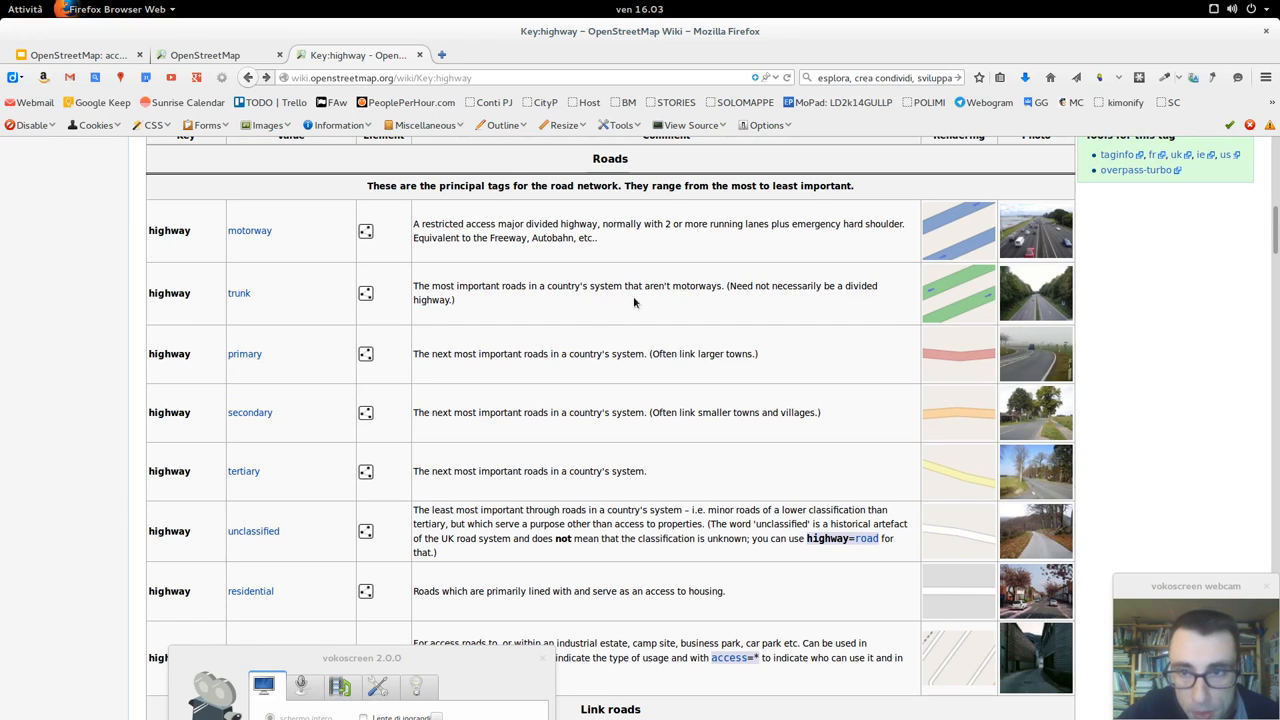
{"action": "mouse_move", "coordinate": [466, 330]}
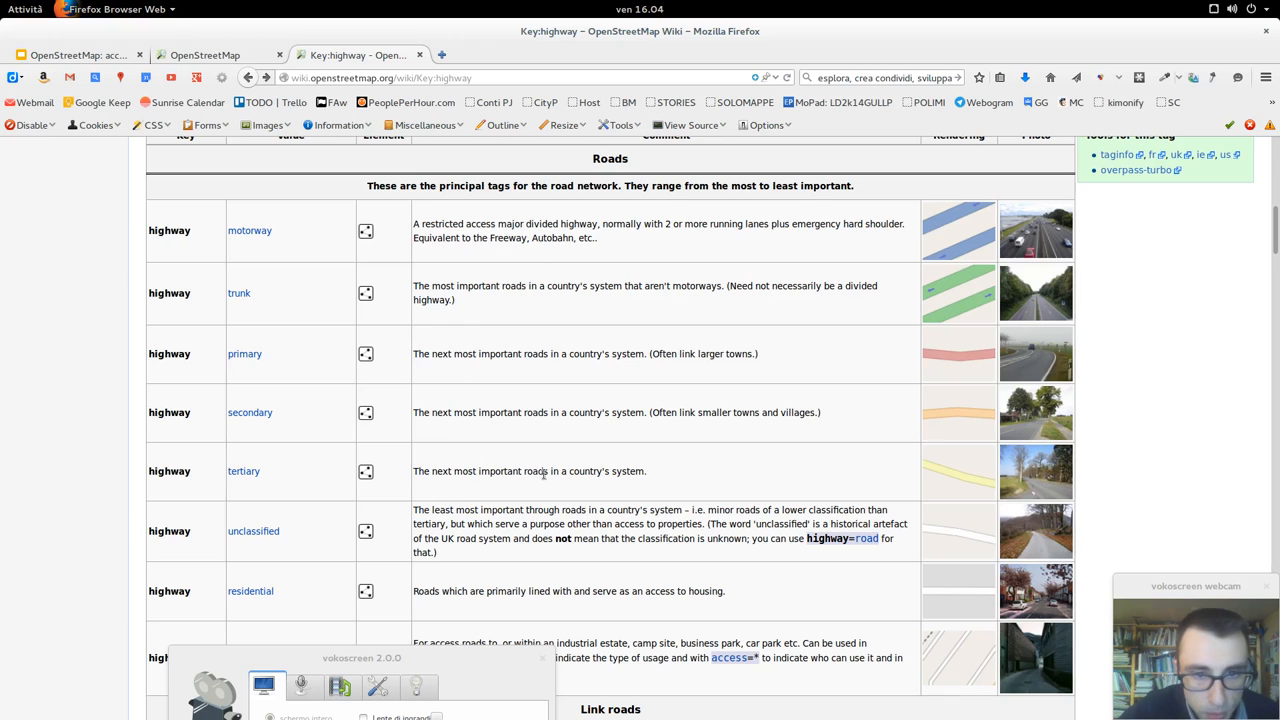
{"action": "left_click_drag", "start_coordinate": [550, 472], "coordinate": [646, 472]}
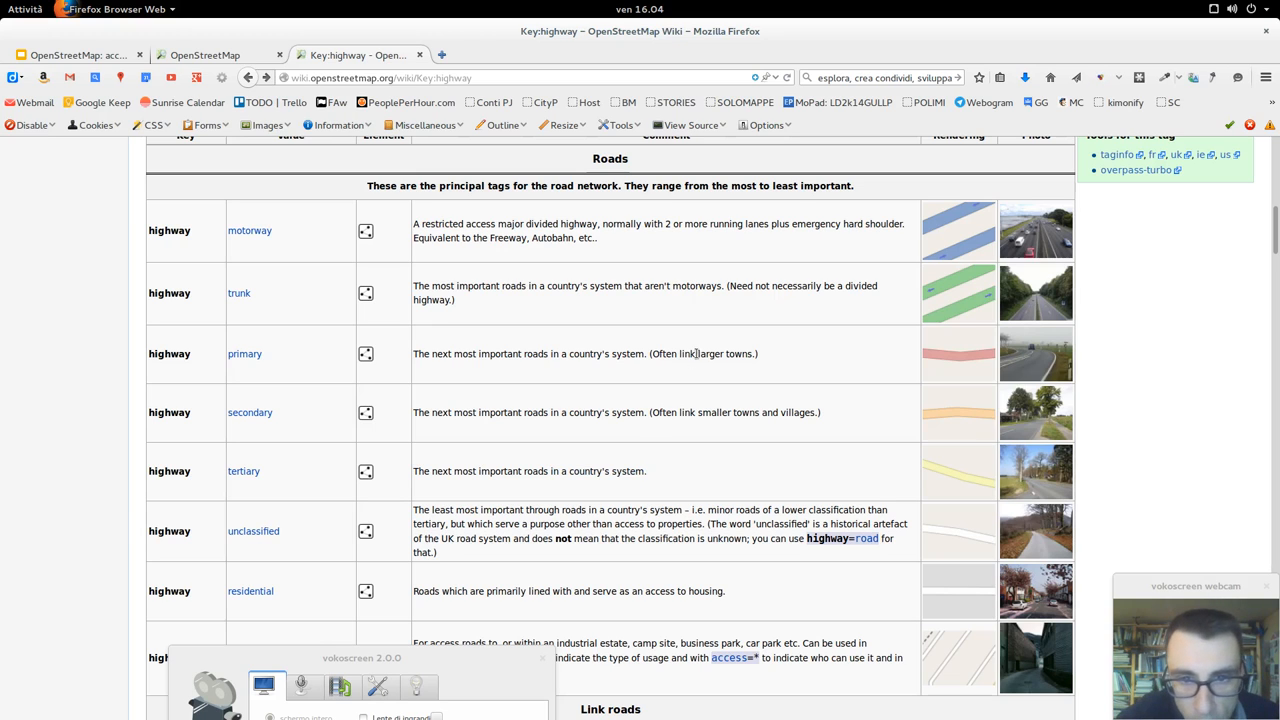
{"action": "double_click", "coordinate": [520, 286]}
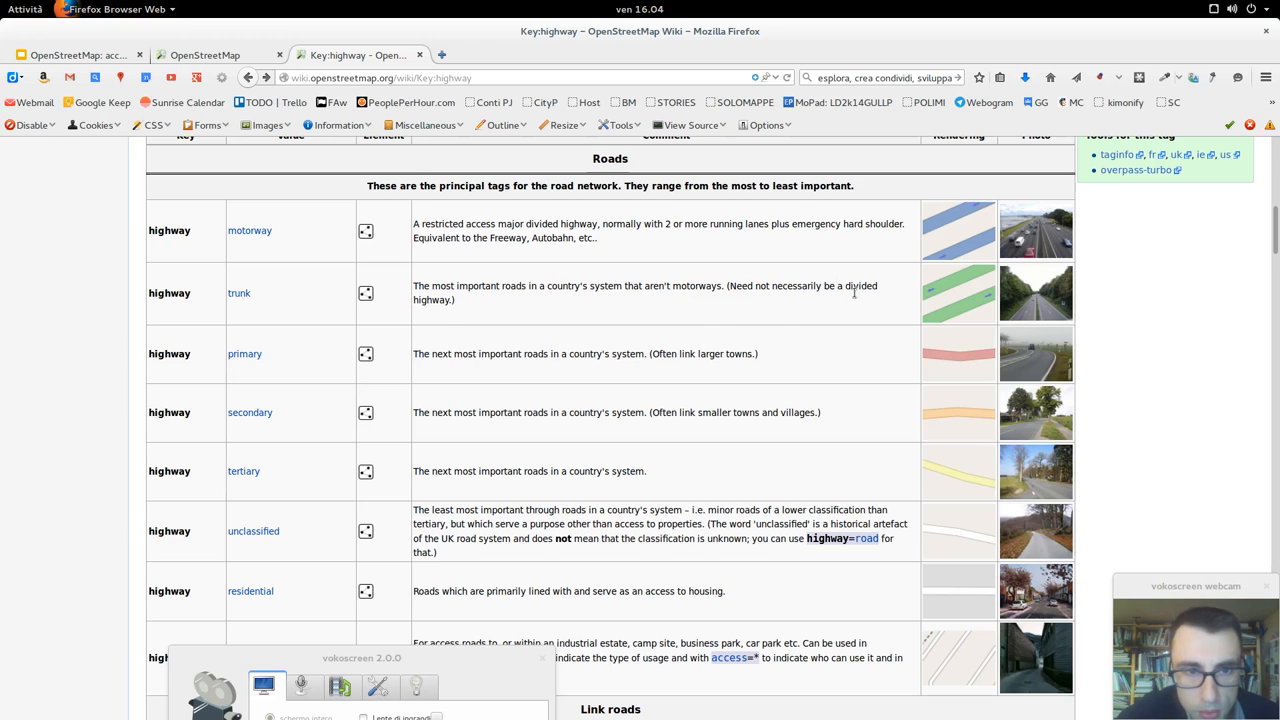
{"action": "left_click_drag", "start_coordinate": [760, 286], "coordinate": [864, 286]}
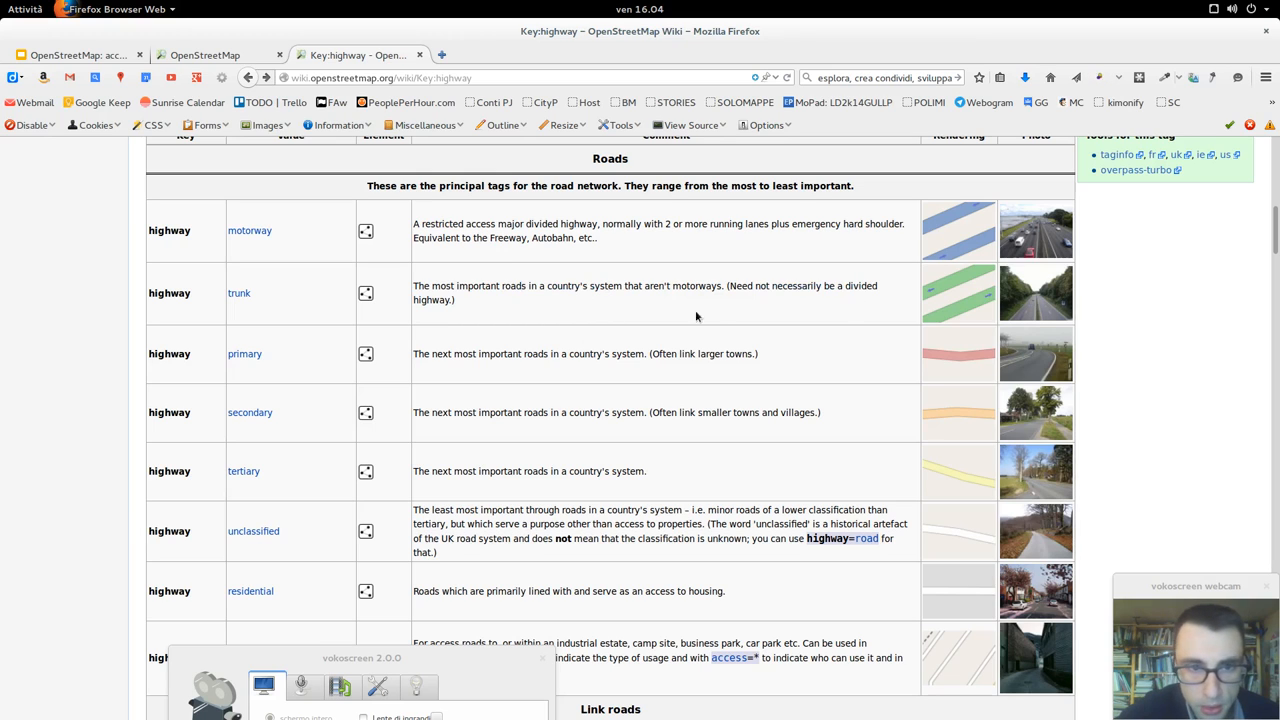
{"action": "mouse_move", "coordinate": [456, 356]}
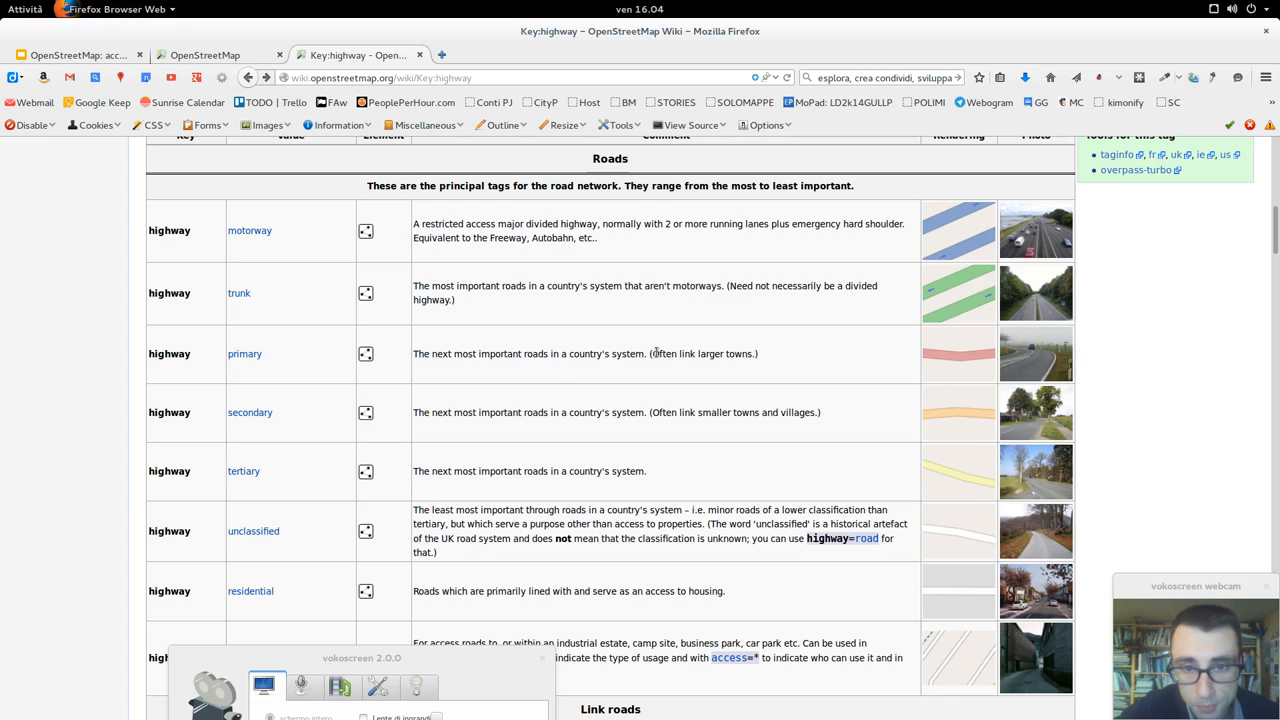
{"action": "left_click_drag", "start_coordinate": [650, 352], "coordinate": [740, 352]}
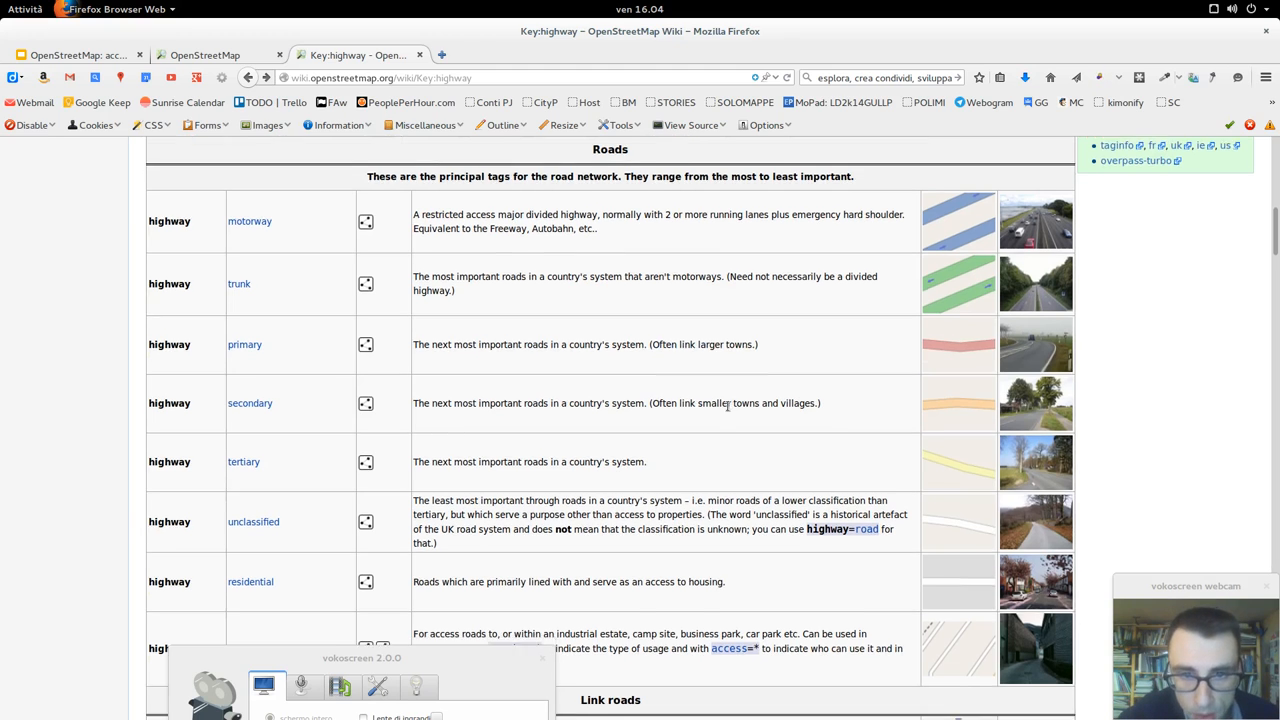
{"action": "scroll", "scroll_direction": "down", "scroll_amount": 3}
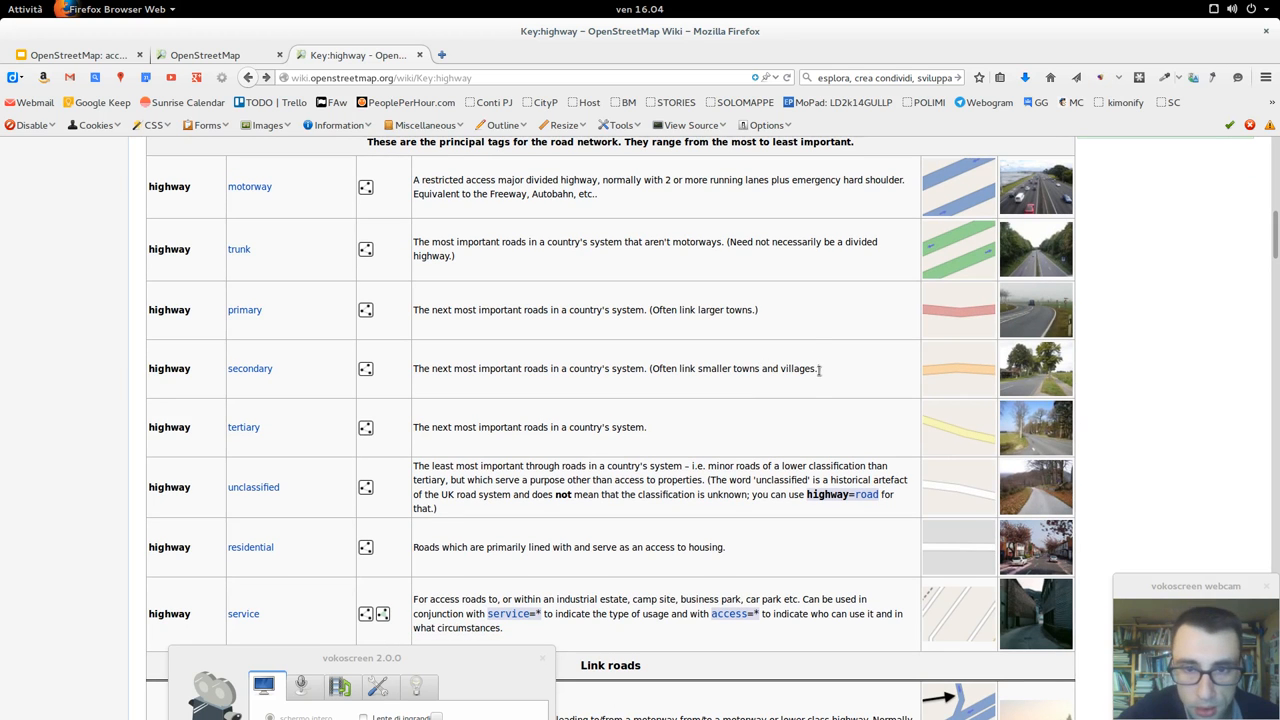
{"action": "scroll", "scroll_direction": "down", "scroll_amount": 3}
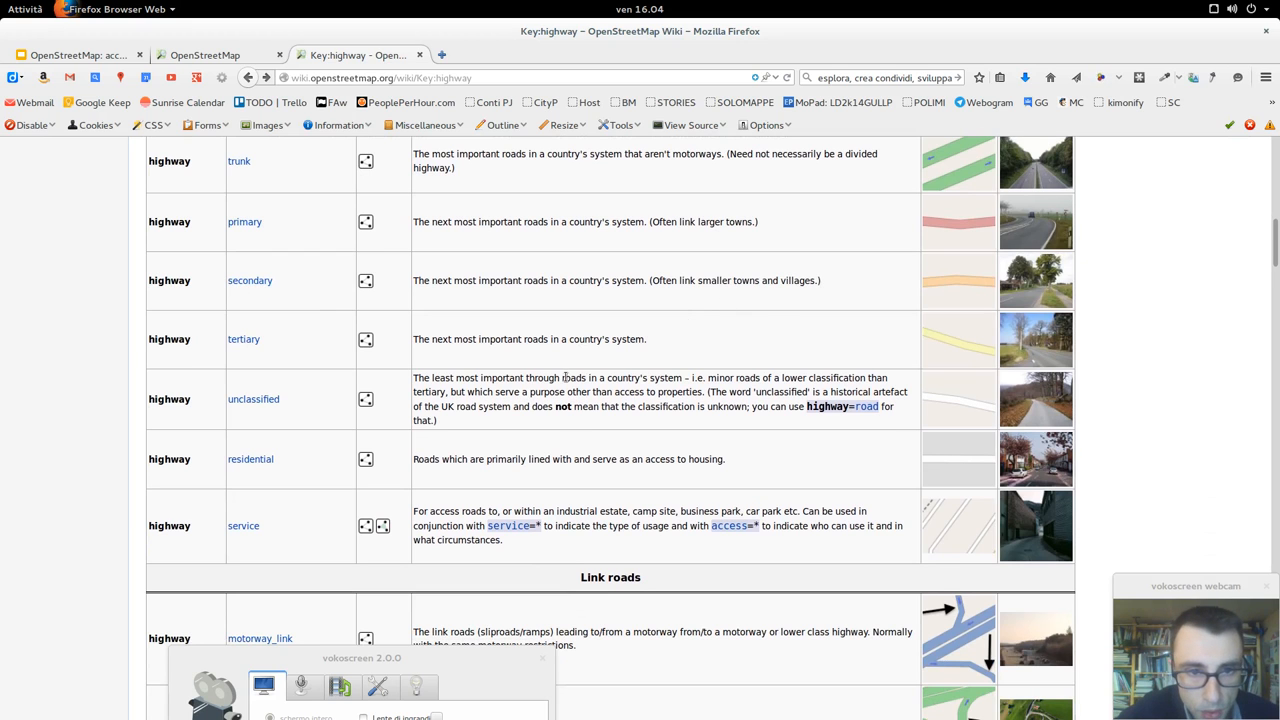
{"action": "scroll", "scroll_direction": "down", "scroll_amount": 3}
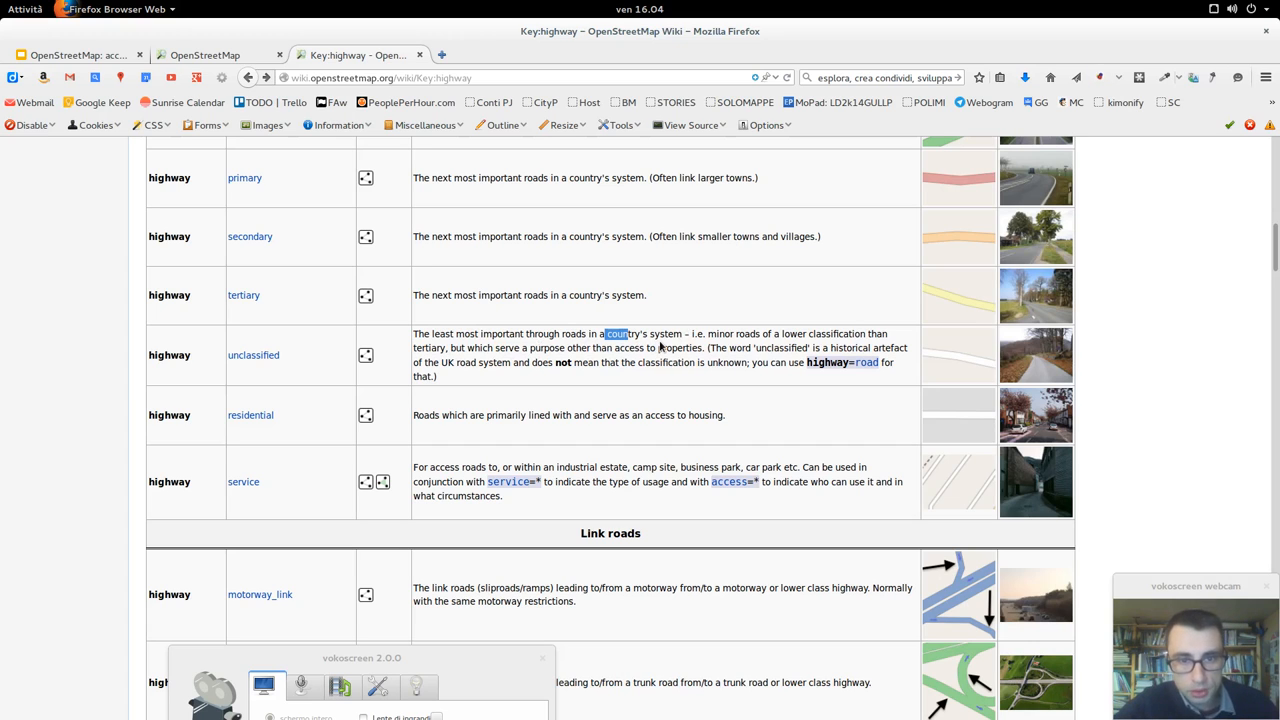
{"action": "mouse_move", "coordinate": [760, 368]}
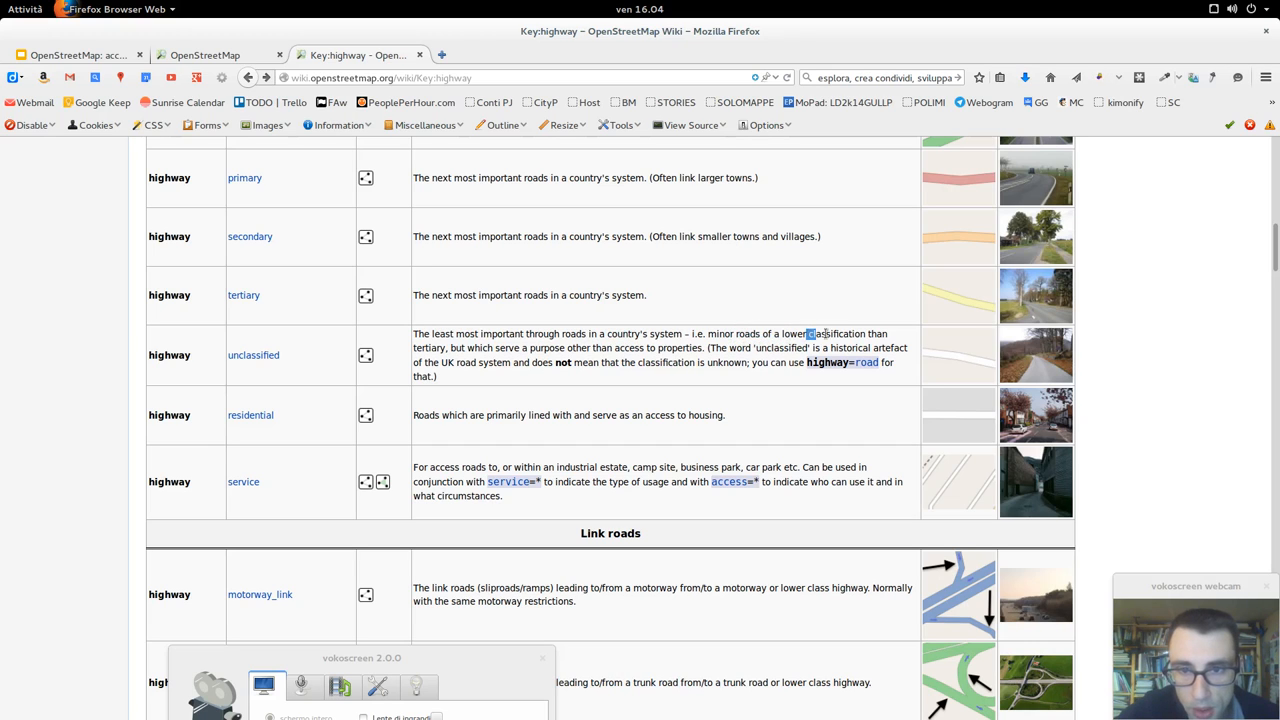
{"action": "double_click", "coordinate": [832, 332]}
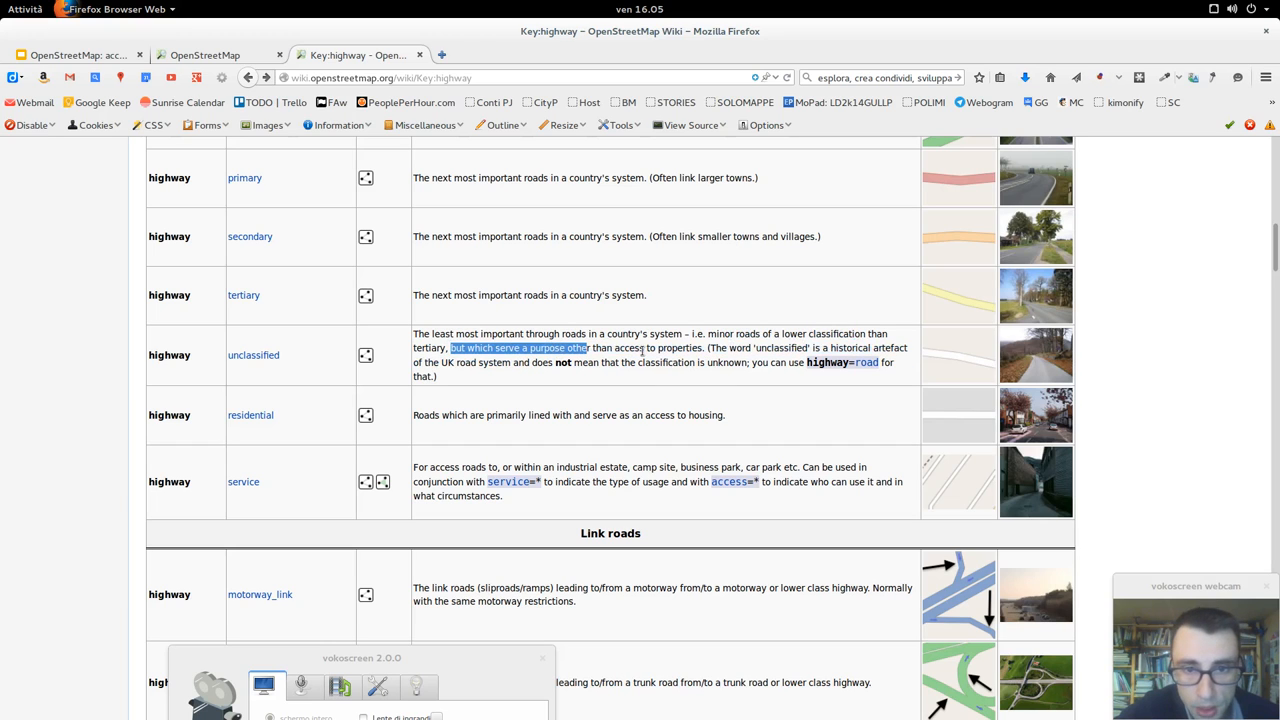
{"action": "left_click_drag", "start_coordinate": [590, 348], "coordinate": [710, 348]}
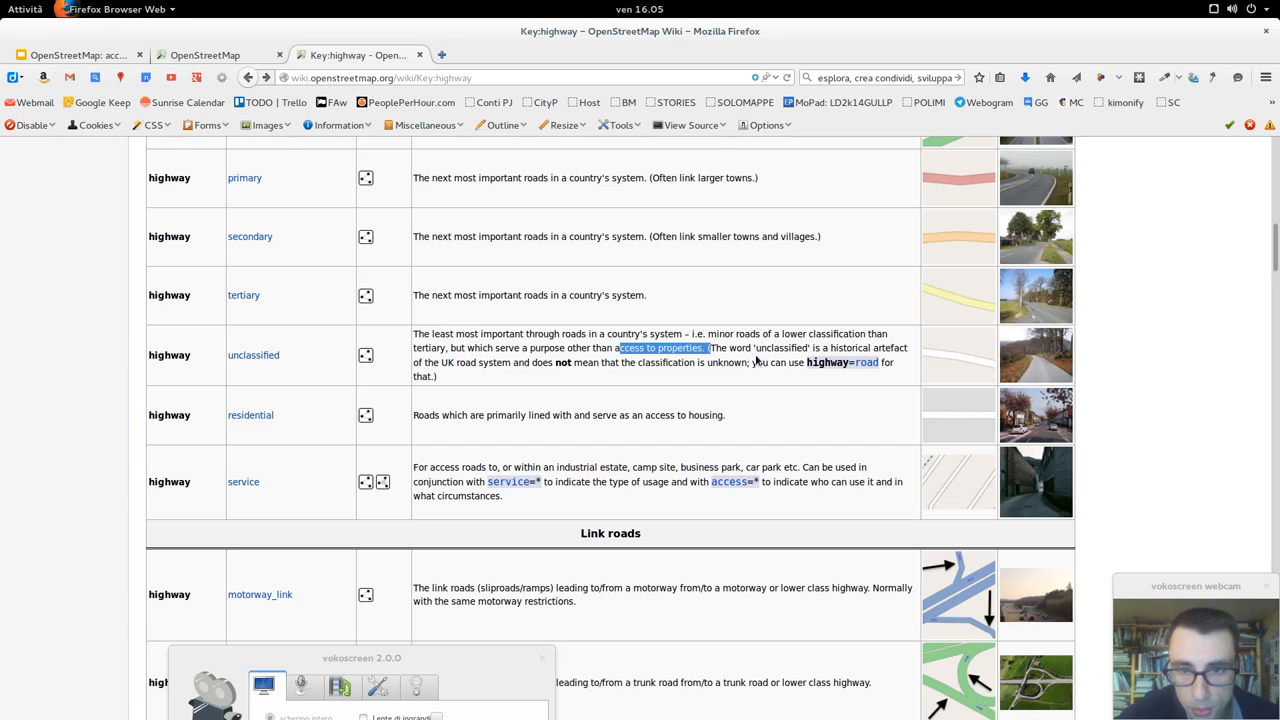
{"action": "left_click_drag", "start_coordinate": [708, 348], "coordinate": [892, 362]}
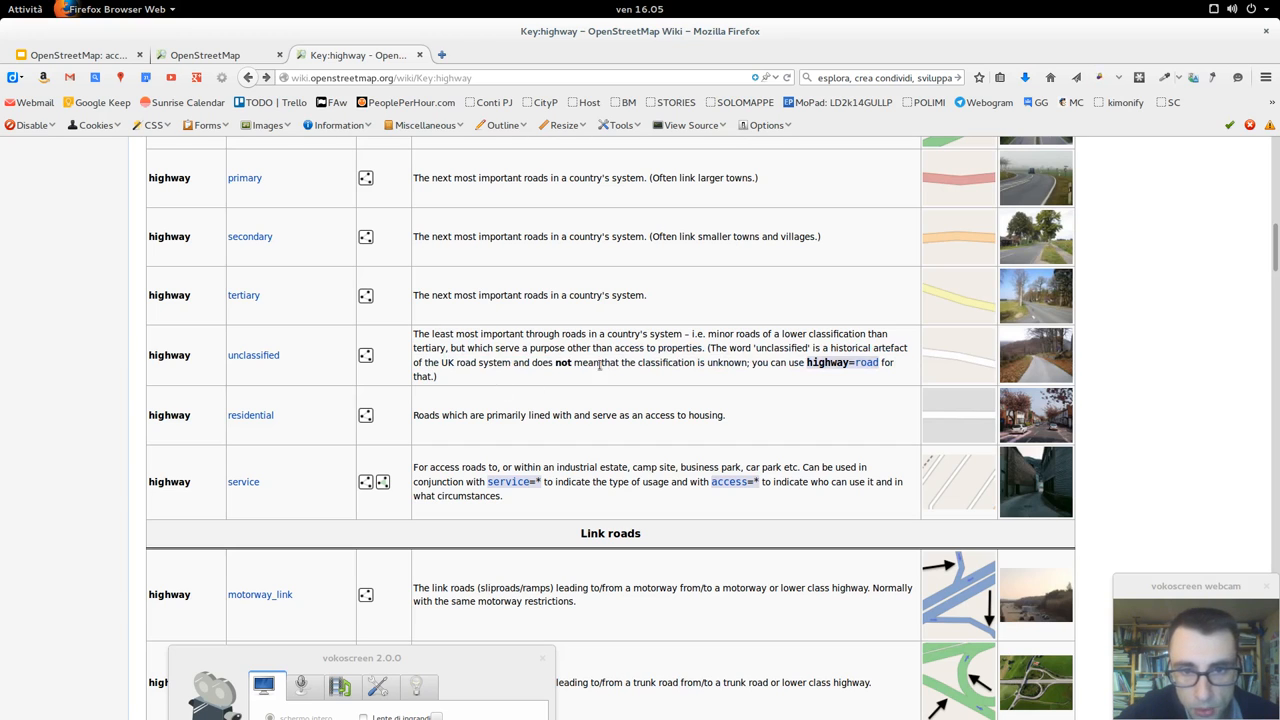
{"action": "left_click_drag", "start_coordinate": [608, 362], "coordinate": [742, 362]}
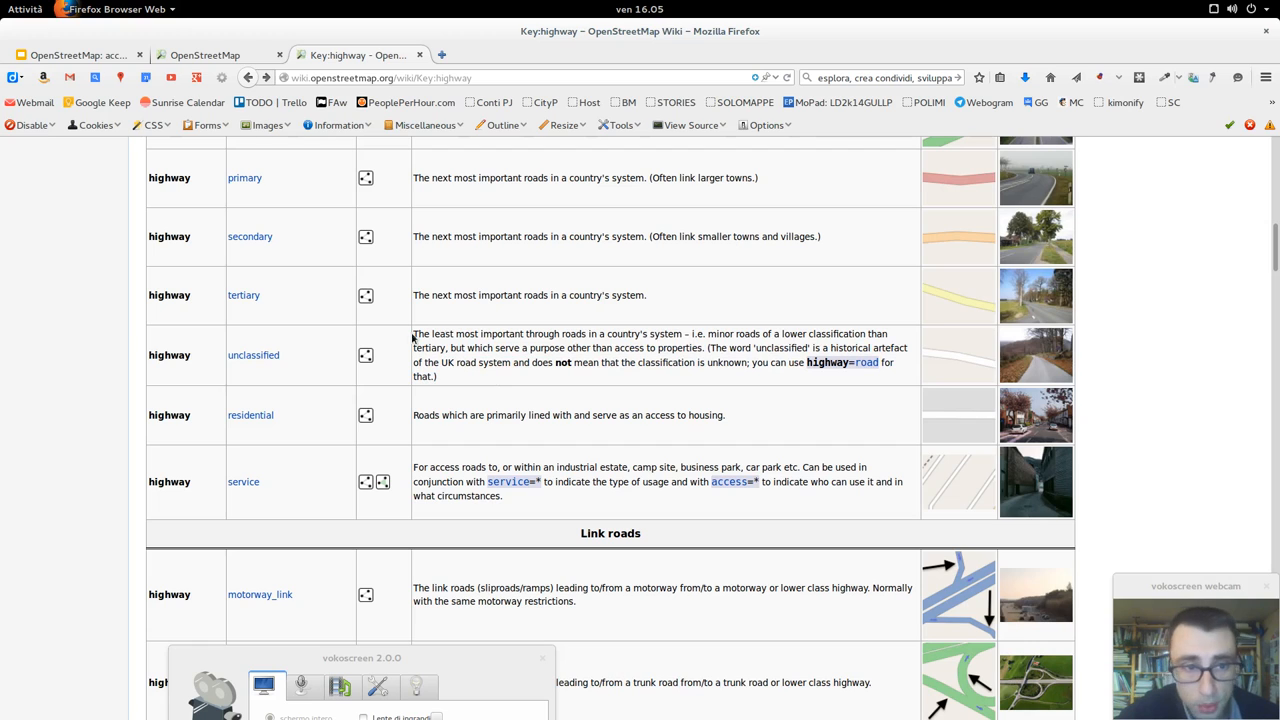
{"action": "mouse_move", "coordinate": [792, 380]}
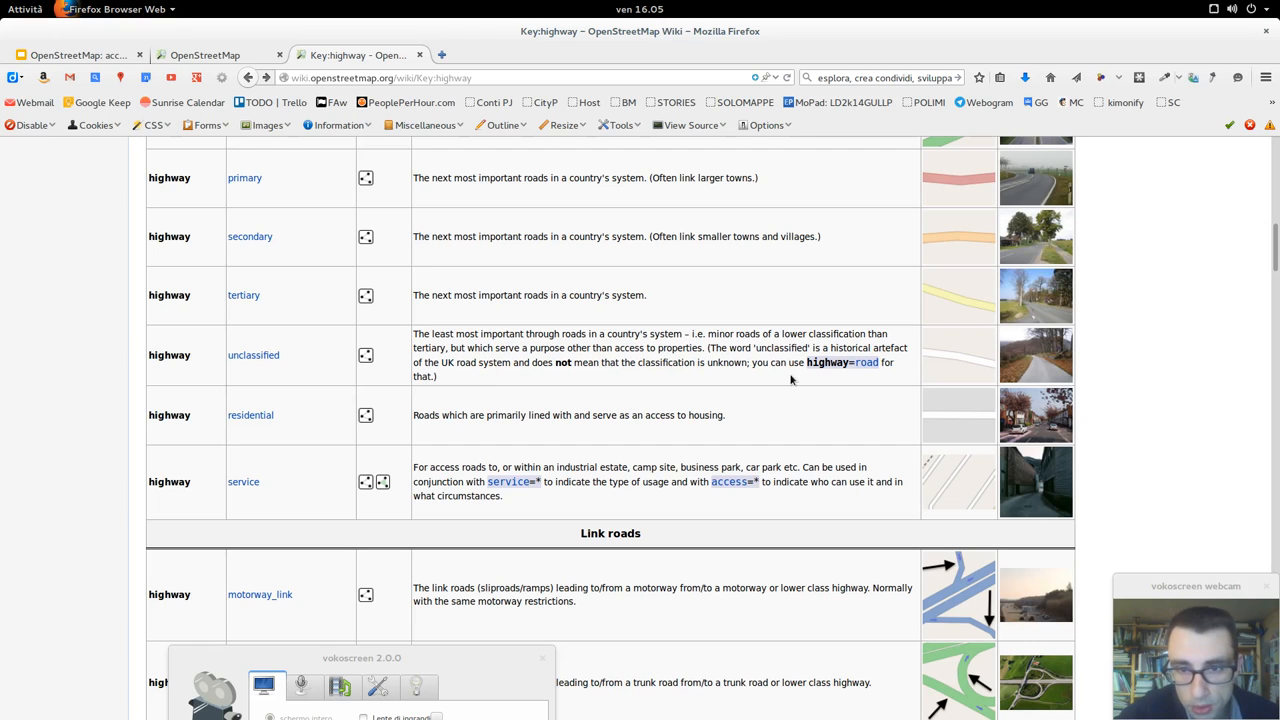
{"action": "double_click", "coordinate": [792, 362]}
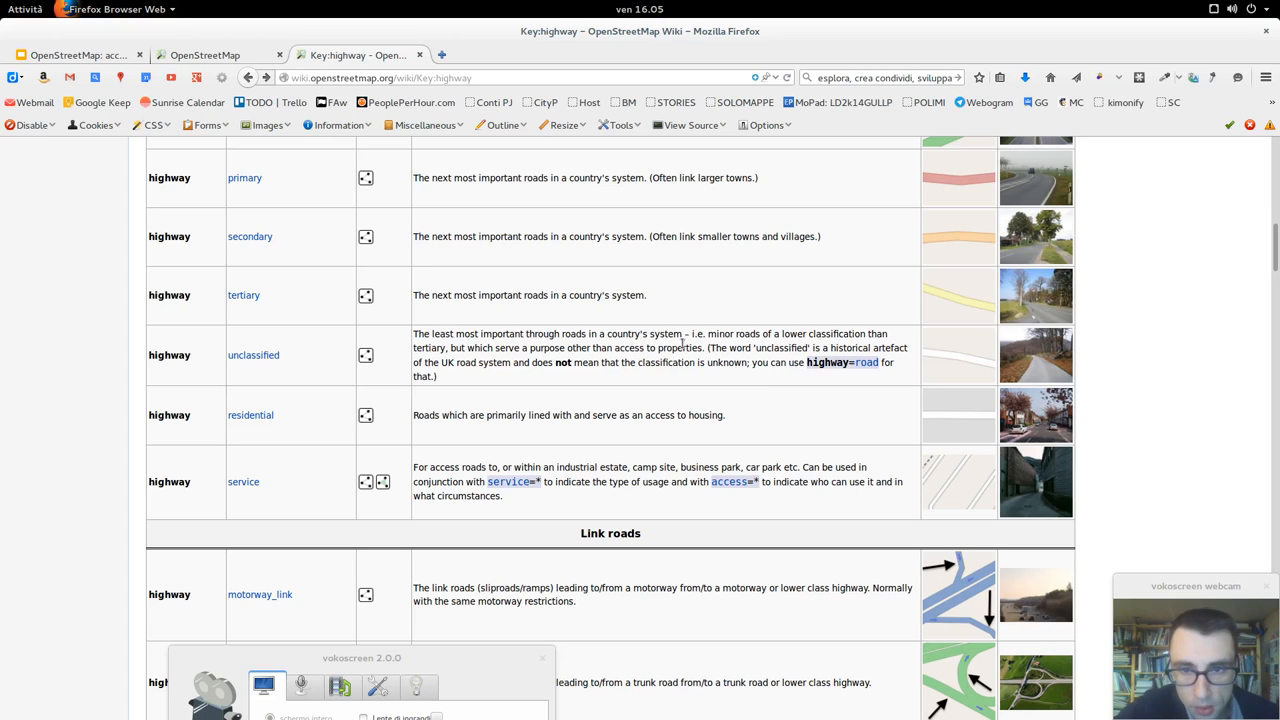
{"action": "mouse_move", "coordinate": [862, 380]}
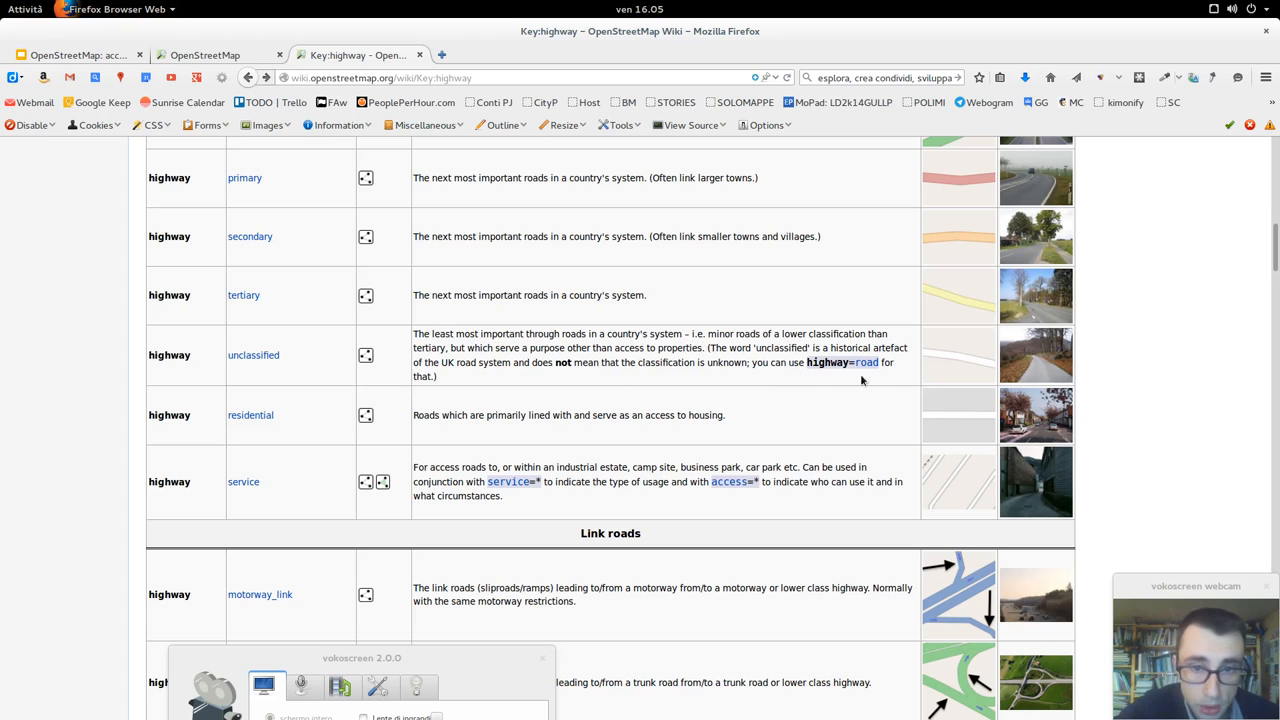
{"action": "mouse_move", "coordinate": [820, 378]}
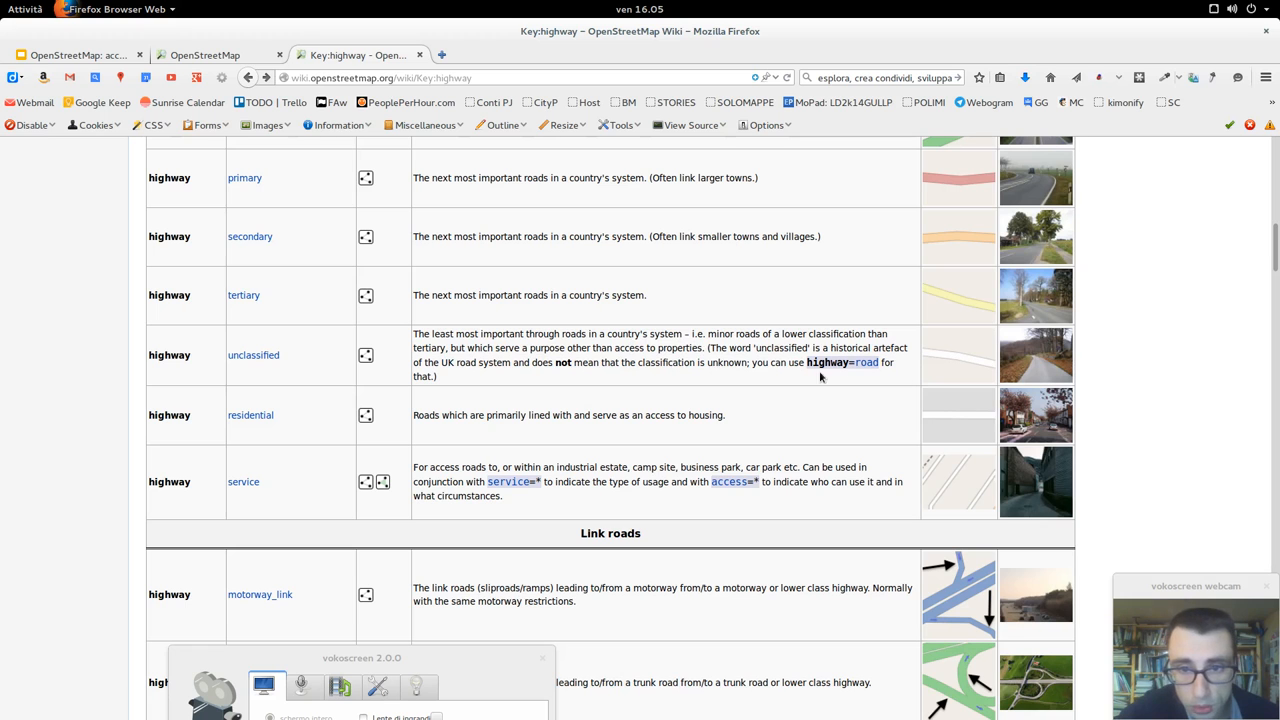
{"action": "mouse_move", "coordinate": [580, 408]}
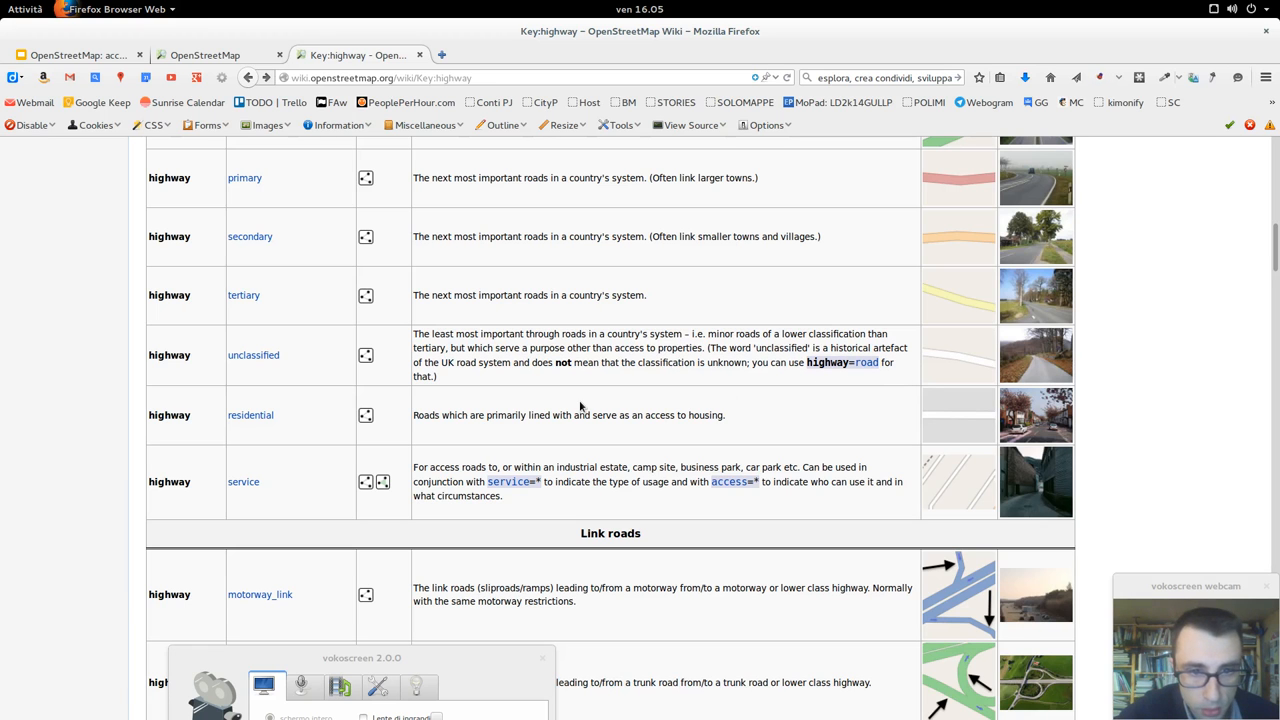
Review the highway values table on the wiki, then return to the OpenStreetMap map
{"action": "scroll", "scroll_direction": "down", "scroll_amount": 3}
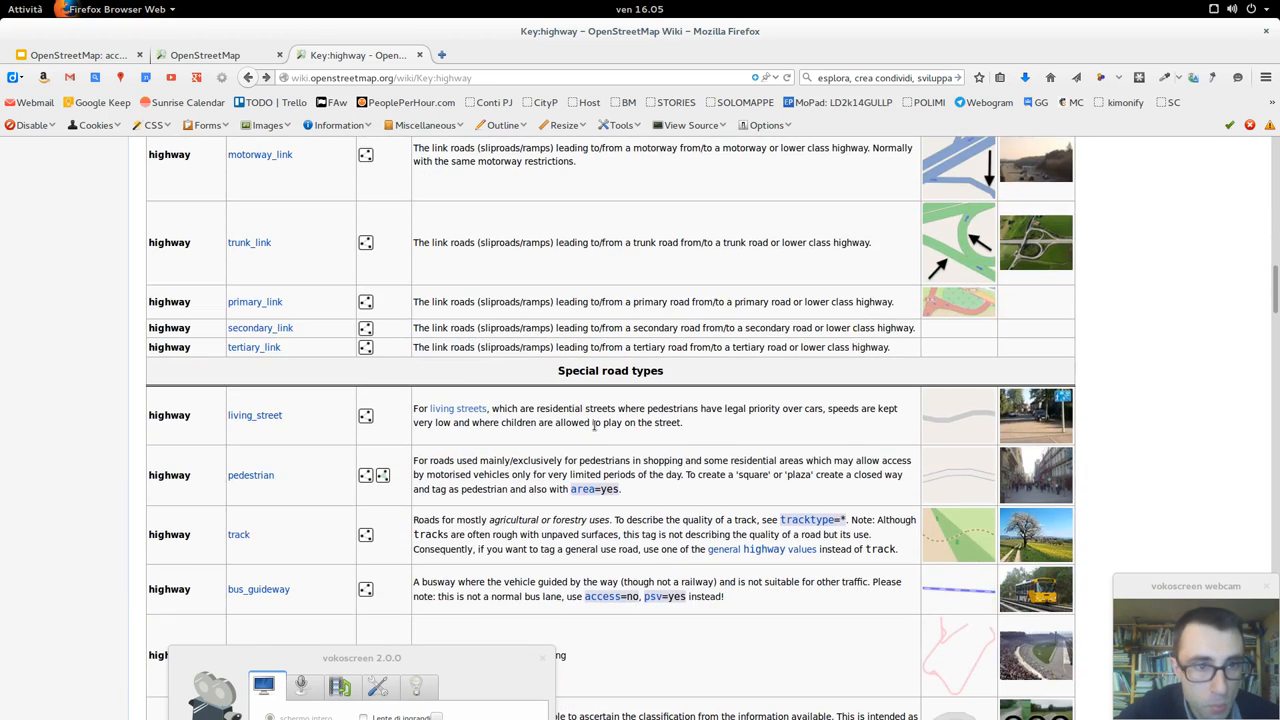
{"action": "scroll", "scroll_direction": "down", "scroll_amount": 3}
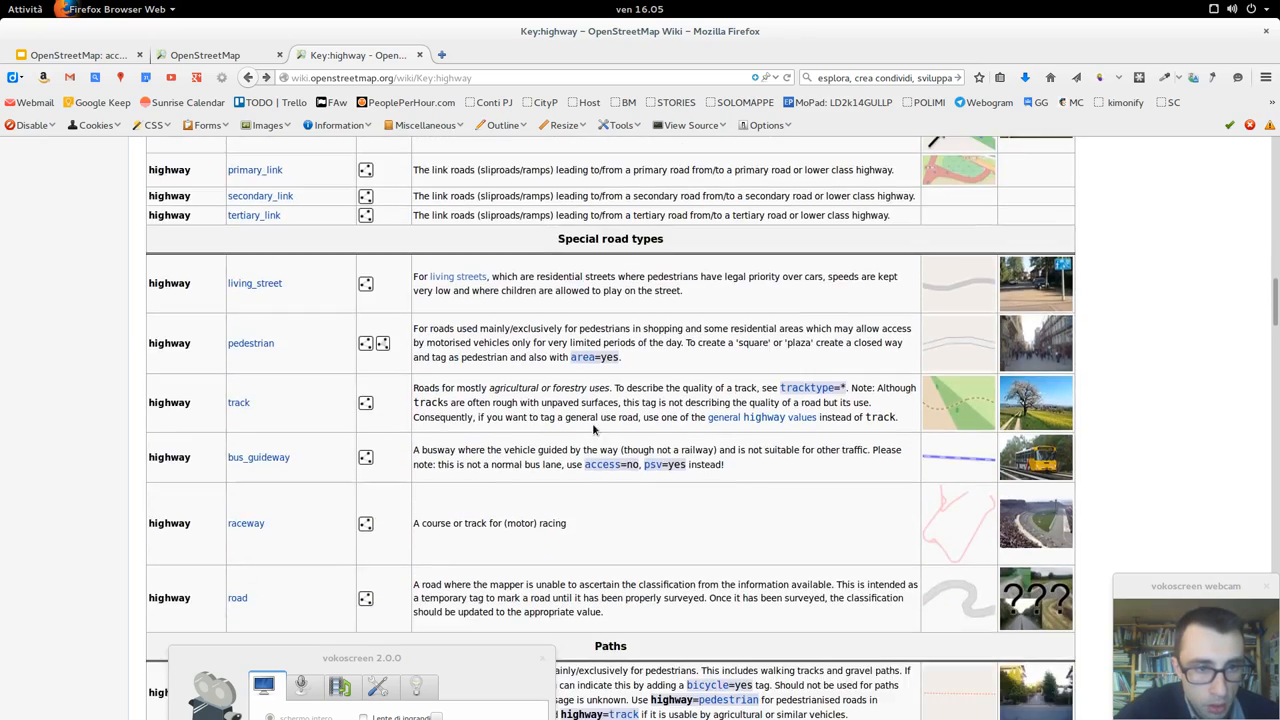
{"action": "scroll", "scroll_direction": "down", "scroll_amount": 3}
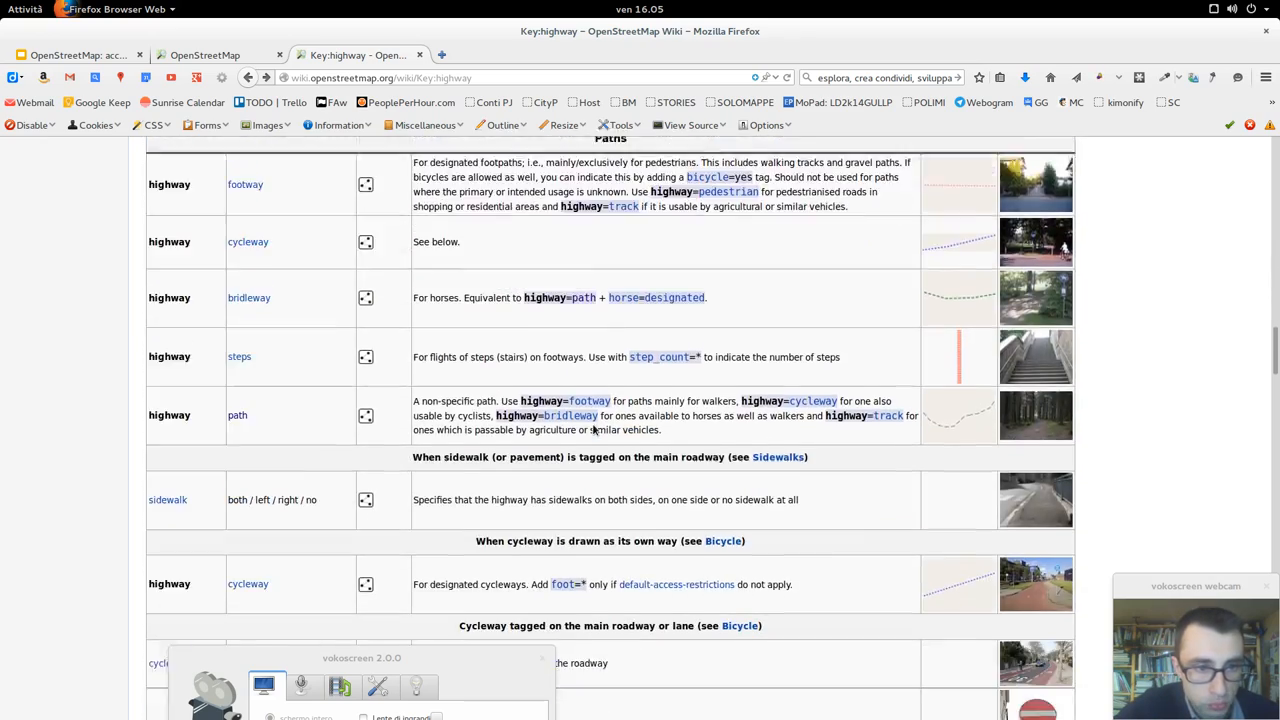
{"action": "scroll", "scroll_direction": "up", "scroll_amount": 3}
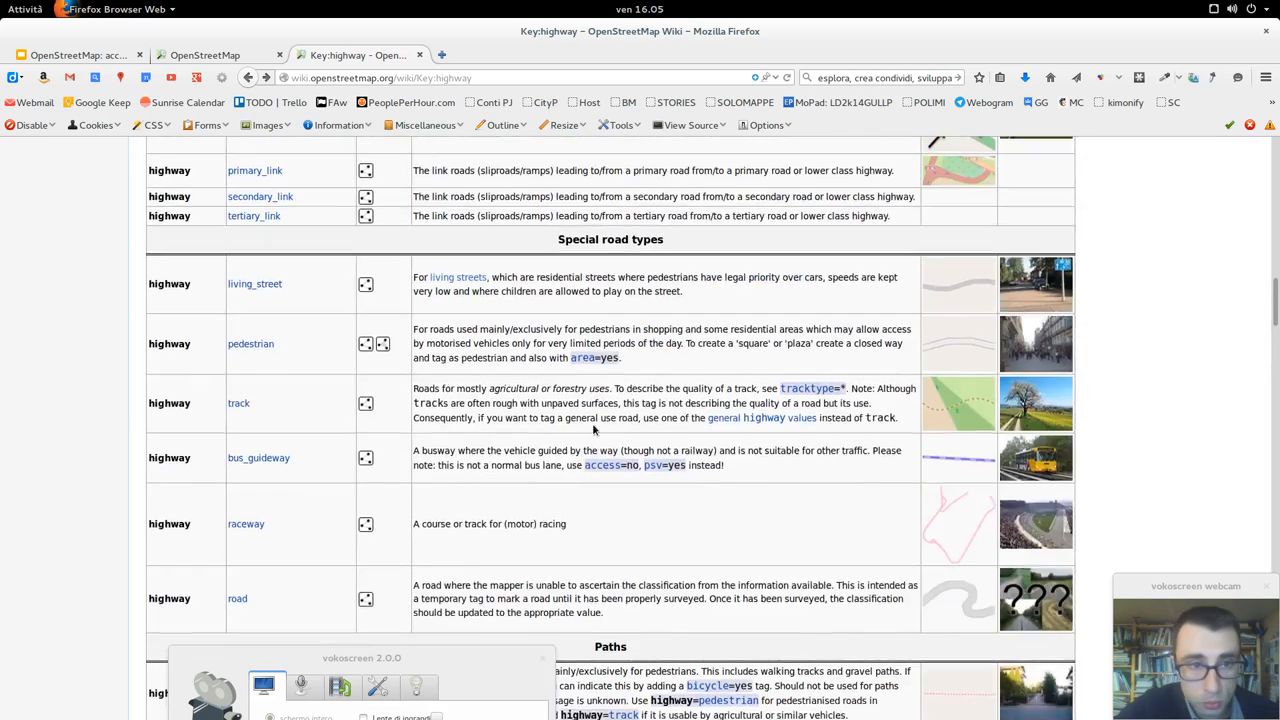
{"action": "scroll", "scroll_direction": "up", "scroll_amount": 3}
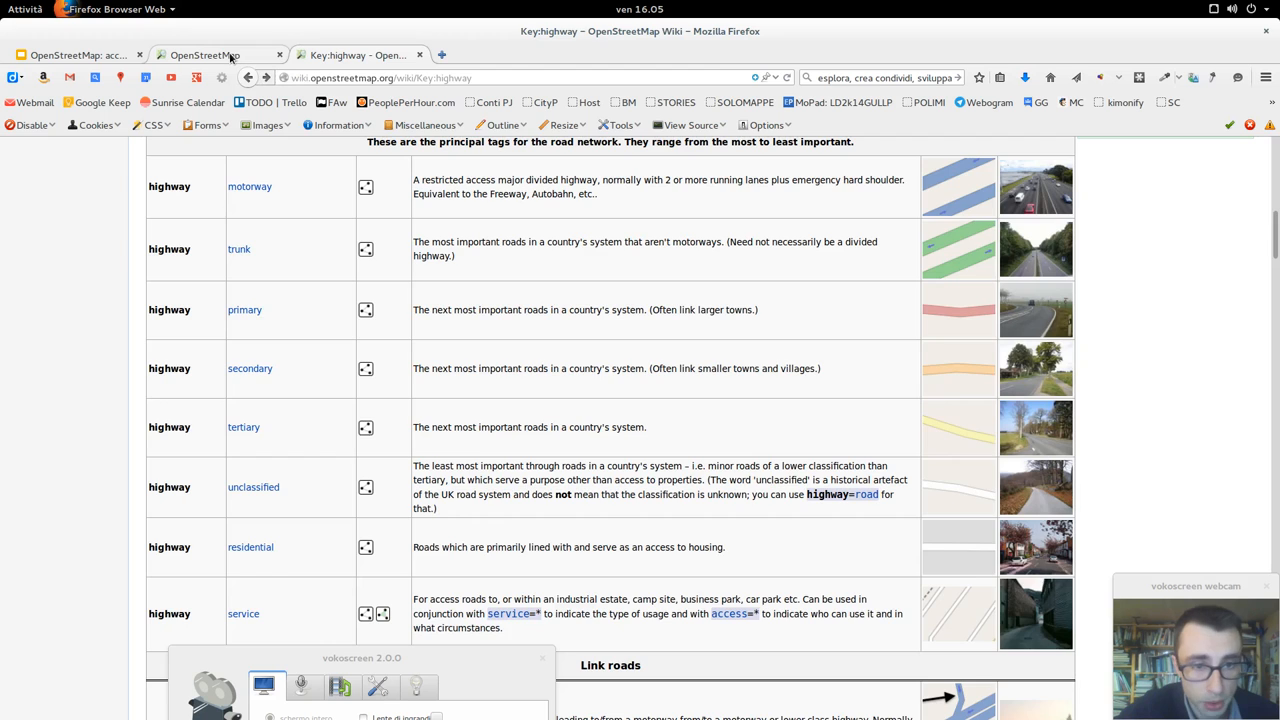
{"action": "left_click", "coordinate": [204, 56]}
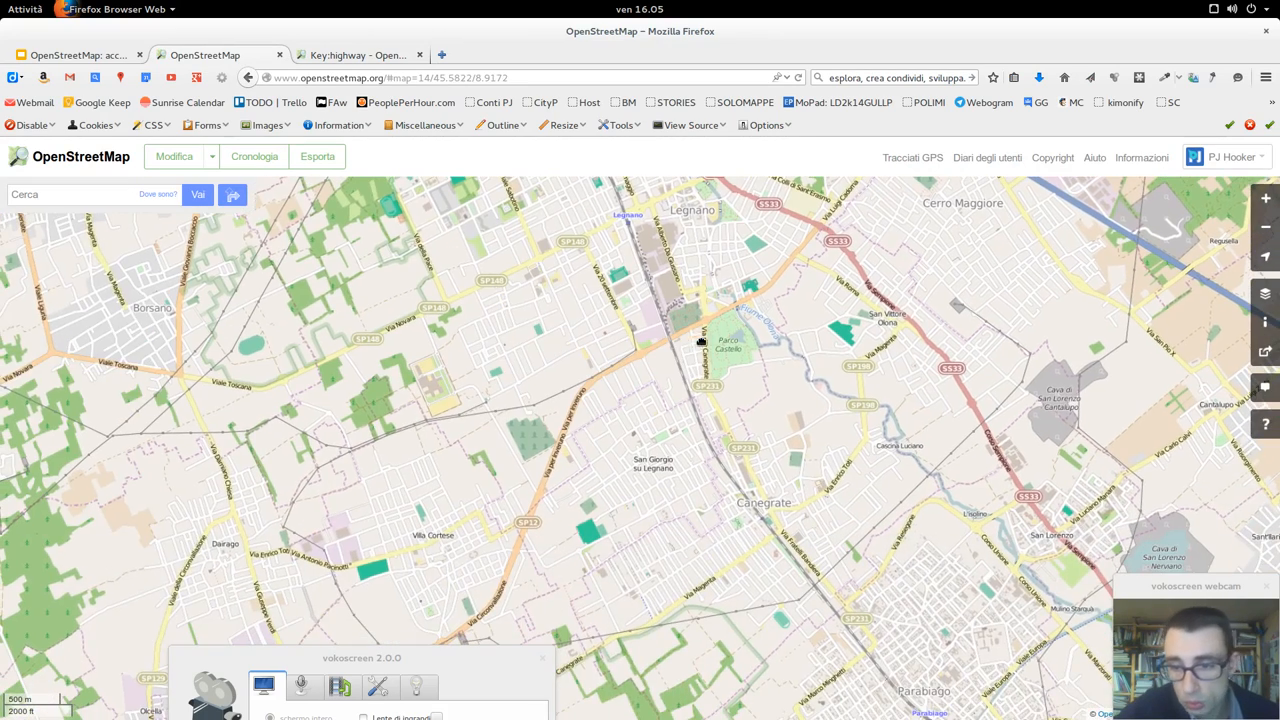
Pan the map to bring Parco Castello into view
{"action": "left_click_drag", "start_coordinate": [700, 340], "coordinate": [644, 410]}
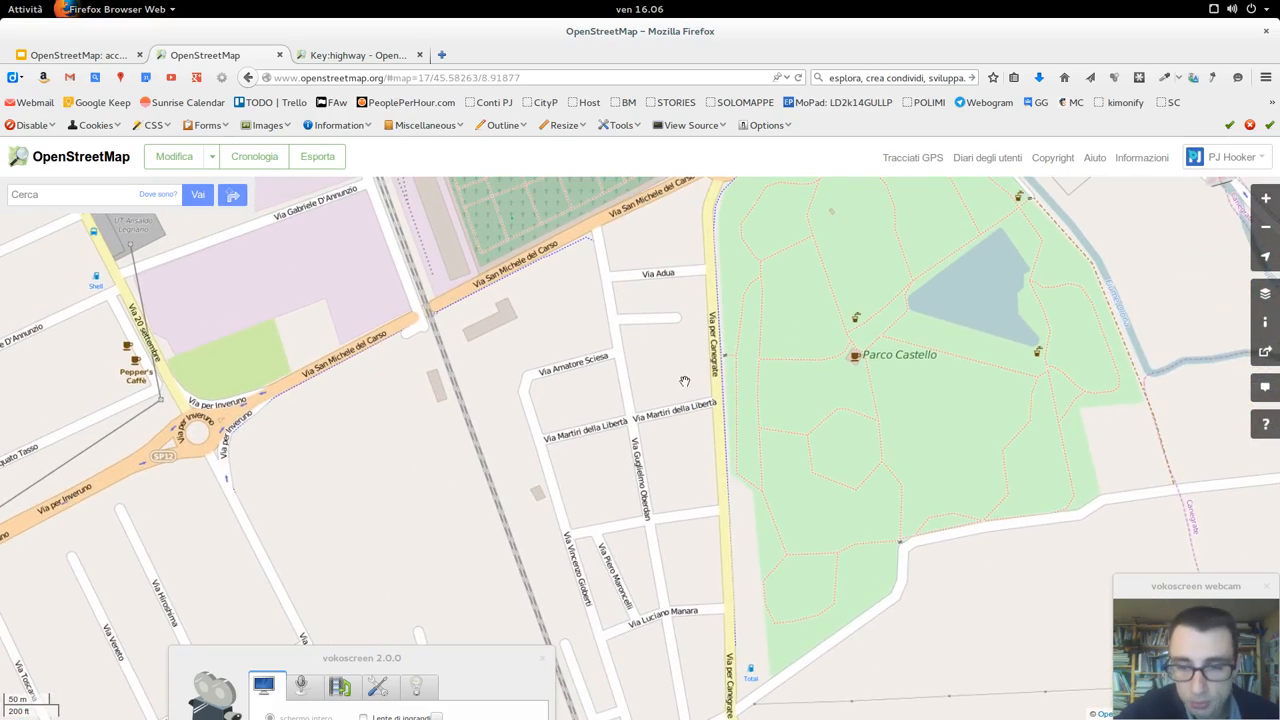
{"action": "mouse_move", "coordinate": [800, 388]}
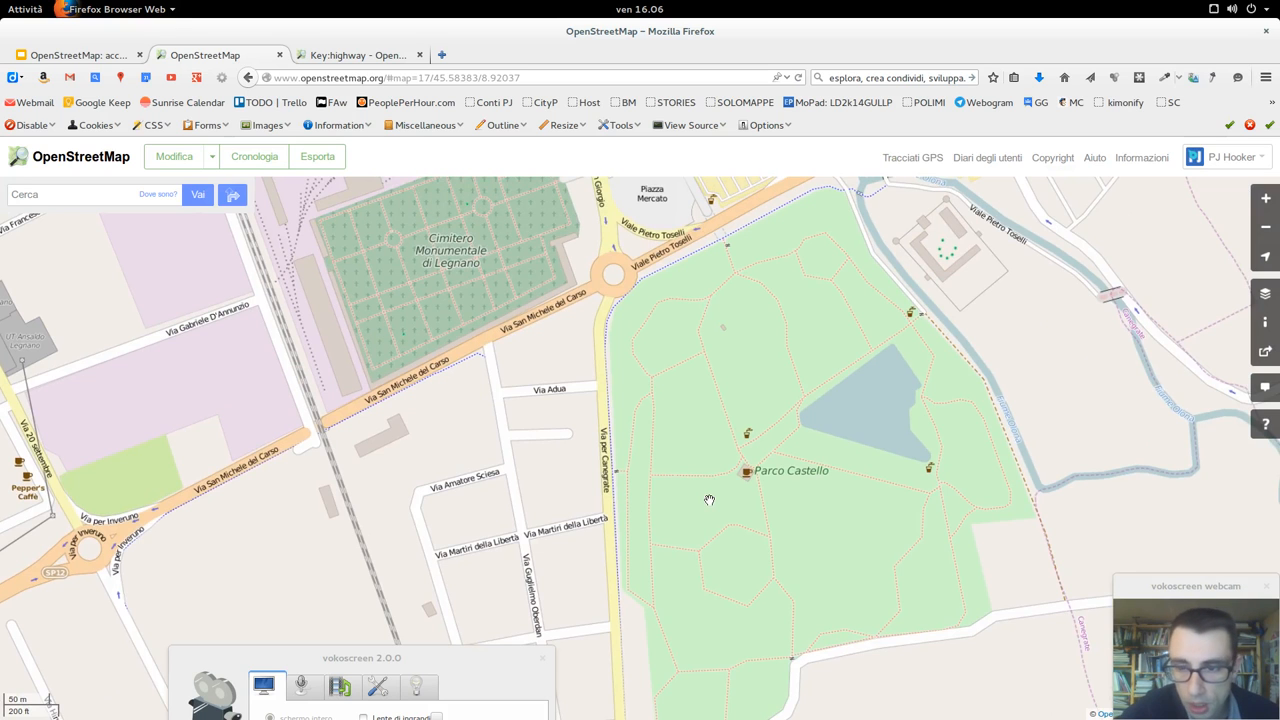
{"action": "mouse_move", "coordinate": [706, 428]}
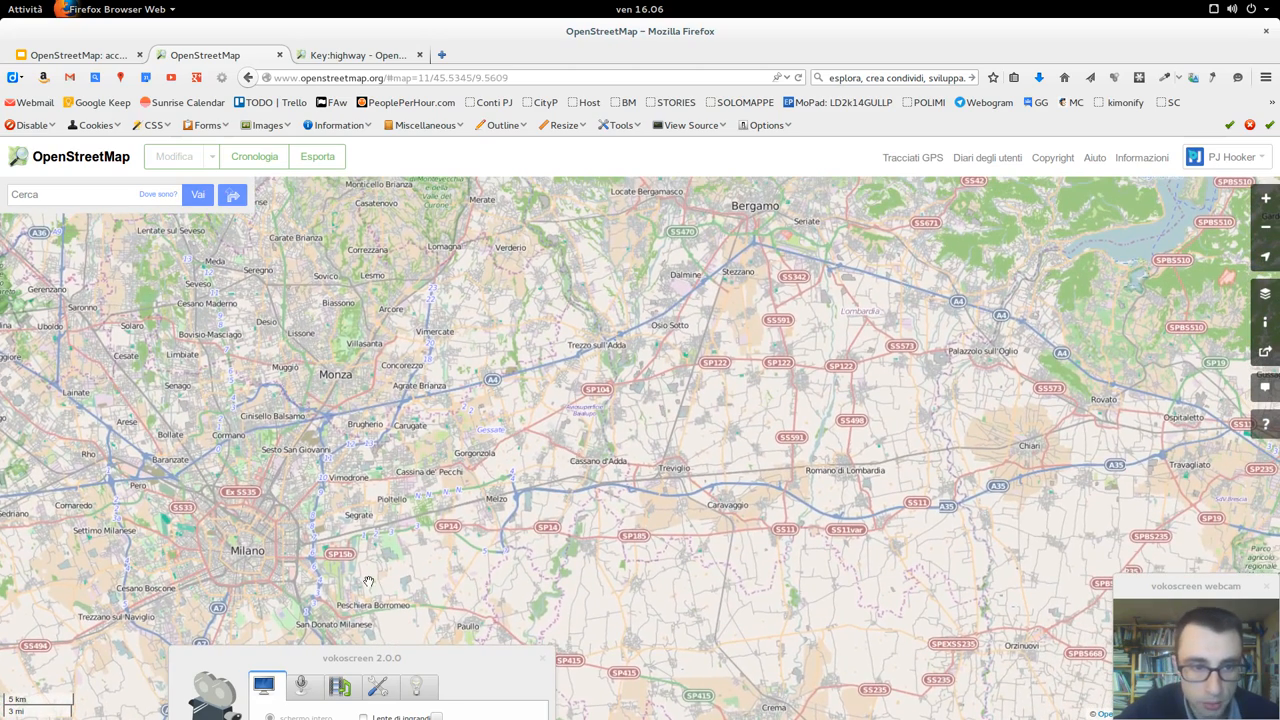
{"action": "mouse_move", "coordinate": [824, 544]}
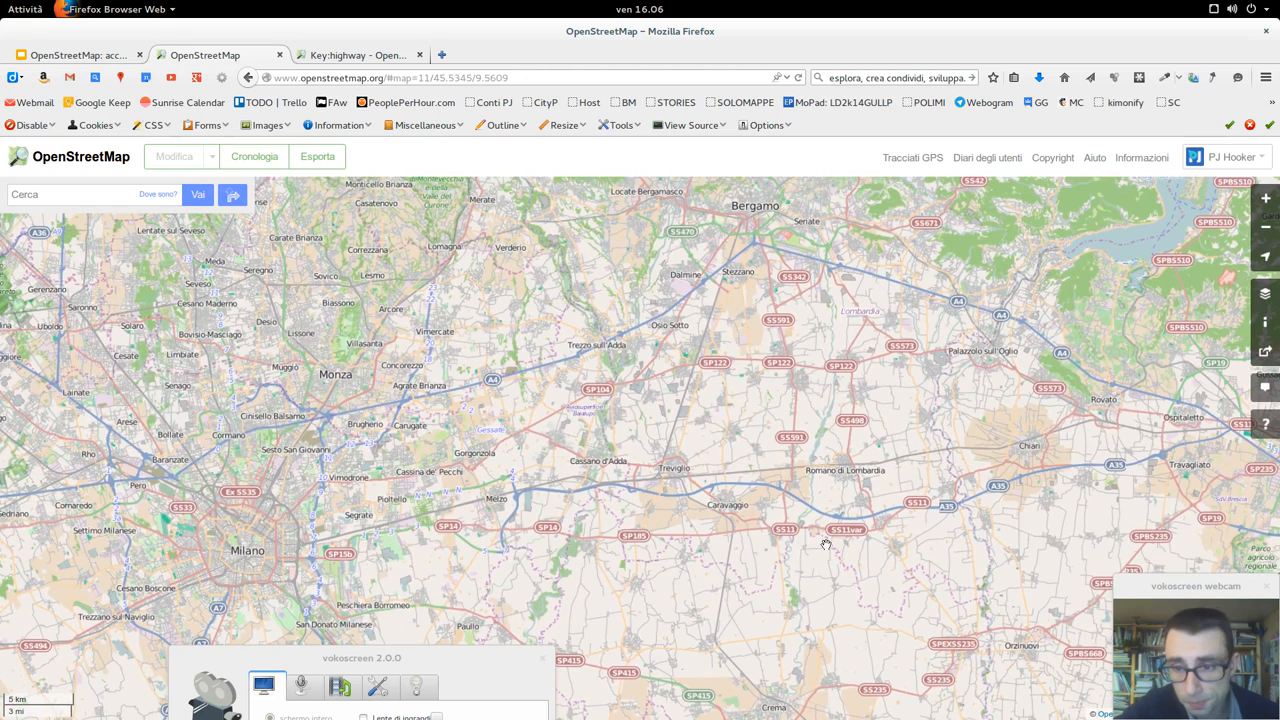
{"action": "mouse_move", "coordinate": [360, 528]}
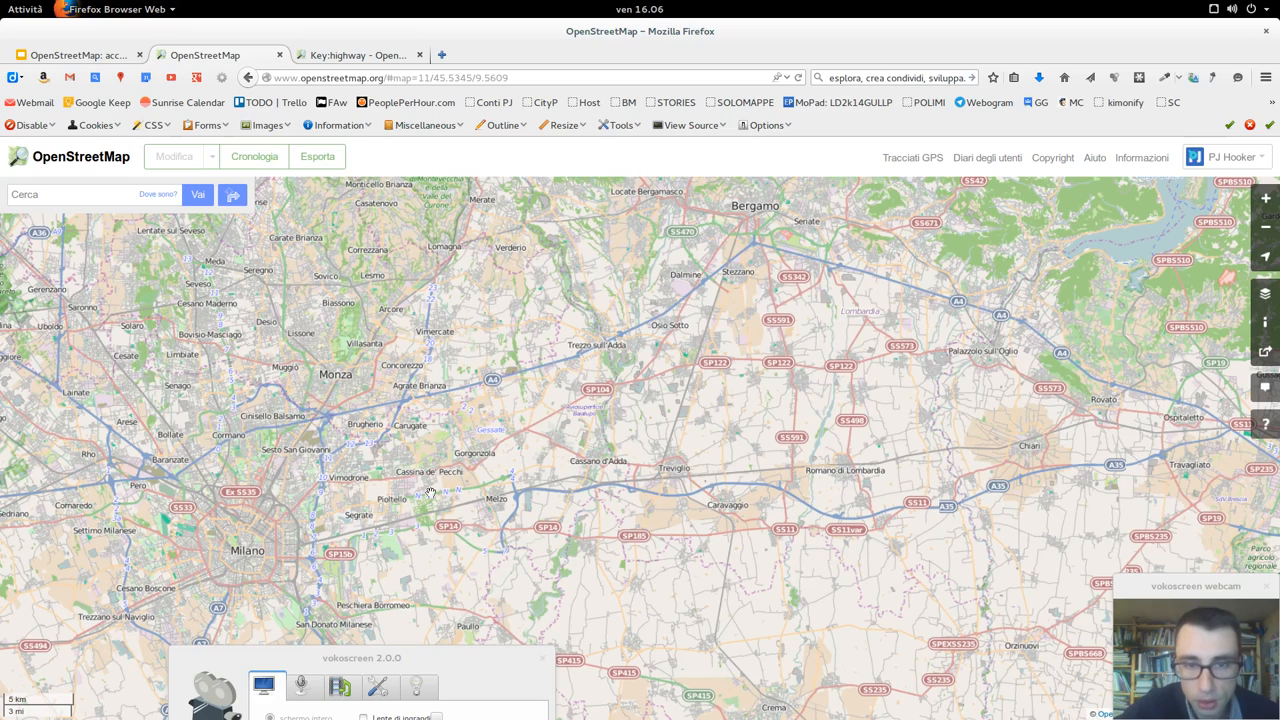
{"action": "mouse_move", "coordinate": [480, 476]}
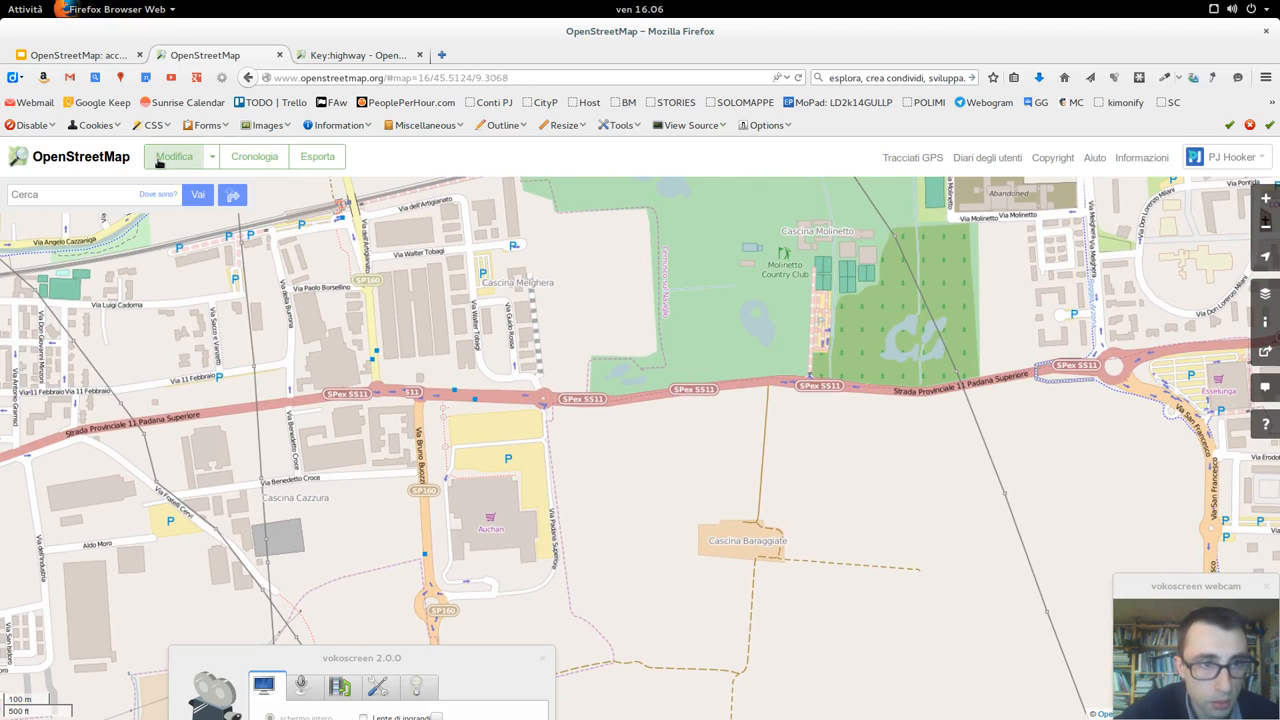
Enter edit mode, clear the boundary selection and inspect the tags of Strada Provinciale 11 Padana Superiore
{"action": "left_click", "coordinate": [174, 156]}
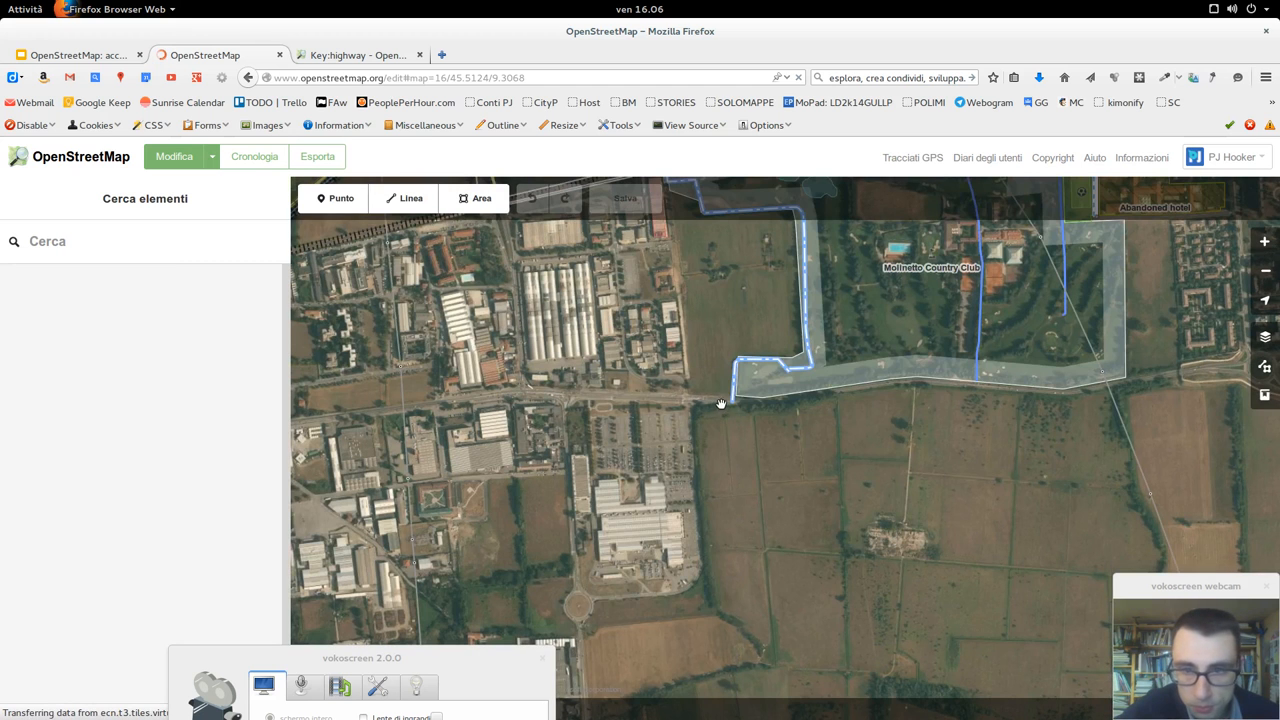
{"action": "mouse_move", "coordinate": [710, 396]}
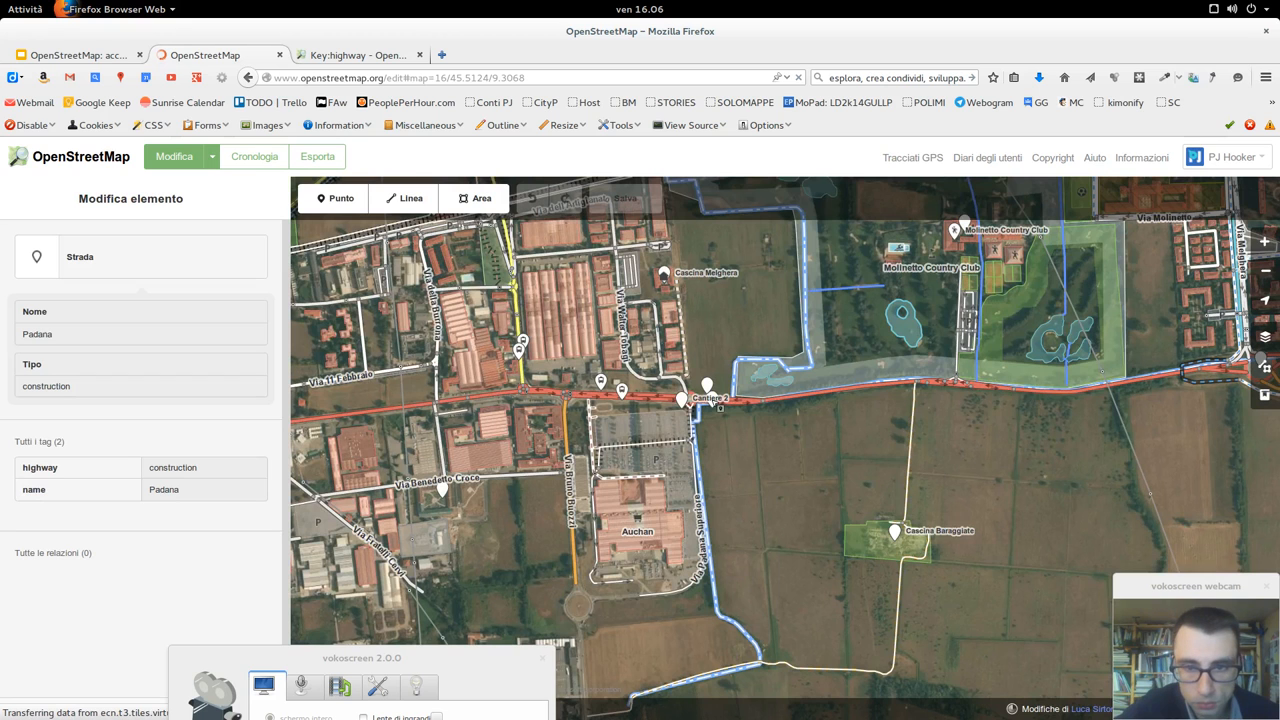
{"action": "mouse_move", "coordinate": [714, 408]}
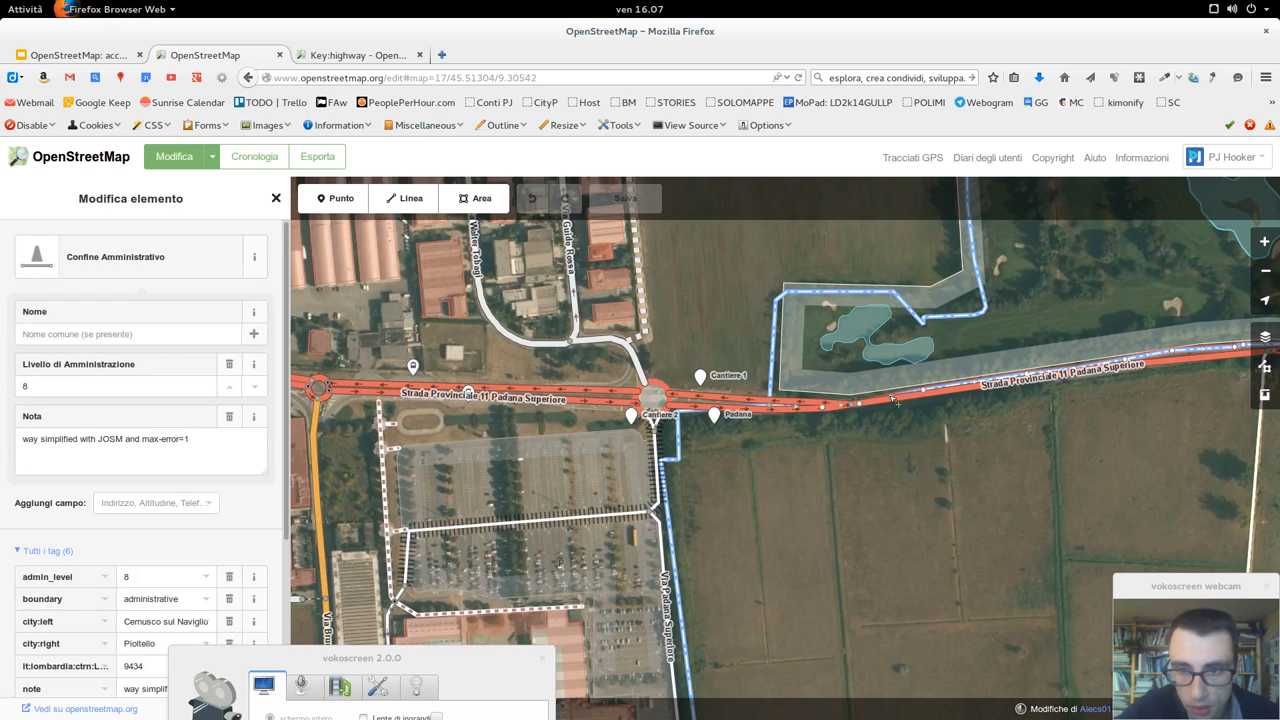
{"action": "left_click", "coordinate": [896, 400]}
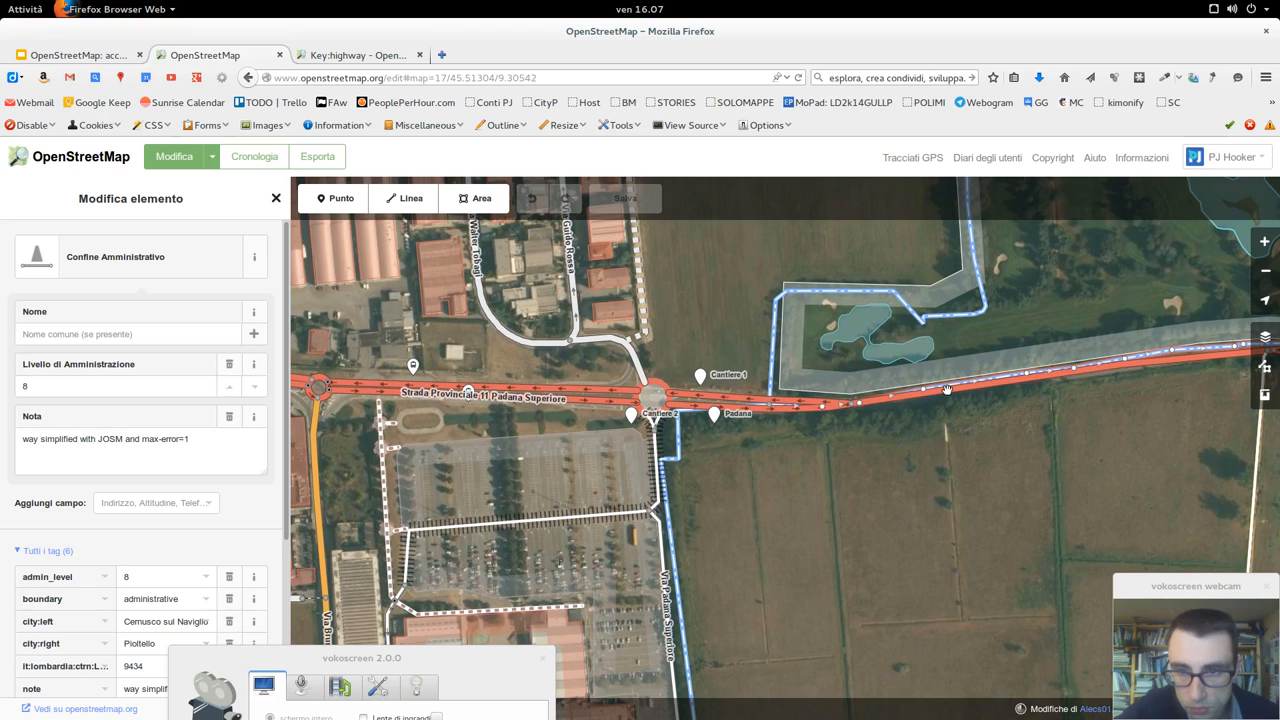
{"action": "mouse_move", "coordinate": [952, 396]}
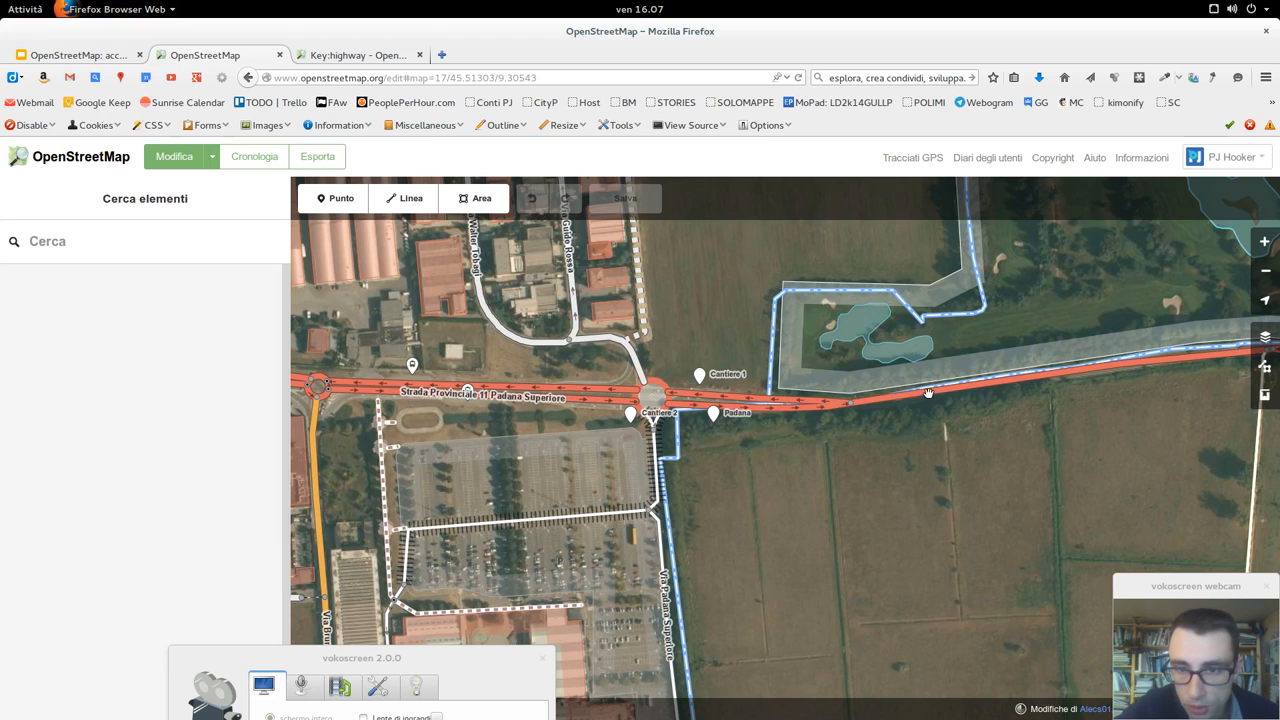
{"action": "left_click", "coordinate": [924, 392]}
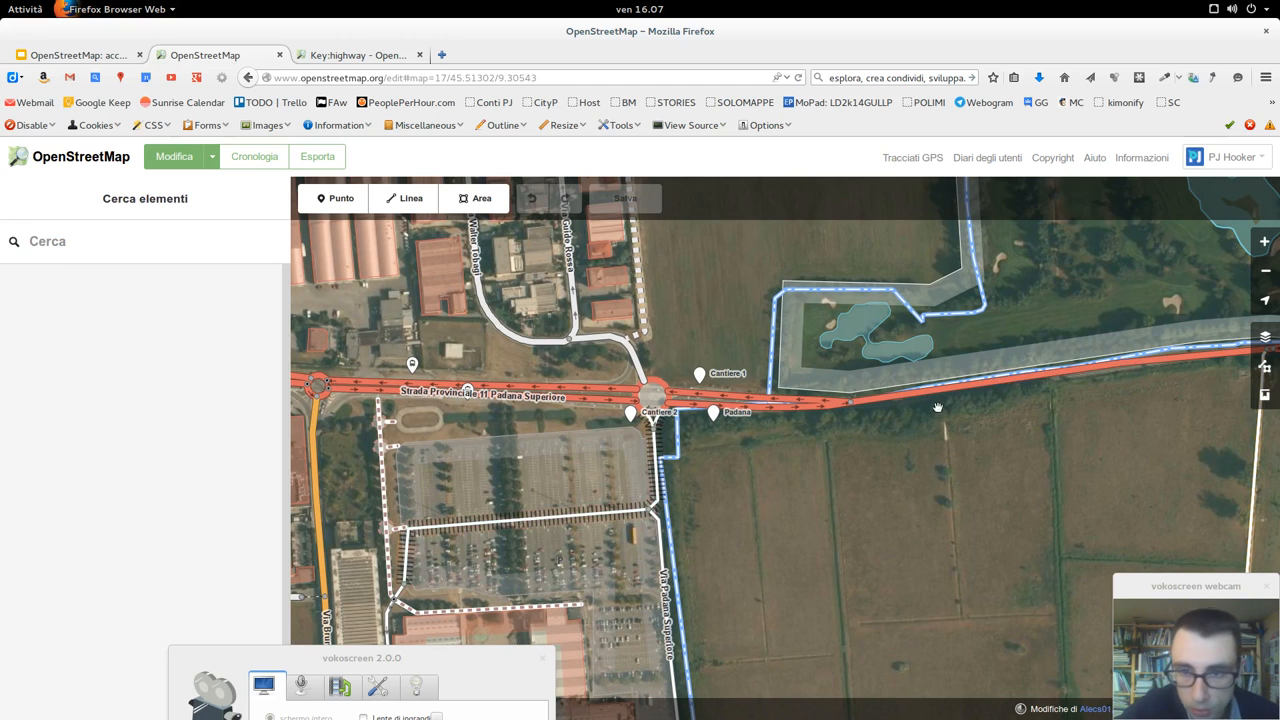
{"action": "left_click", "coordinate": [936, 404]}
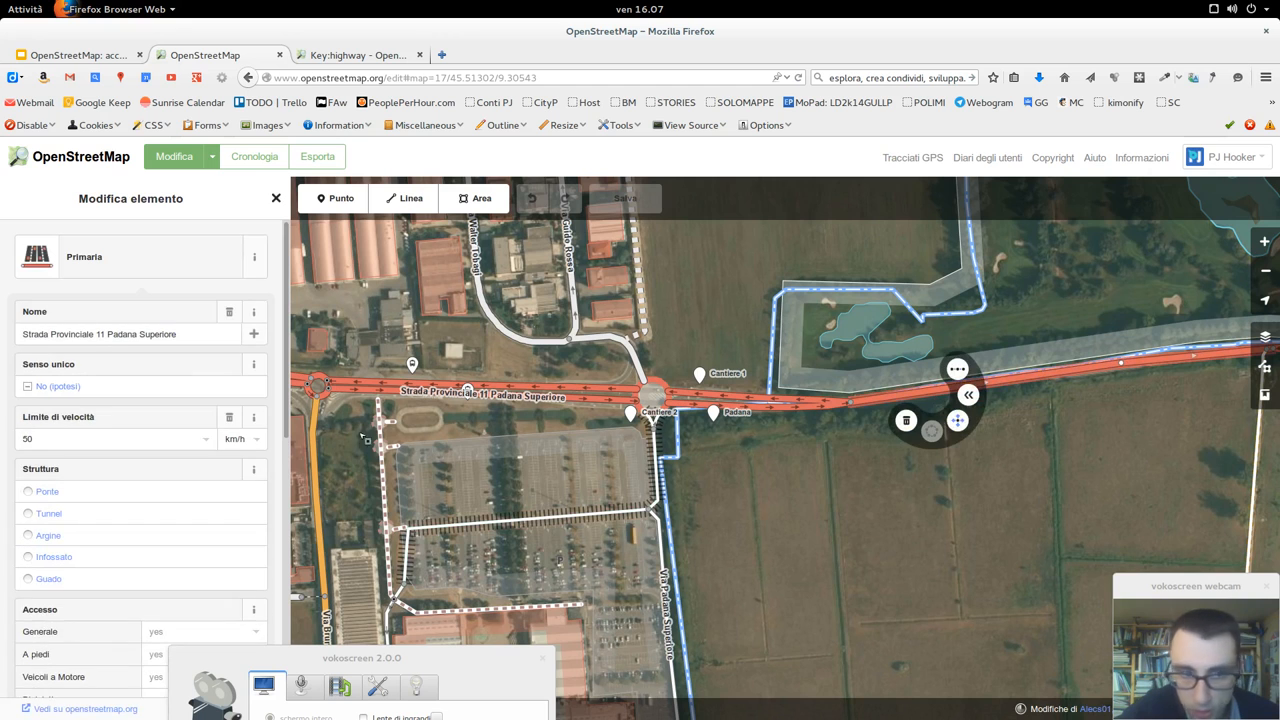
{"action": "scroll", "scroll_direction": "down", "scroll_amount": 3}
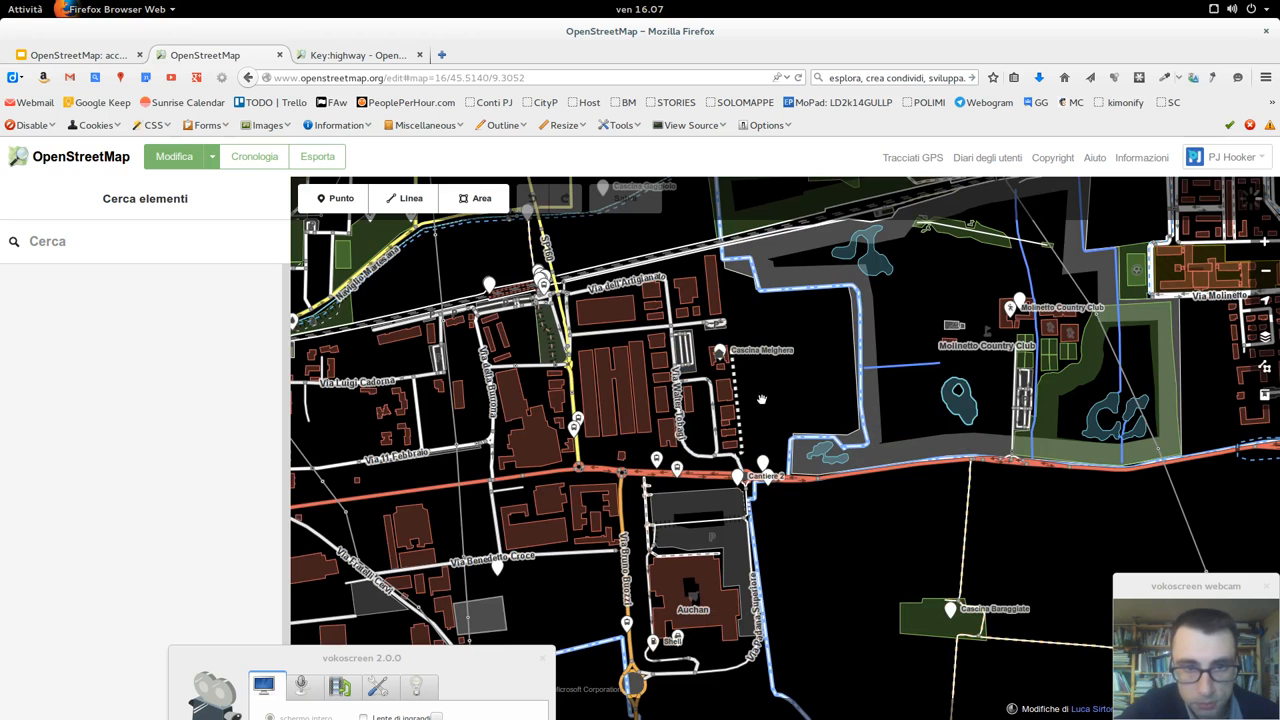
{"action": "mouse_move", "coordinate": [844, 536]}
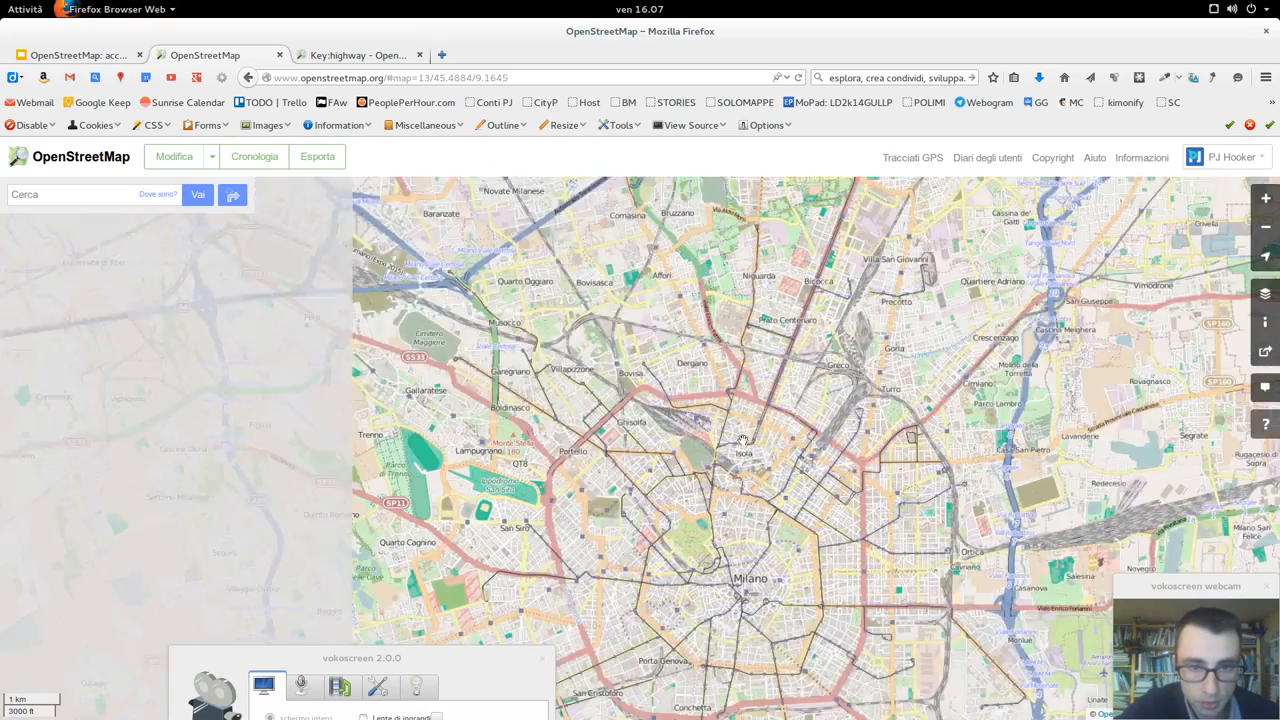
Pan to the Via Sempione roundabout, enter edit mode and inspect Via Sempione's primary tag
{"action": "left_click_drag", "start_coordinate": [744, 440], "coordinate": [792, 516]}
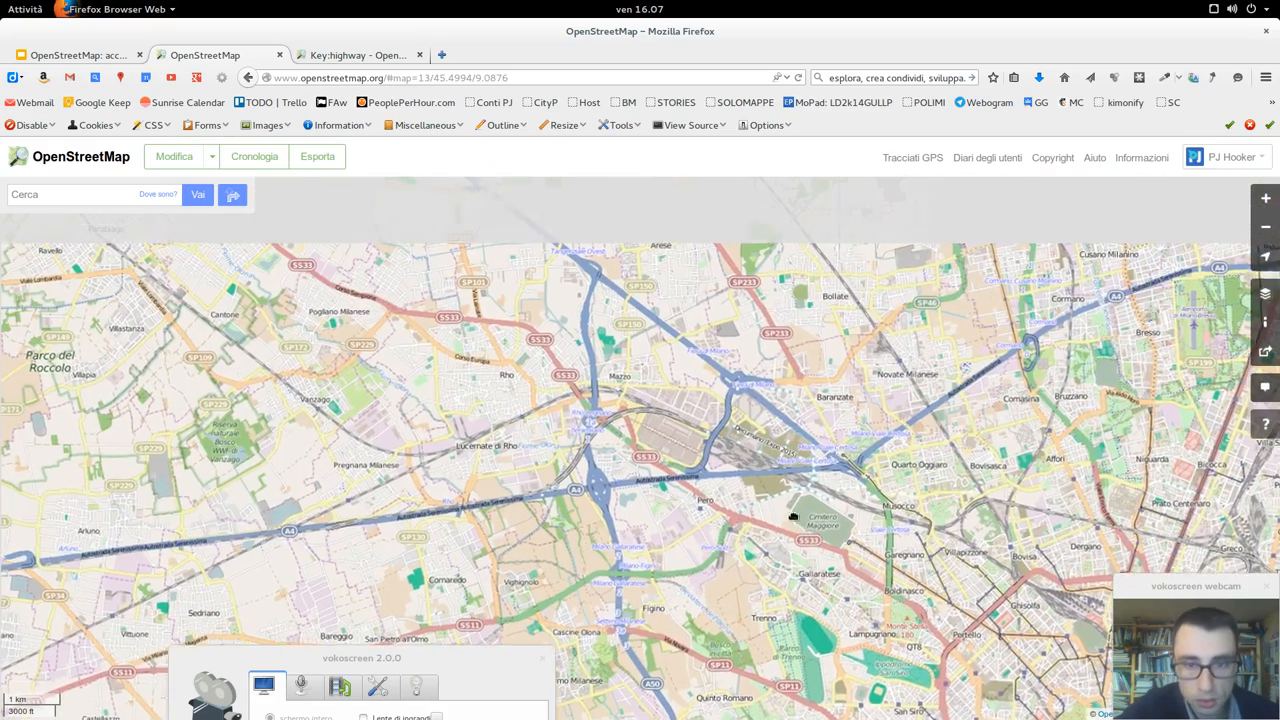
{"action": "left_click_drag", "start_coordinate": [790, 516], "coordinate": [644, 490]}
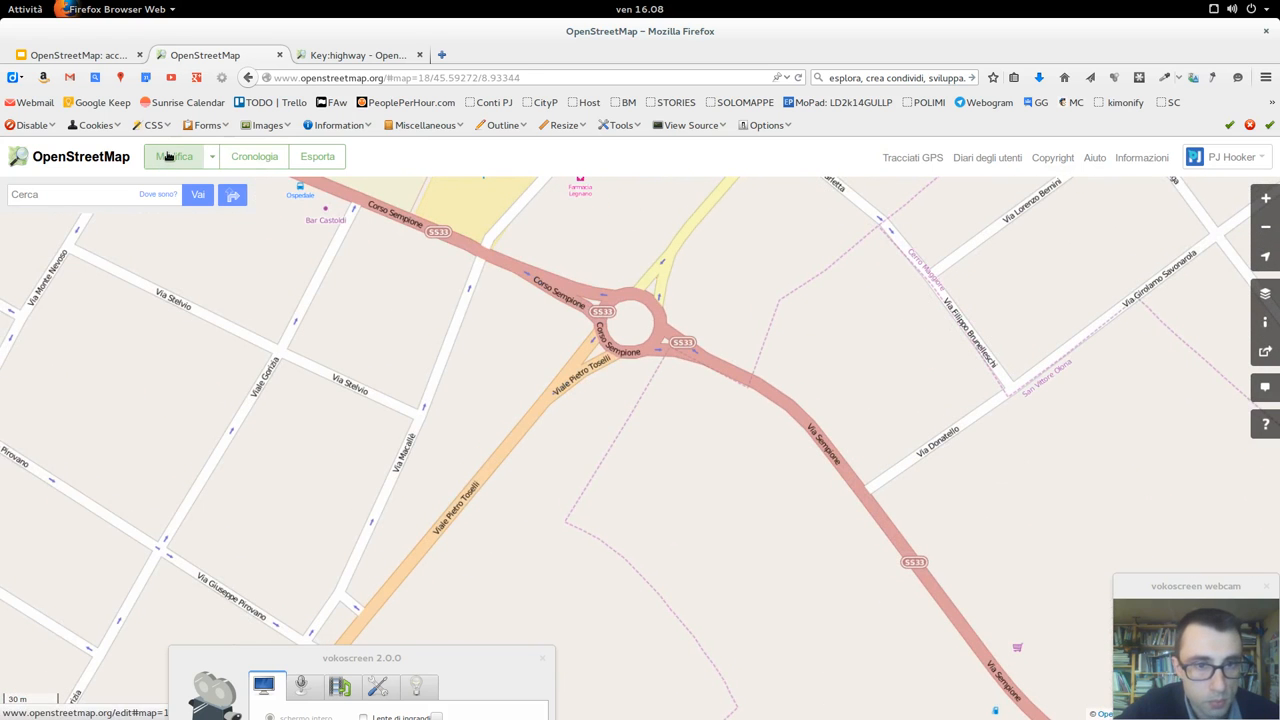
{"action": "left_click", "coordinate": [174, 156]}
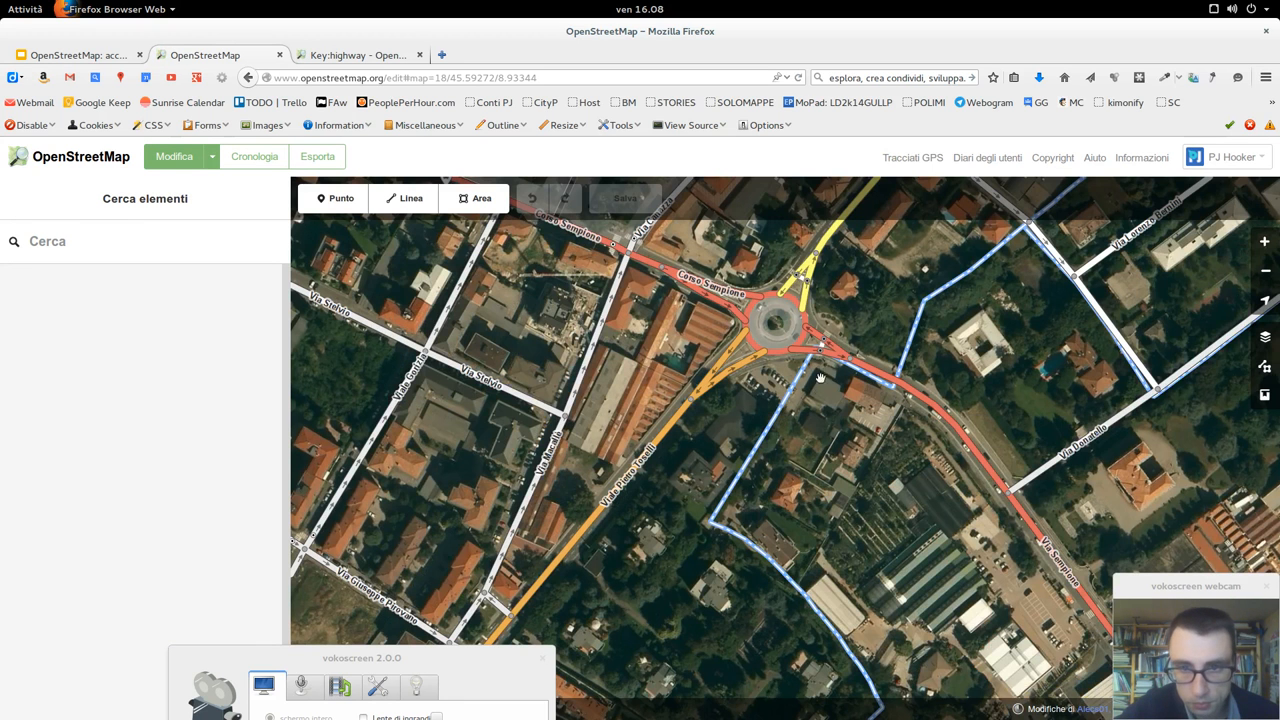
{"action": "left_click", "coordinate": [880, 376]}
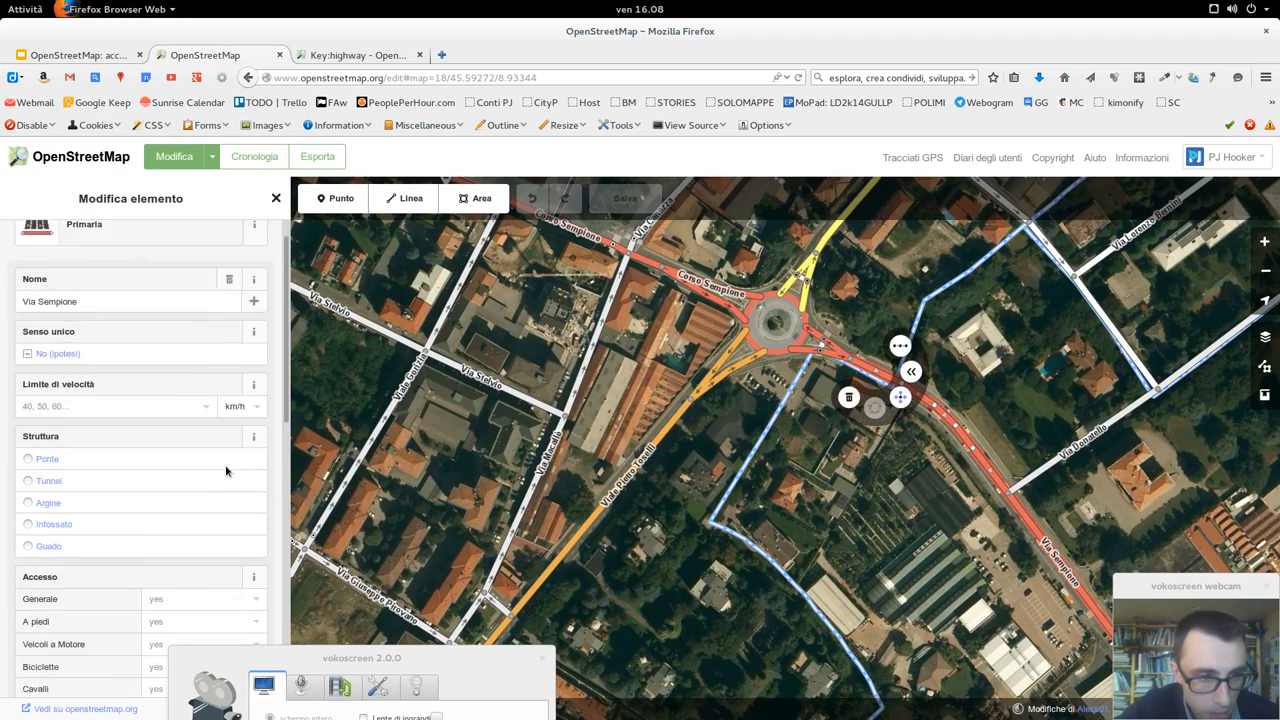
{"action": "scroll", "scroll_direction": "down", "scroll_amount": 3}
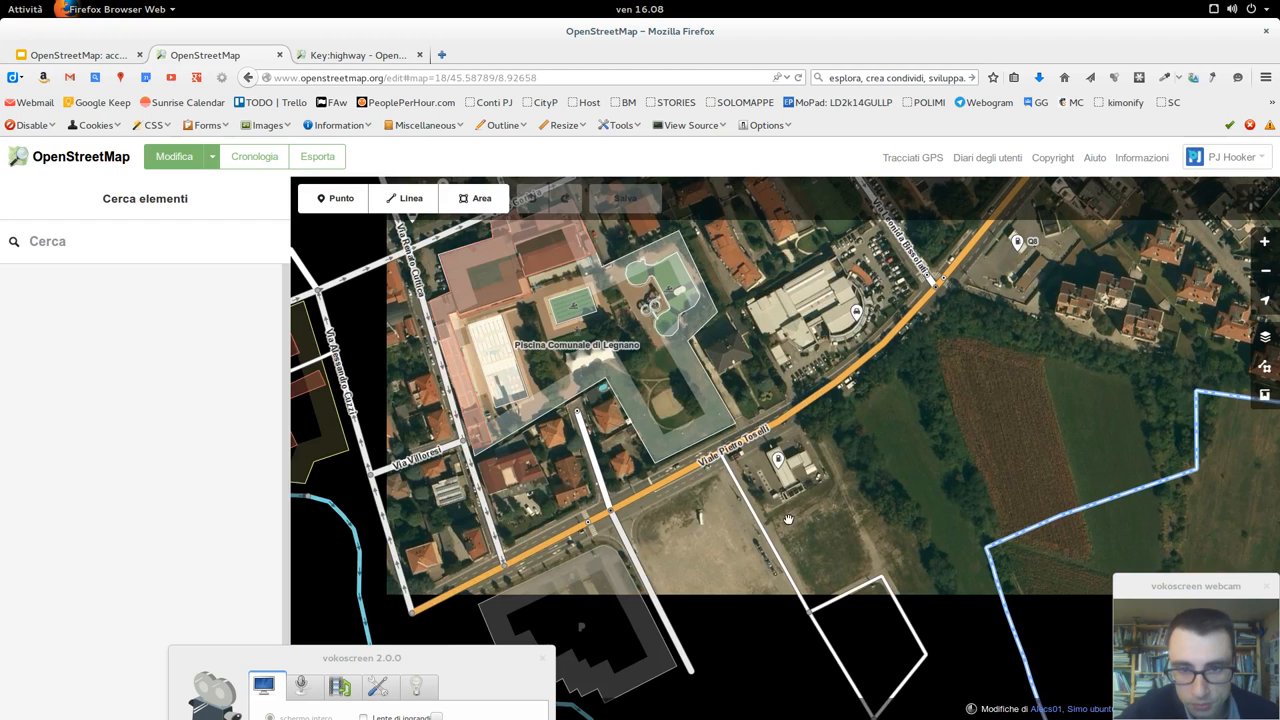
Pan to the streets beside Parco Castello and retag Via Adua as residential
{"action": "left_click_drag", "start_coordinate": [788, 518], "coordinate": [860, 442]}
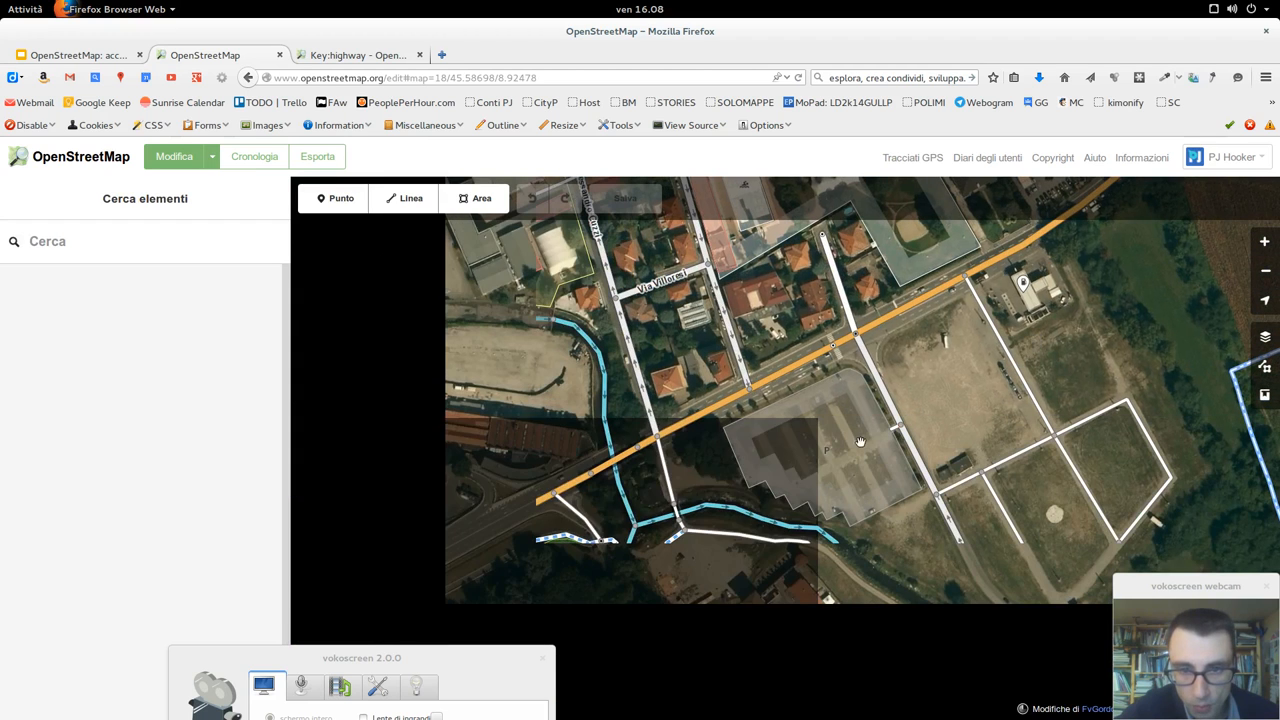
{"action": "left_click_drag", "start_coordinate": [860, 442], "coordinate": [904, 314]}
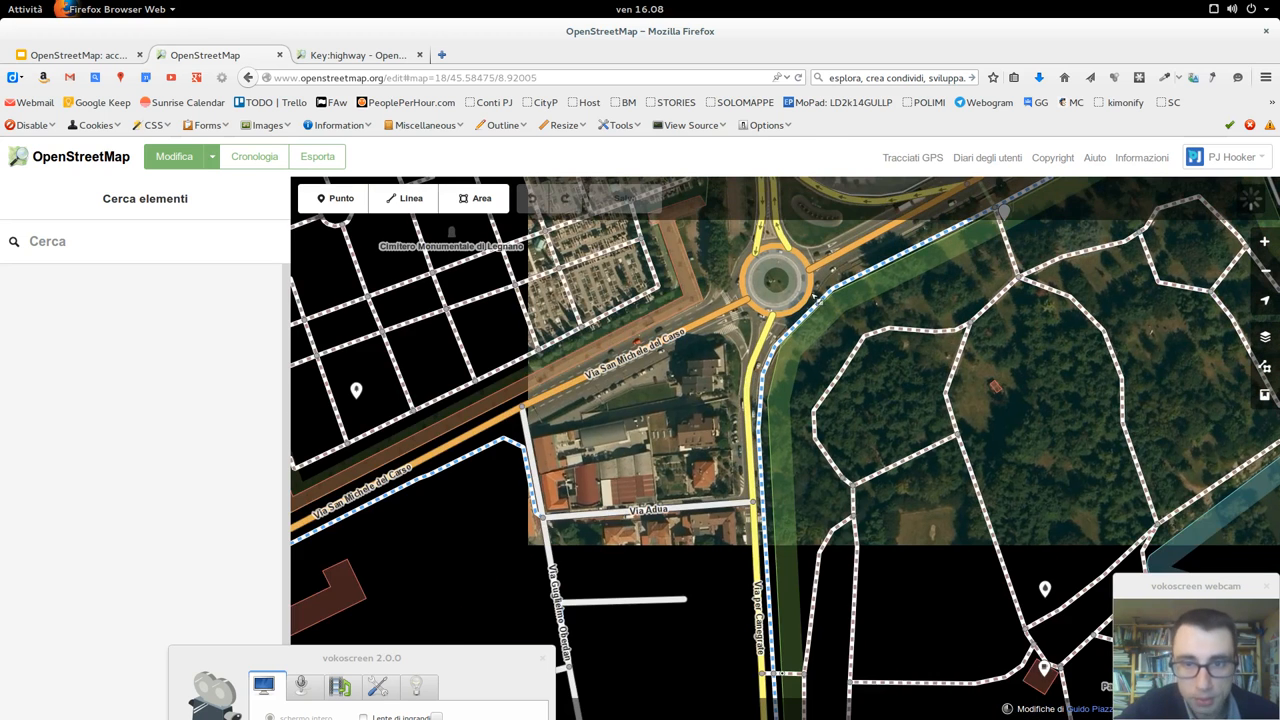
{"action": "left_click", "coordinate": [810, 296]}
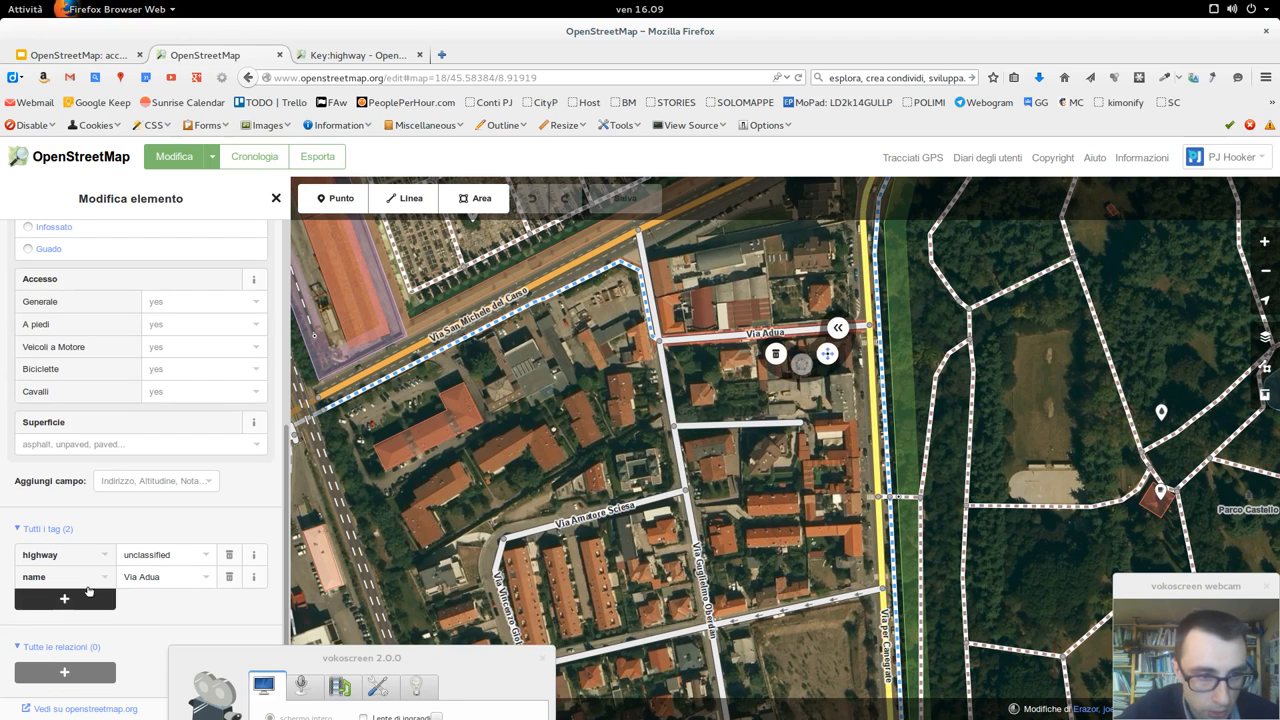
{"action": "left_click", "coordinate": [160, 554]}
{"action": "type", "text": "residential"}
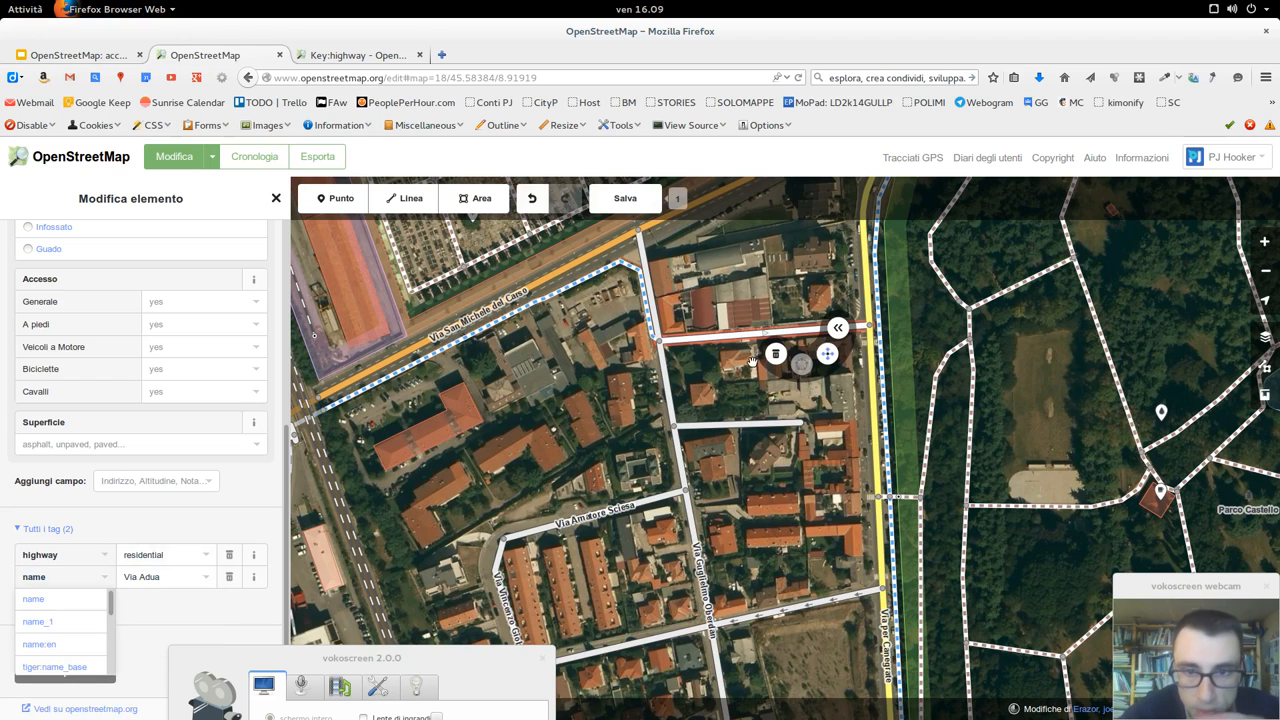
{"action": "left_click", "coordinate": [276, 198]}
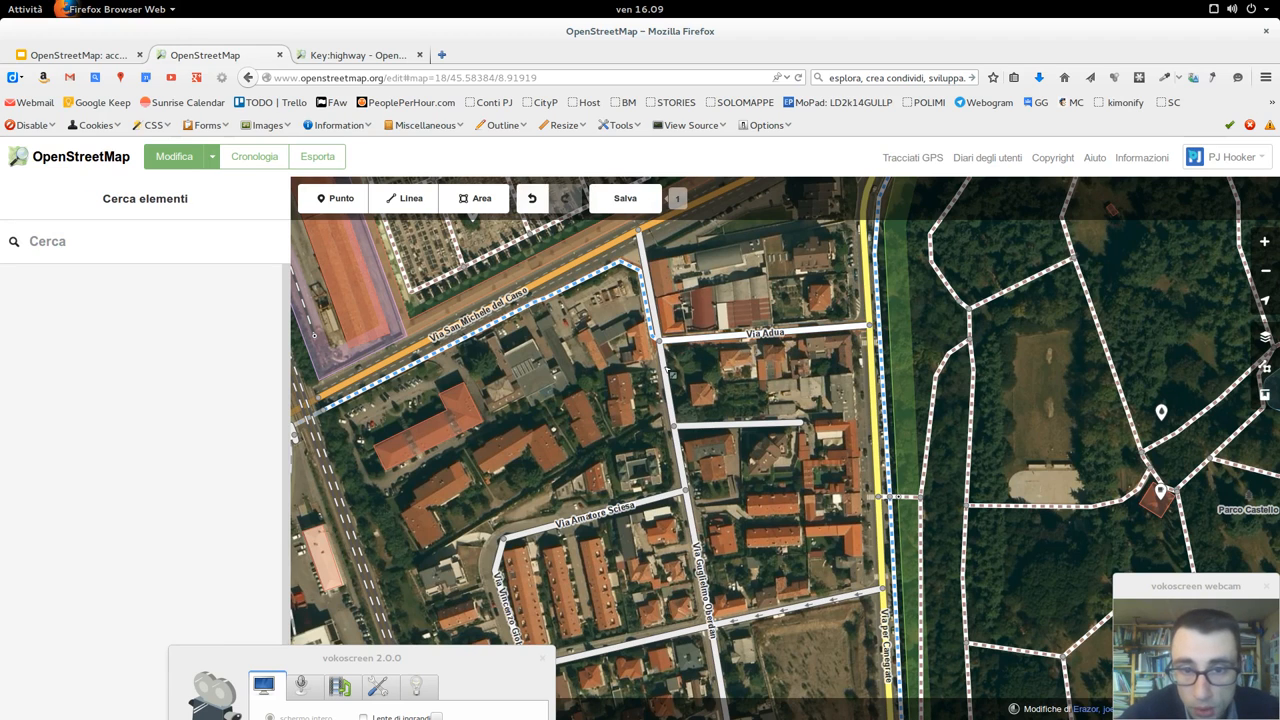
{"action": "mouse_move", "coordinate": [698, 422]}
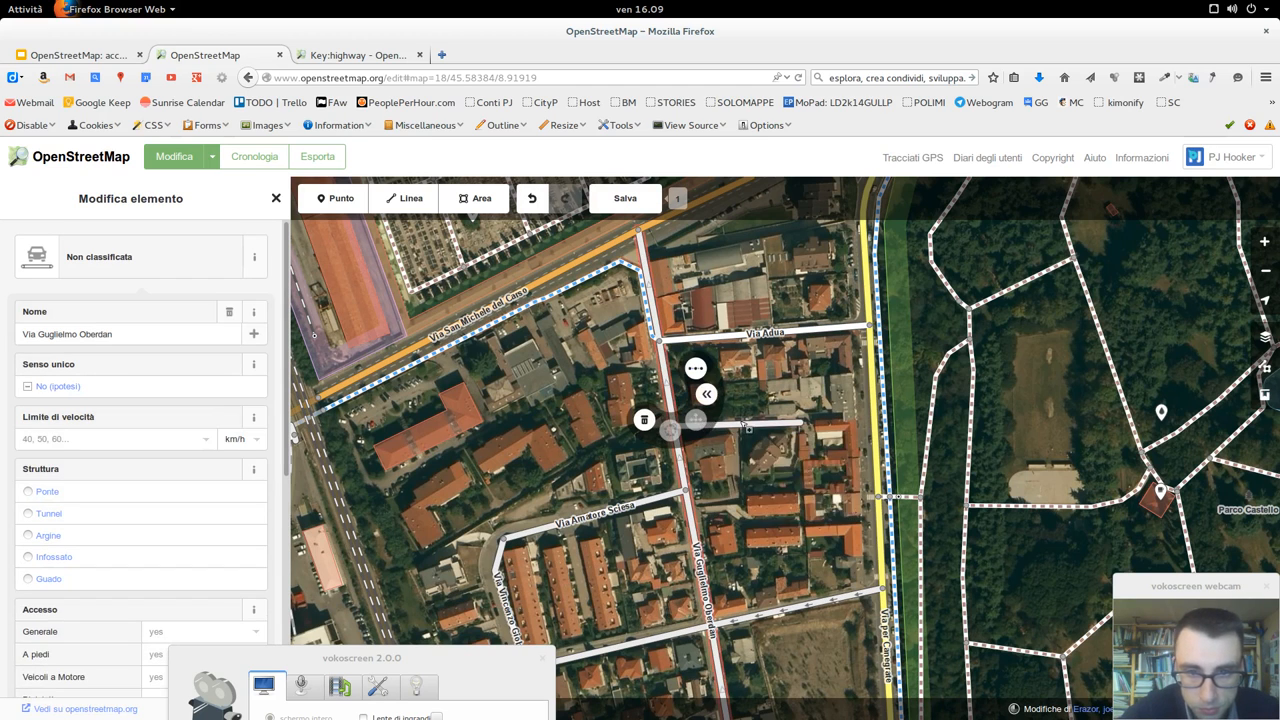
{"action": "mouse_move", "coordinate": [738, 460]}
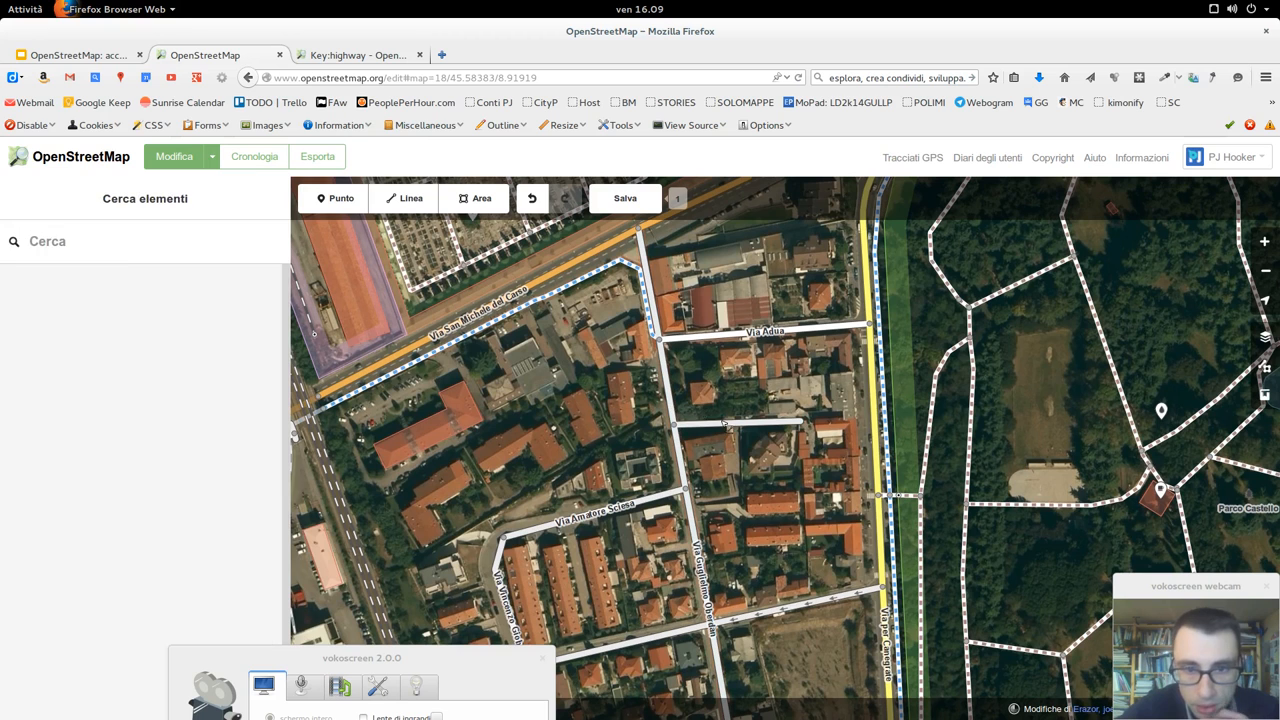
Select another street and start entering 'res' as its highway value
{"action": "left_click", "coordinate": [736, 424]}
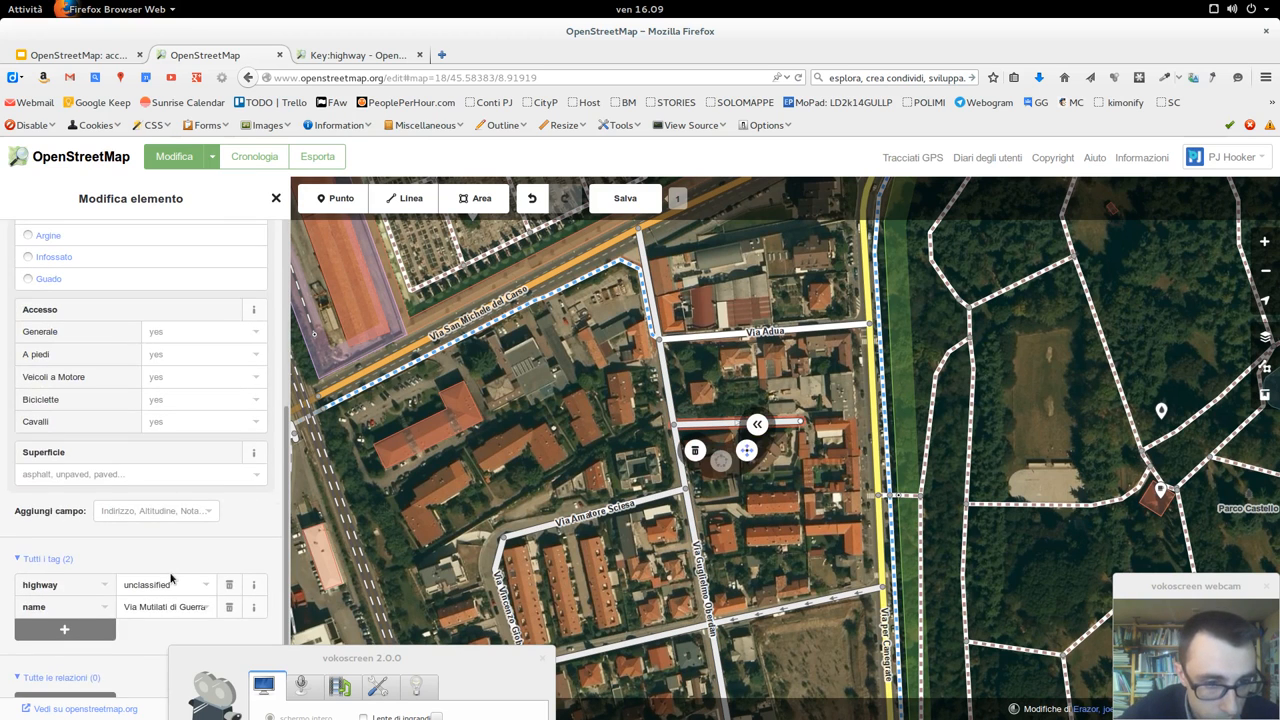
{"action": "type", "text": "res"}
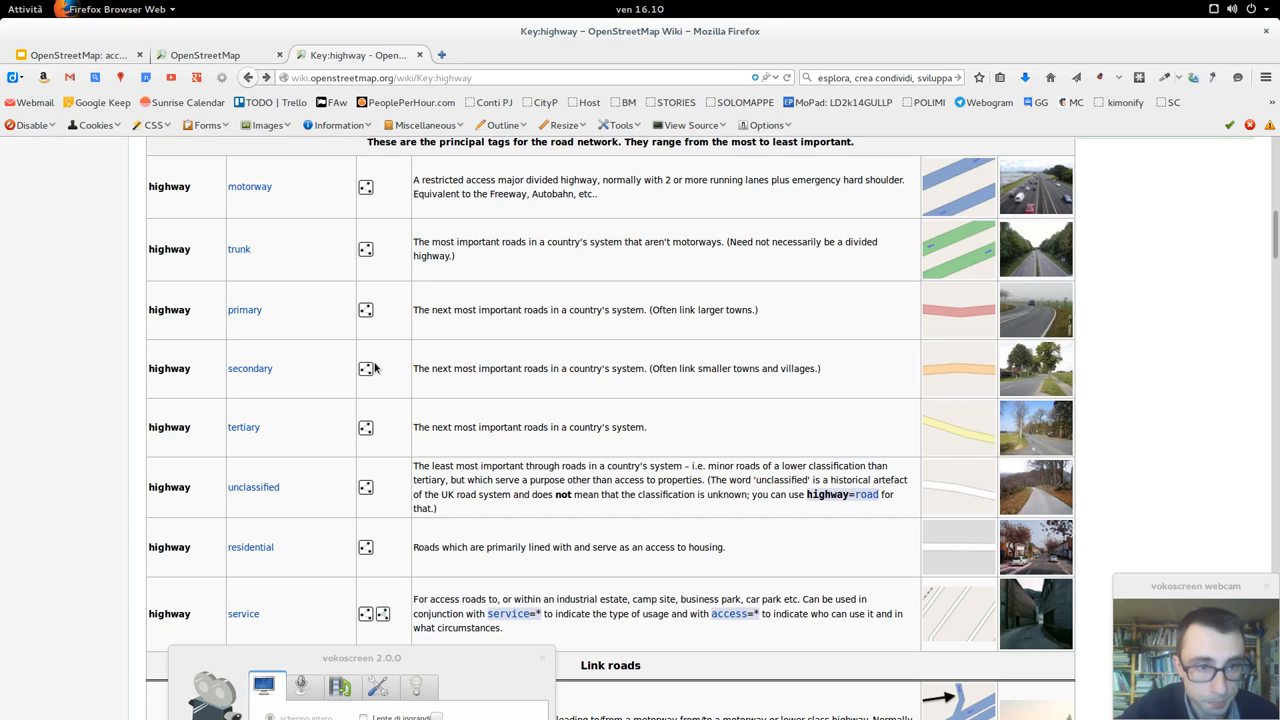
Scroll the highway values table on the wiki, then return to the map editor
{"action": "scroll", "scroll_direction": "down", "scroll_amount": 3}
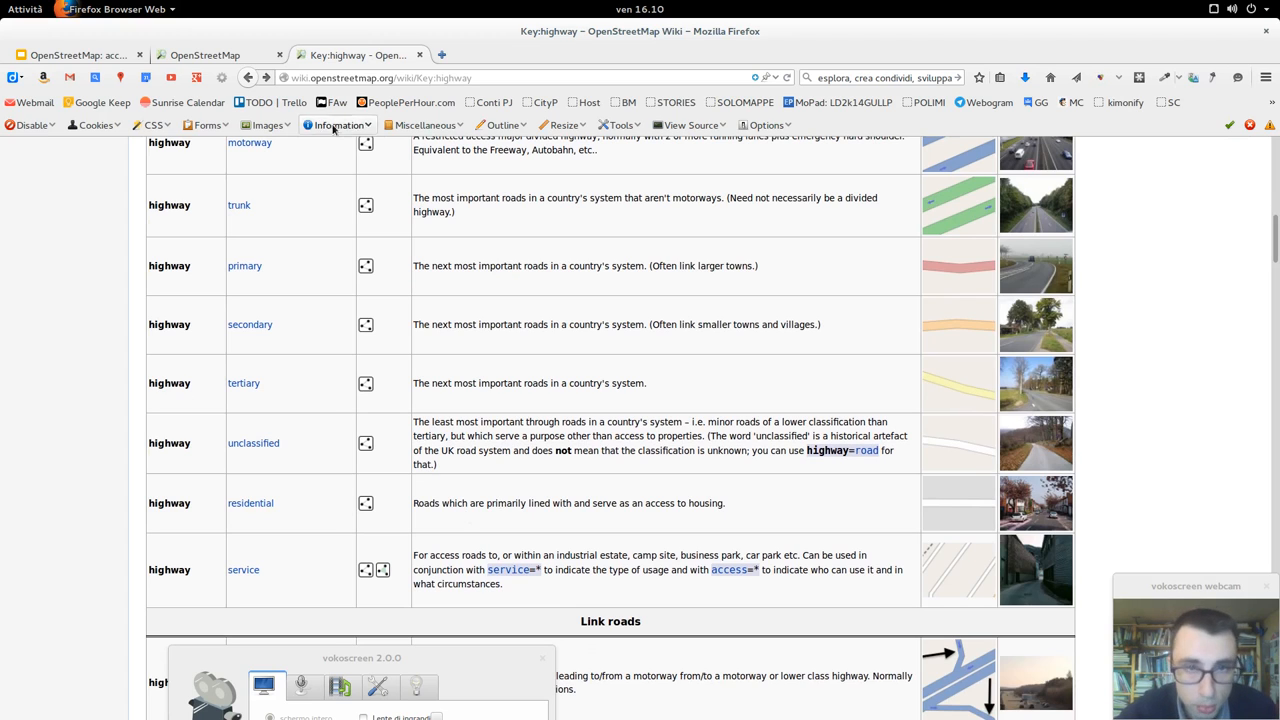
{"action": "left_click", "coordinate": [204, 56]}
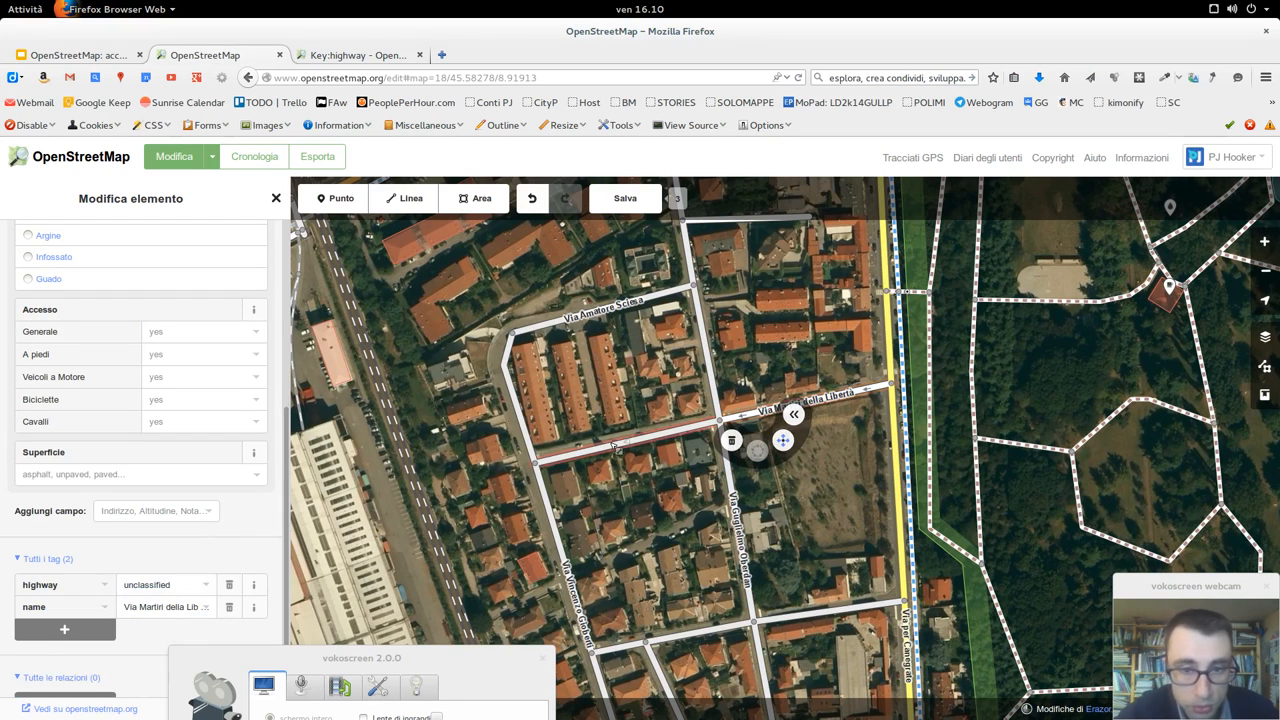
Set the street's highway value to residential, select Via Amatore Sciesa, then switch to the wiki highway page
{"action": "left_click", "coordinate": [164, 584]}
{"action": "type", "text": "res"}
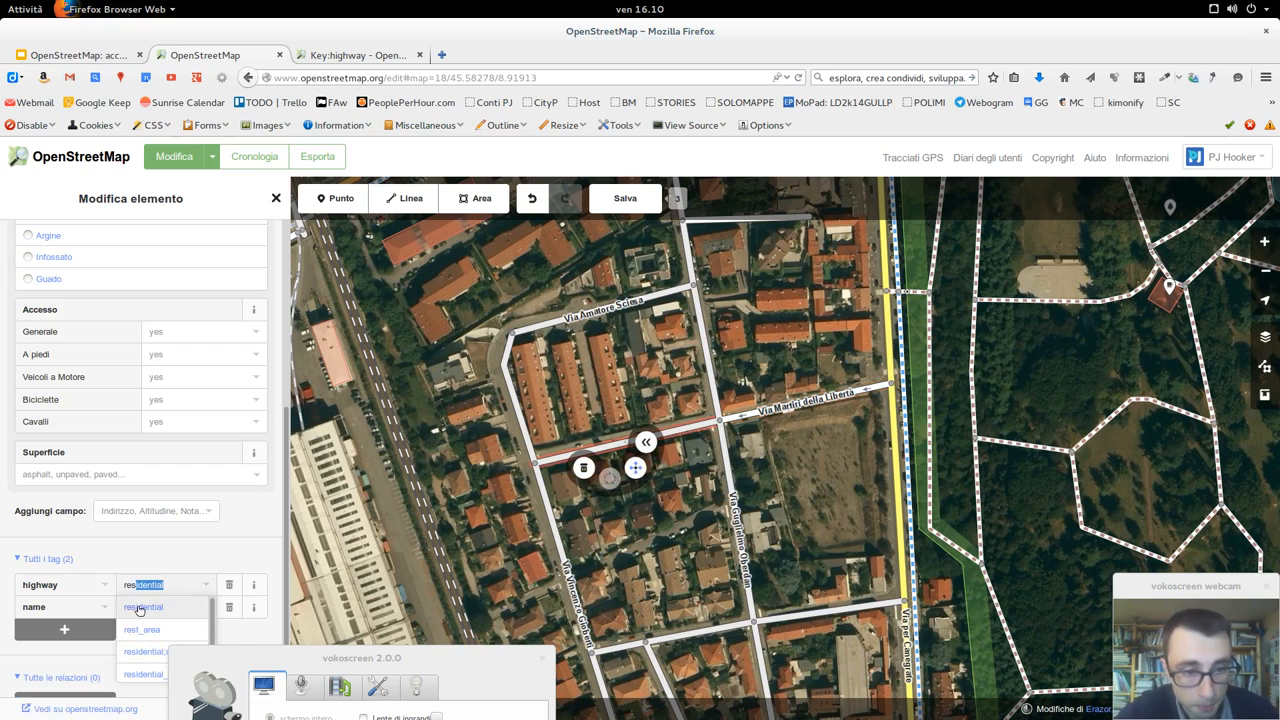
{"action": "left_click", "coordinate": [164, 608]}
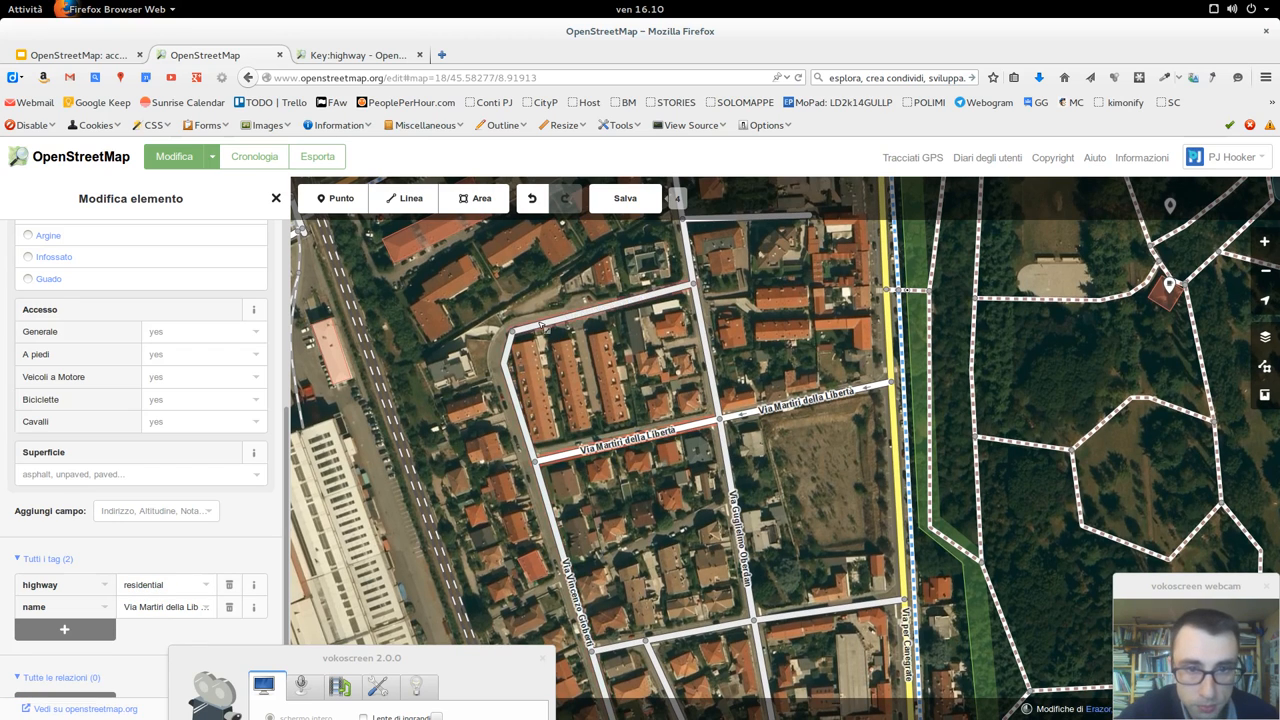
{"action": "left_click", "coordinate": [164, 584]}
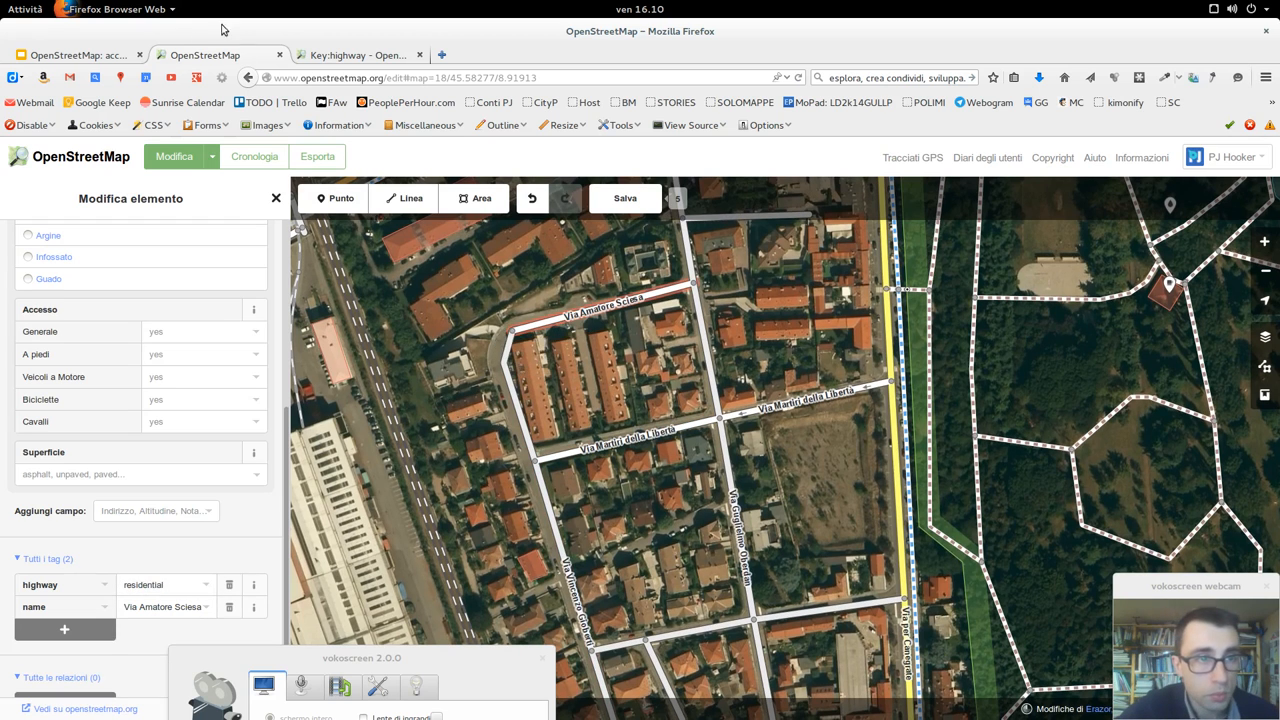
{"action": "left_click", "coordinate": [76, 56]}
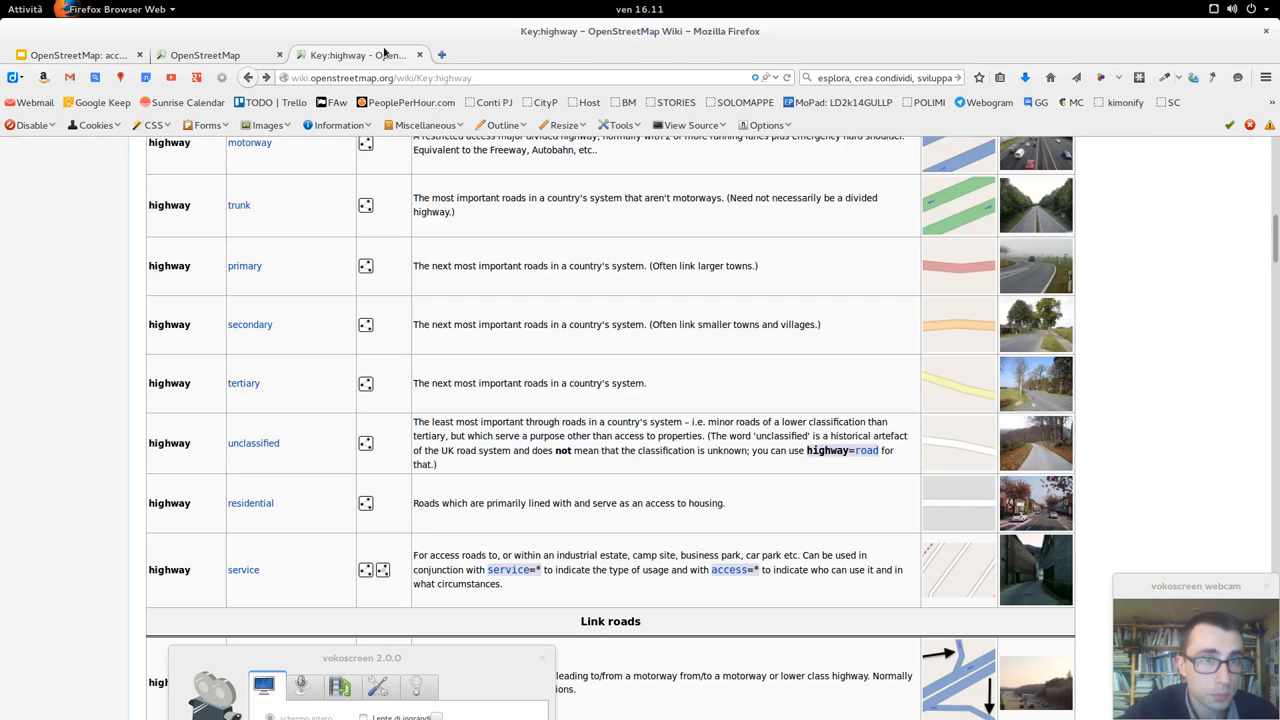
Return to the map editor and select the L-shaped residential building to show its tags
{"action": "left_click", "coordinate": [204, 56]}
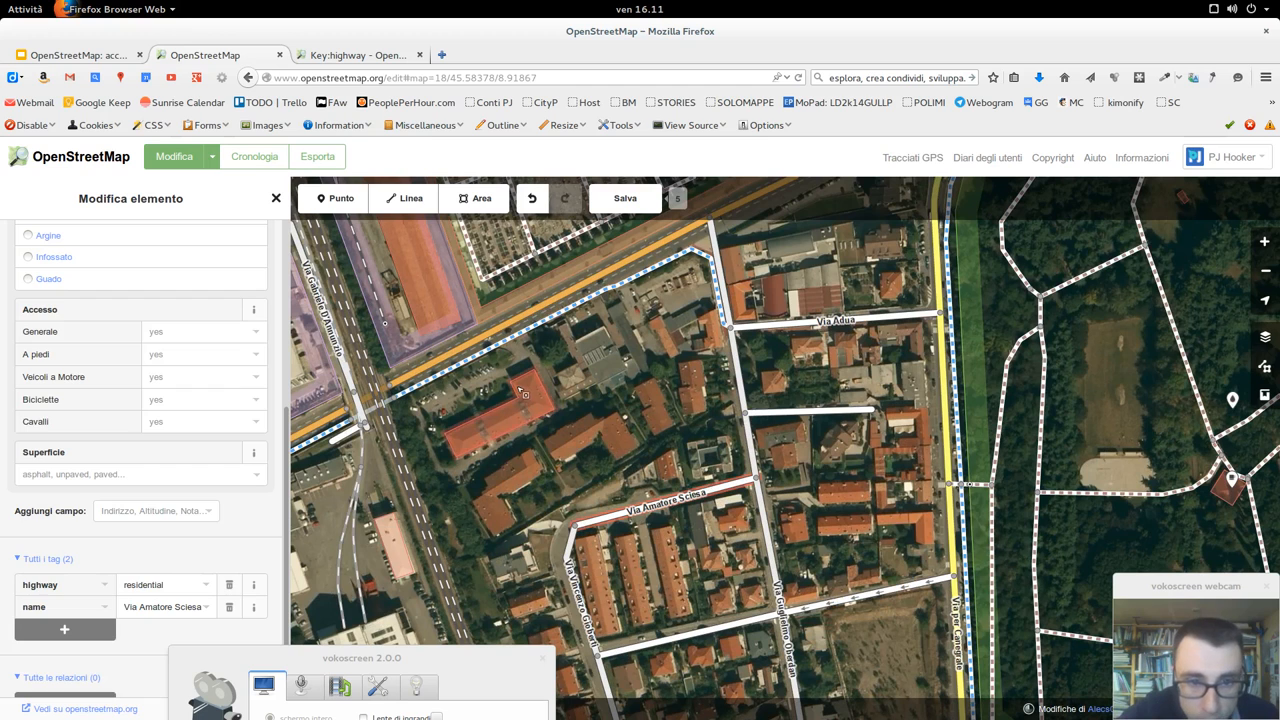
{"action": "left_click", "coordinate": [504, 414]}
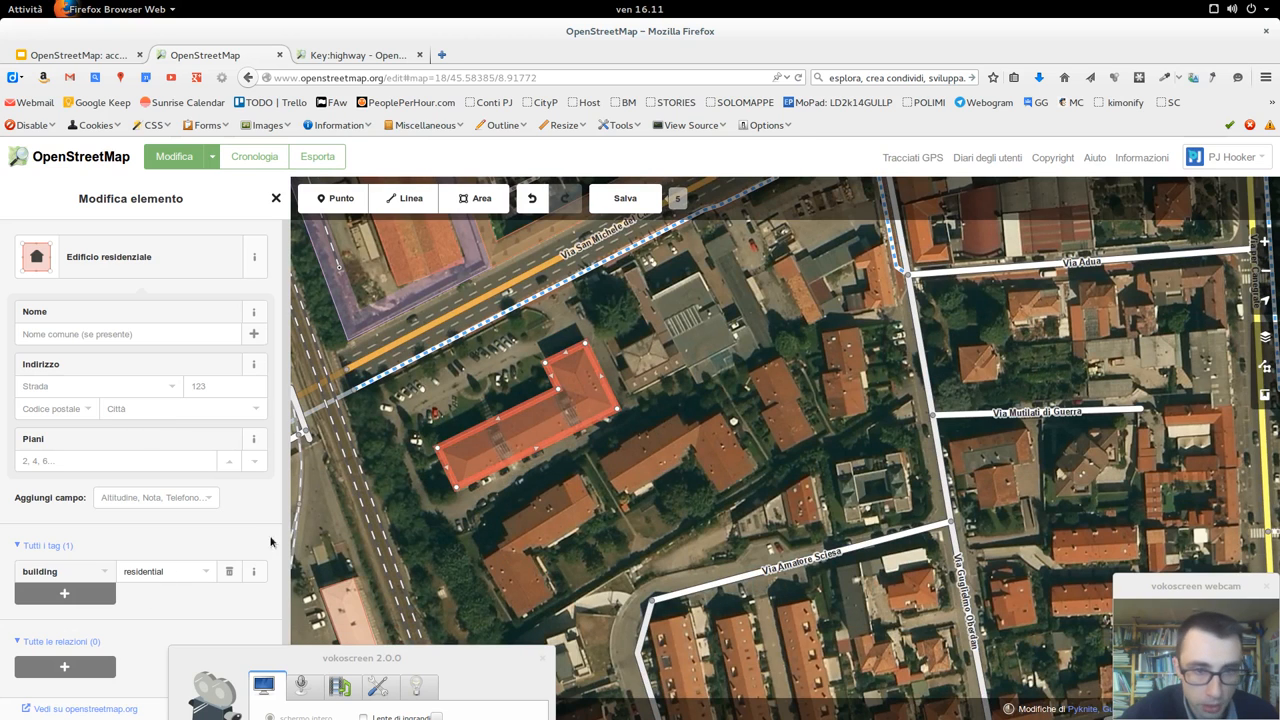
{"action": "mouse_move", "coordinate": [544, 438]}
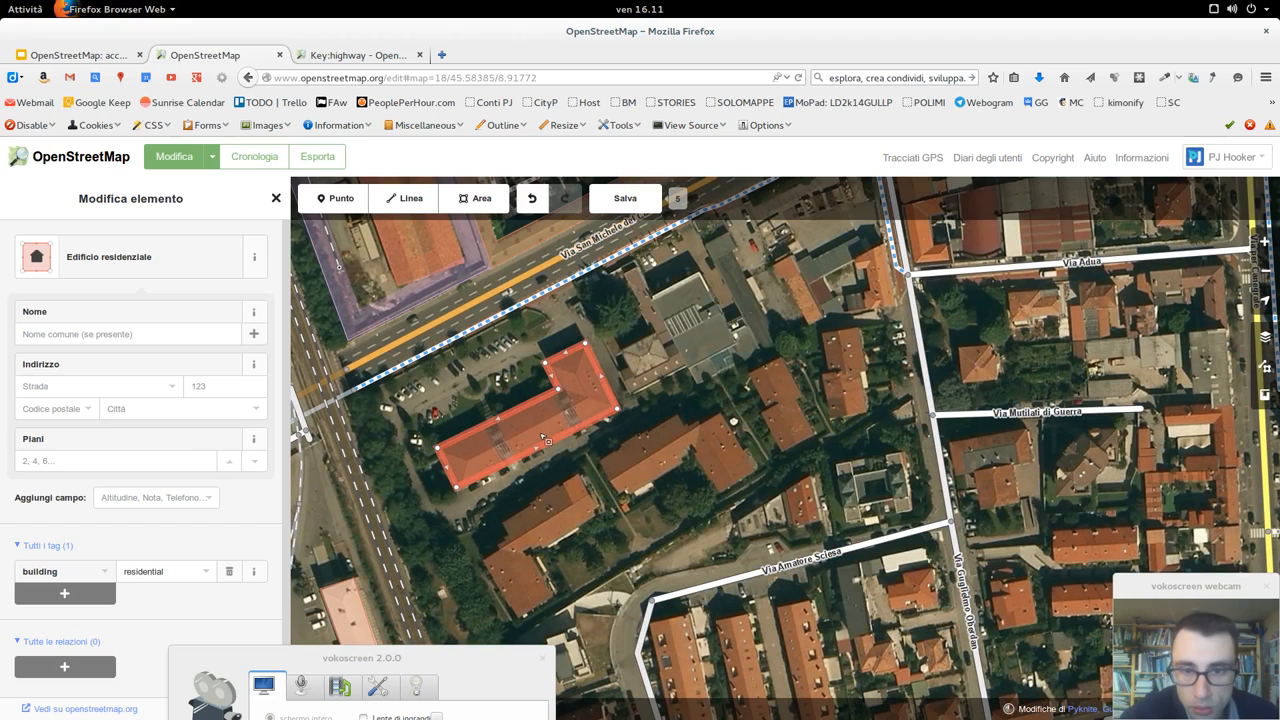
{"action": "mouse_move", "coordinate": [728, 410]}
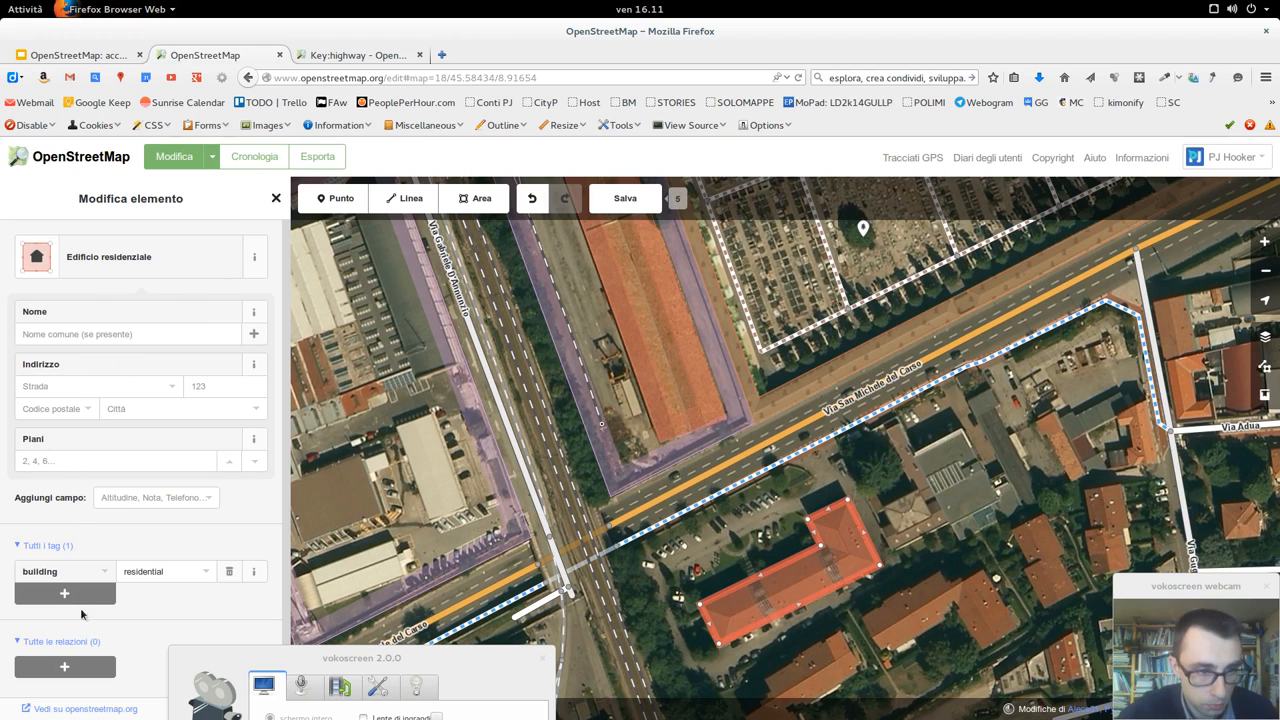
Switch to the wiki and search for 'building'
{"action": "left_click", "coordinate": [60, 572]}
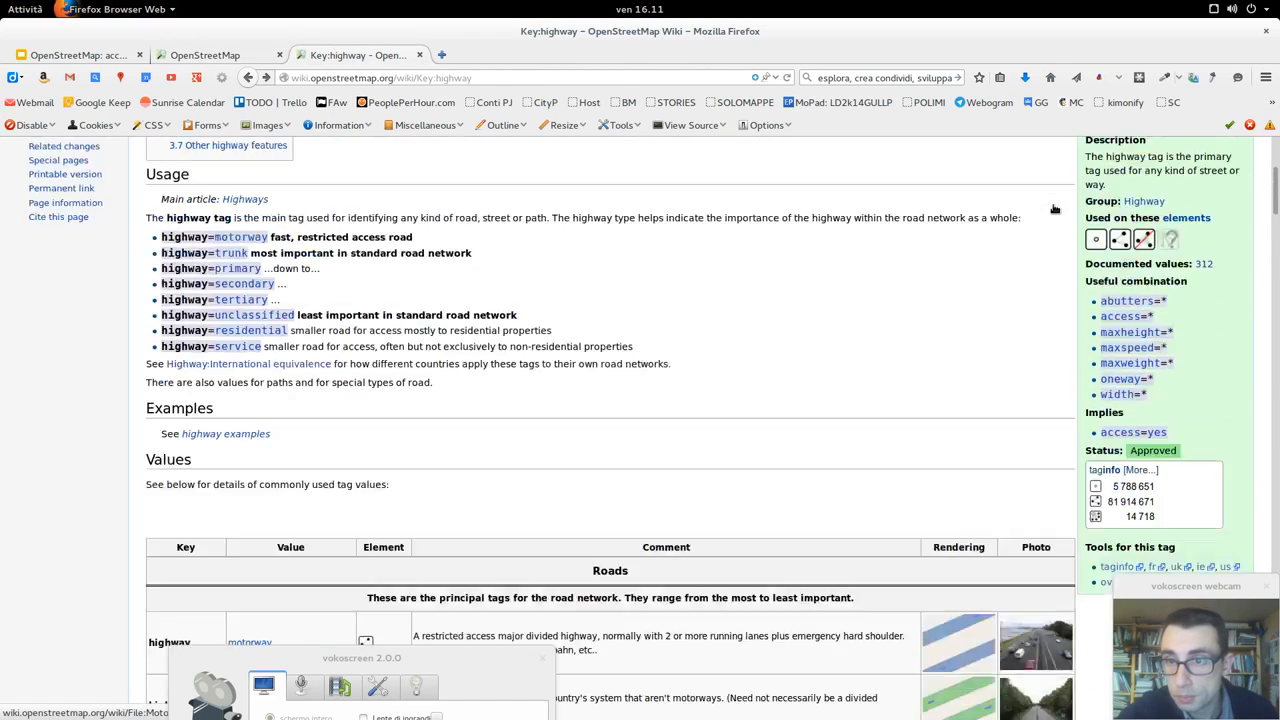
{"action": "type", "text": "building"}
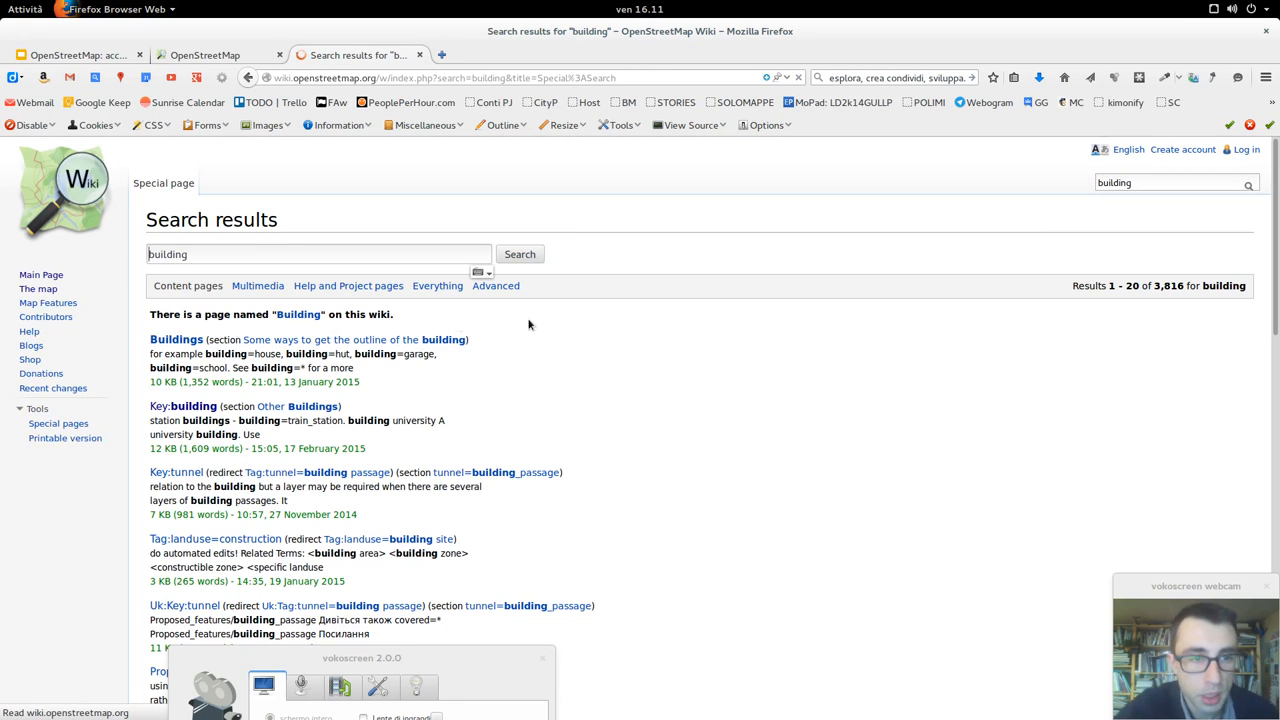
{"action": "left_click", "coordinate": [176, 340]}
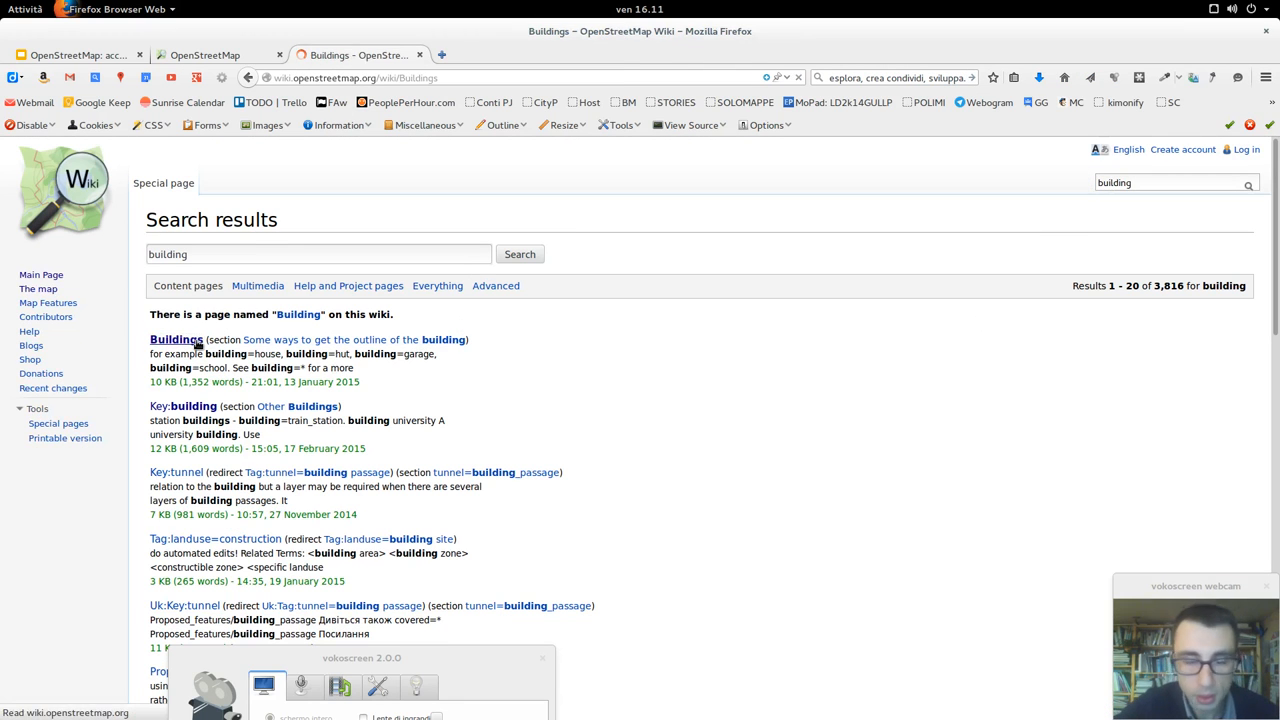
{"action": "left_click", "coordinate": [176, 340]}
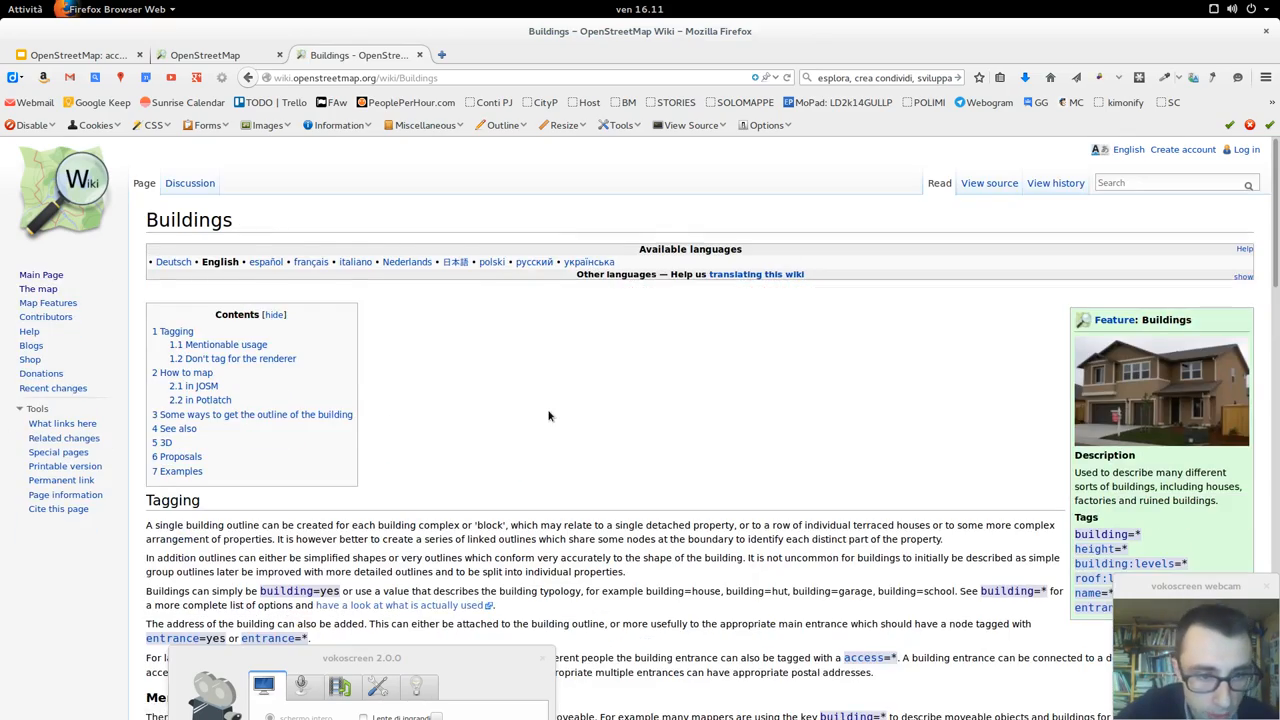
{"action": "scroll", "scroll_direction": "down", "scroll_amount": 3}
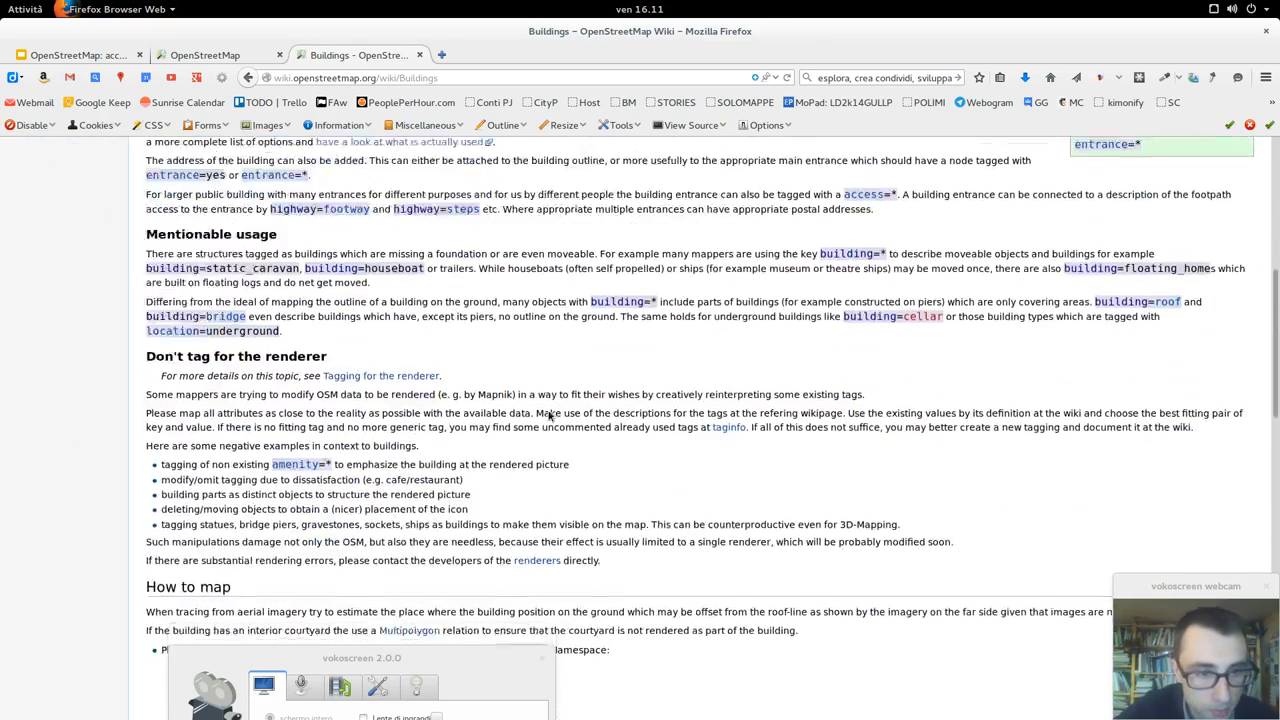
{"action": "scroll", "scroll_direction": "down", "scroll_amount": 3}
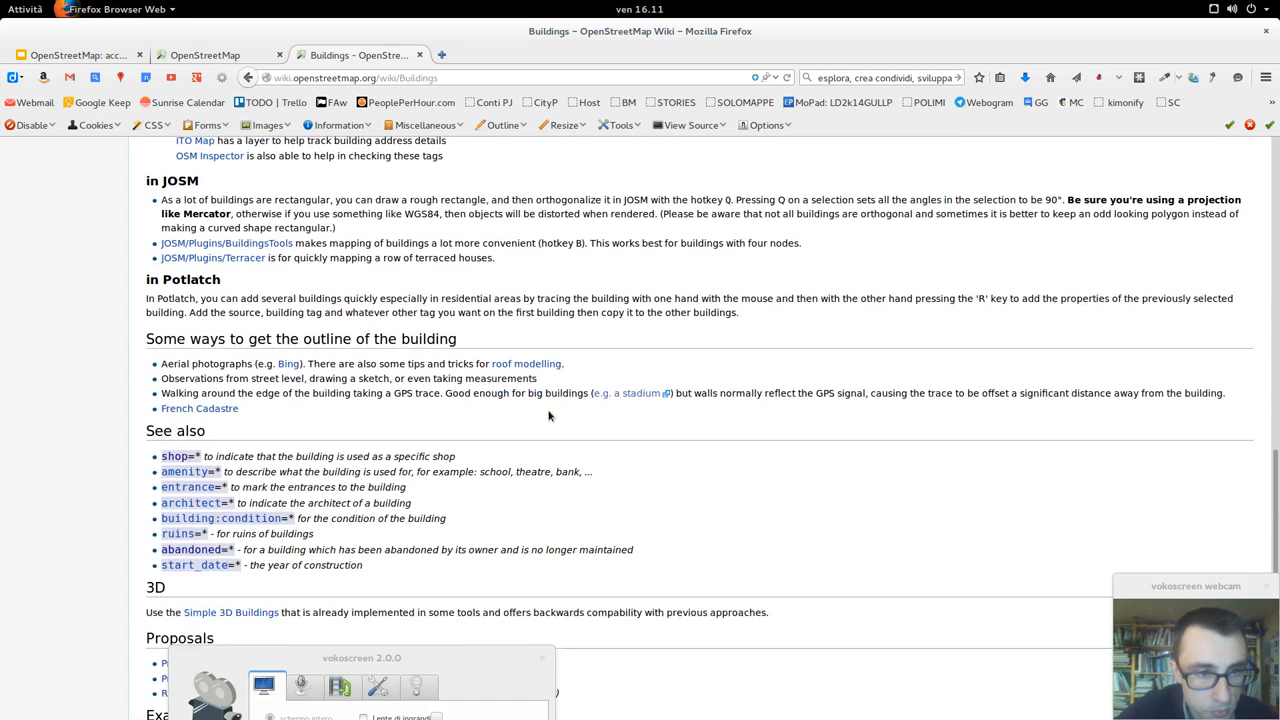
{"action": "scroll", "scroll_direction": "down", "scroll_amount": 3}
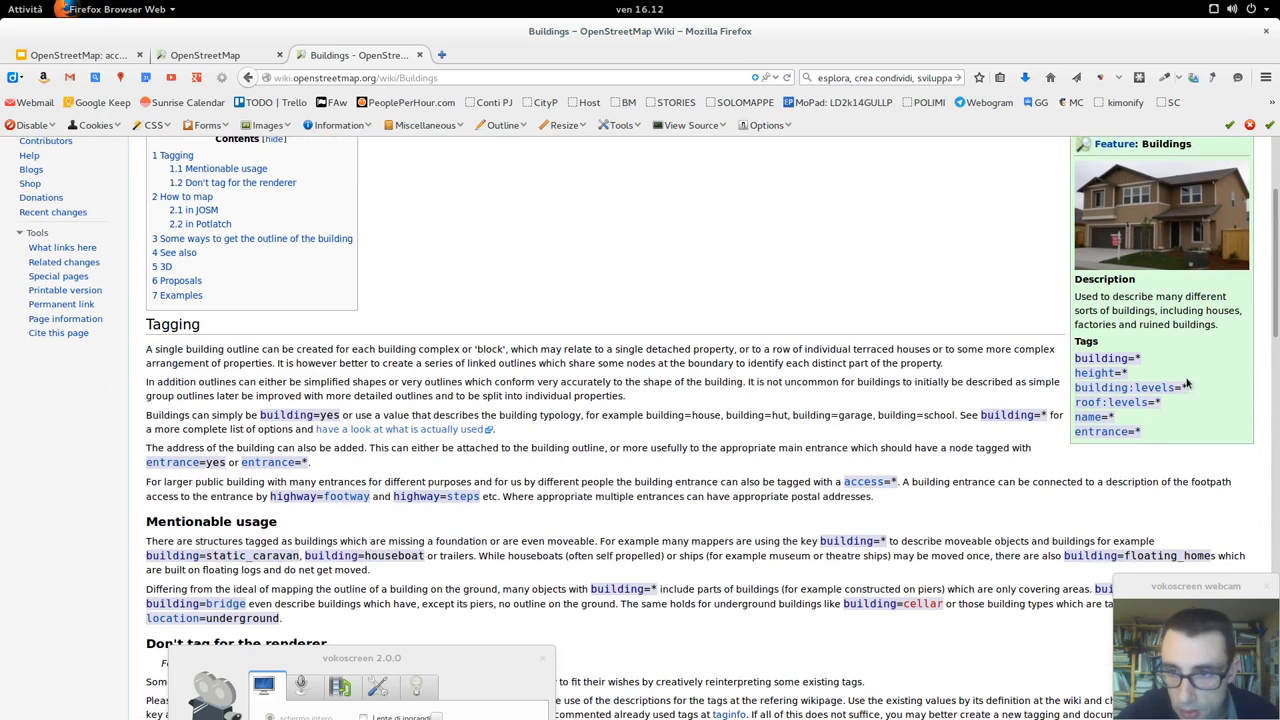
{"action": "mouse_move", "coordinate": [82, 560]}
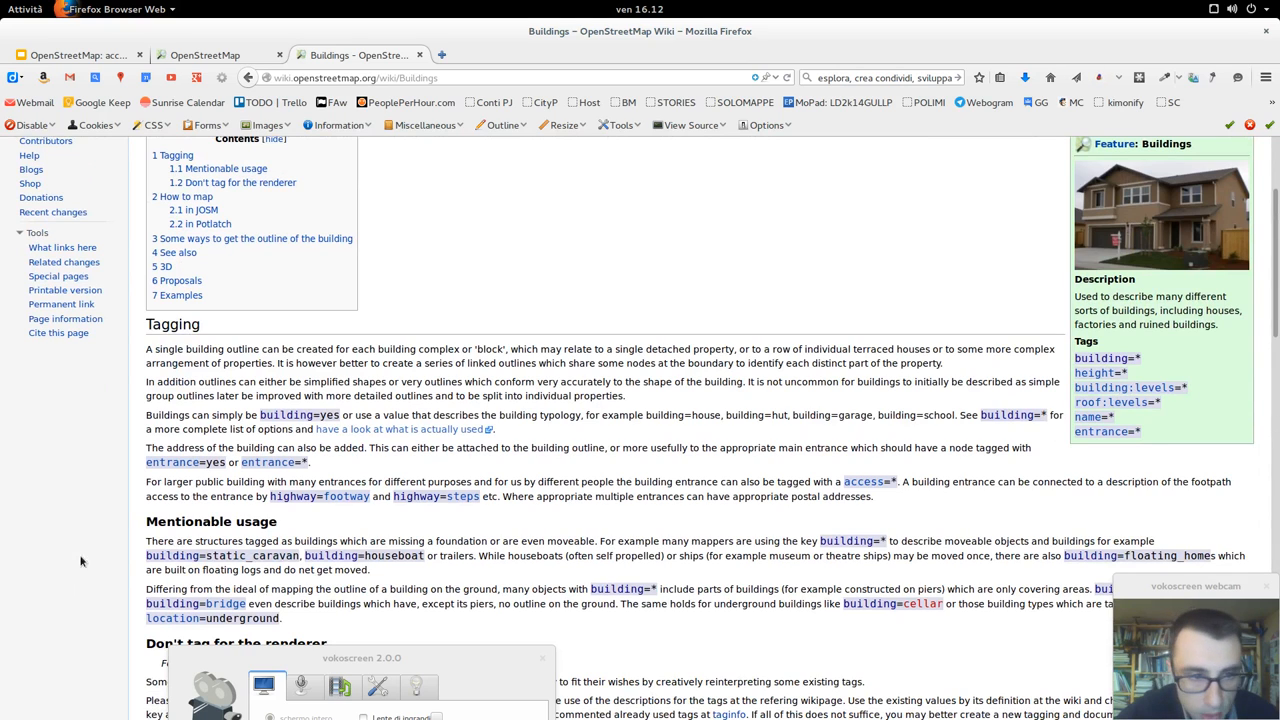
{"action": "scroll", "scroll_direction": "down", "scroll_amount": 3}
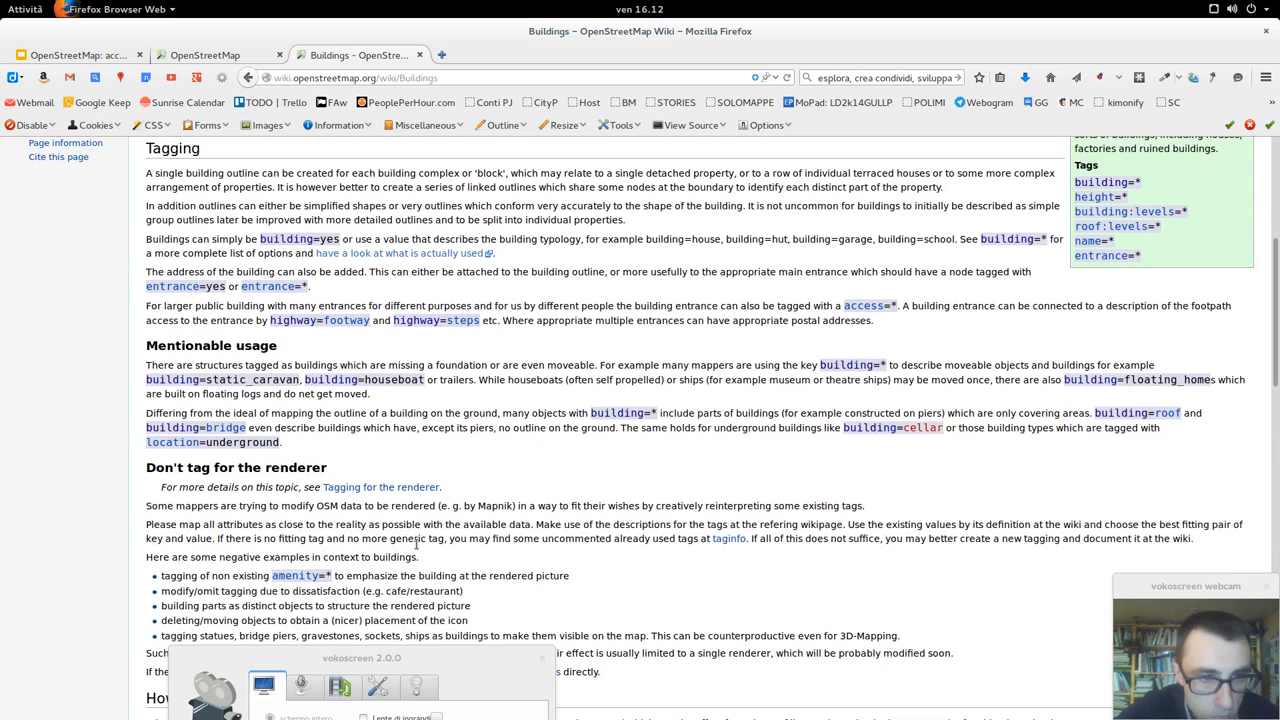
{"action": "scroll", "scroll_direction": "down", "scroll_amount": 3}
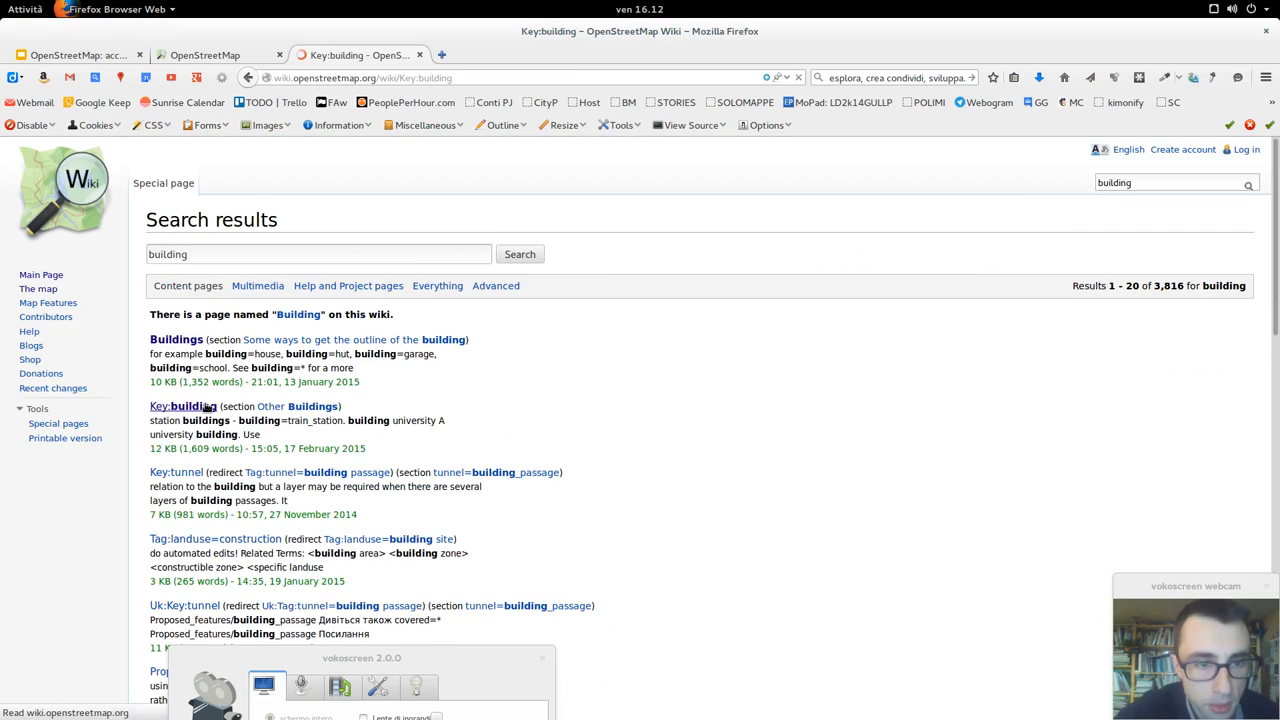
Review the Key:building values table and compare it with the building's current tag in iD
{"action": "left_click", "coordinate": [182, 404]}
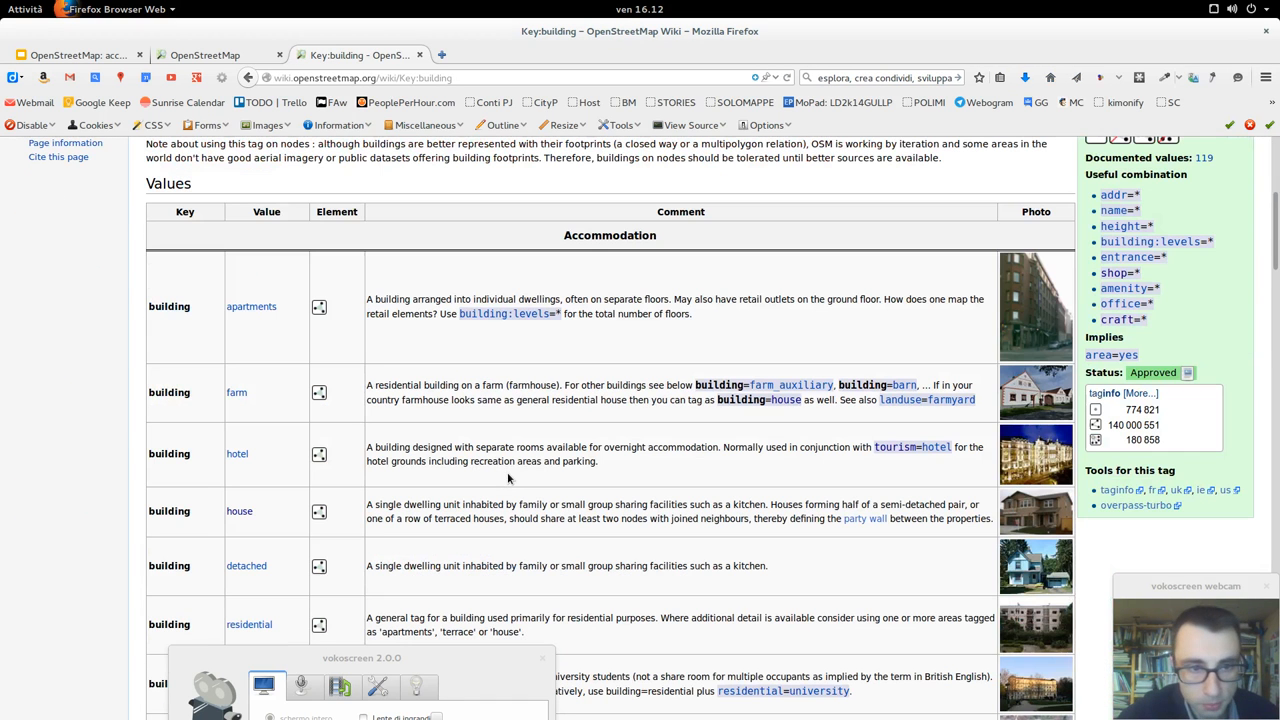
{"action": "mouse_move", "coordinate": [572, 484]}
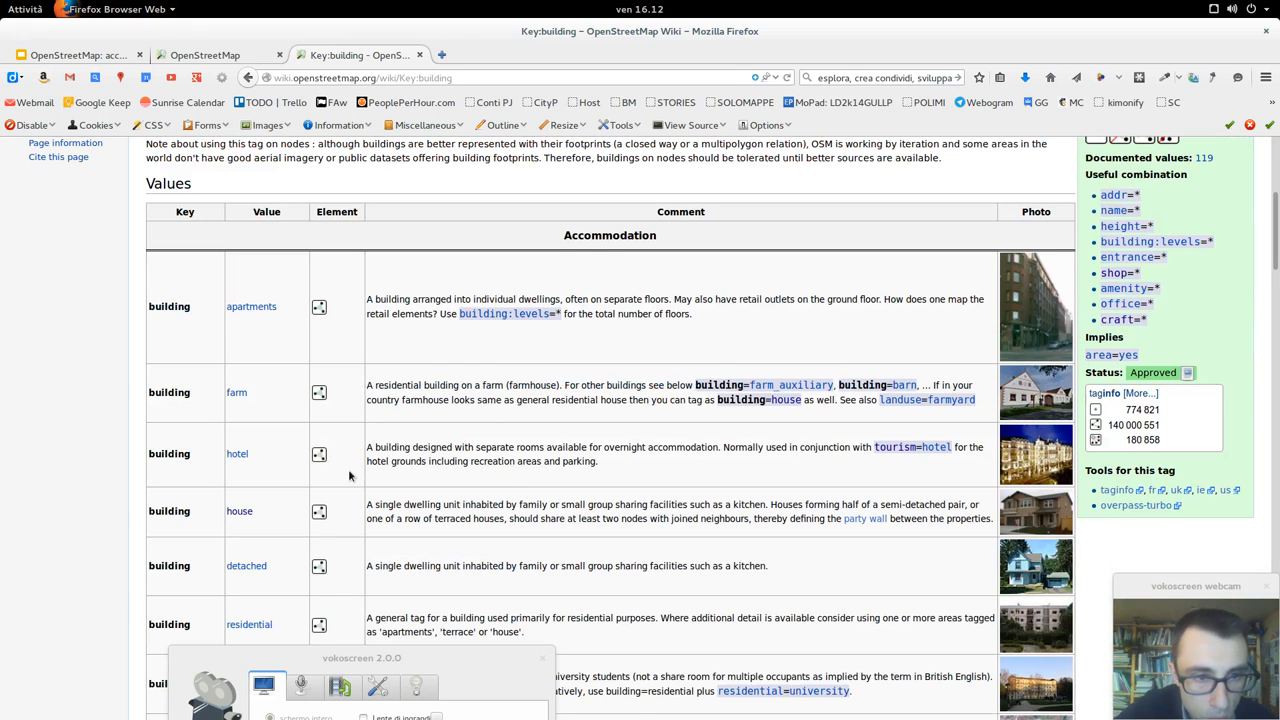
{"action": "scroll", "scroll_direction": "down", "scroll_amount": 3}
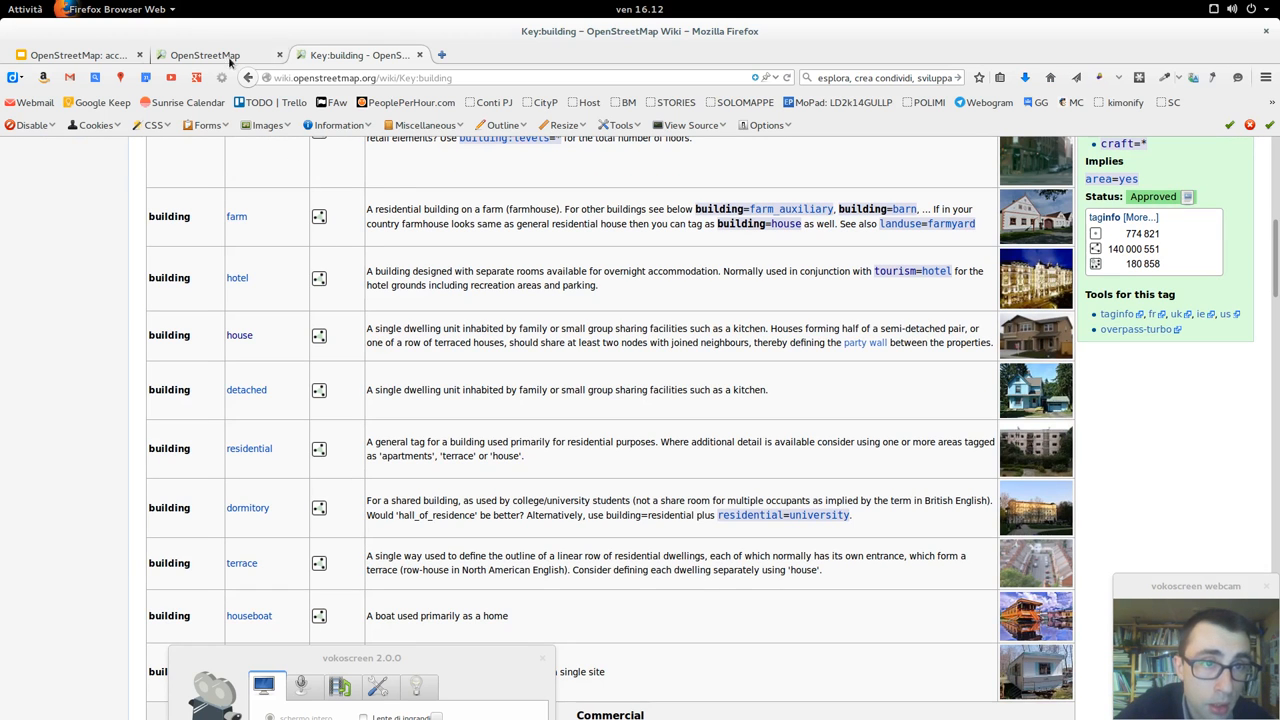
{"action": "left_click", "coordinate": [200, 56]}
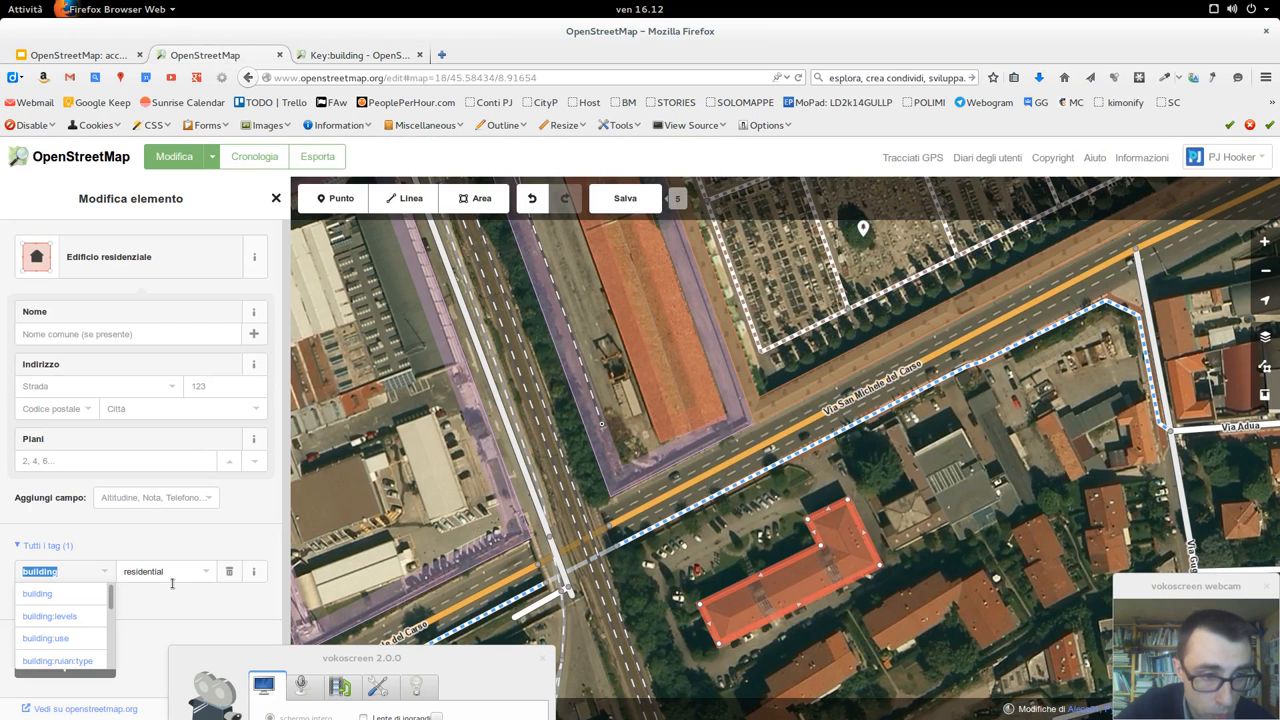
Recheck the building values list, then retag the long roadside building as building=industrial
{"action": "left_click", "coordinate": [356, 56]}
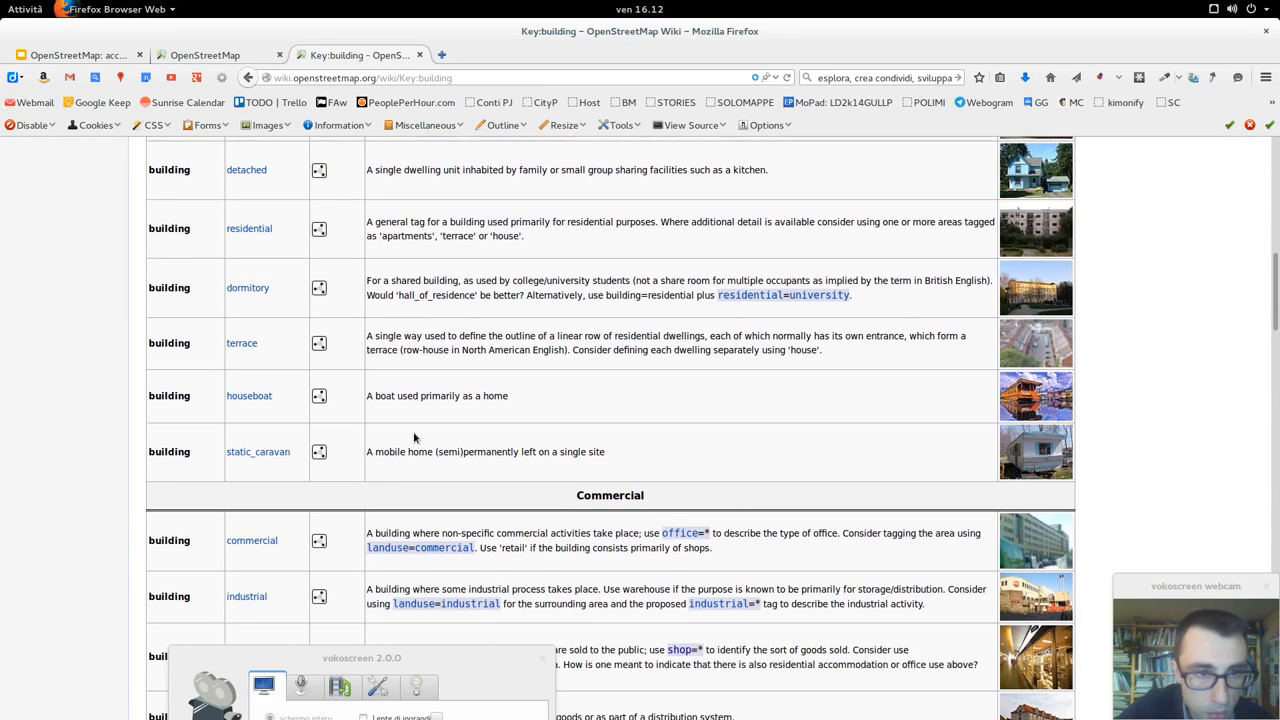
{"action": "scroll", "scroll_direction": "down", "scroll_amount": 3}
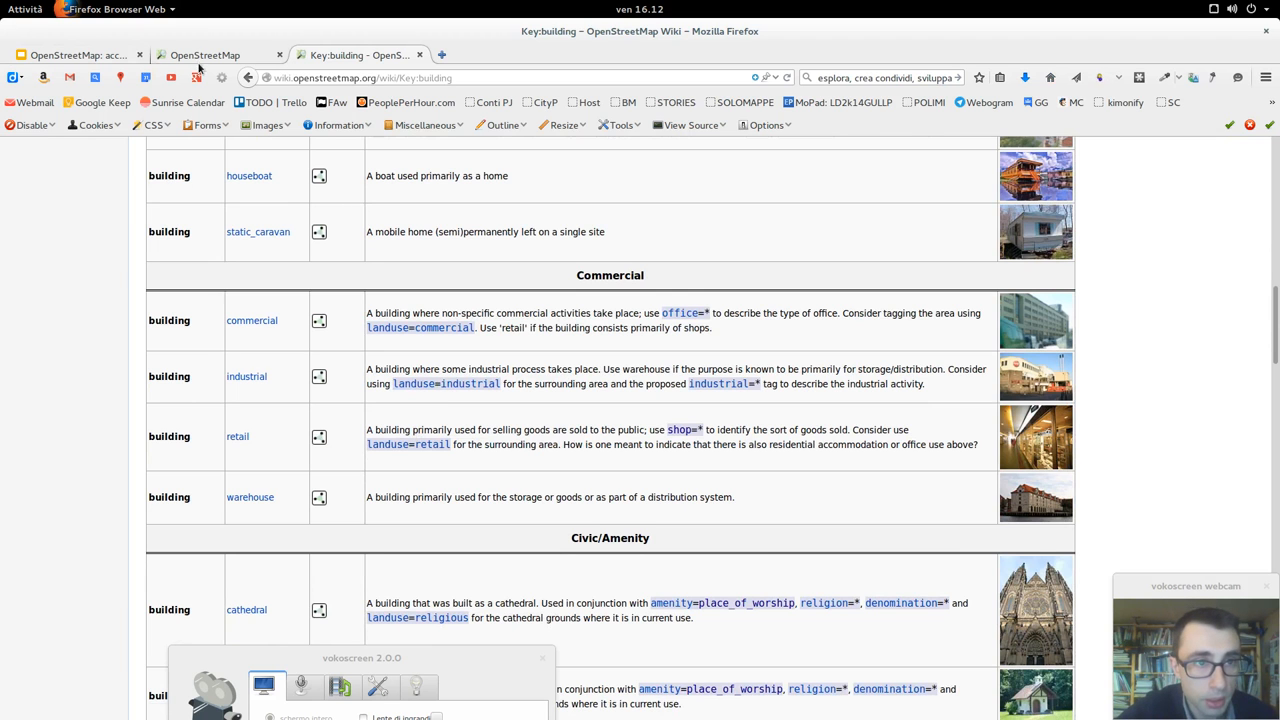
{"action": "left_click", "coordinate": [204, 56]}
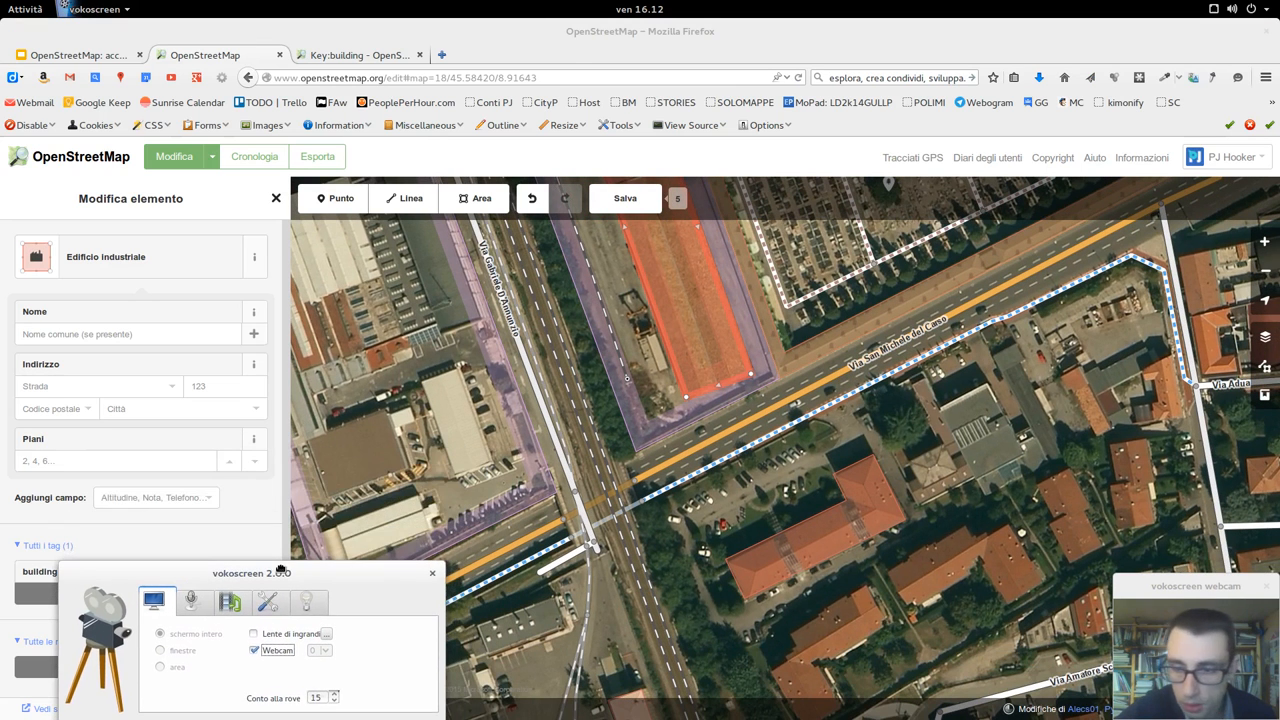
From the Buildings page's Proposals section, go to the Proposed features/Building page
{"action": "left_click", "coordinate": [356, 56]}
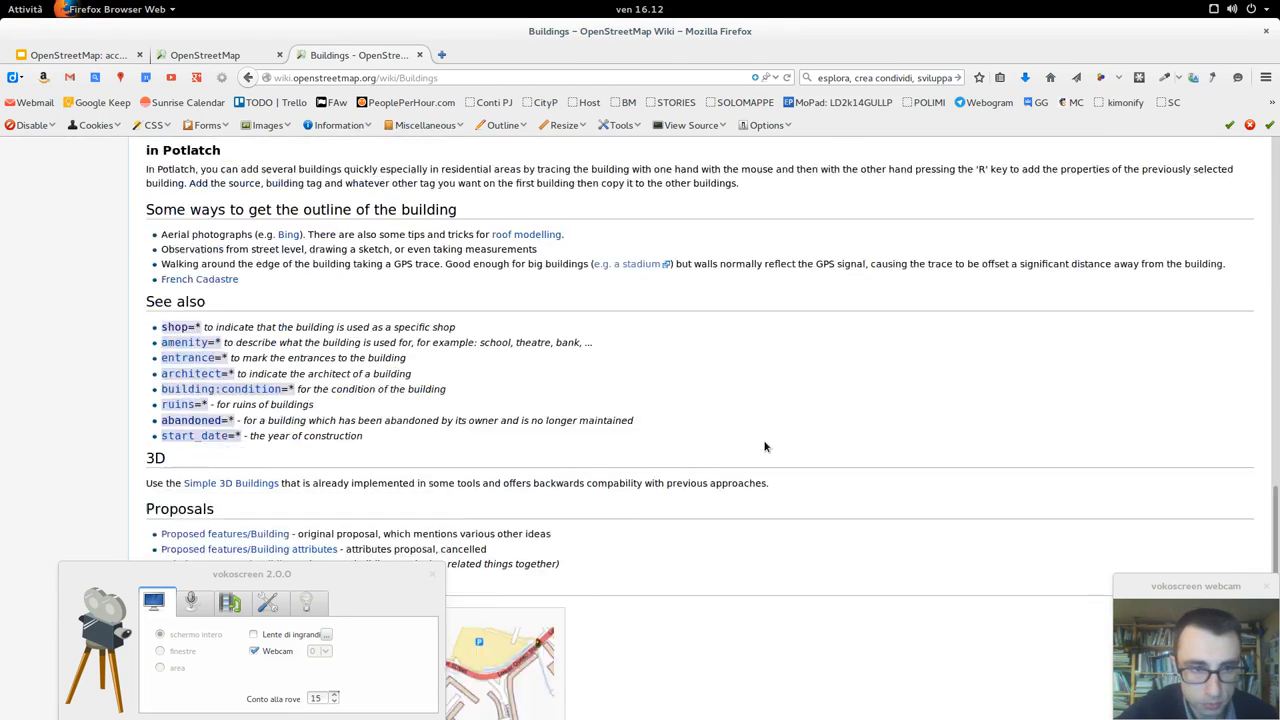
{"action": "scroll", "scroll_direction": "down", "scroll_amount": 3}
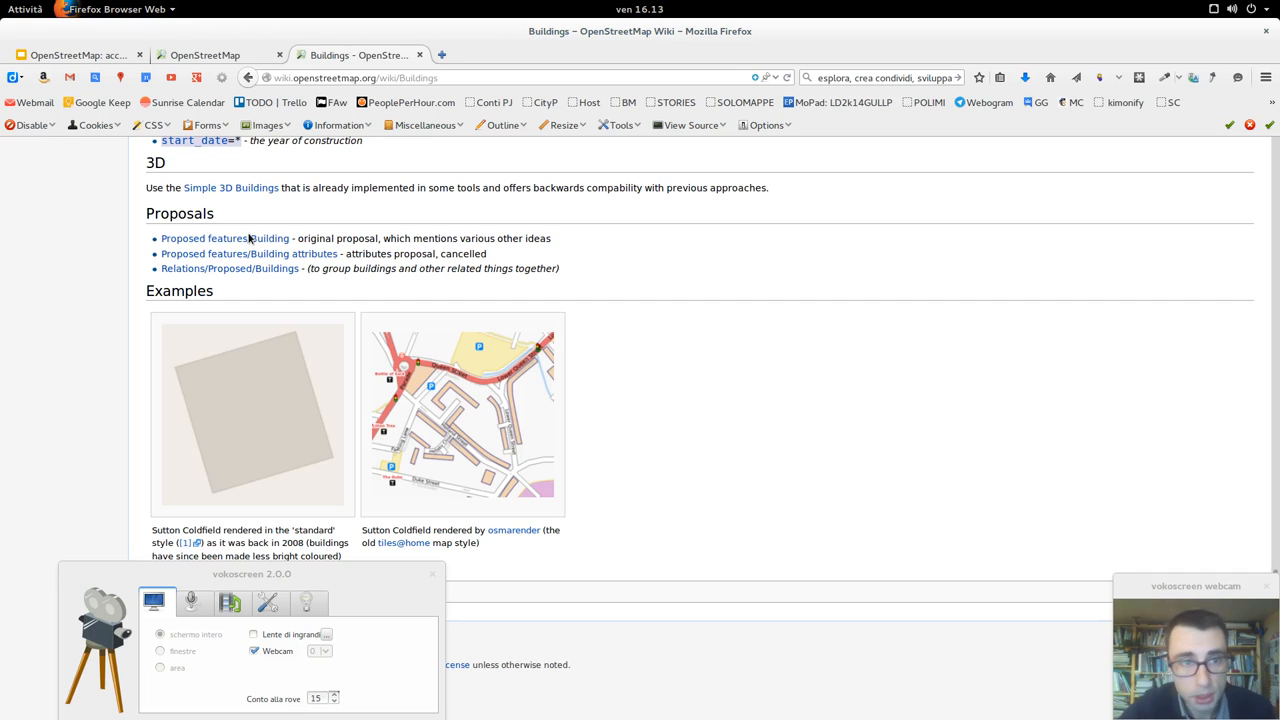
{"action": "left_click", "coordinate": [224, 238]}
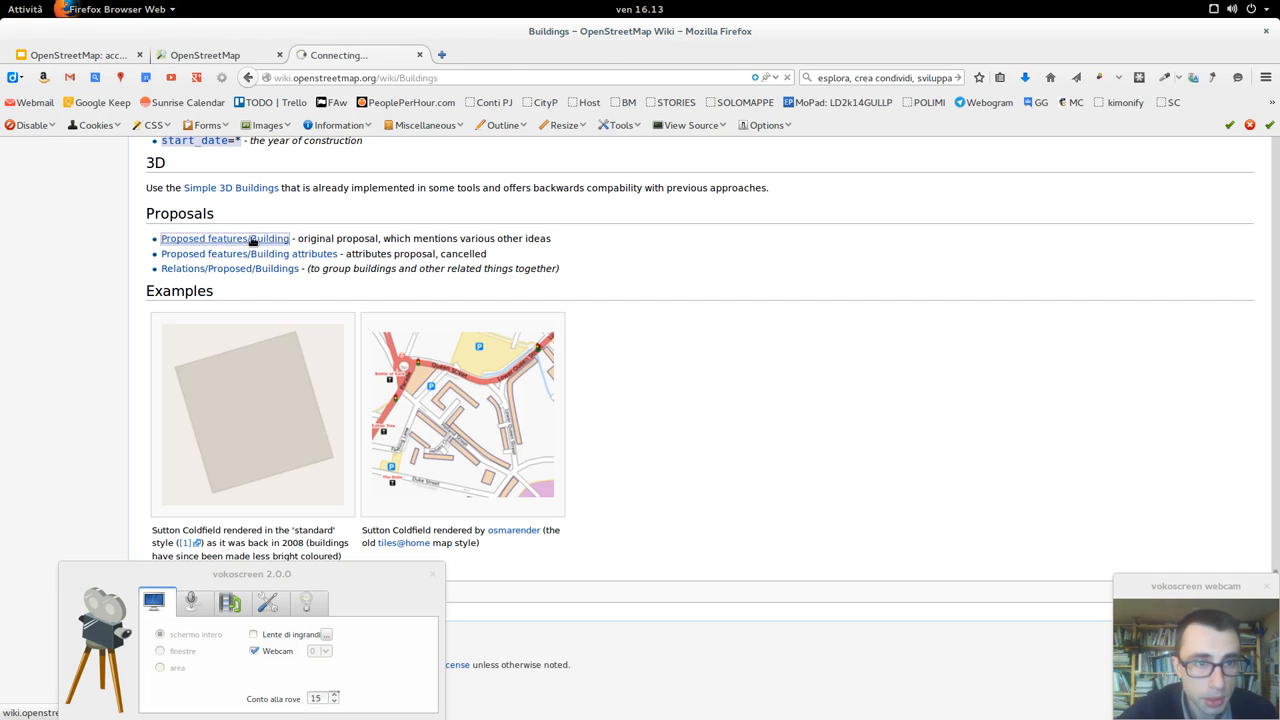
{"action": "left_click", "coordinate": [224, 238]}
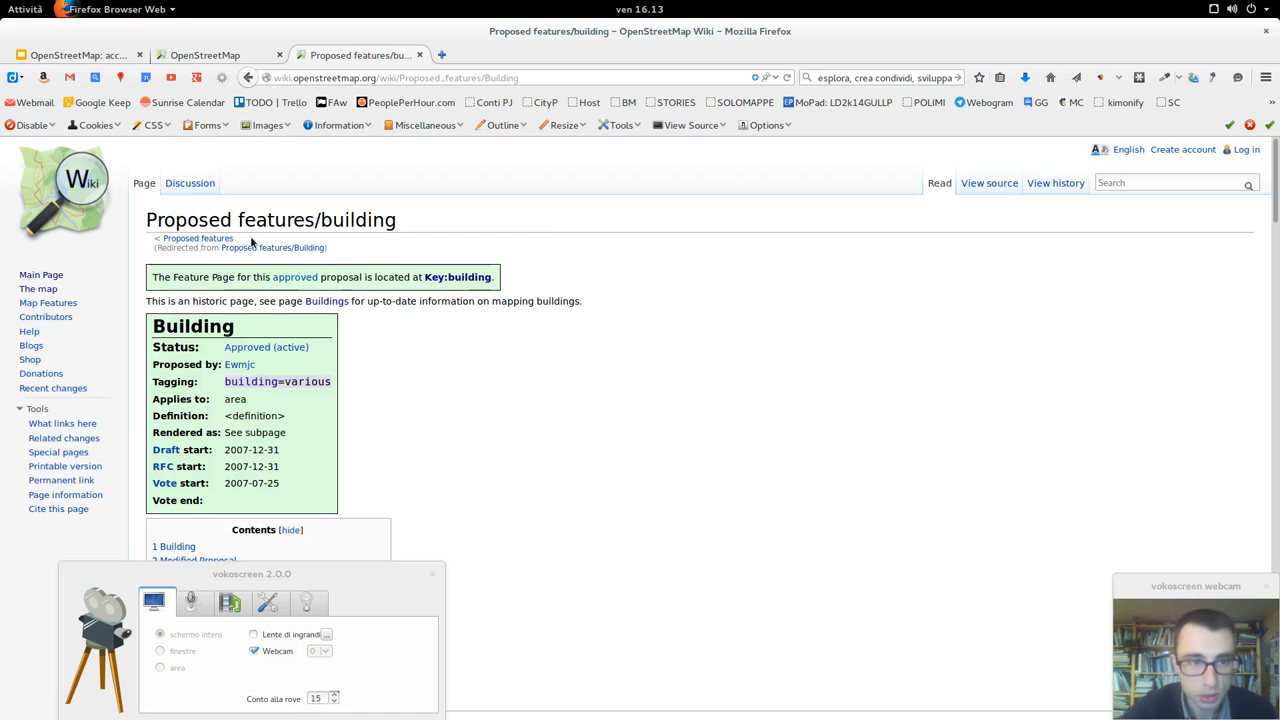
{"action": "scroll", "scroll_direction": "down", "scroll_amount": 3}
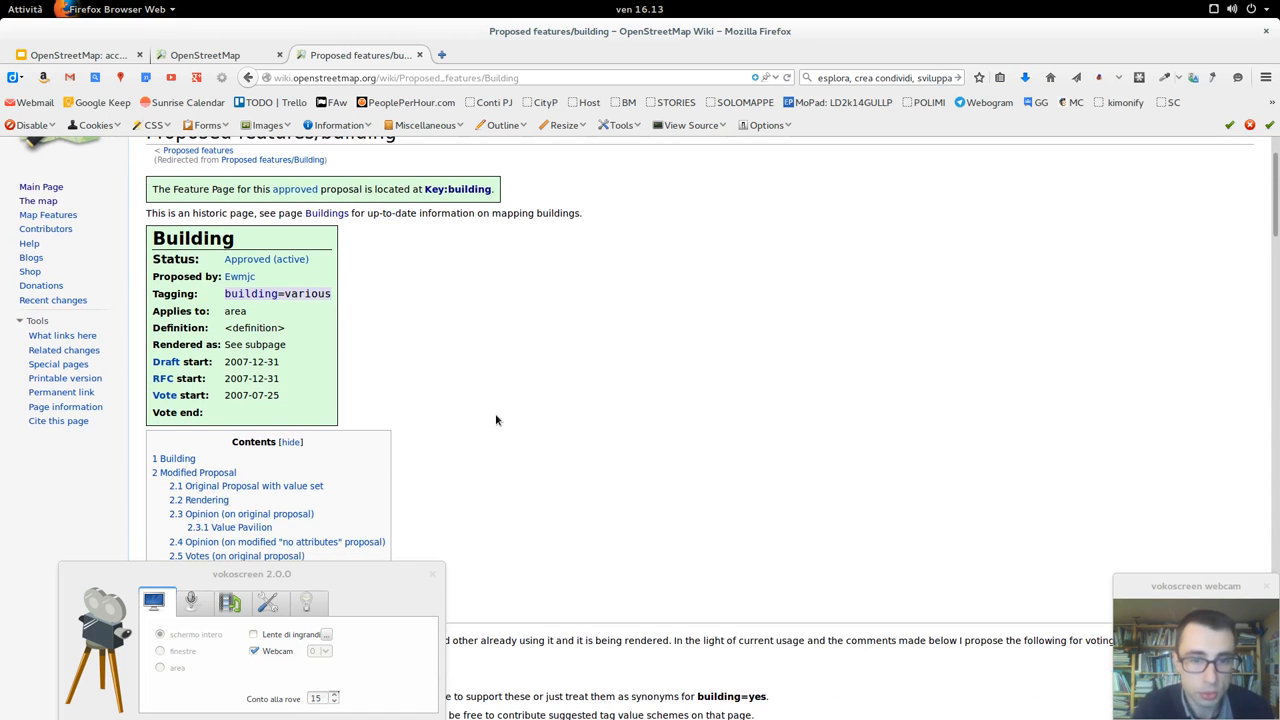
{"action": "scroll", "scroll_direction": "down", "scroll_amount": 3}
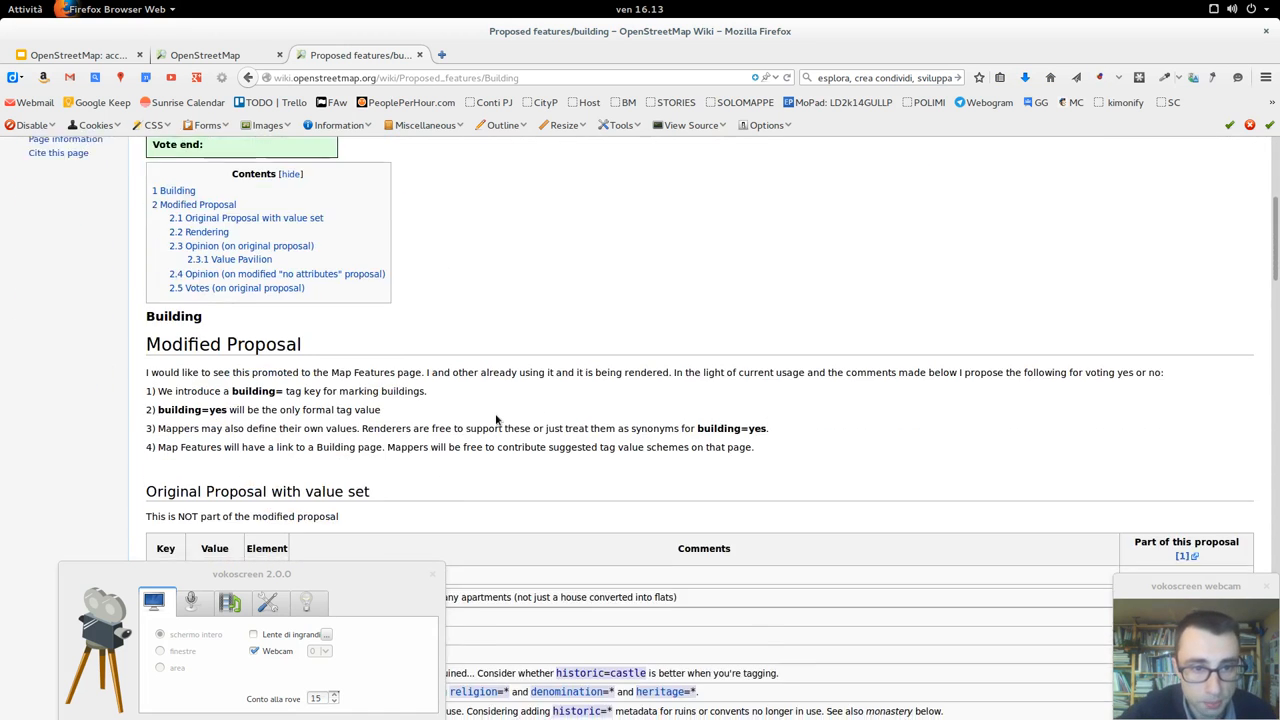
{"action": "scroll", "scroll_direction": "down", "scroll_amount": 3}
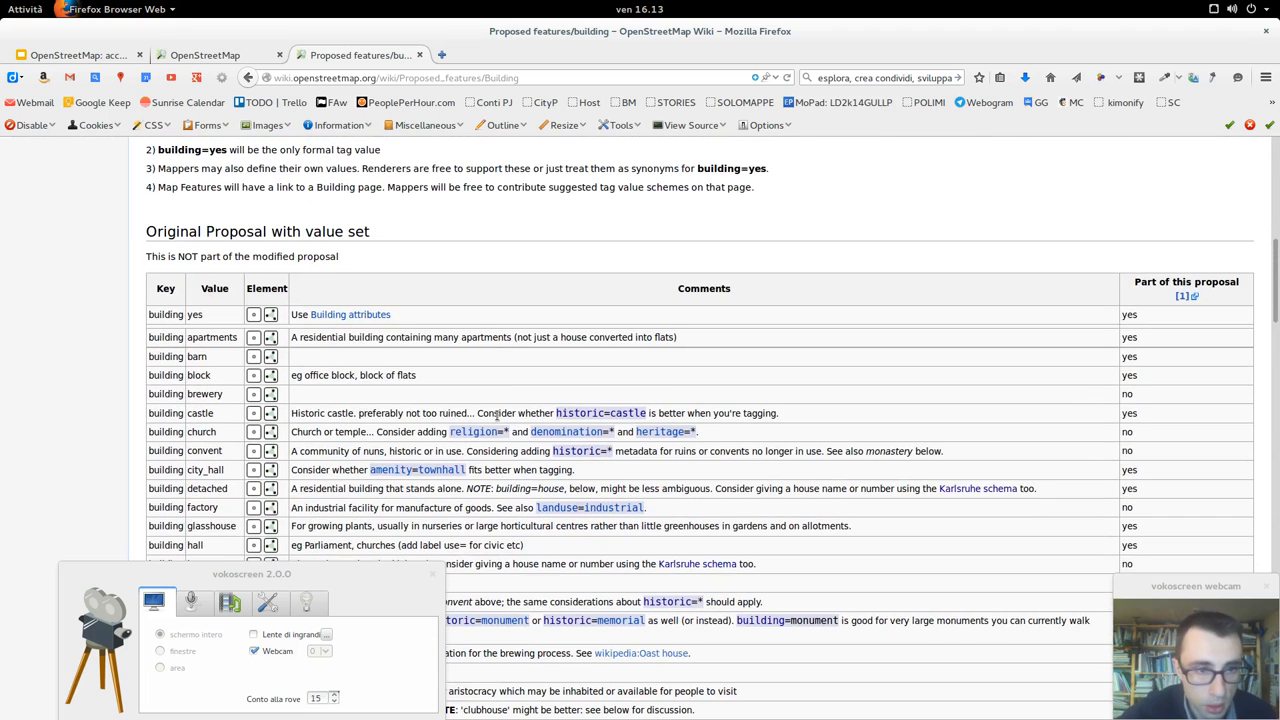
{"action": "scroll", "scroll_direction": "down", "scroll_amount": 3}
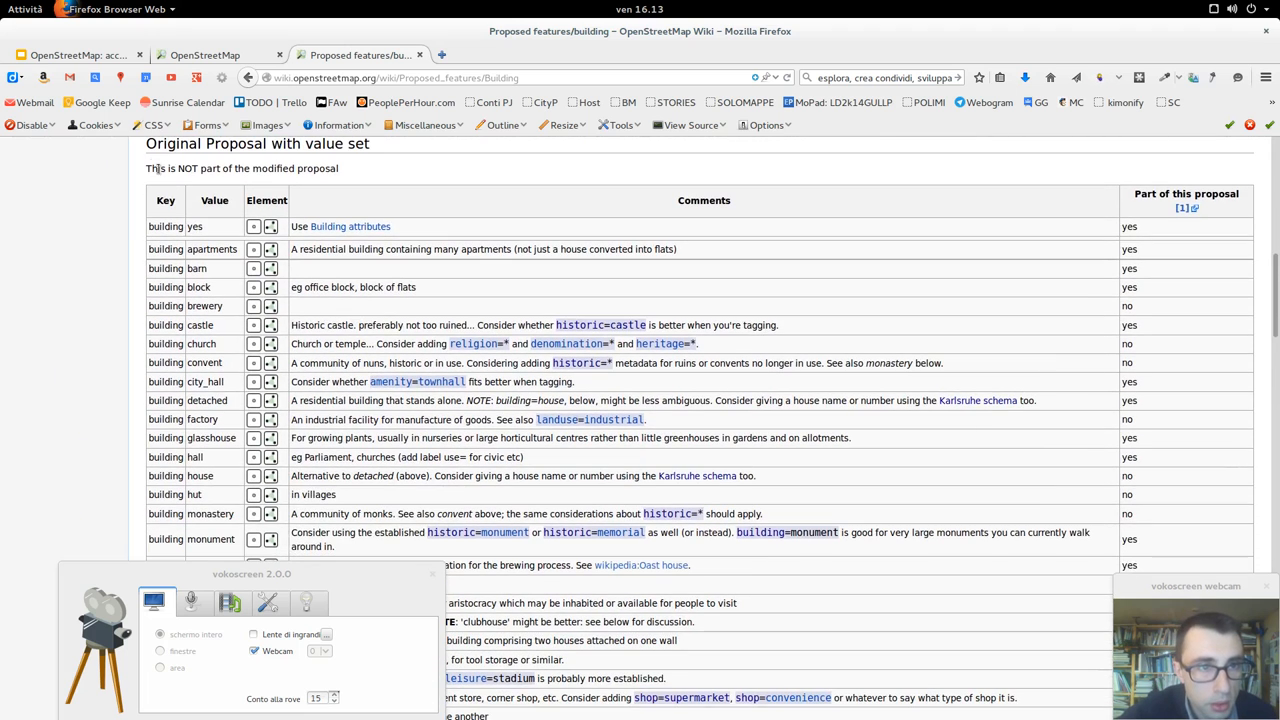
{"action": "left_click_drag", "start_coordinate": [172, 168], "coordinate": [338, 168]}
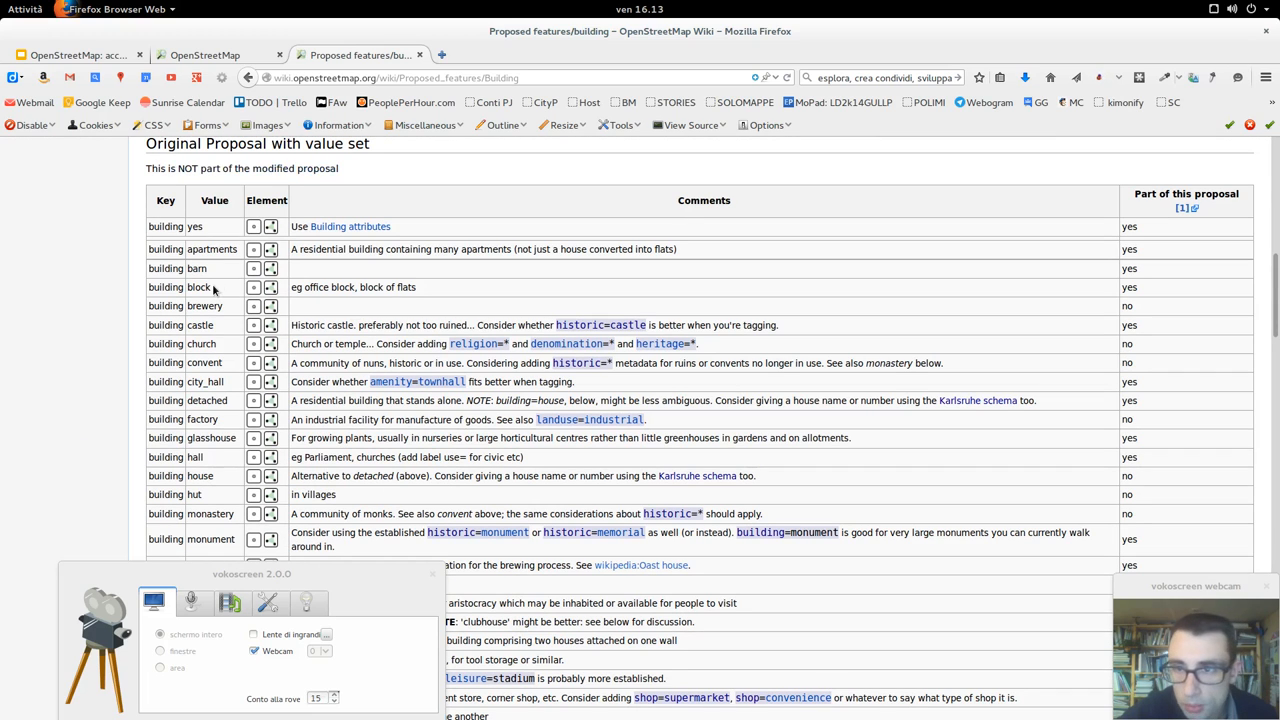
{"action": "scroll", "scroll_direction": "down", "scroll_amount": 3}
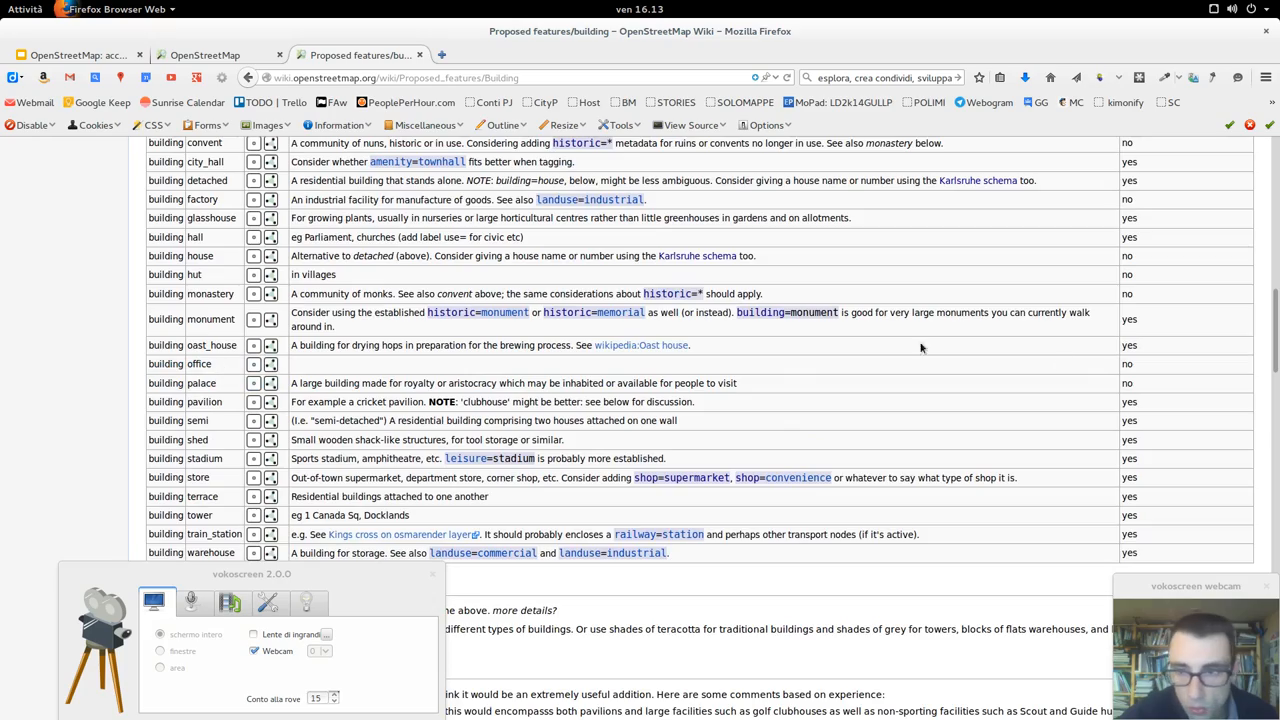
{"action": "scroll", "scroll_direction": "down", "scroll_amount": 3}
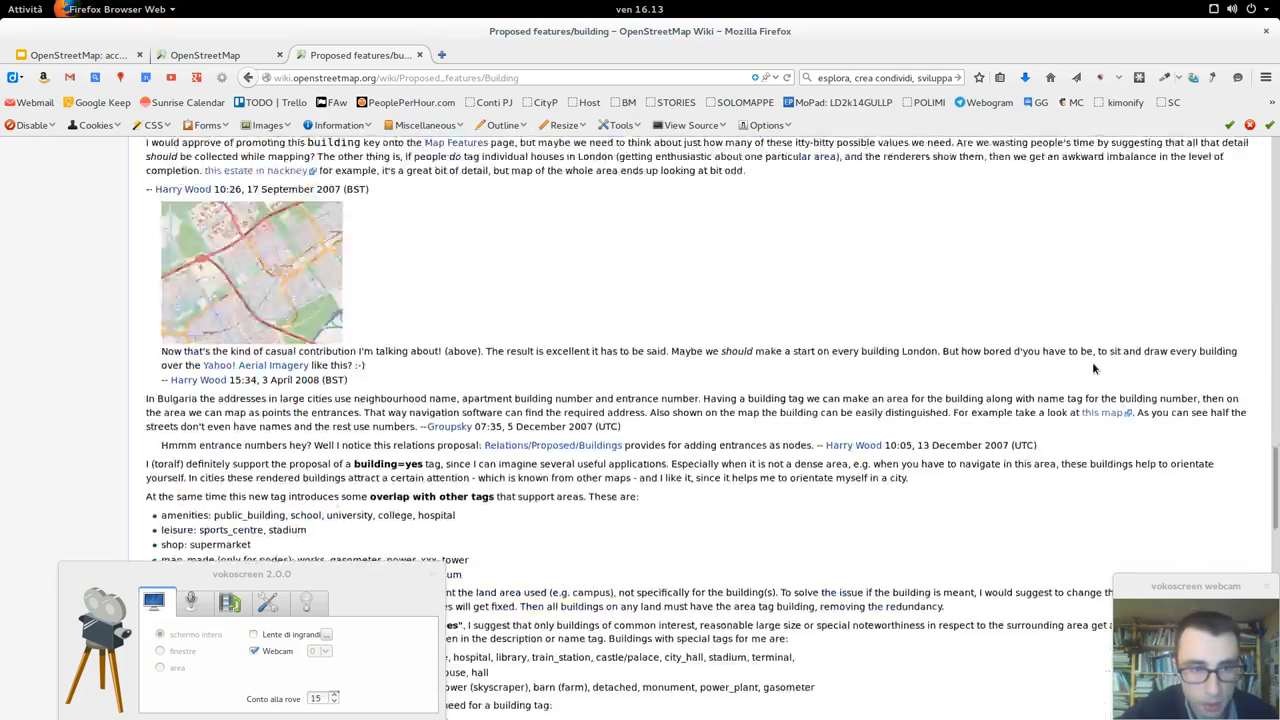
{"action": "scroll", "scroll_direction": "down", "scroll_amount": 3}
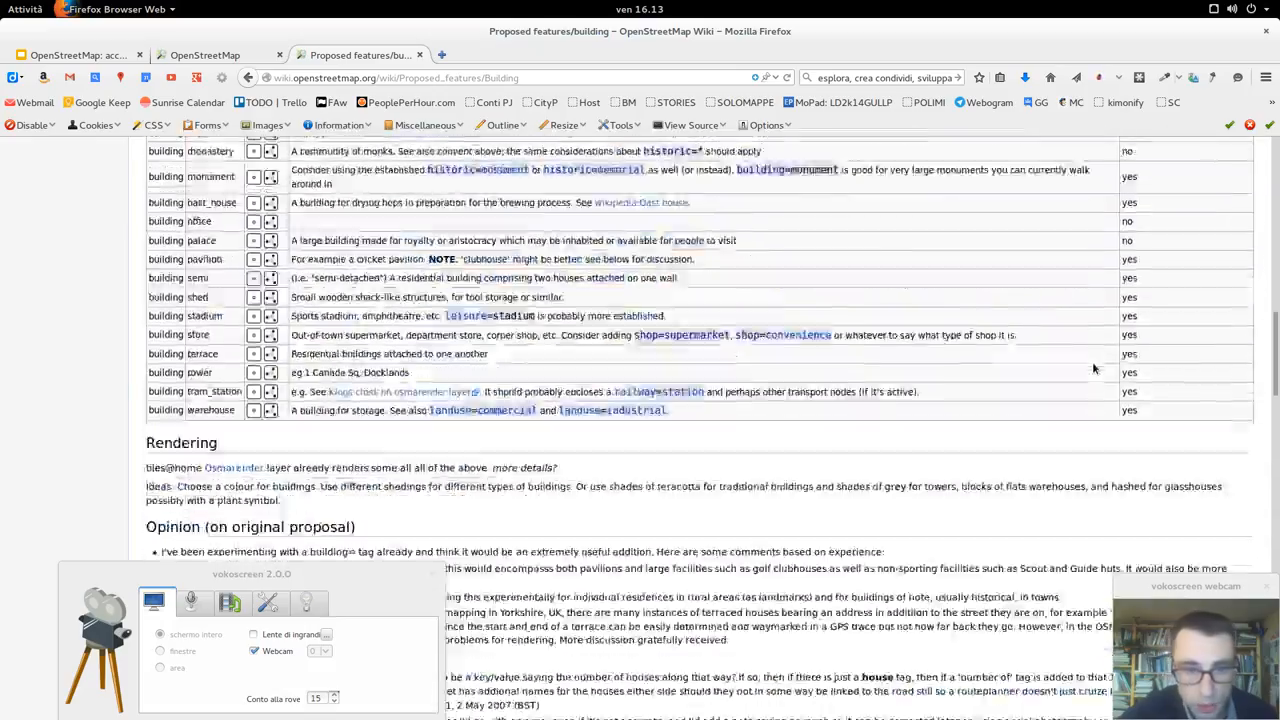
{"action": "scroll", "scroll_direction": "down", "scroll_amount": 3}
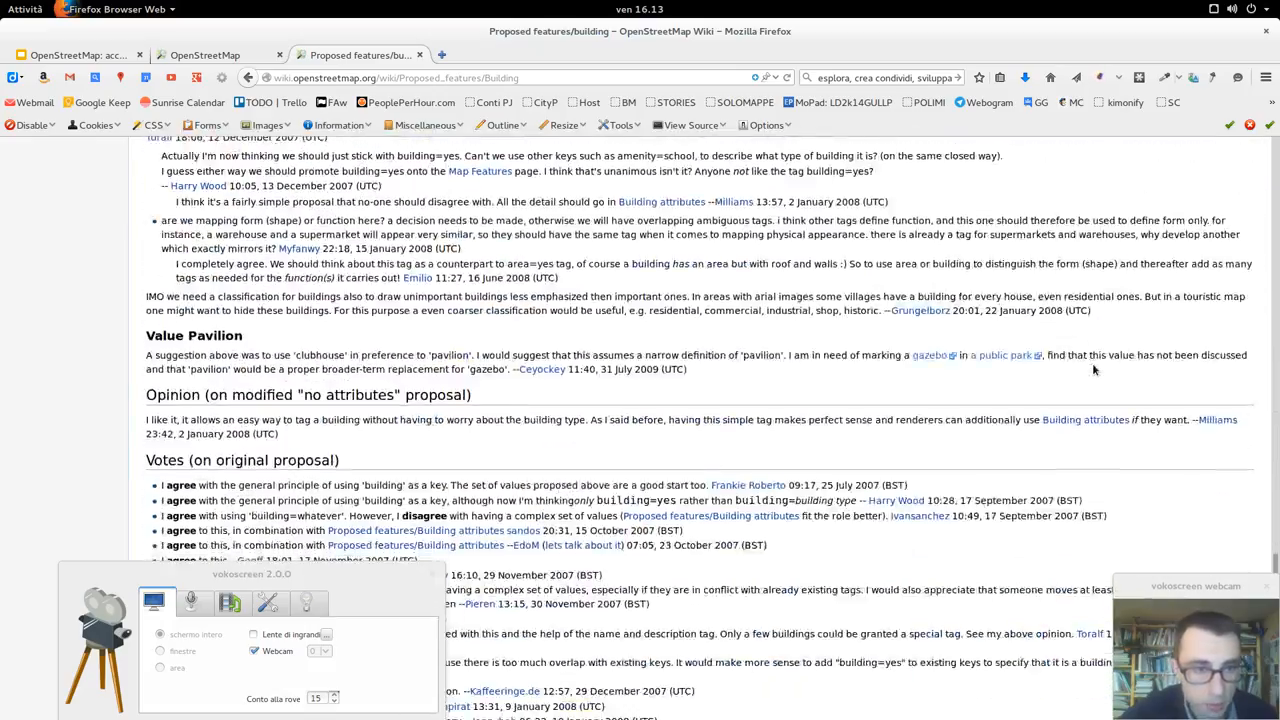
{"action": "scroll", "scroll_direction": "up", "scroll_amount": 3}
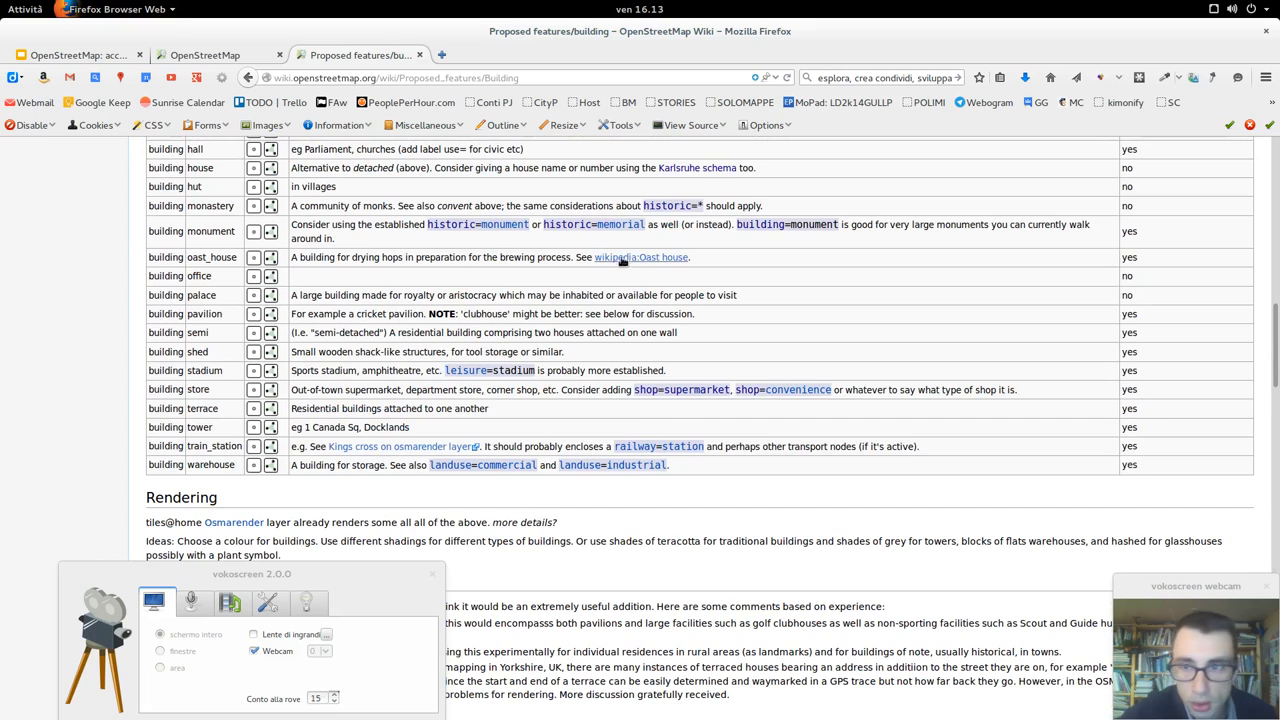
{"action": "scroll", "scroll_direction": "down", "scroll_amount": 3}
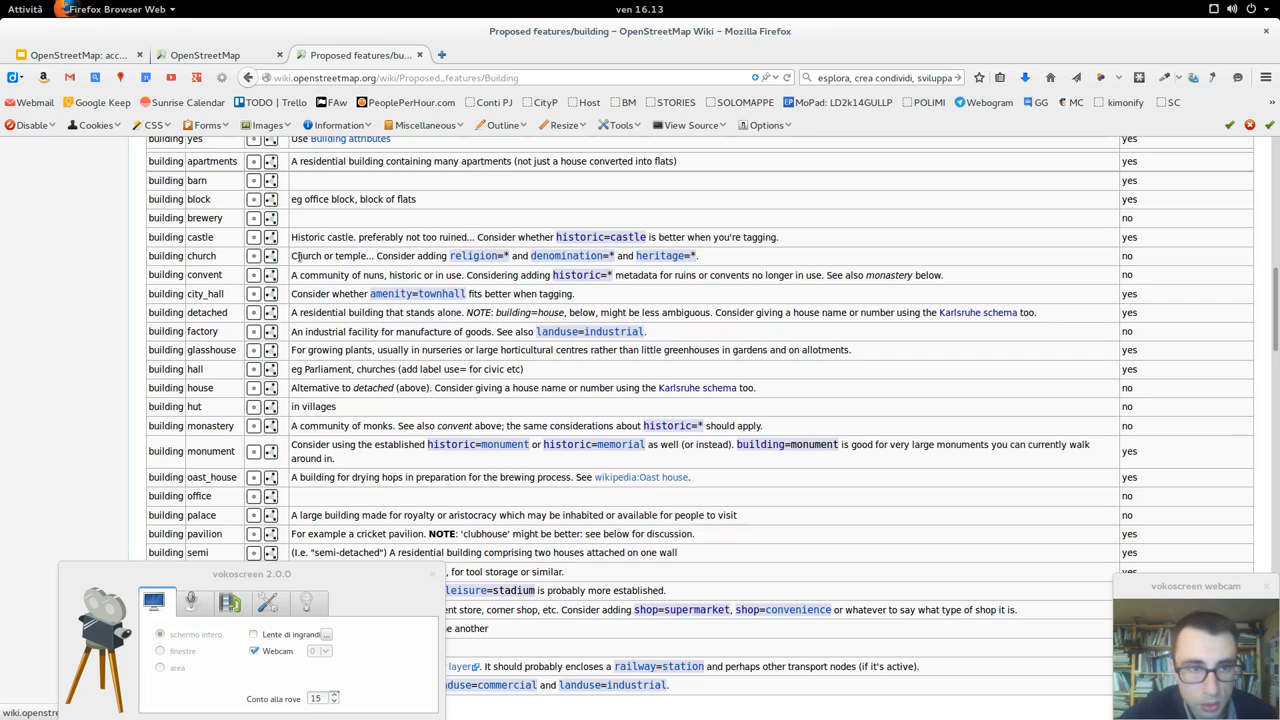
{"action": "double_click", "coordinate": [204, 274]}
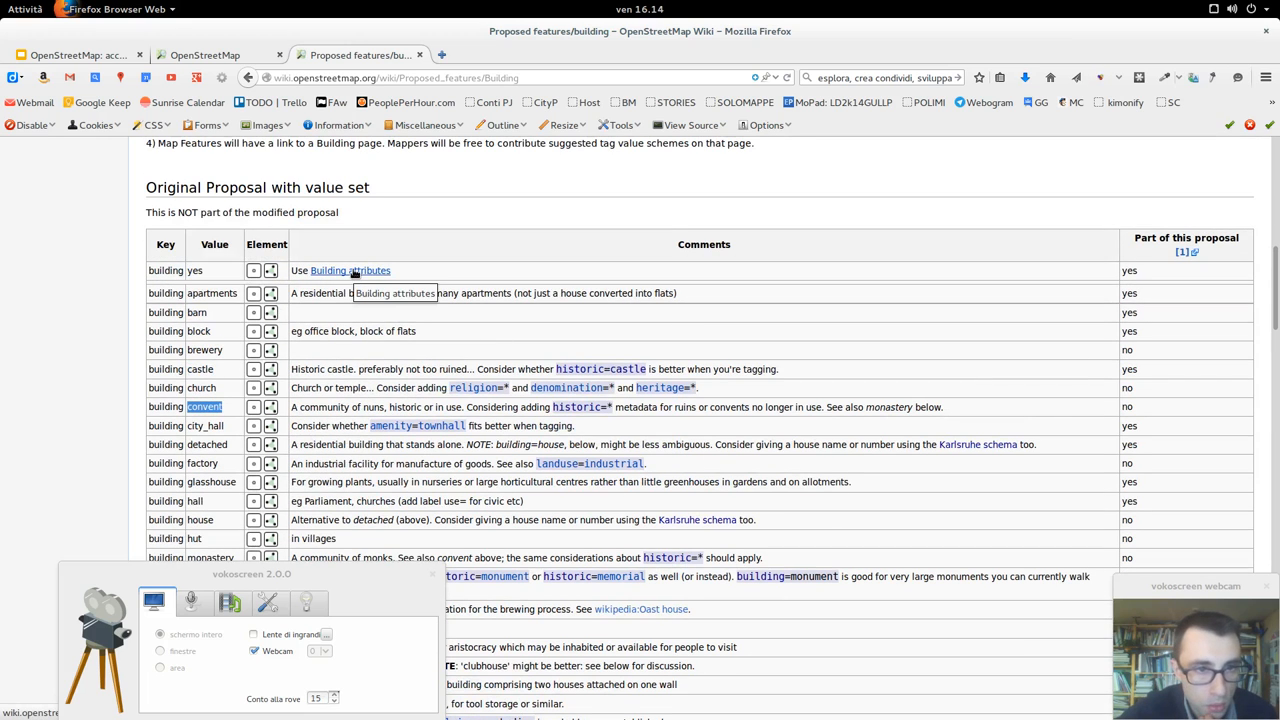
{"action": "mouse_move", "coordinate": [1180, 244]}
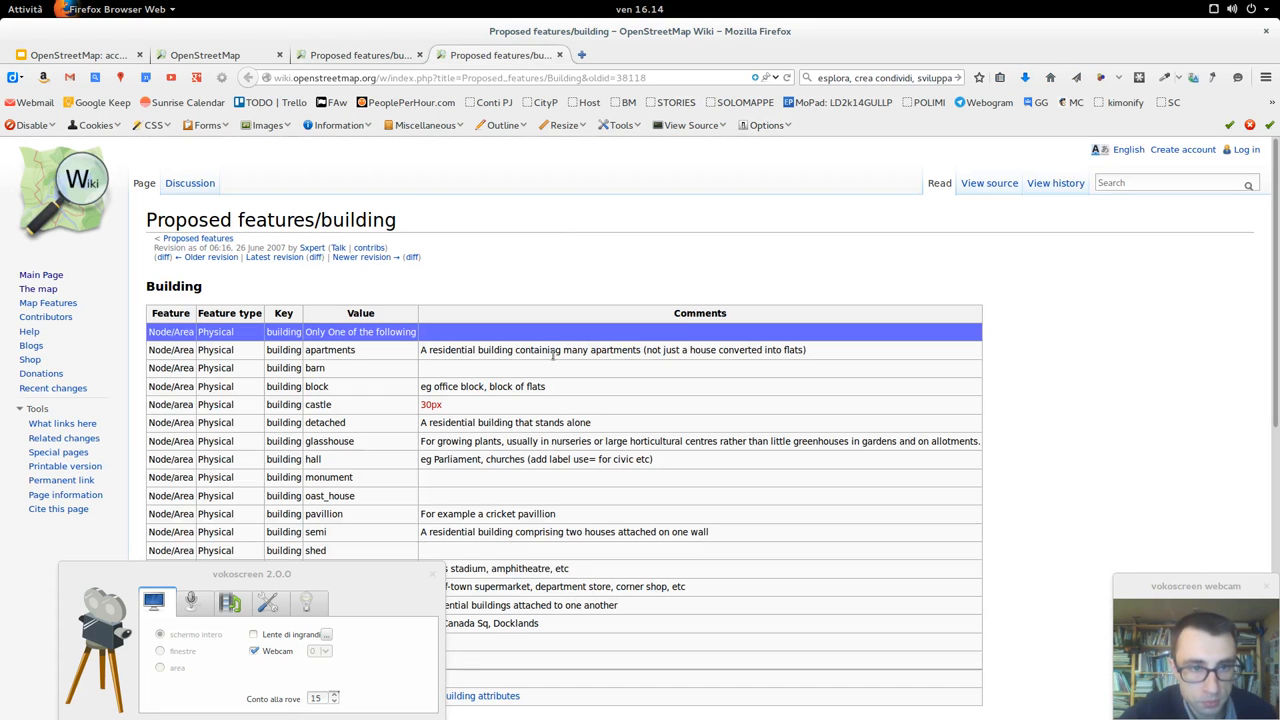
Scroll the proposal's value table and follow the link to the empty Key:stone type page
{"action": "scroll", "scroll_direction": "down", "scroll_amount": 3}
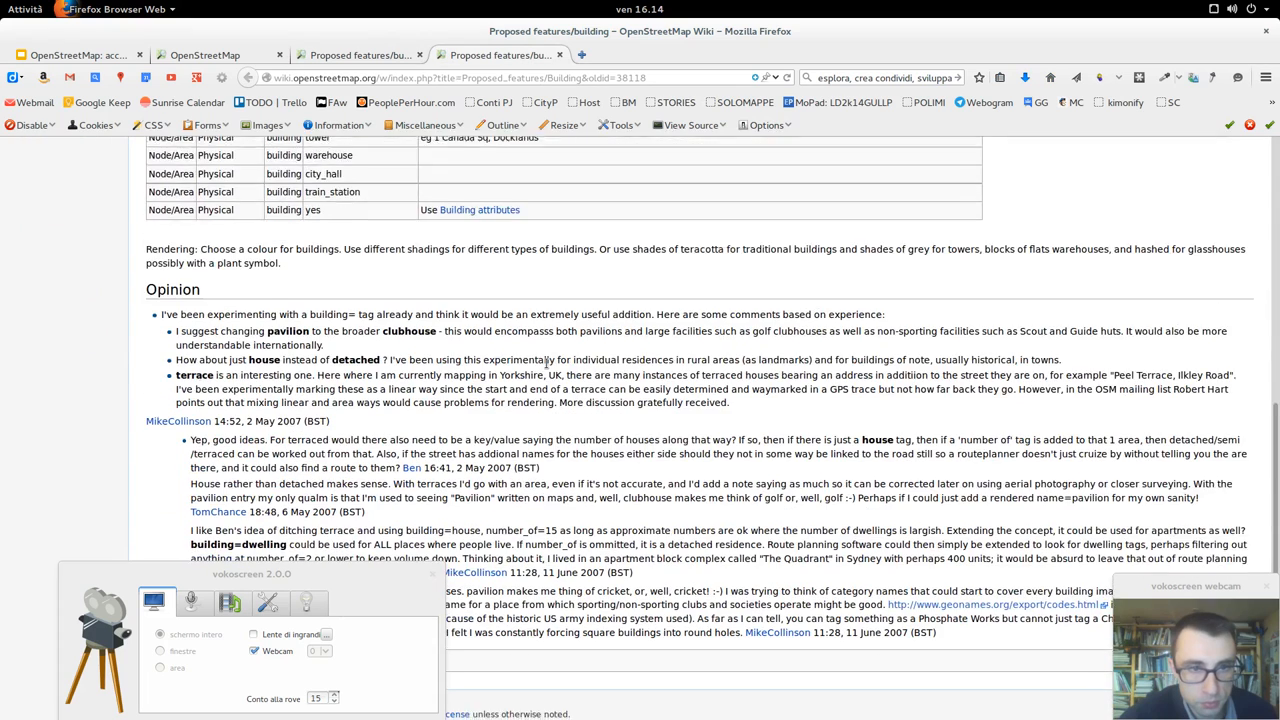
{"action": "scroll", "scroll_direction": "down", "scroll_amount": 3}
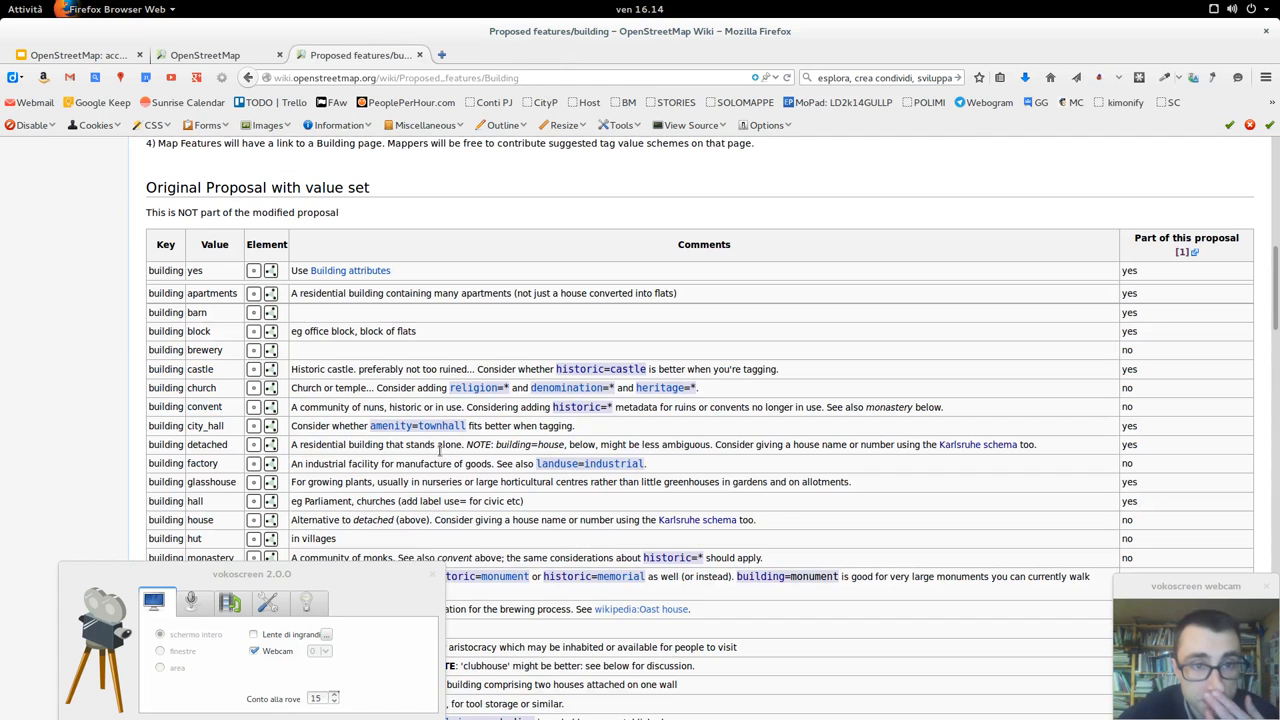
{"action": "scroll", "scroll_direction": "down", "scroll_amount": 3}
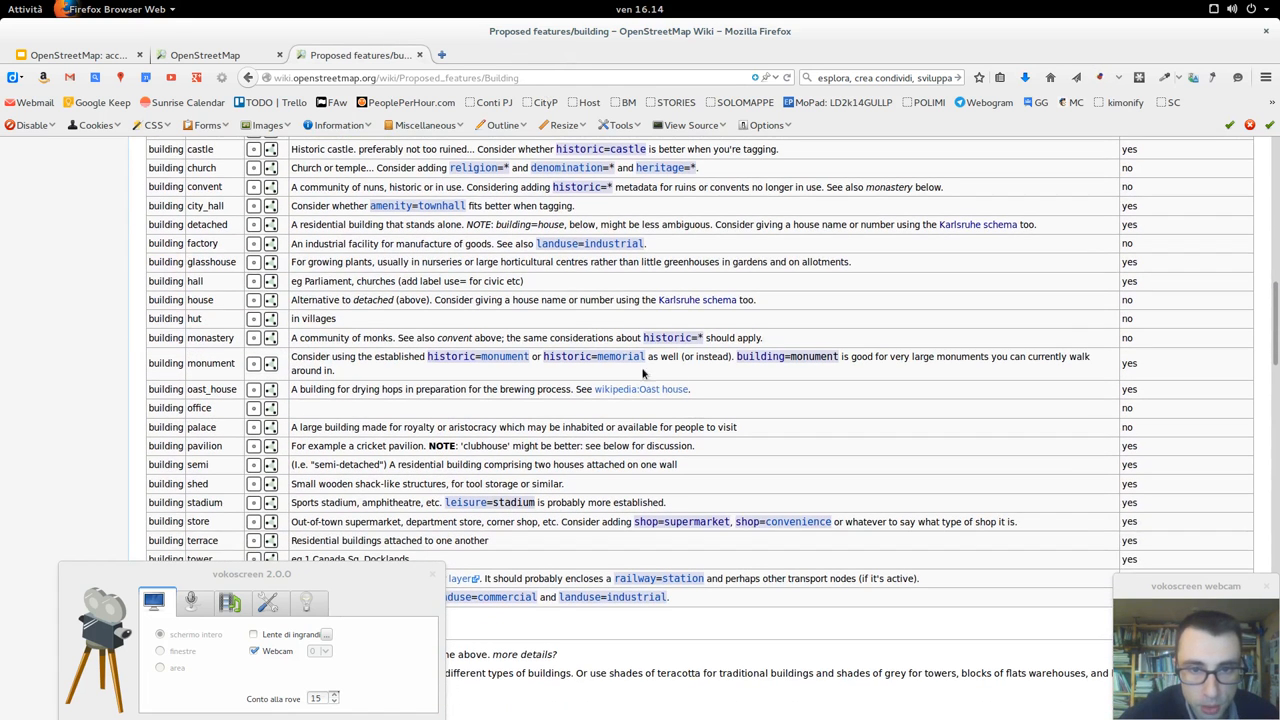
{"action": "left_click", "coordinate": [620, 356]}
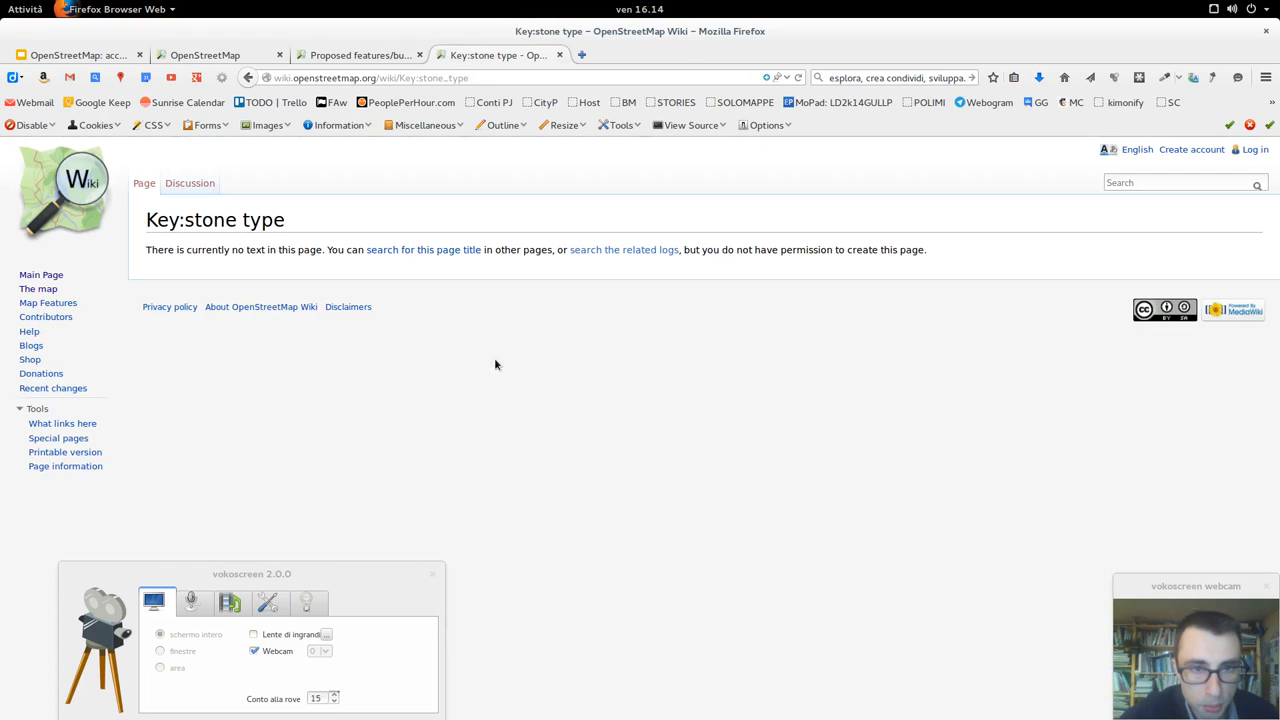
{"action": "mouse_move", "coordinate": [1132, 488]}
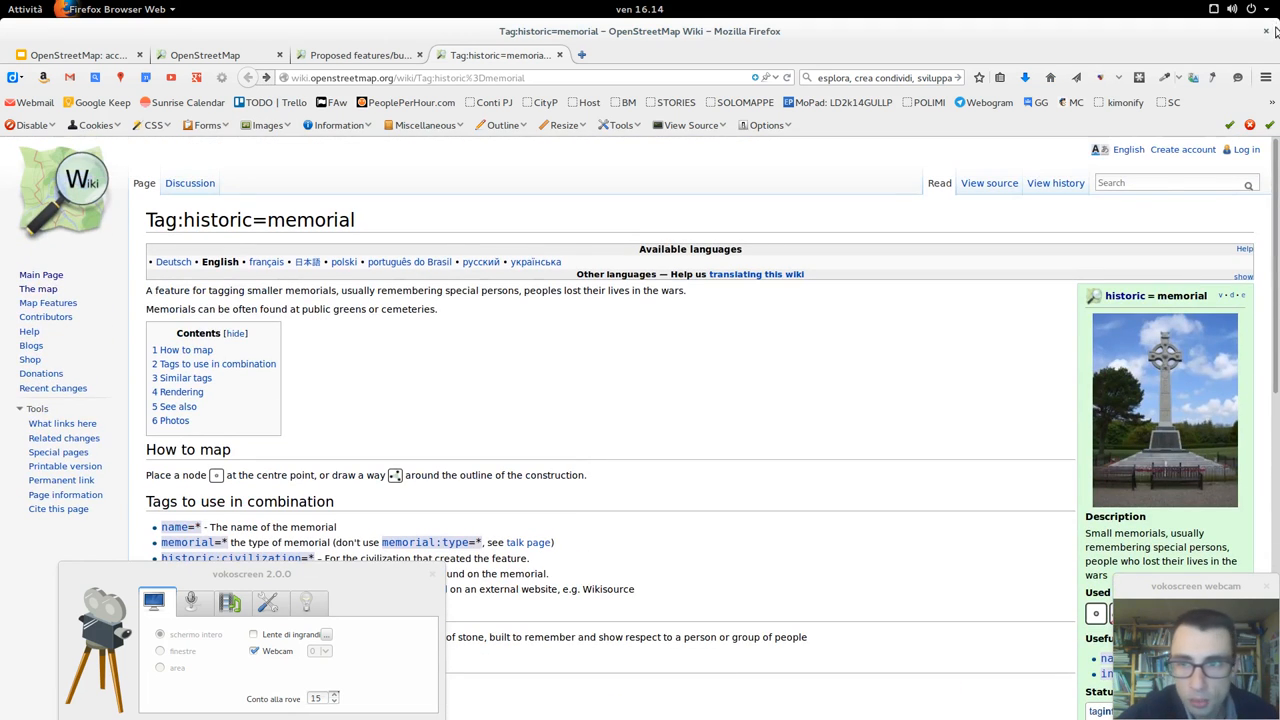
After landing on the nonexistent Propesed page, search the wiki again for 'proposed'
{"action": "type", "text": "propesed"}
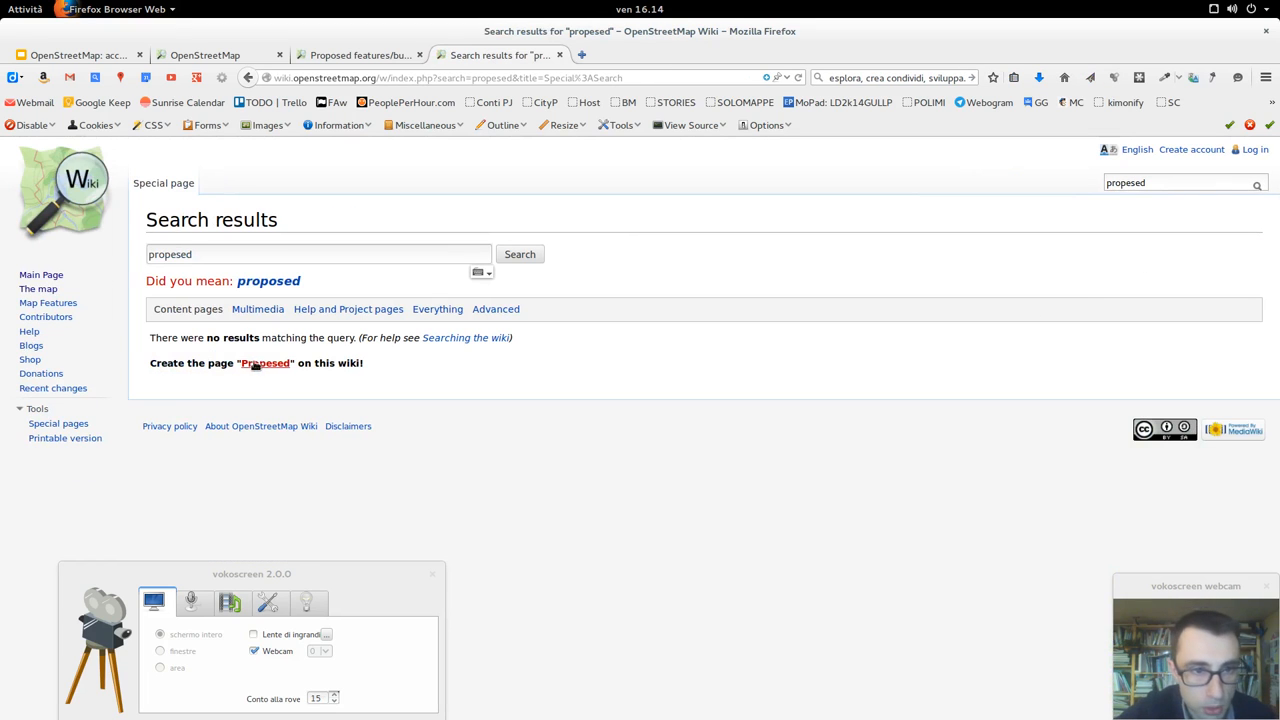
{"action": "left_click", "coordinate": [264, 362]}
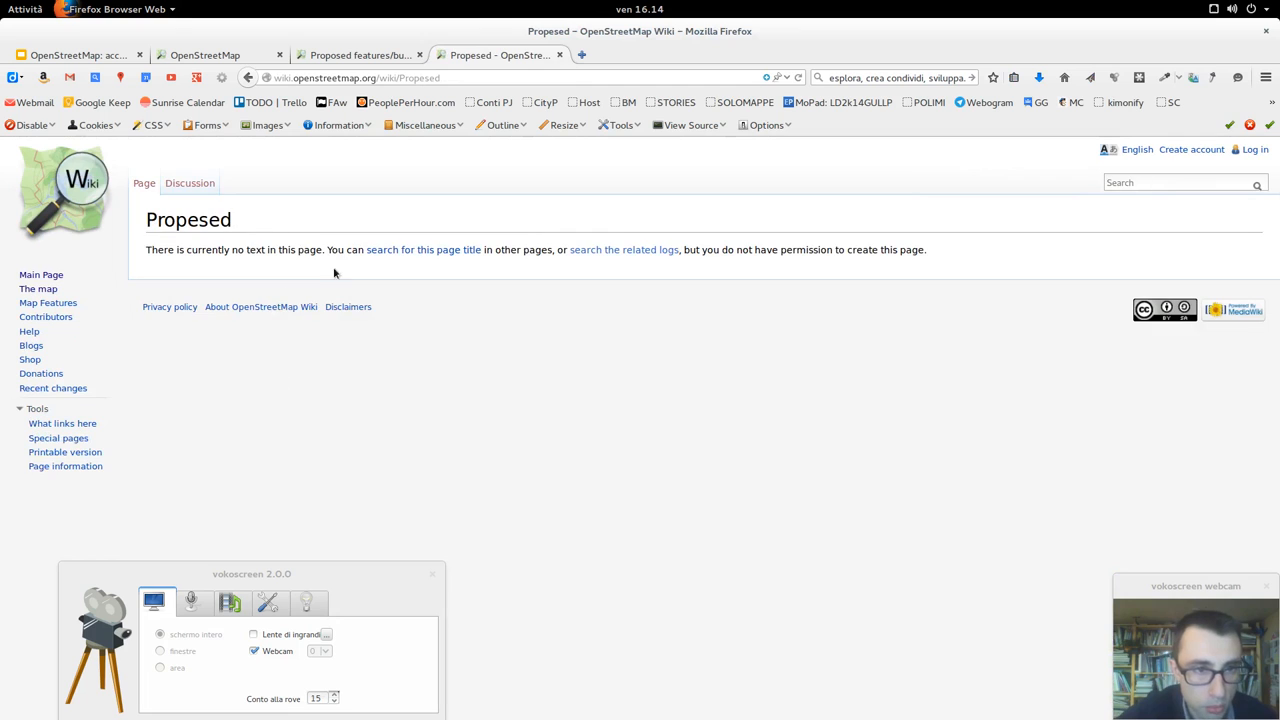
{"action": "left_click", "coordinate": [1176, 182]}
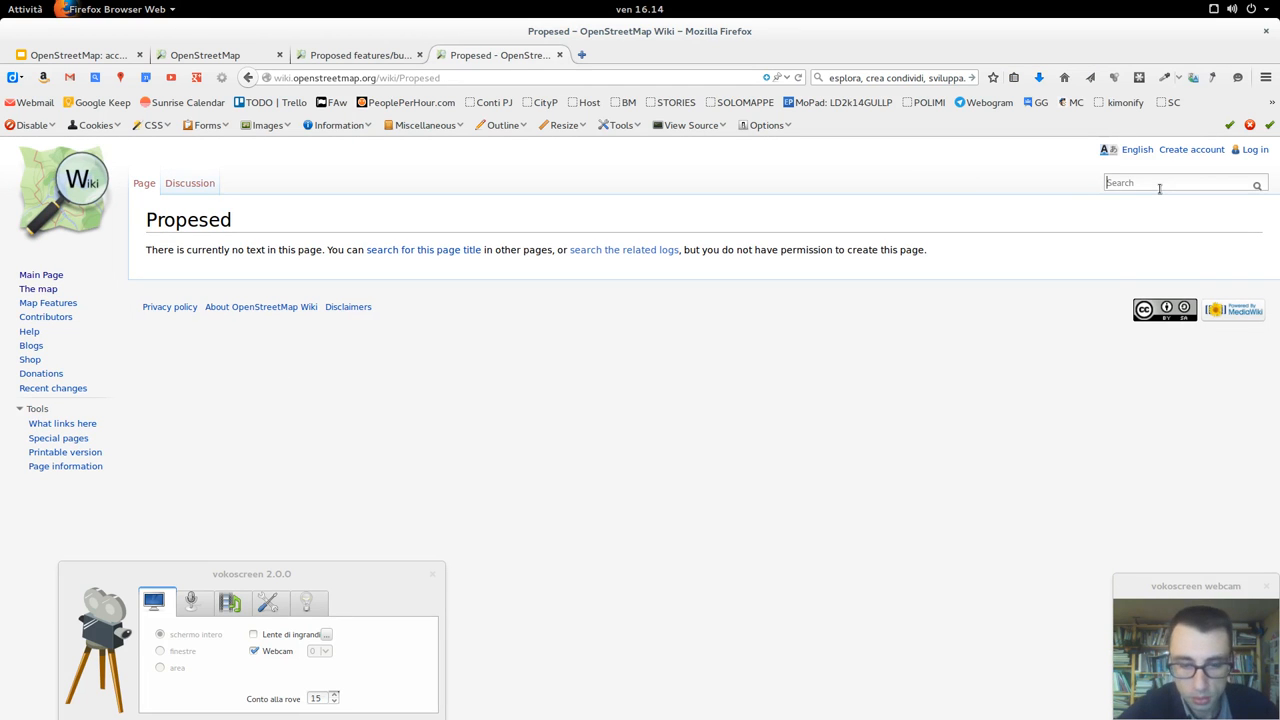
{"action": "type", "text": "proposed"}
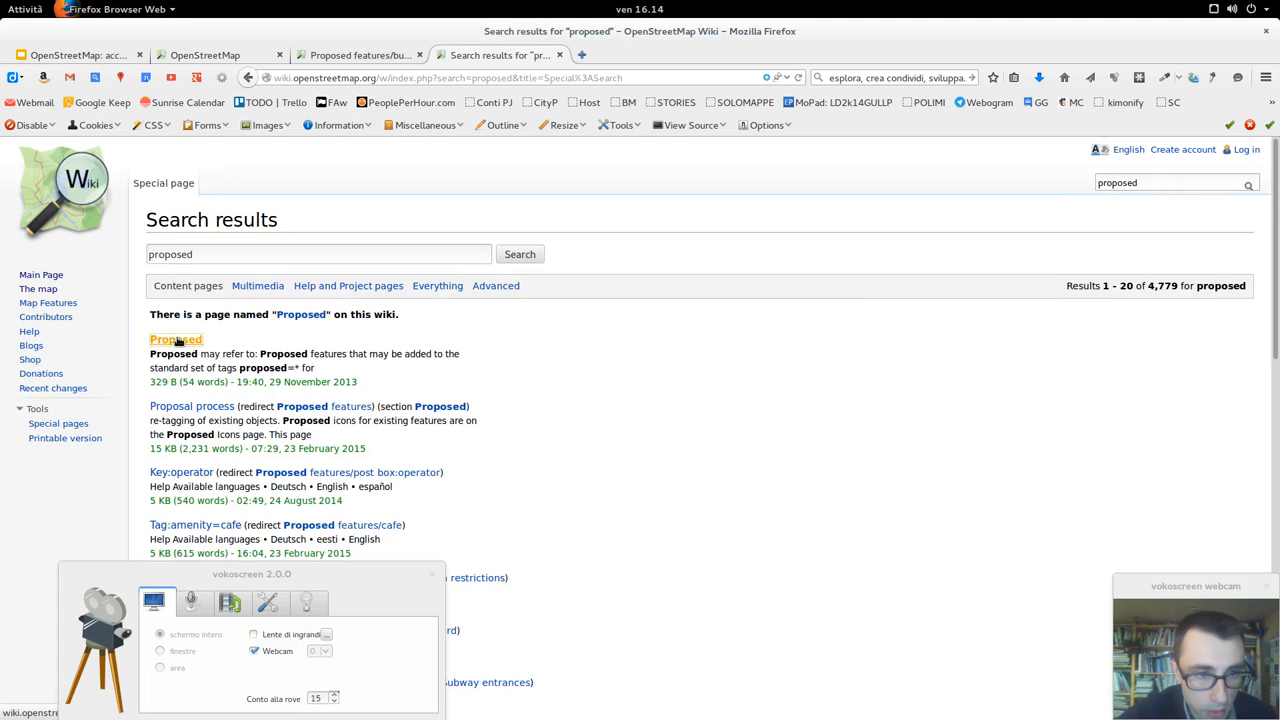
Via the Proposed and Proposal process pages, show the proposals with status Voting
{"action": "left_click", "coordinate": [176, 340]}
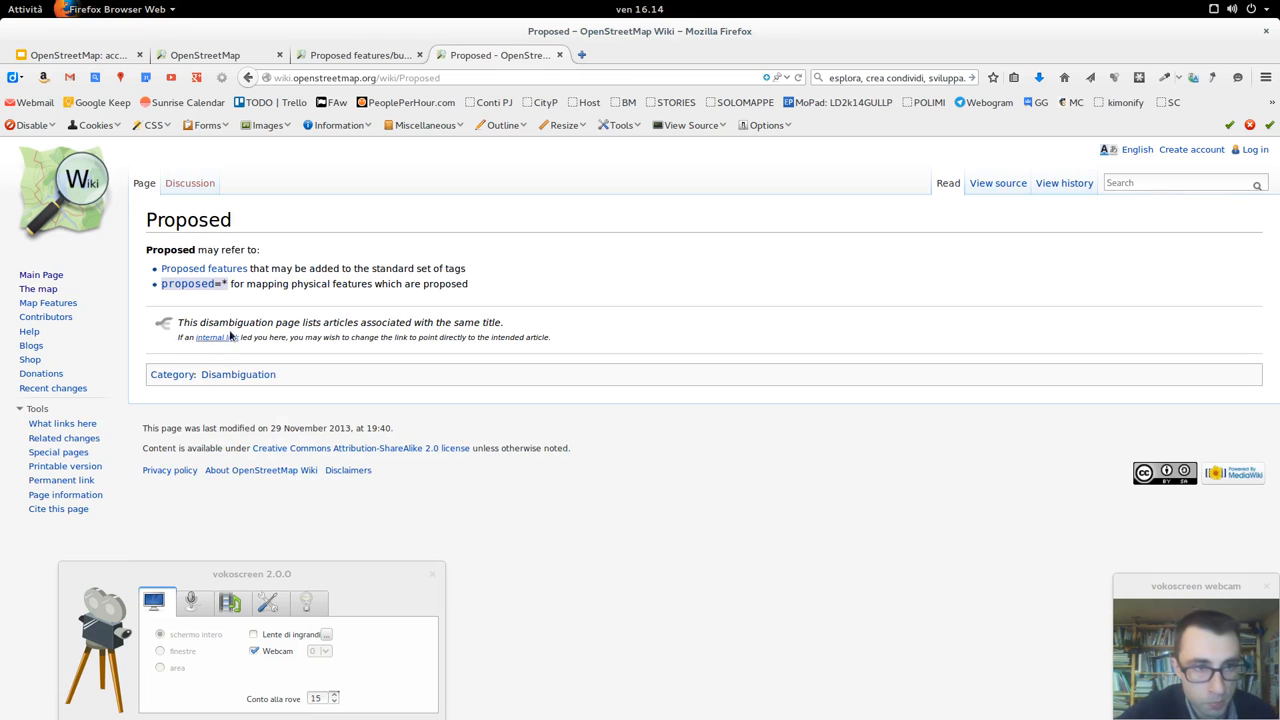
{"action": "left_click", "coordinate": [204, 268]}
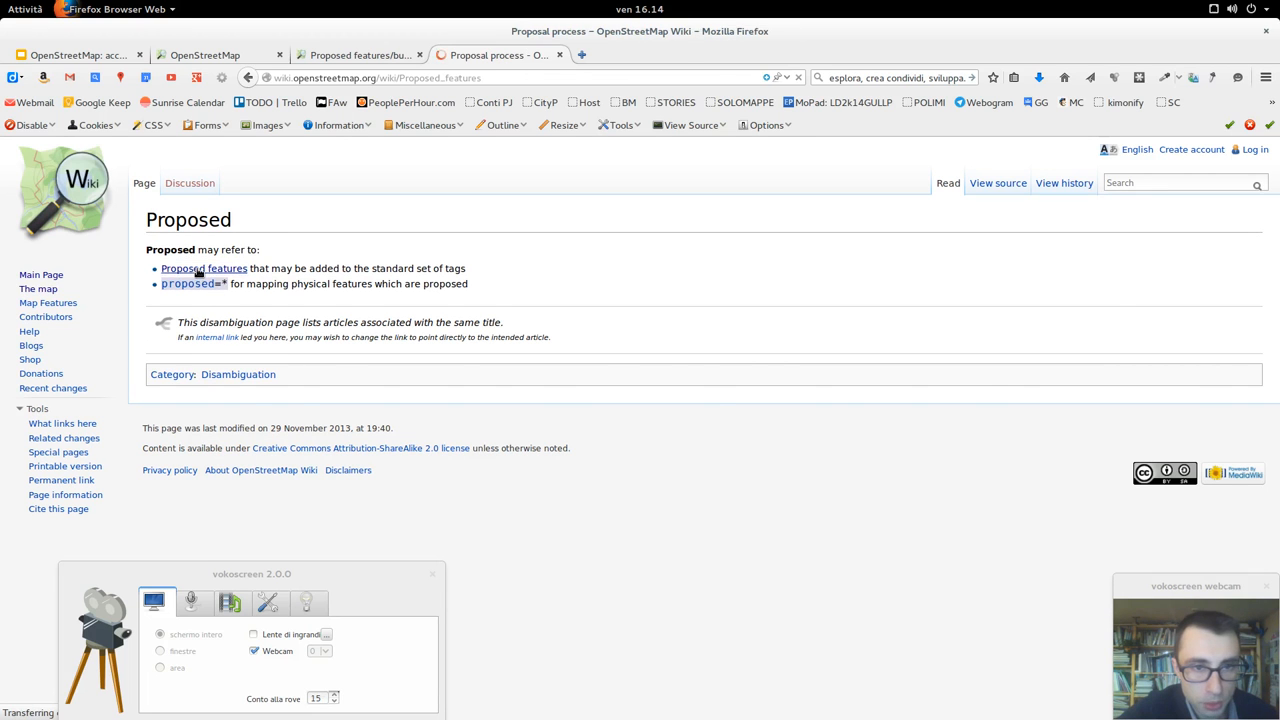
{"action": "left_click", "coordinate": [204, 268]}
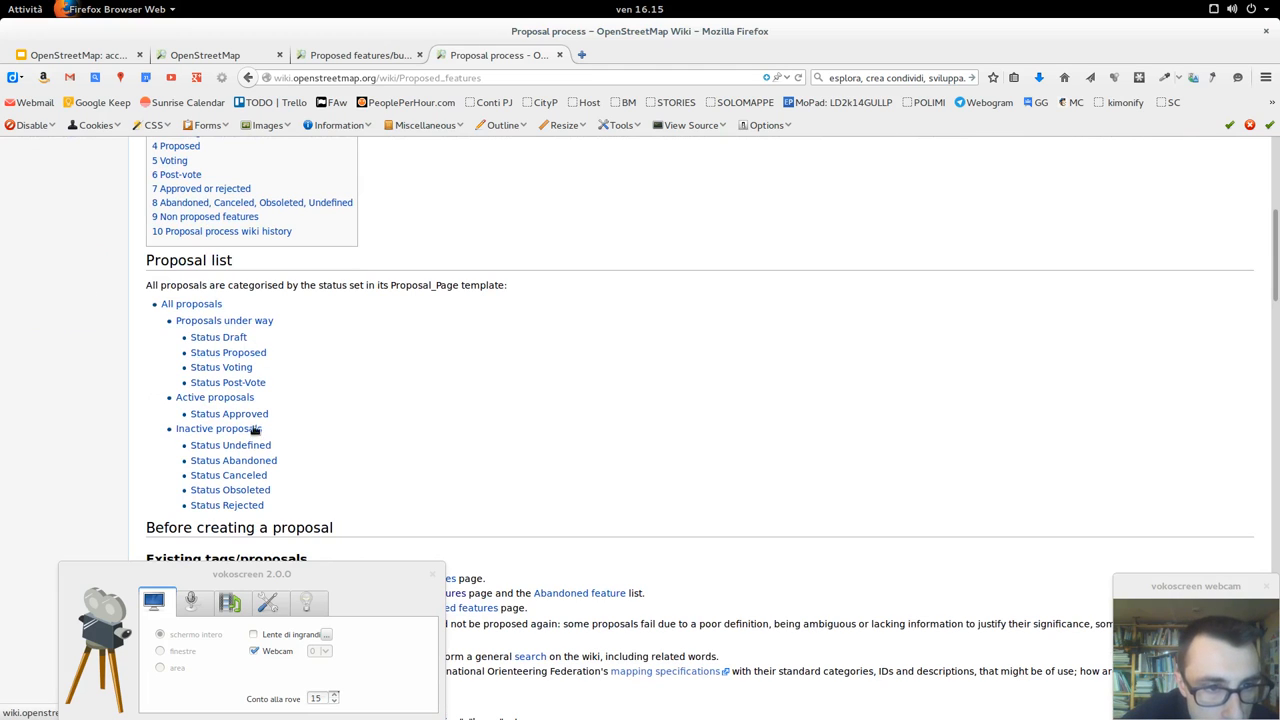
{"action": "mouse_move", "coordinate": [276, 420]}
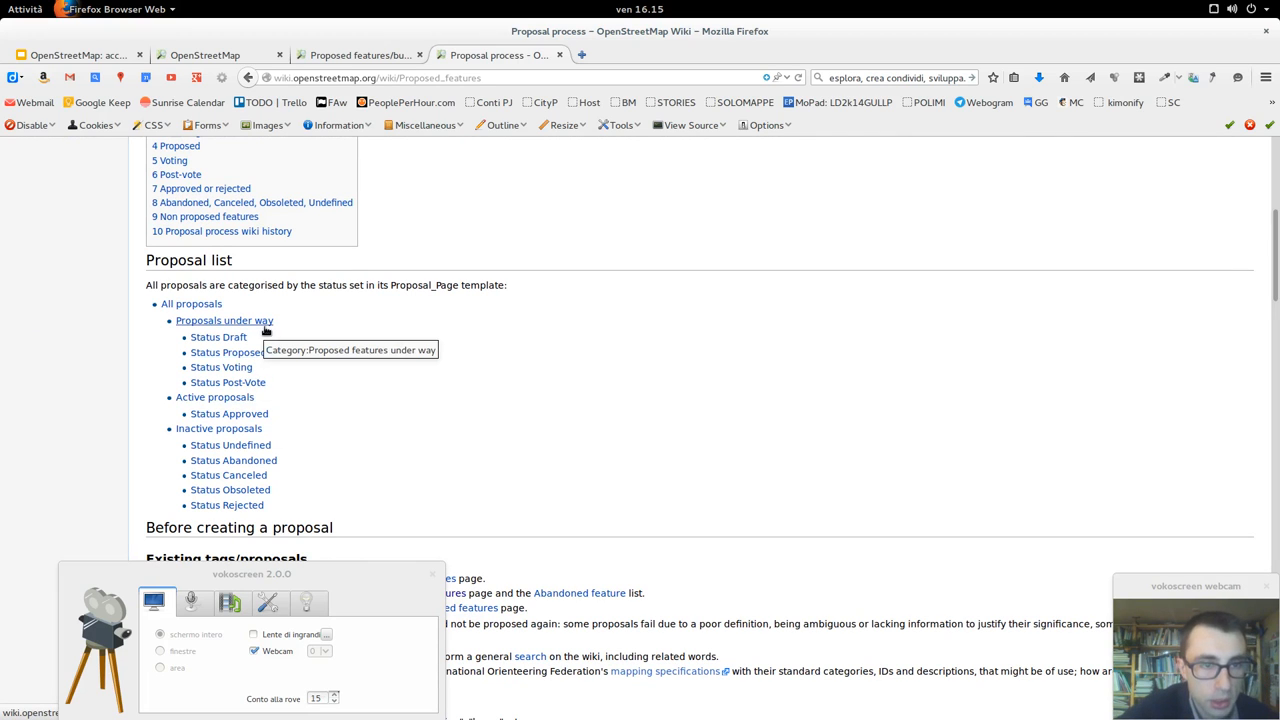
{"action": "left_click", "coordinate": [220, 368]}
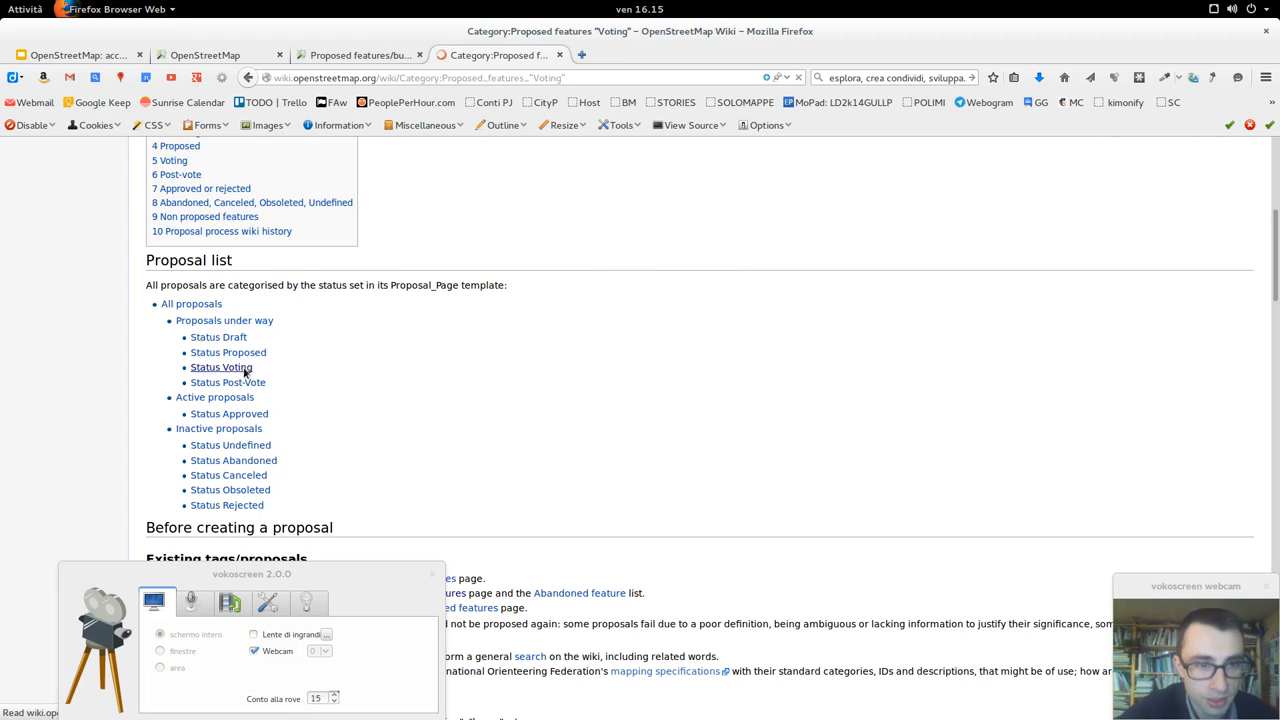
{"action": "left_click", "coordinate": [220, 368]}
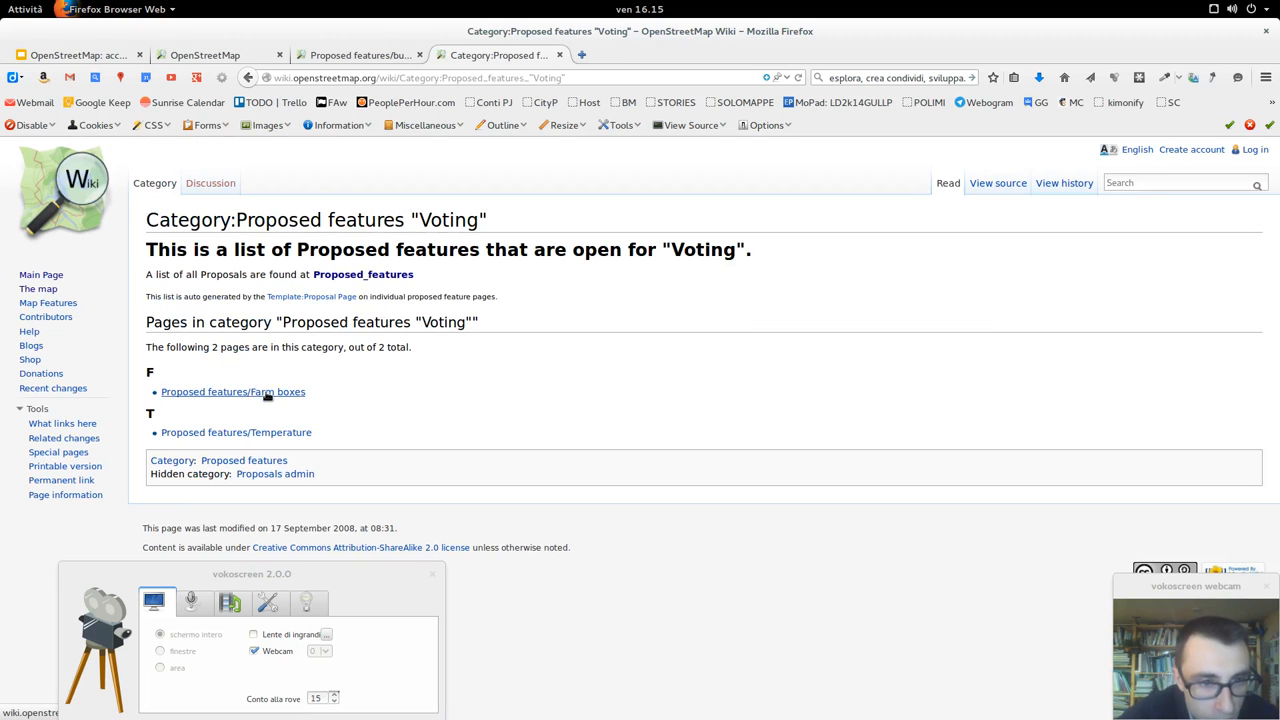
Read the Farm boxes proposal from its definition through the supporting tags
{"action": "left_click", "coordinate": [232, 390]}
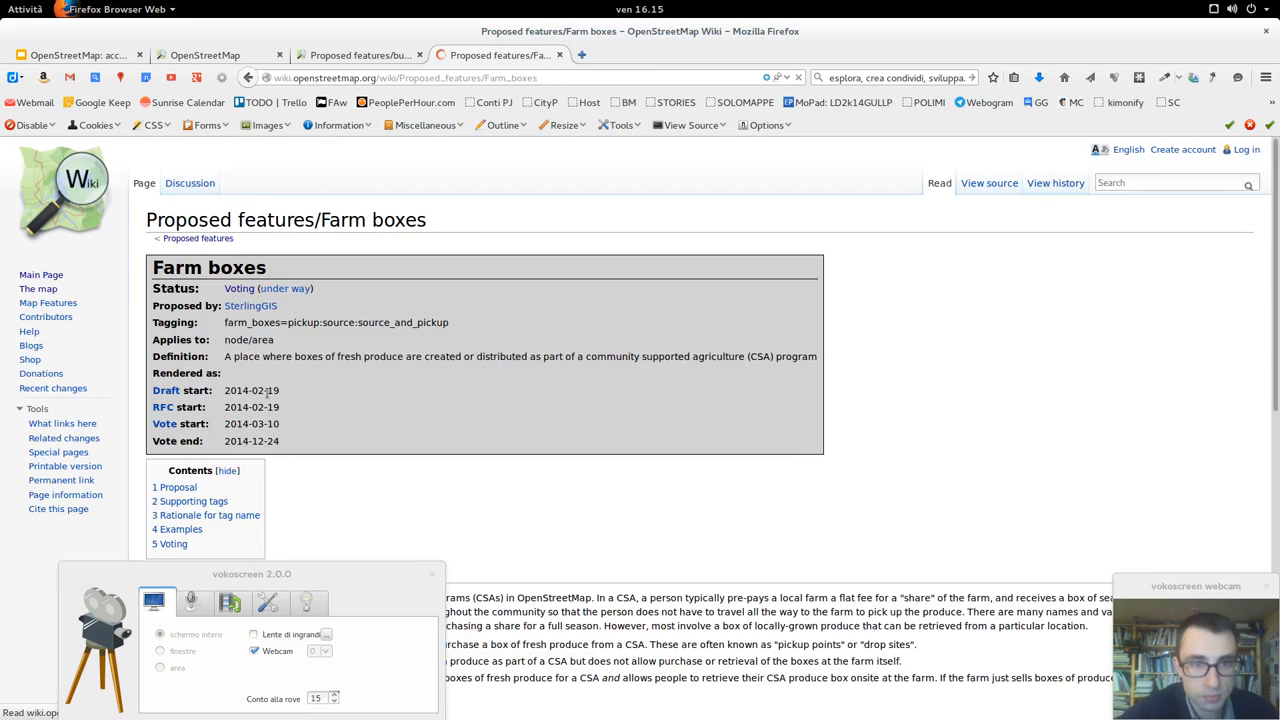
{"action": "mouse_move", "coordinate": [540, 332]}
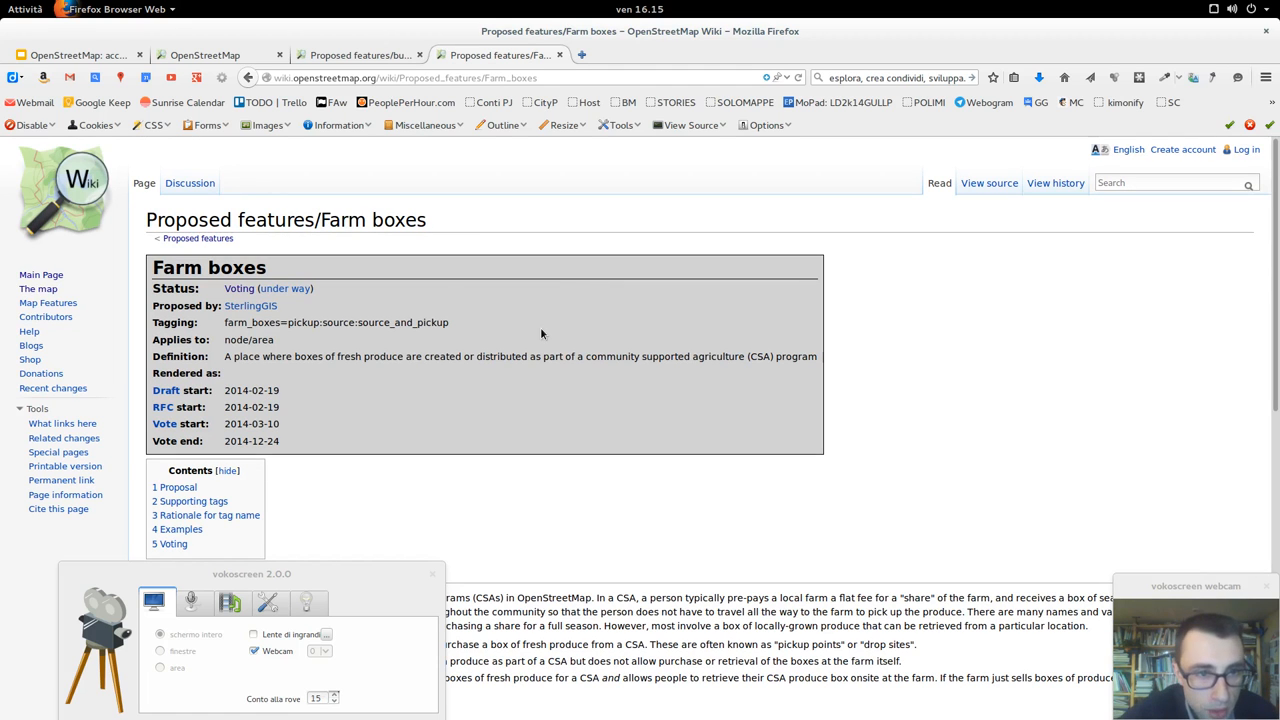
{"action": "scroll", "scroll_direction": "down", "scroll_amount": 3}
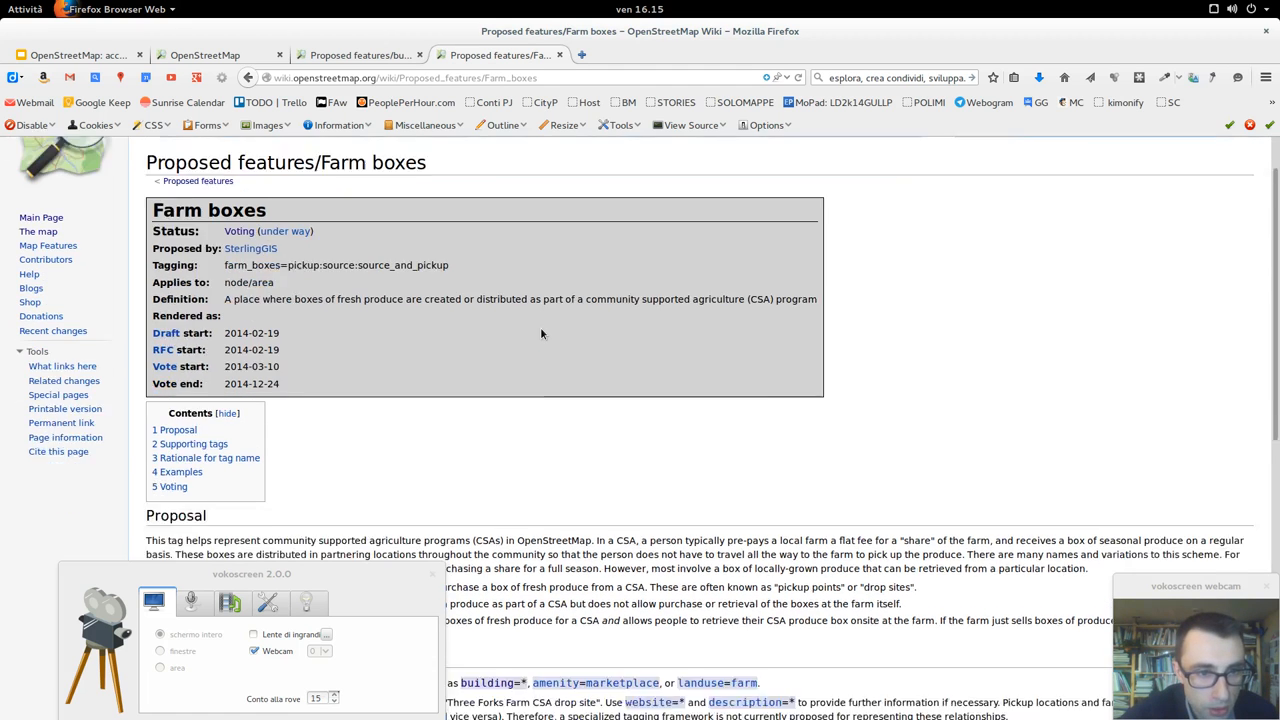
{"action": "scroll", "scroll_direction": "down", "scroll_amount": 3}
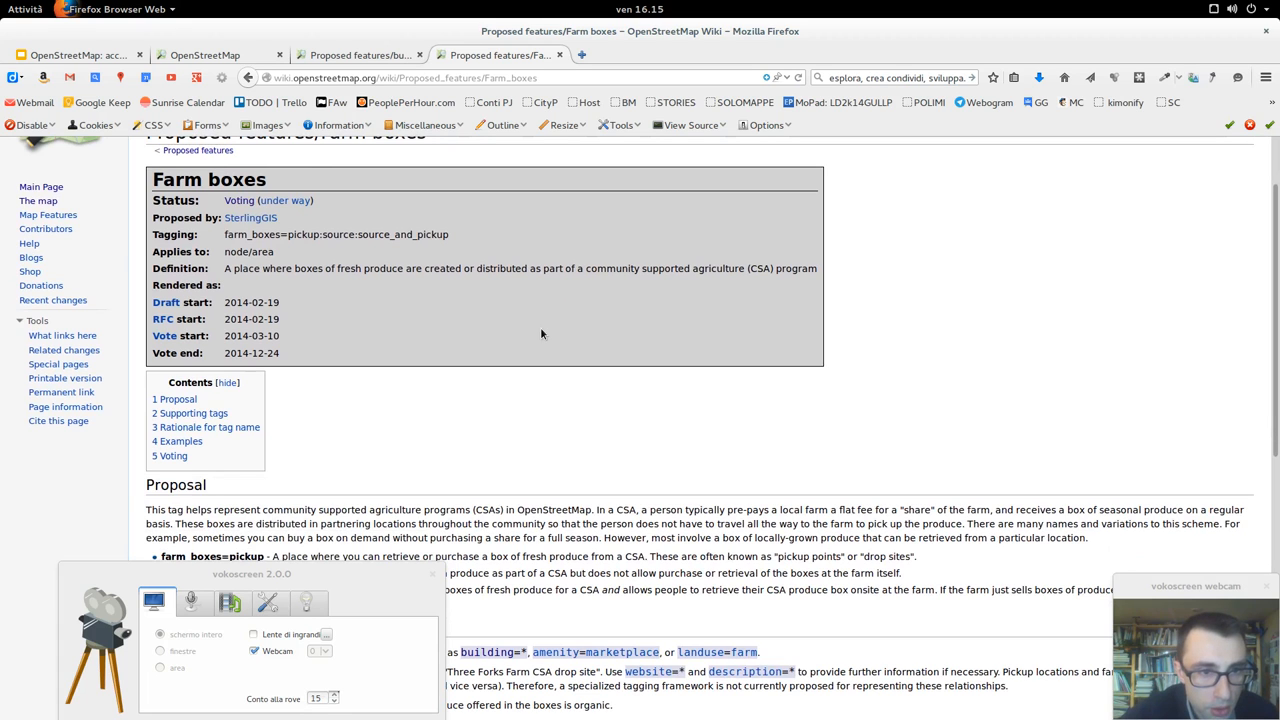
{"action": "scroll", "scroll_direction": "down", "scroll_amount": 3}
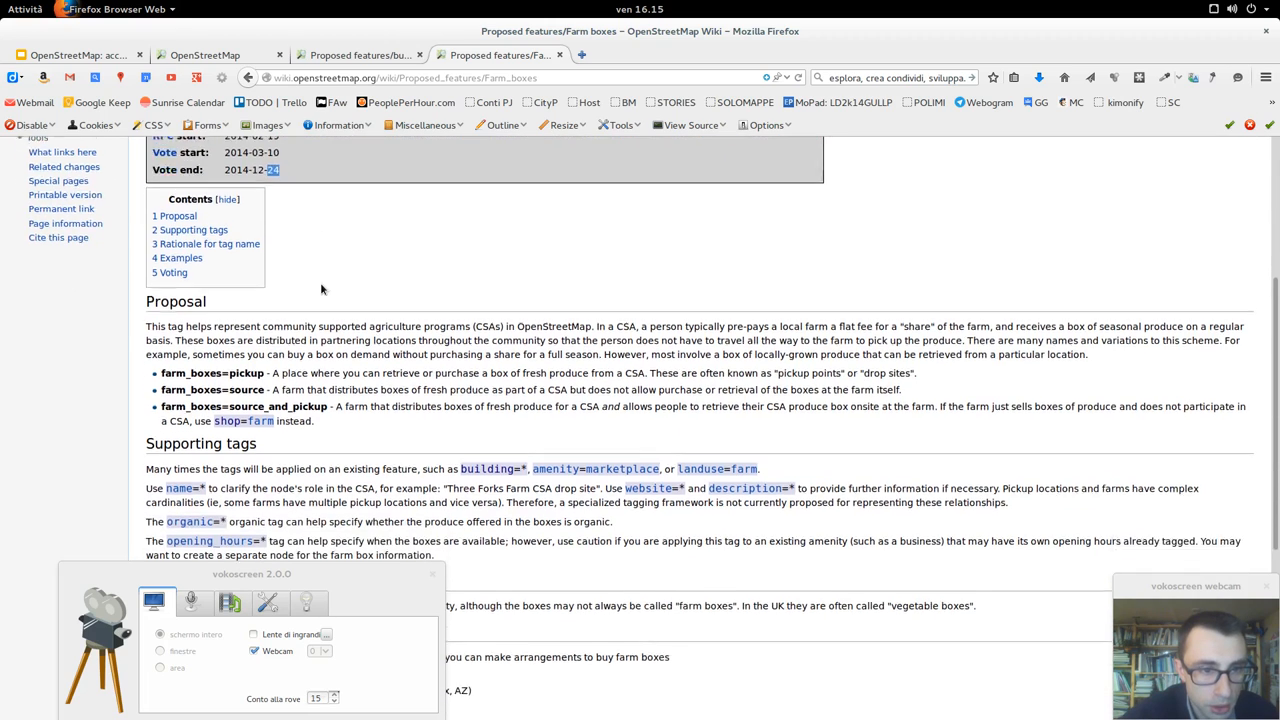
{"action": "scroll", "scroll_direction": "down", "scroll_amount": 3}
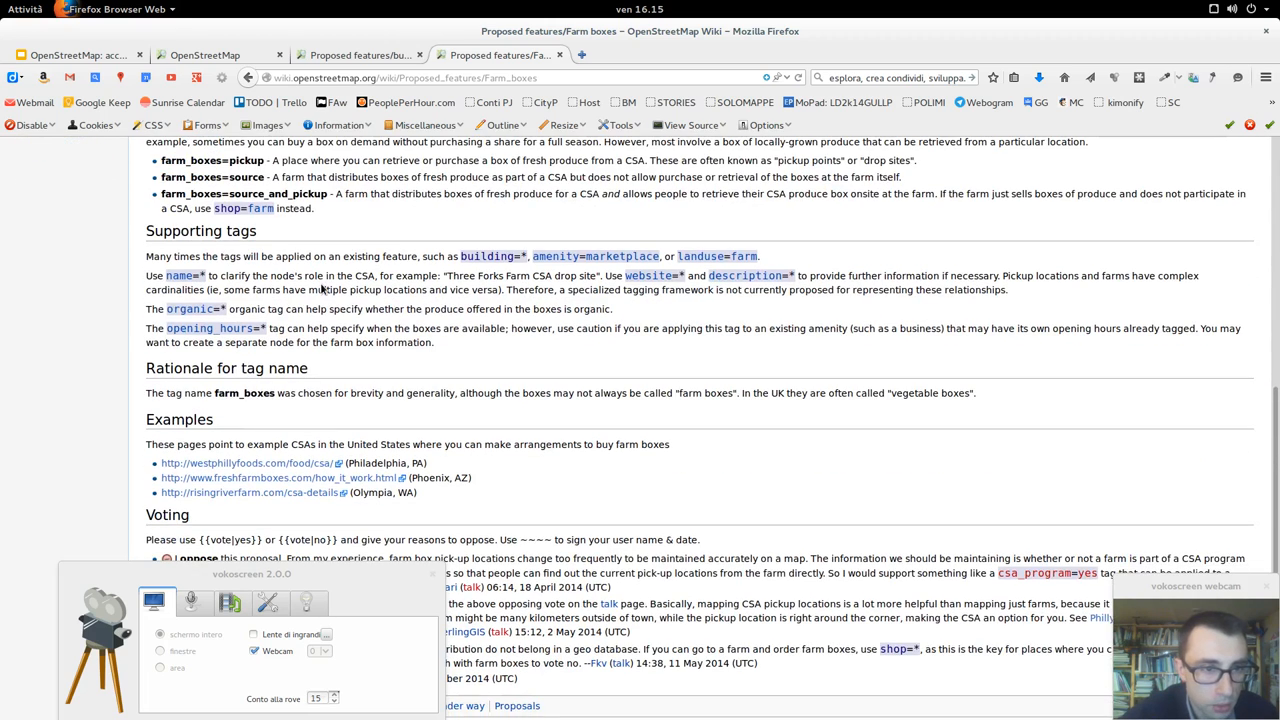
{"action": "scroll", "scroll_direction": "down", "scroll_amount": 3}
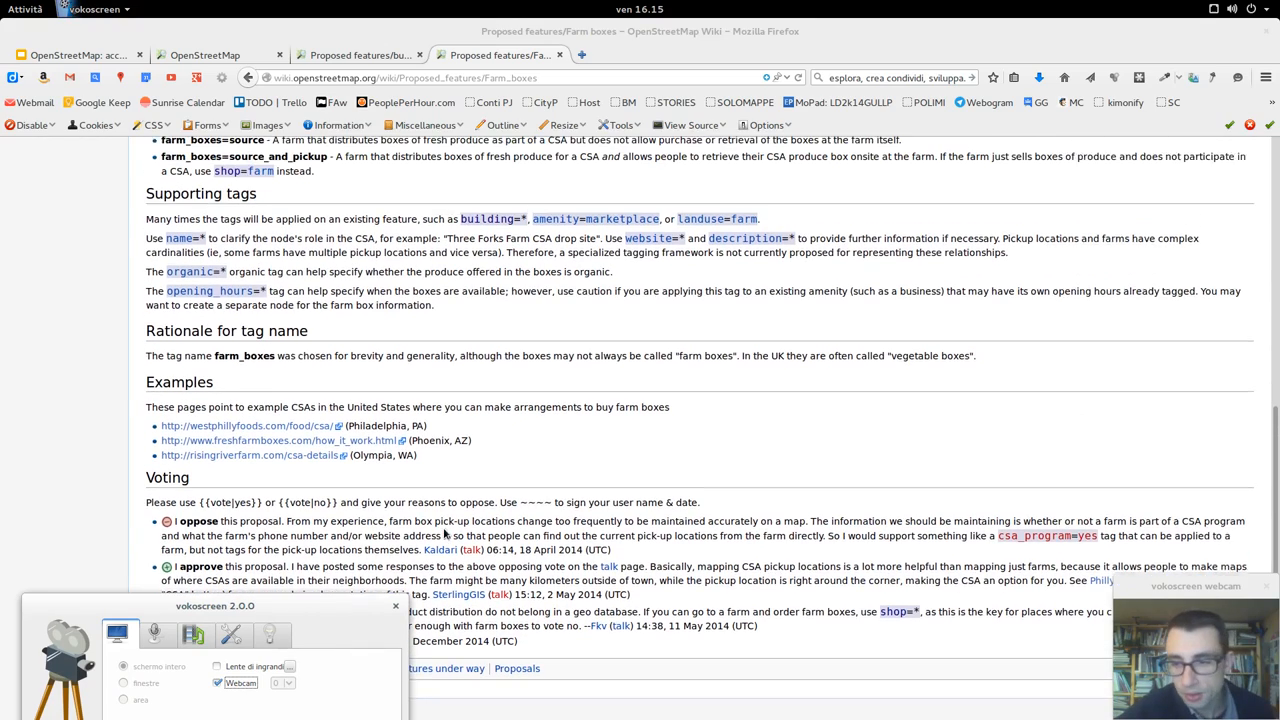
{"action": "scroll", "scroll_direction": "down", "scroll_amount": 3}
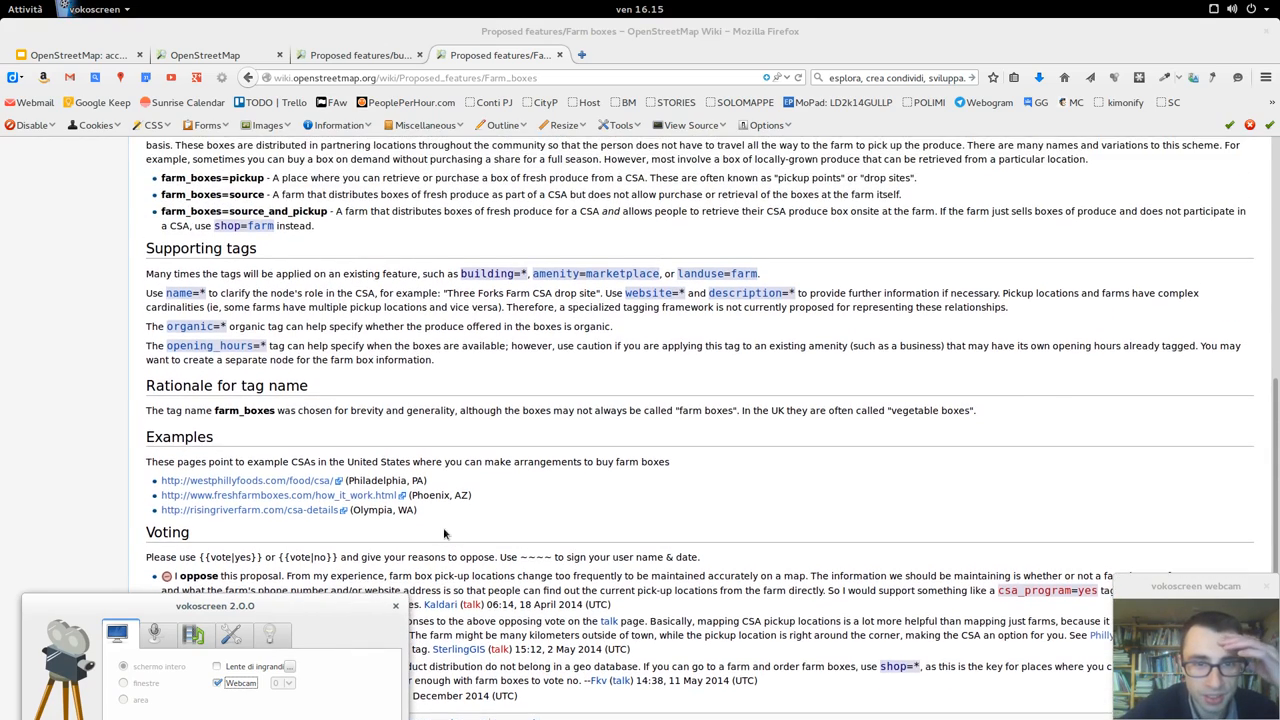
{"action": "scroll", "scroll_direction": "up", "scroll_amount": 3}
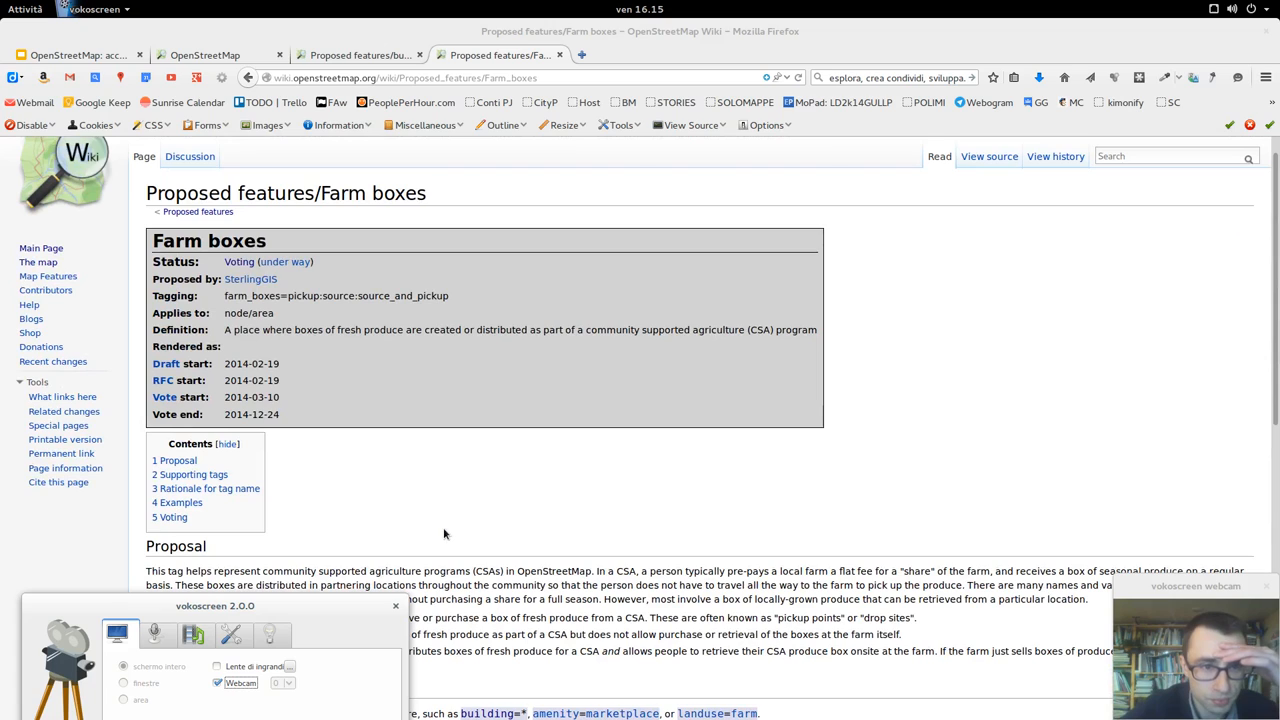
Review the example CSA pages and the voting section, highlighting the approving vote's comment
{"action": "scroll", "scroll_direction": "down", "scroll_amount": 3}
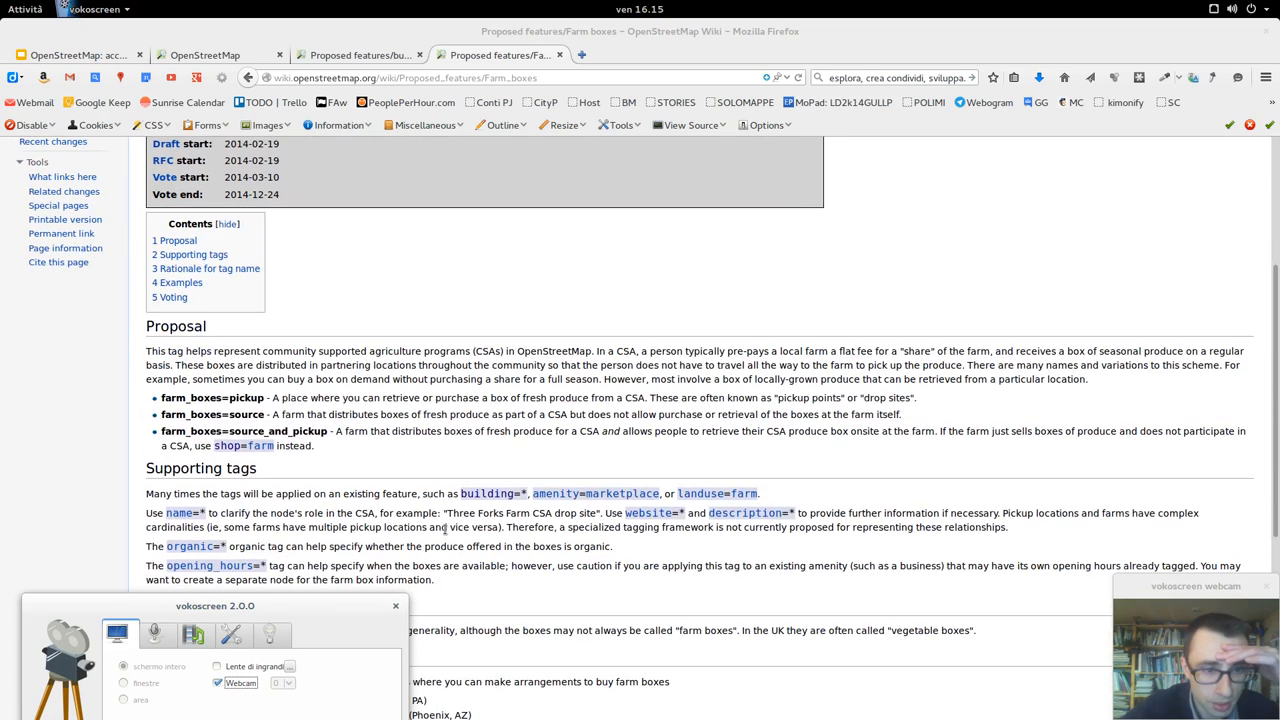
{"action": "scroll", "scroll_direction": "down", "scroll_amount": 3}
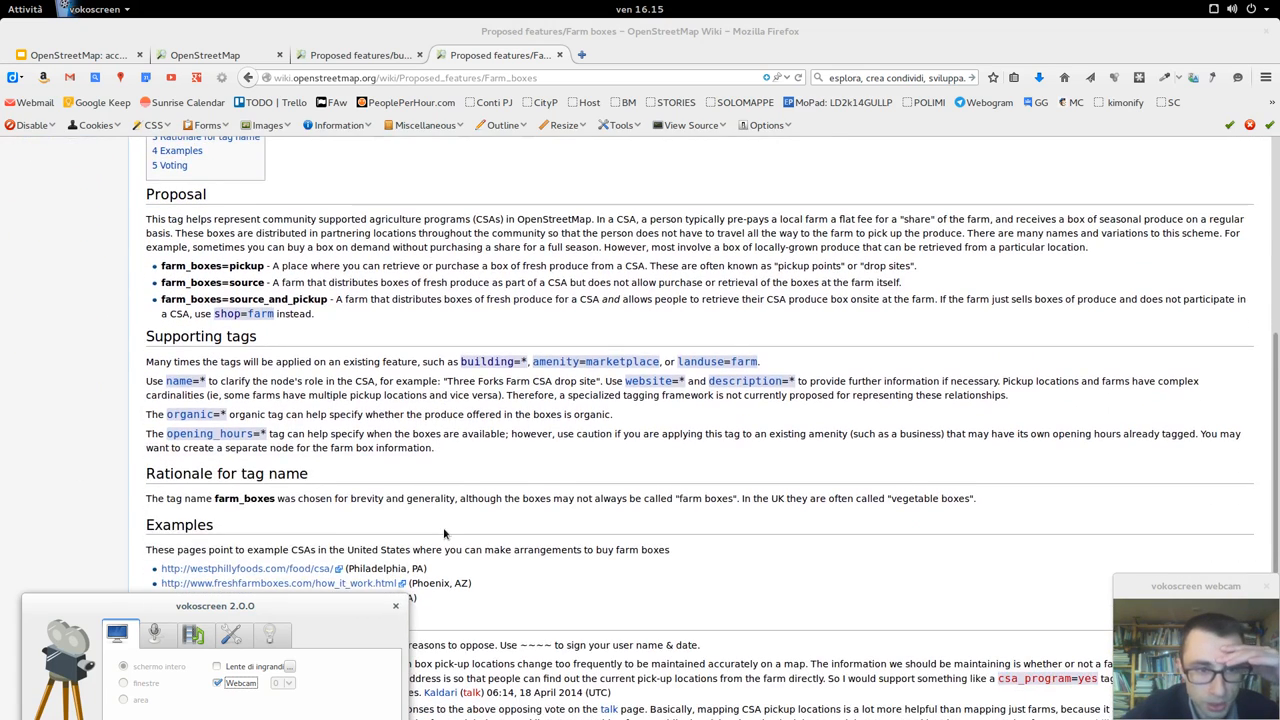
{"action": "scroll", "scroll_direction": "down", "scroll_amount": 3}
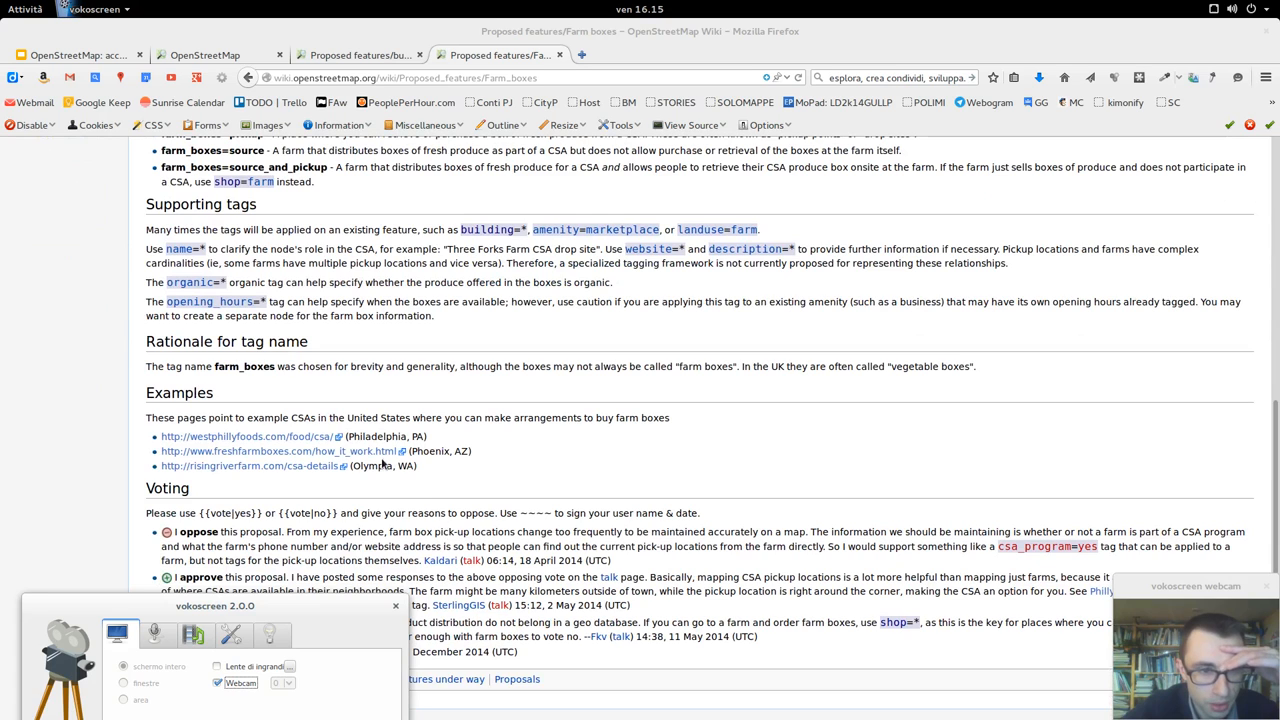
{"action": "left_click_drag", "start_coordinate": [246, 418], "coordinate": [670, 418]}
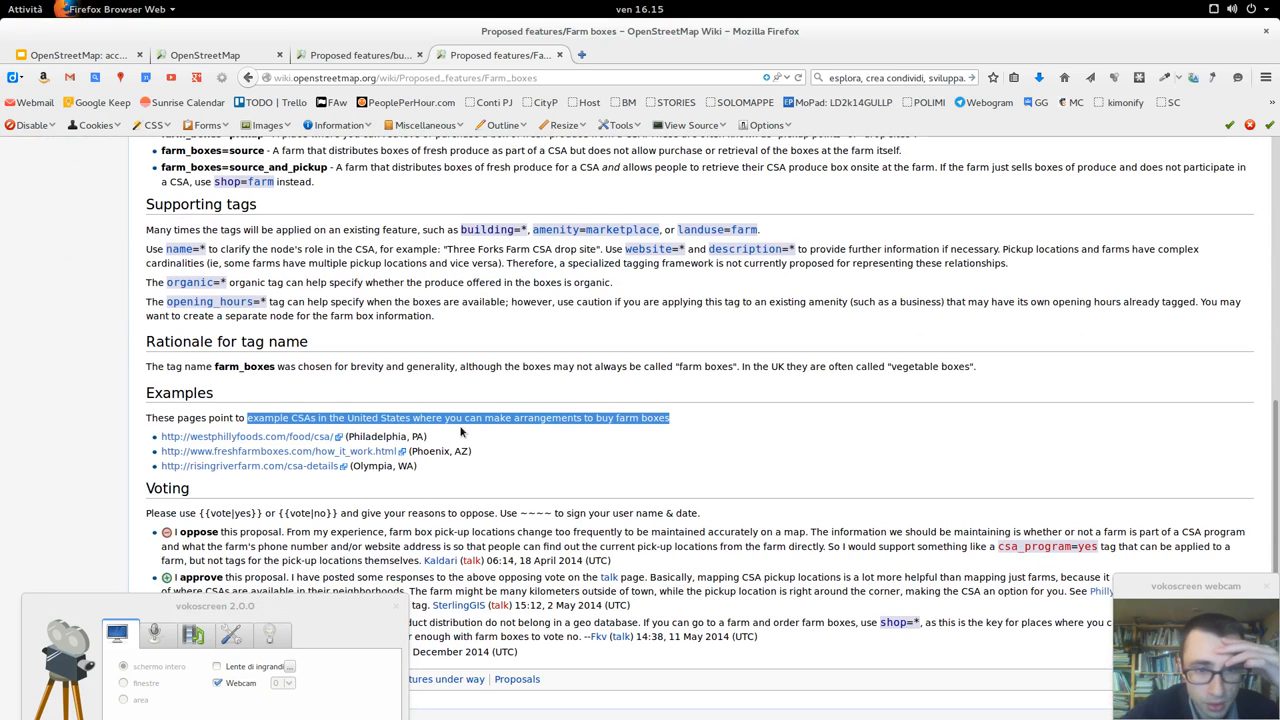
{"action": "scroll", "scroll_direction": "down", "scroll_amount": 3}
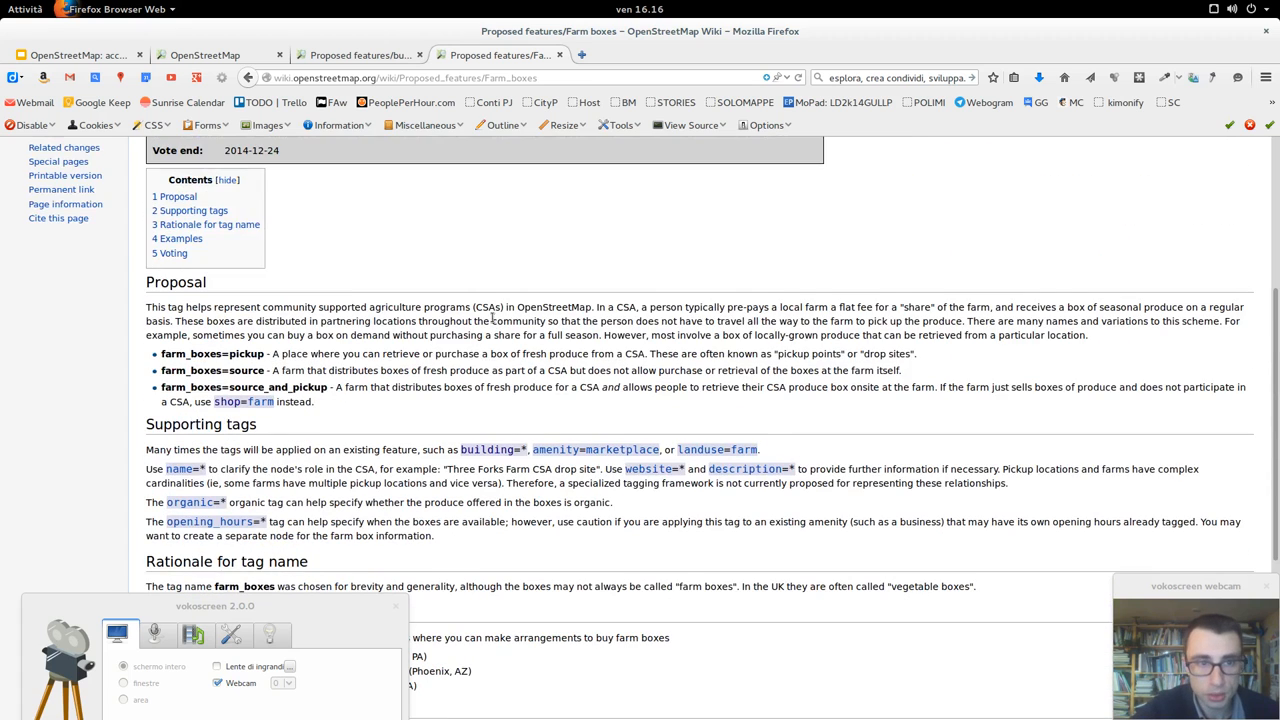
{"action": "scroll", "scroll_direction": "up", "scroll_amount": 3}
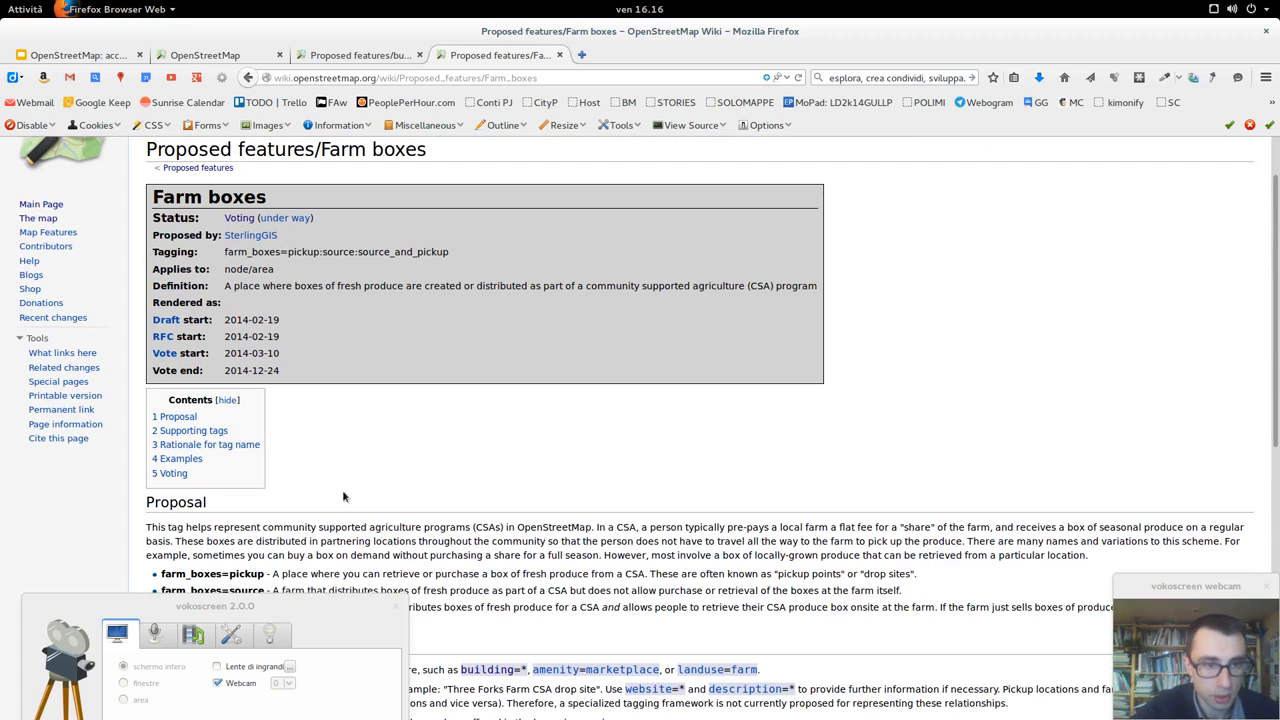
{"action": "mouse_move", "coordinate": [196, 482]}
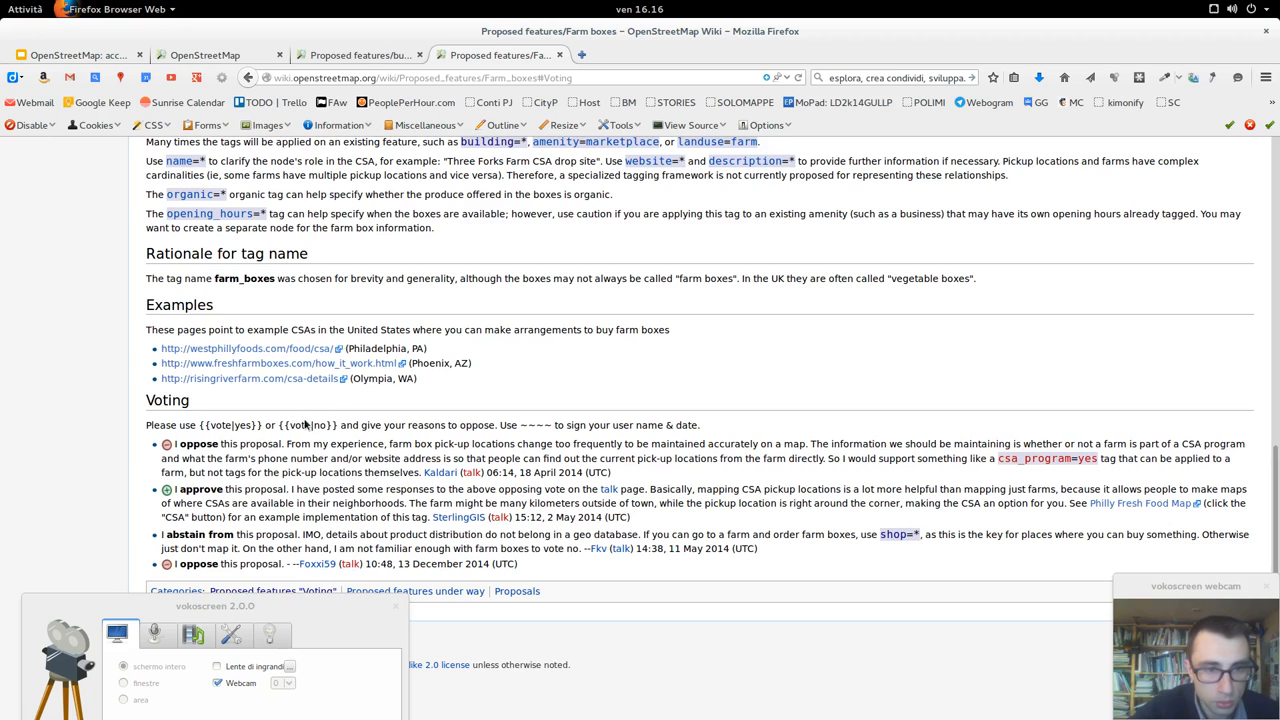
{"action": "mouse_move", "coordinate": [210, 490]}
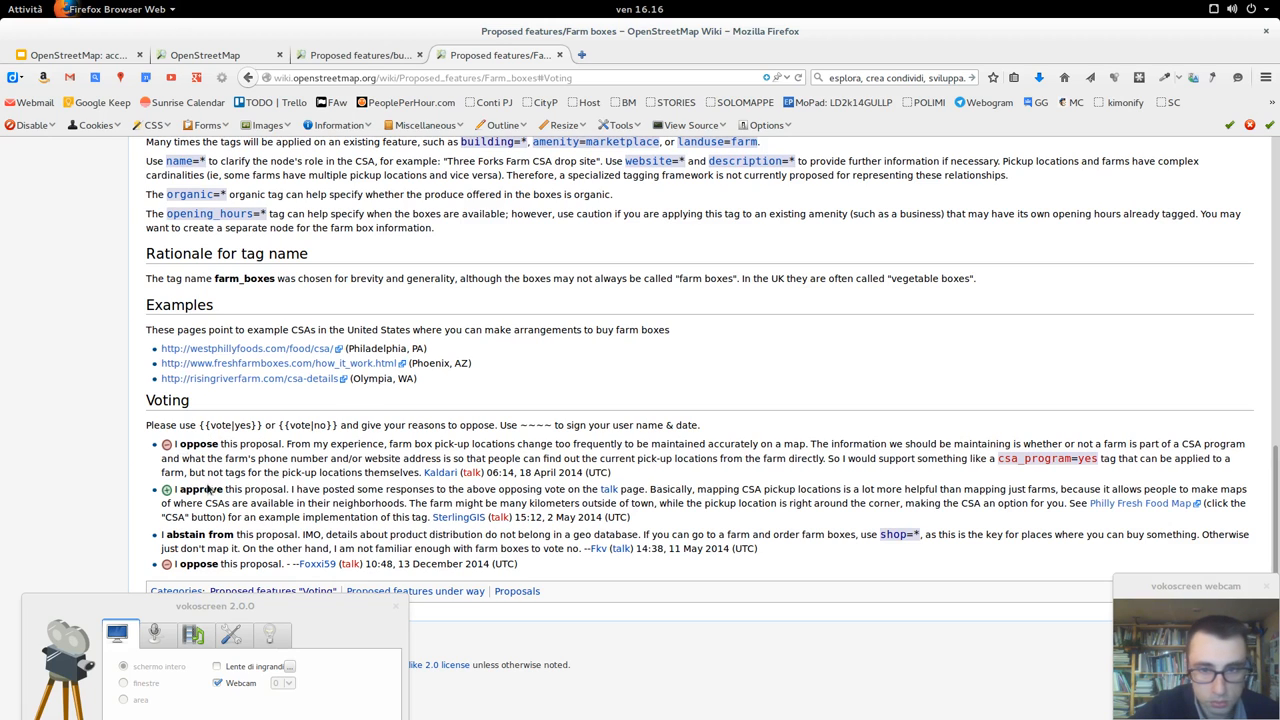
{"action": "left_click_drag", "start_coordinate": [176, 488], "coordinate": [696, 488]}
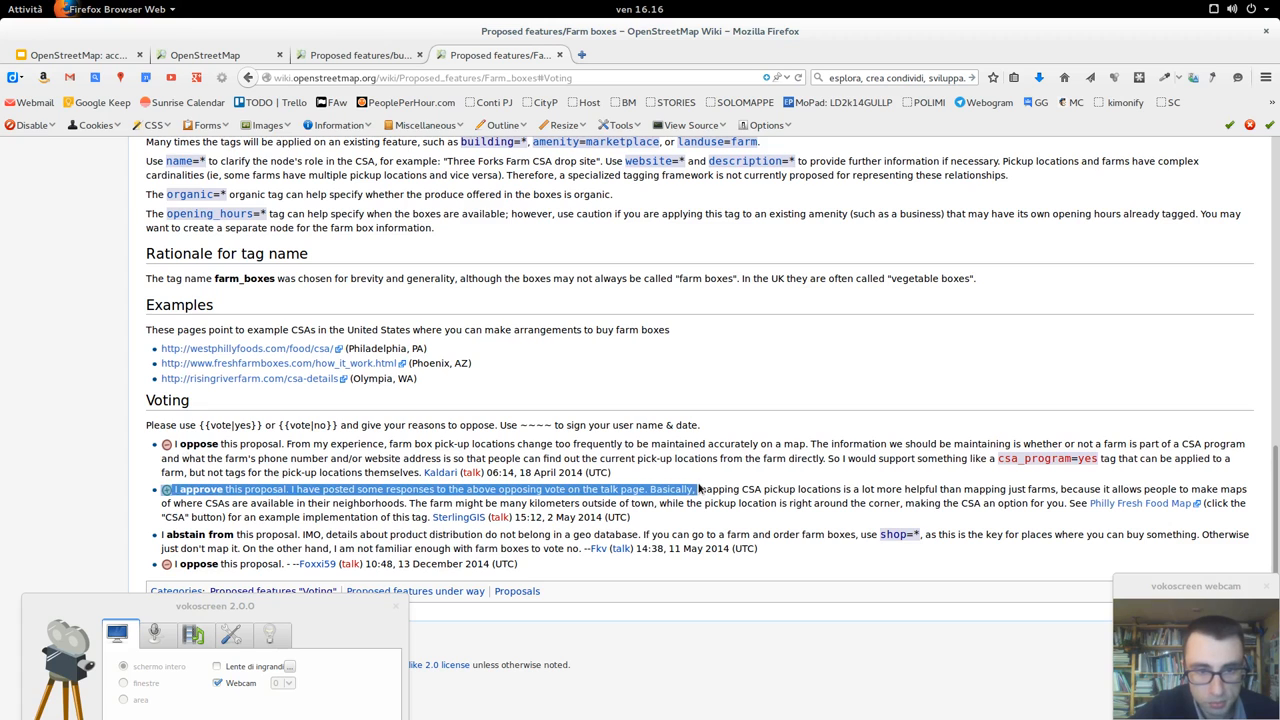
{"action": "left_click", "coordinate": [458, 516]}
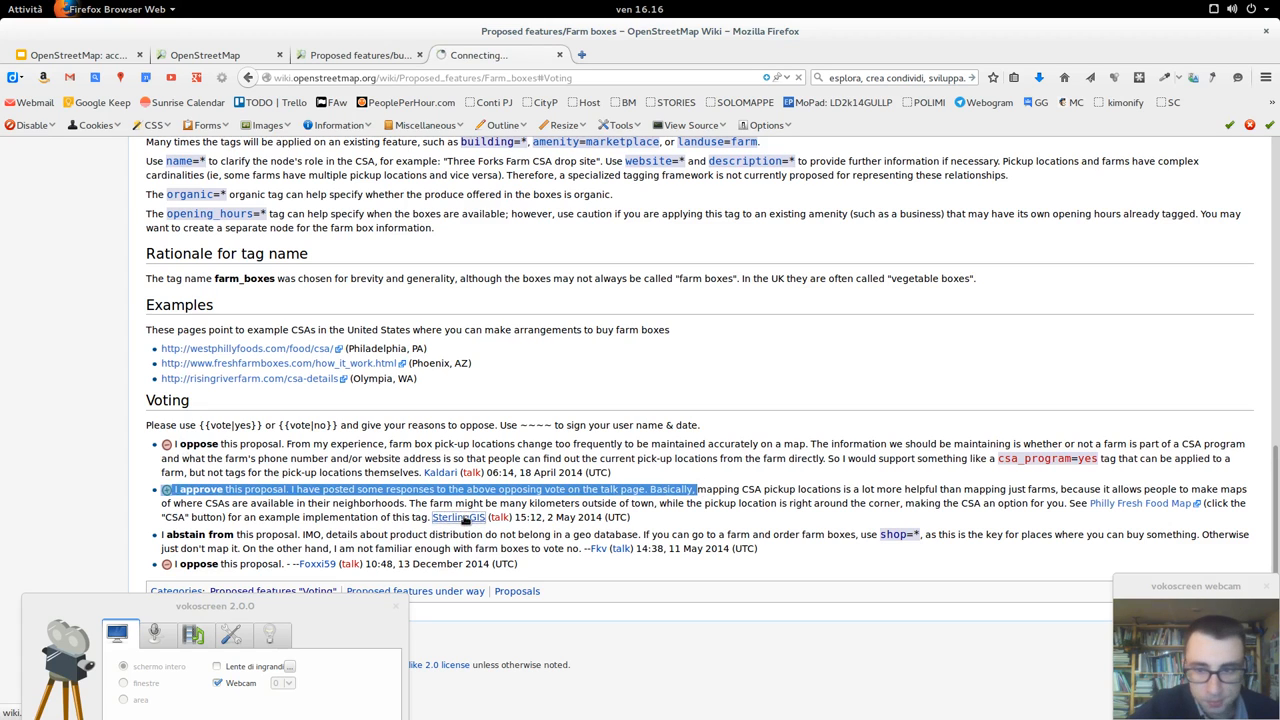
{"action": "left_click", "coordinate": [458, 516]}
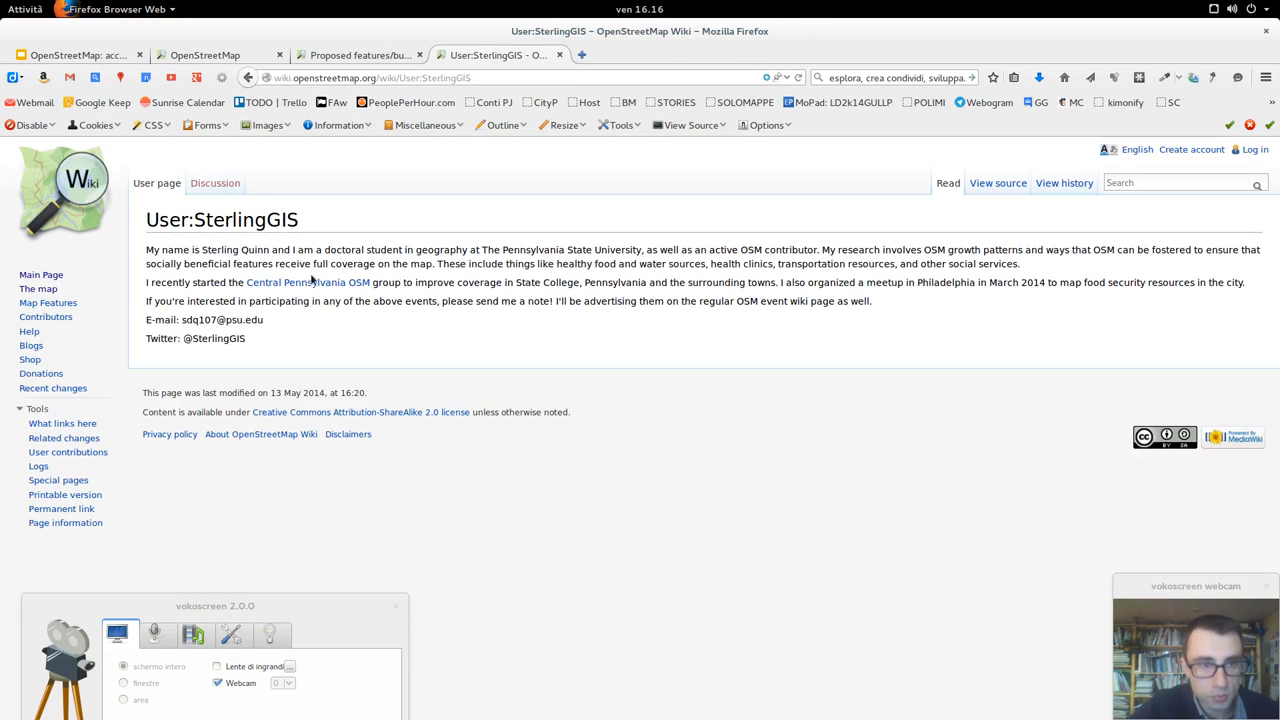
{"action": "mouse_move", "coordinate": [590, 368]}
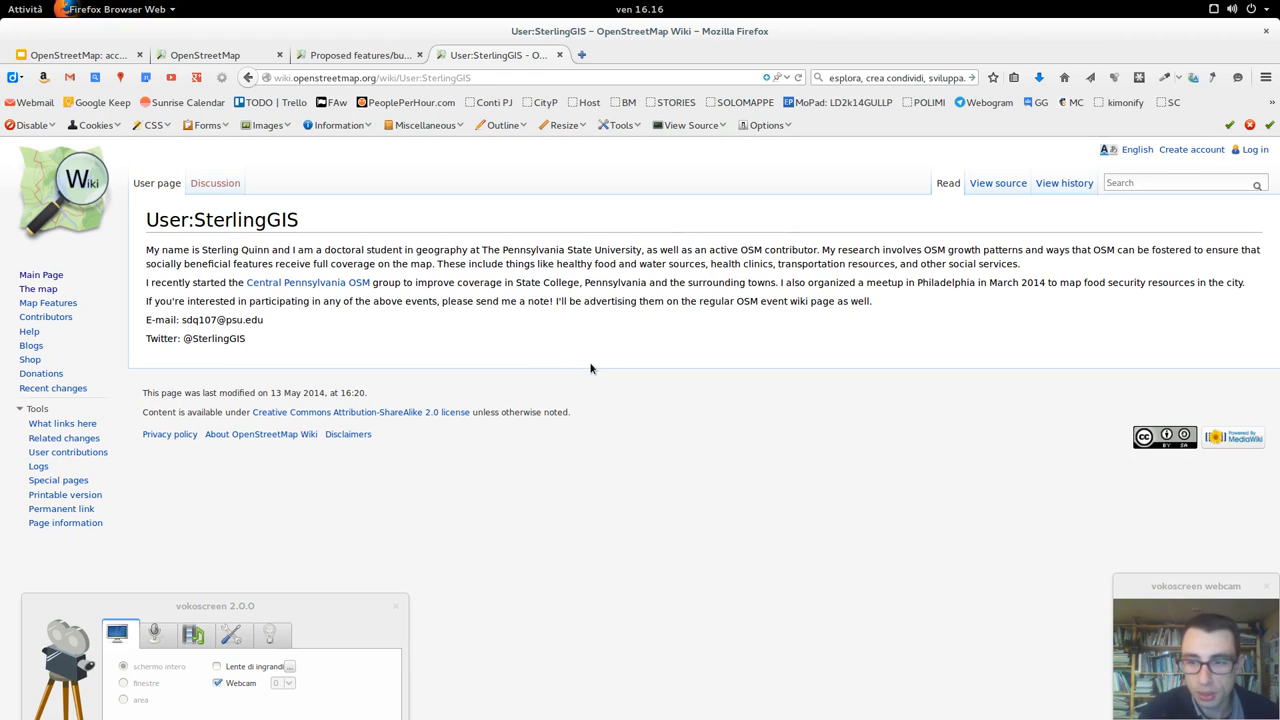
{"action": "mouse_move", "coordinate": [288, 196]}
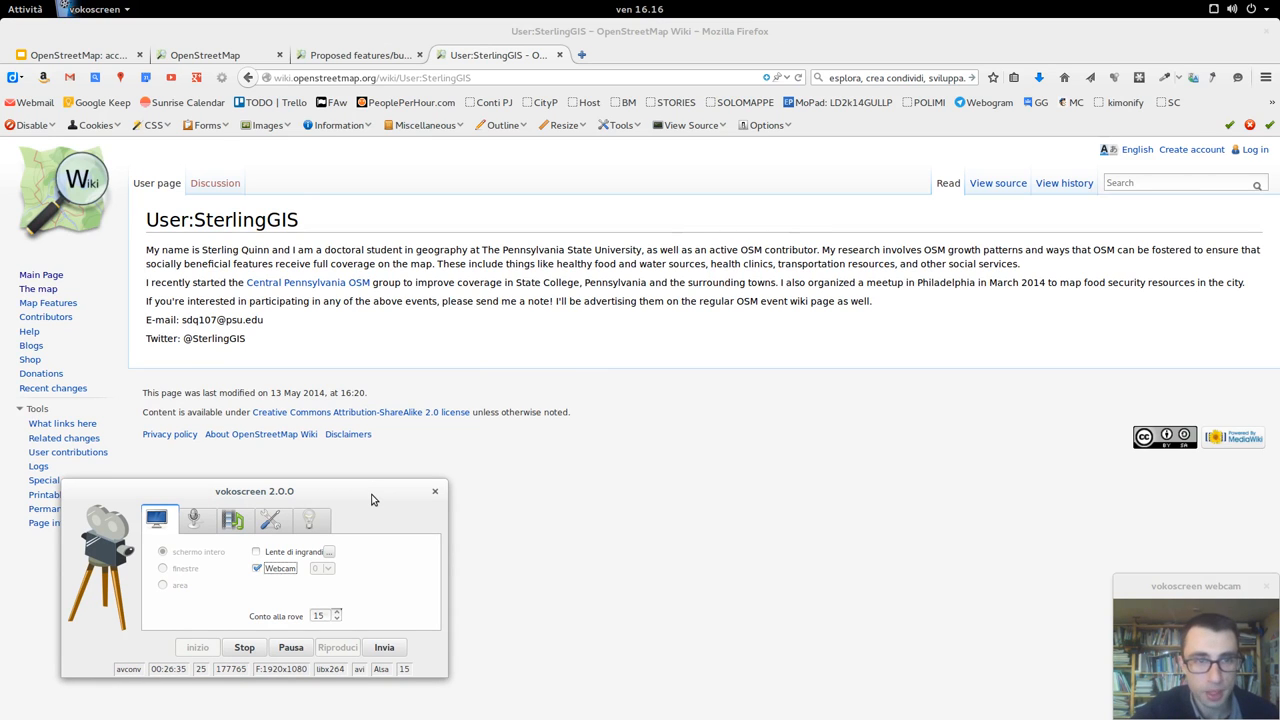
{"action": "left_click", "coordinate": [76, 54]}
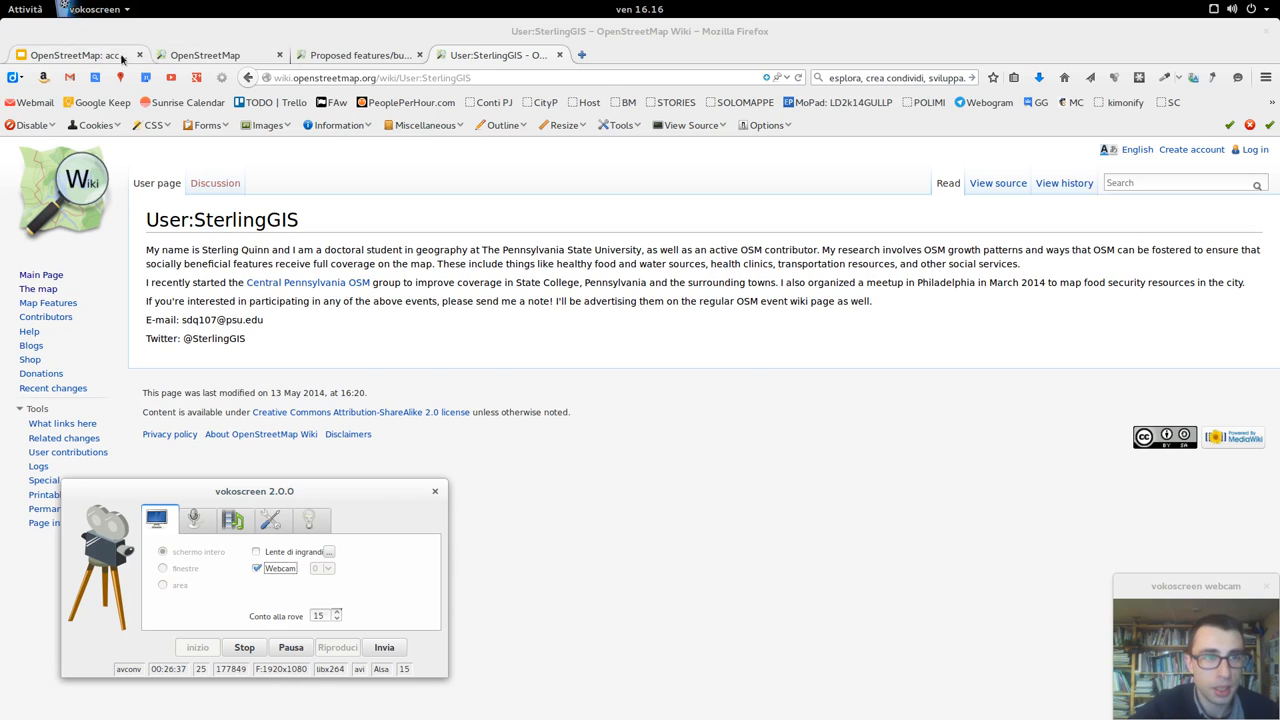